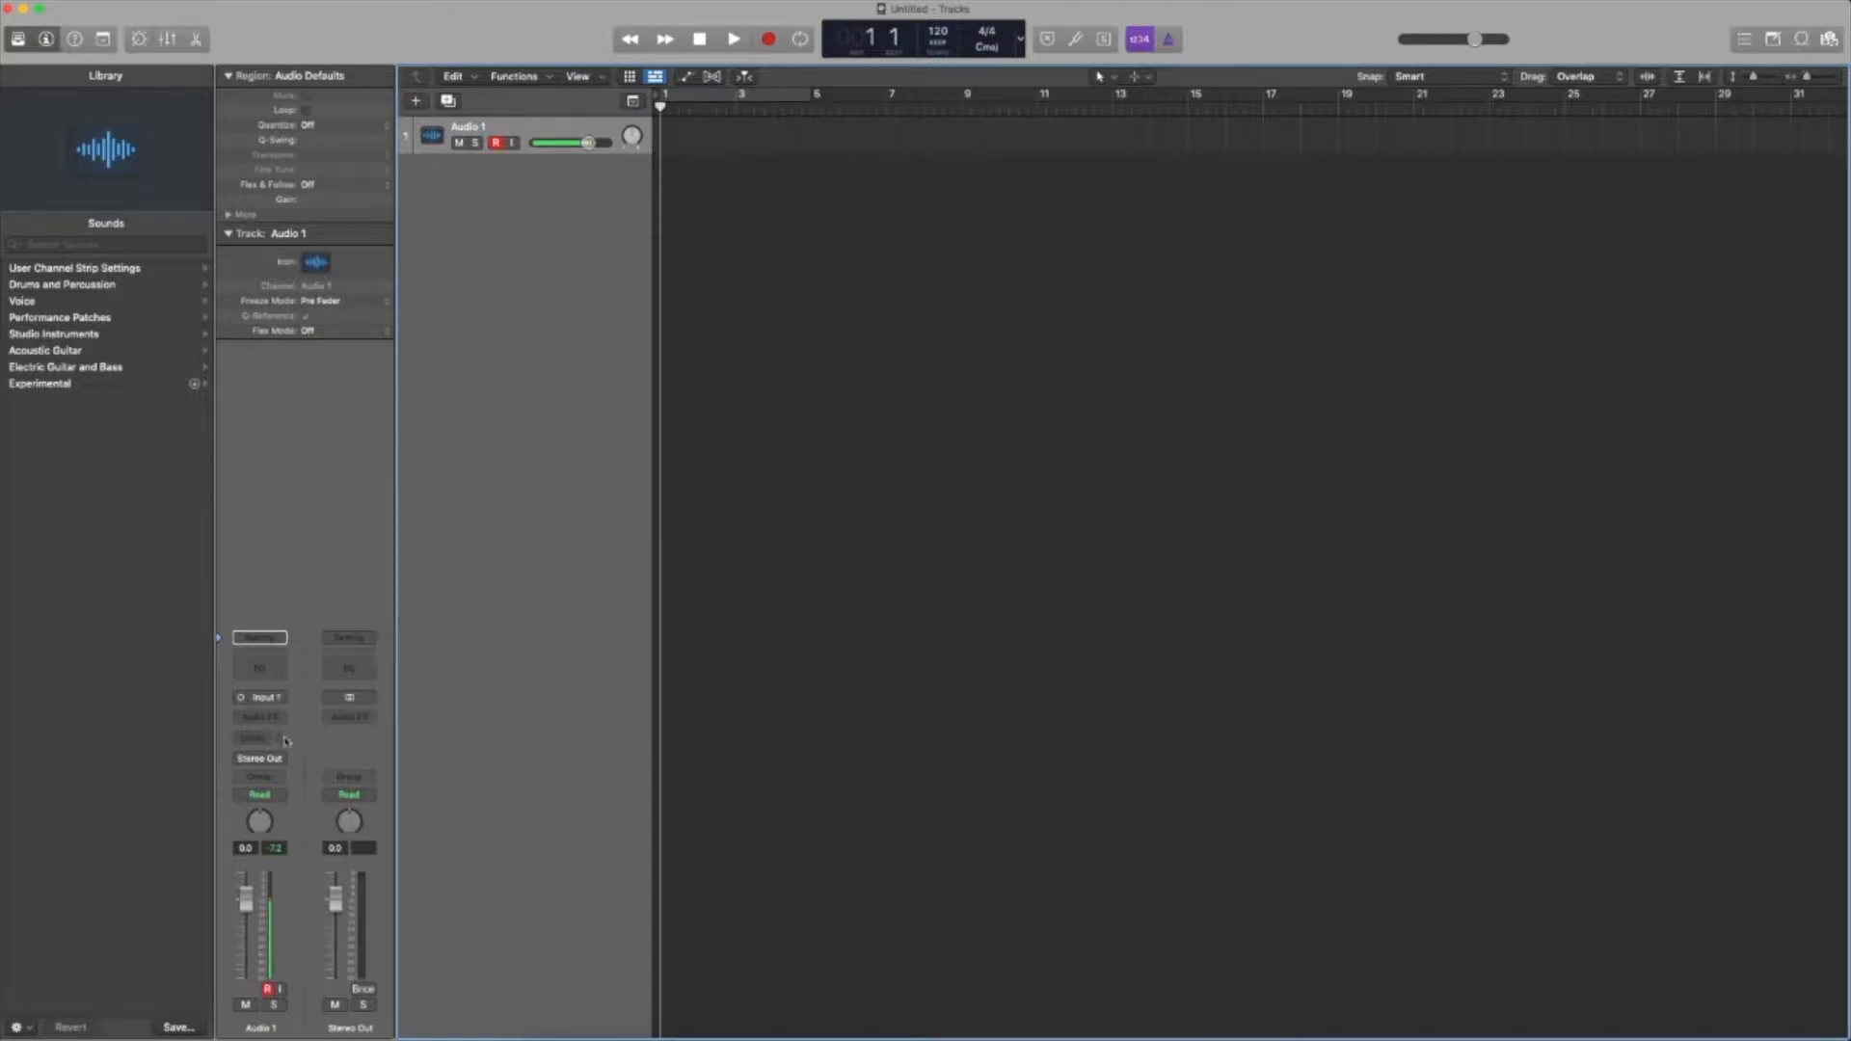
# Insert Phat FX as a Mono->Stereo multi-effect in an empty Audio FX slot of the bass track
pyautogui.click(258, 718)
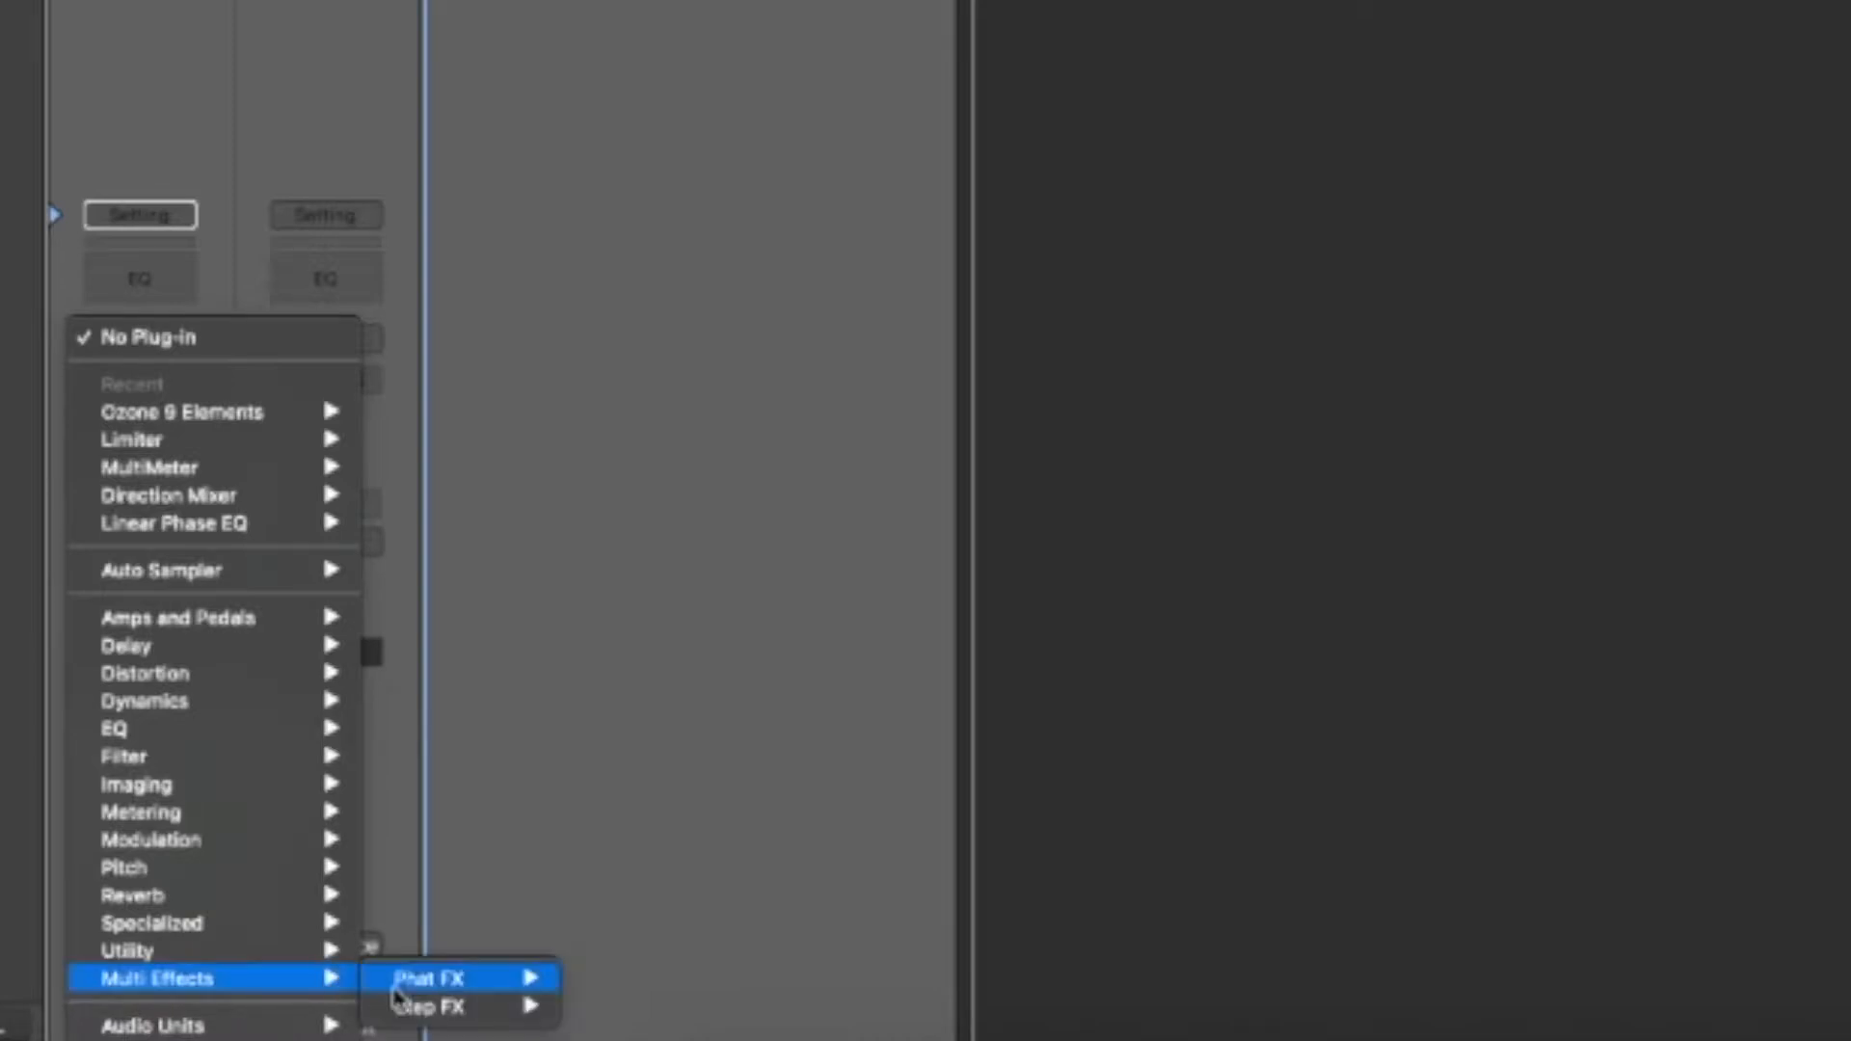
pyautogui.moveTo(438, 978)
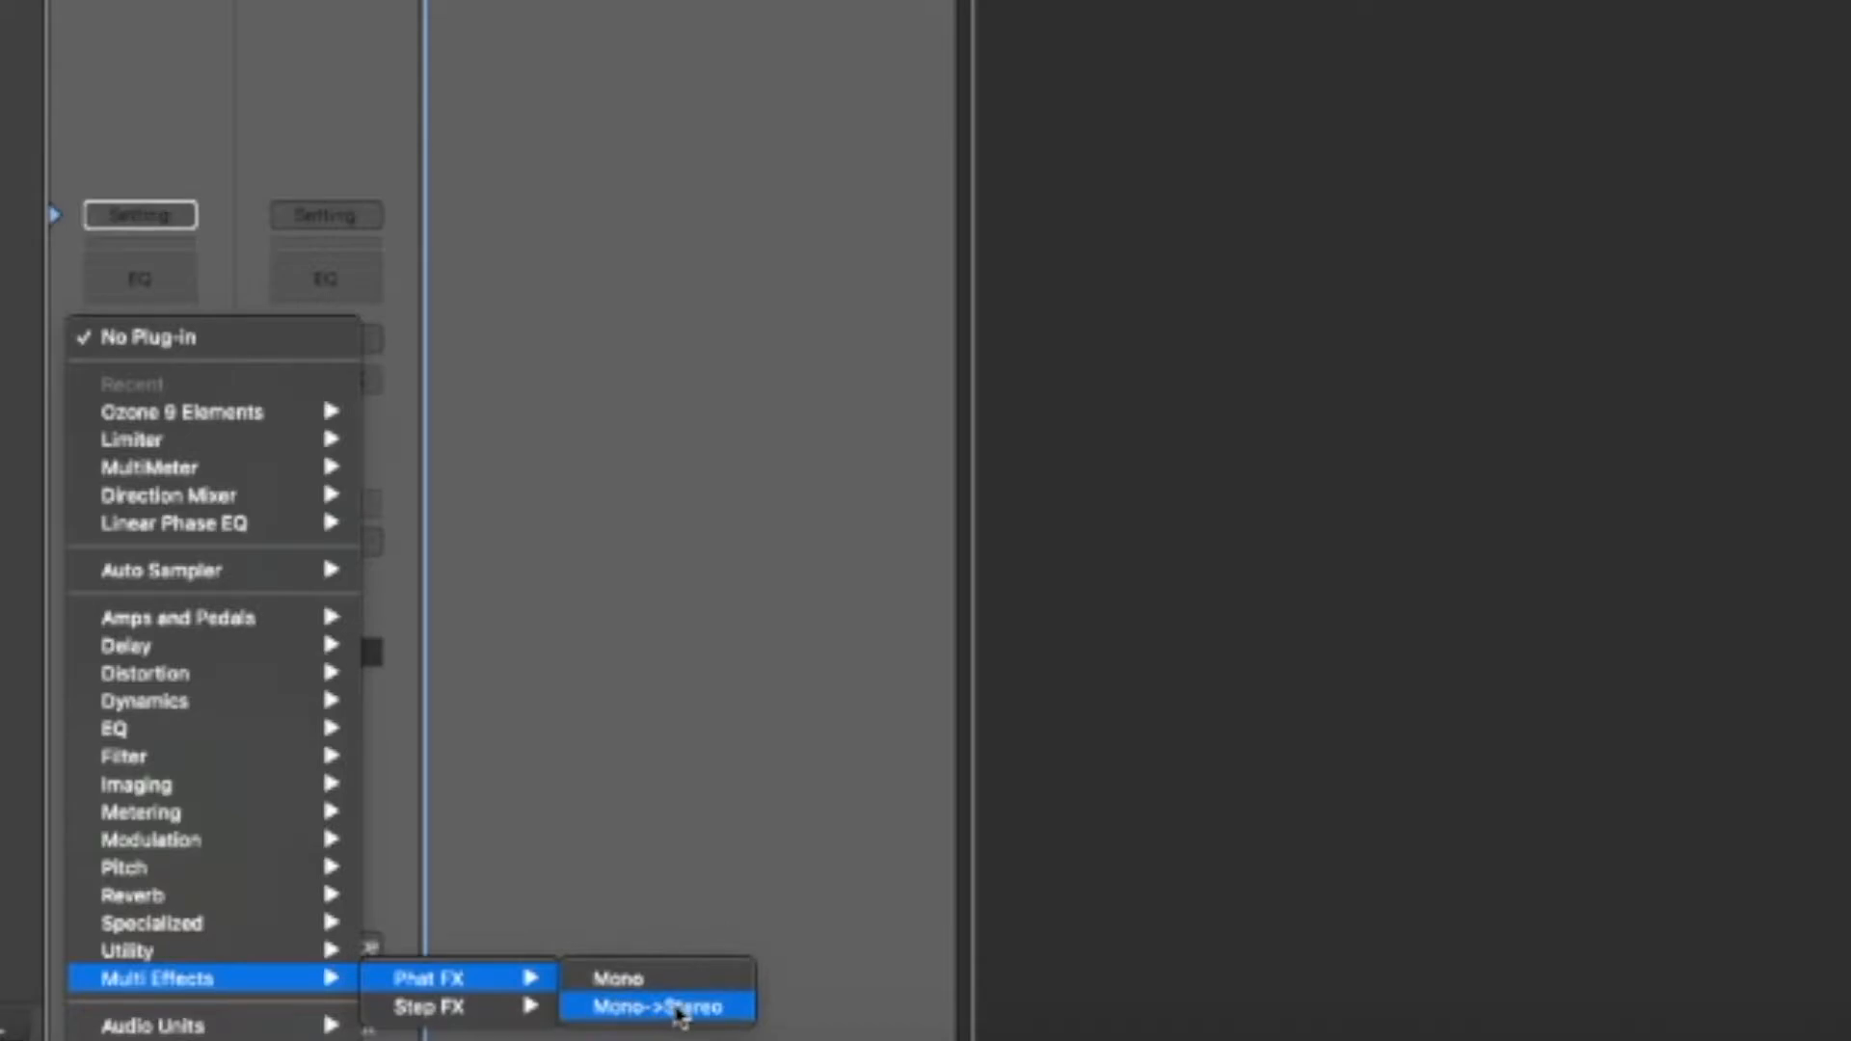
pyautogui.click(658, 1005)
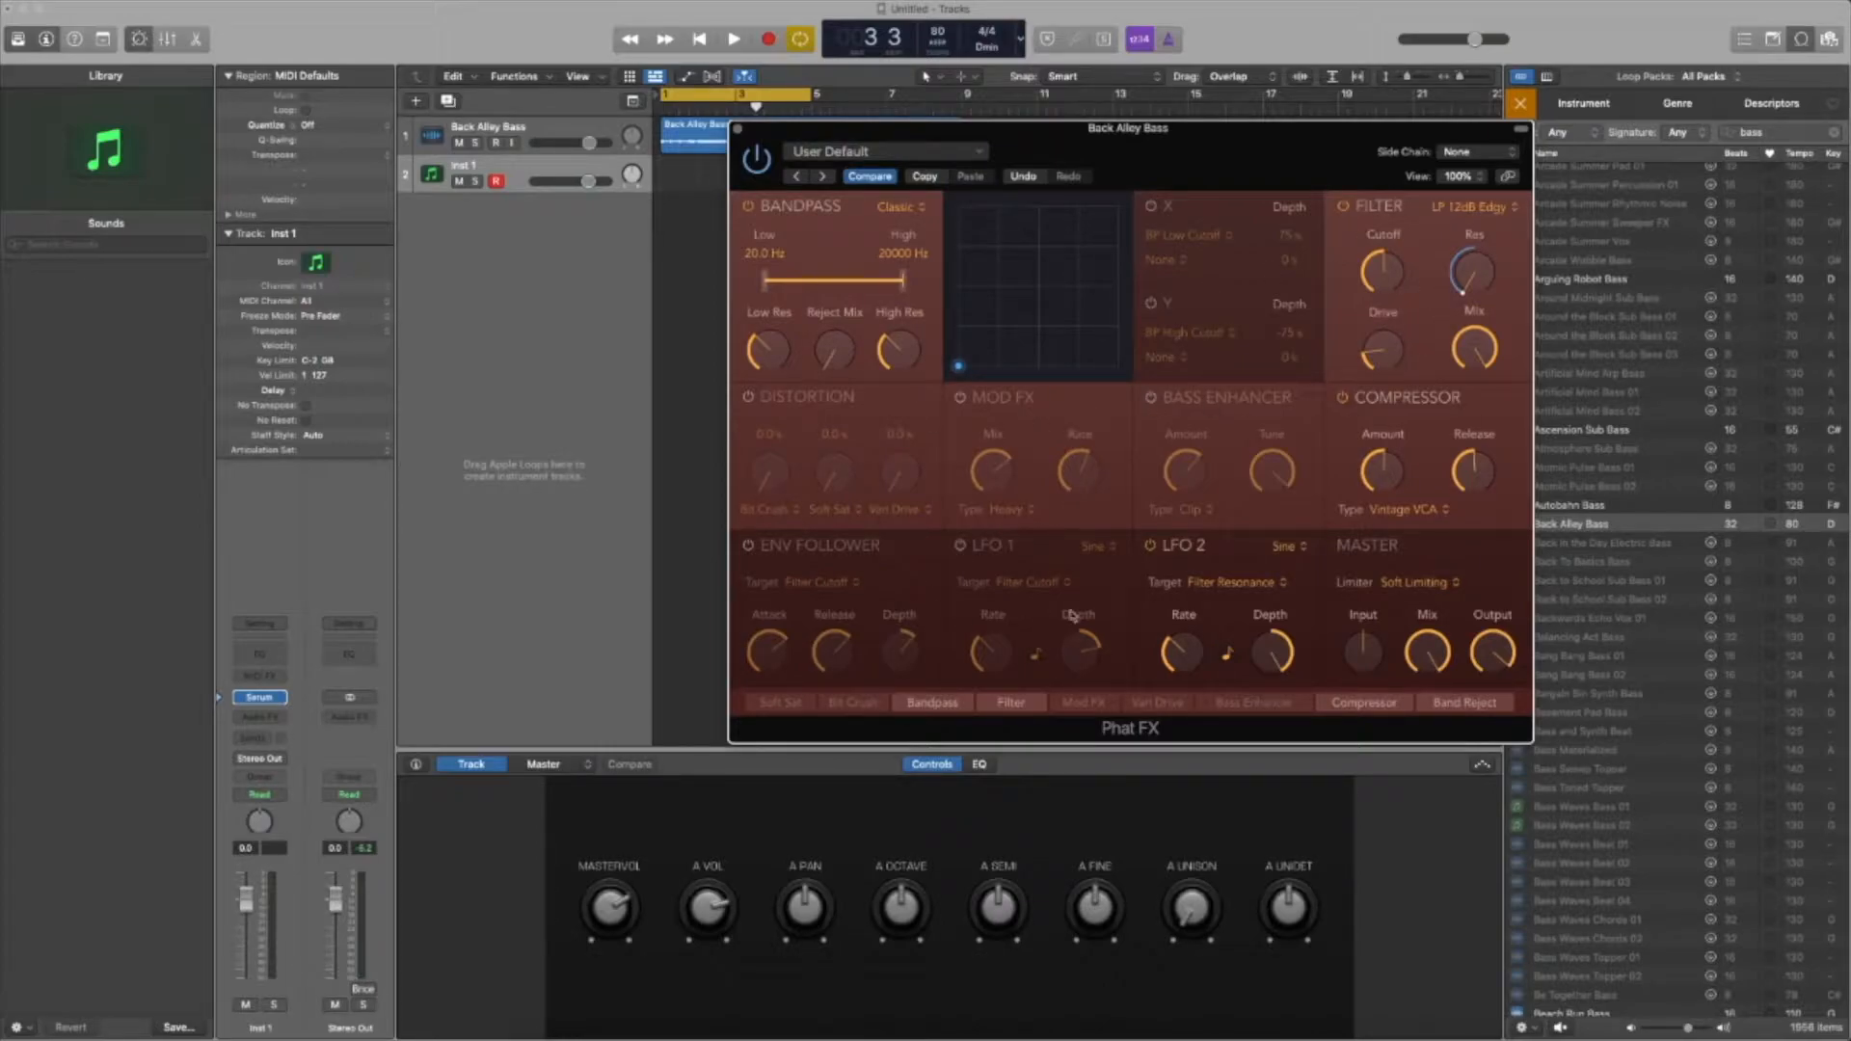
pyautogui.moveTo(839, 544)
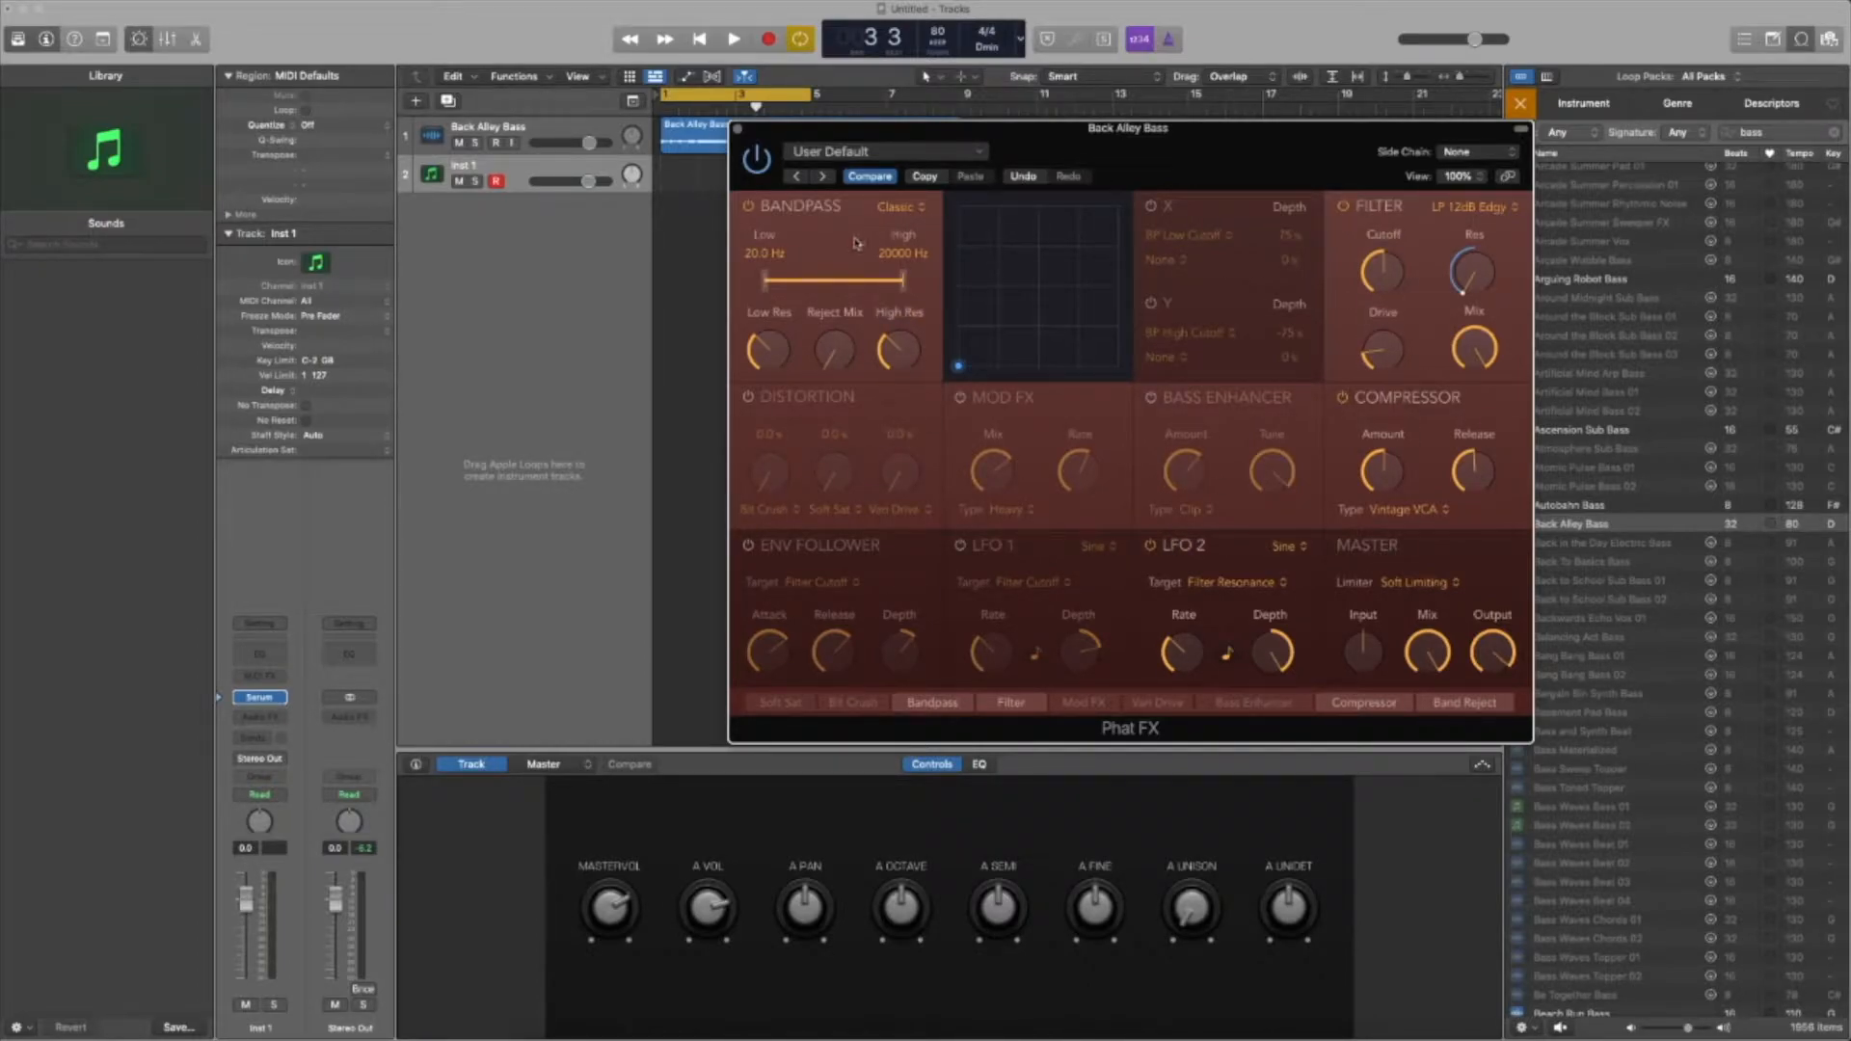
# Review the bandpass character menu and keep it on Classic
pyautogui.click(901, 206)
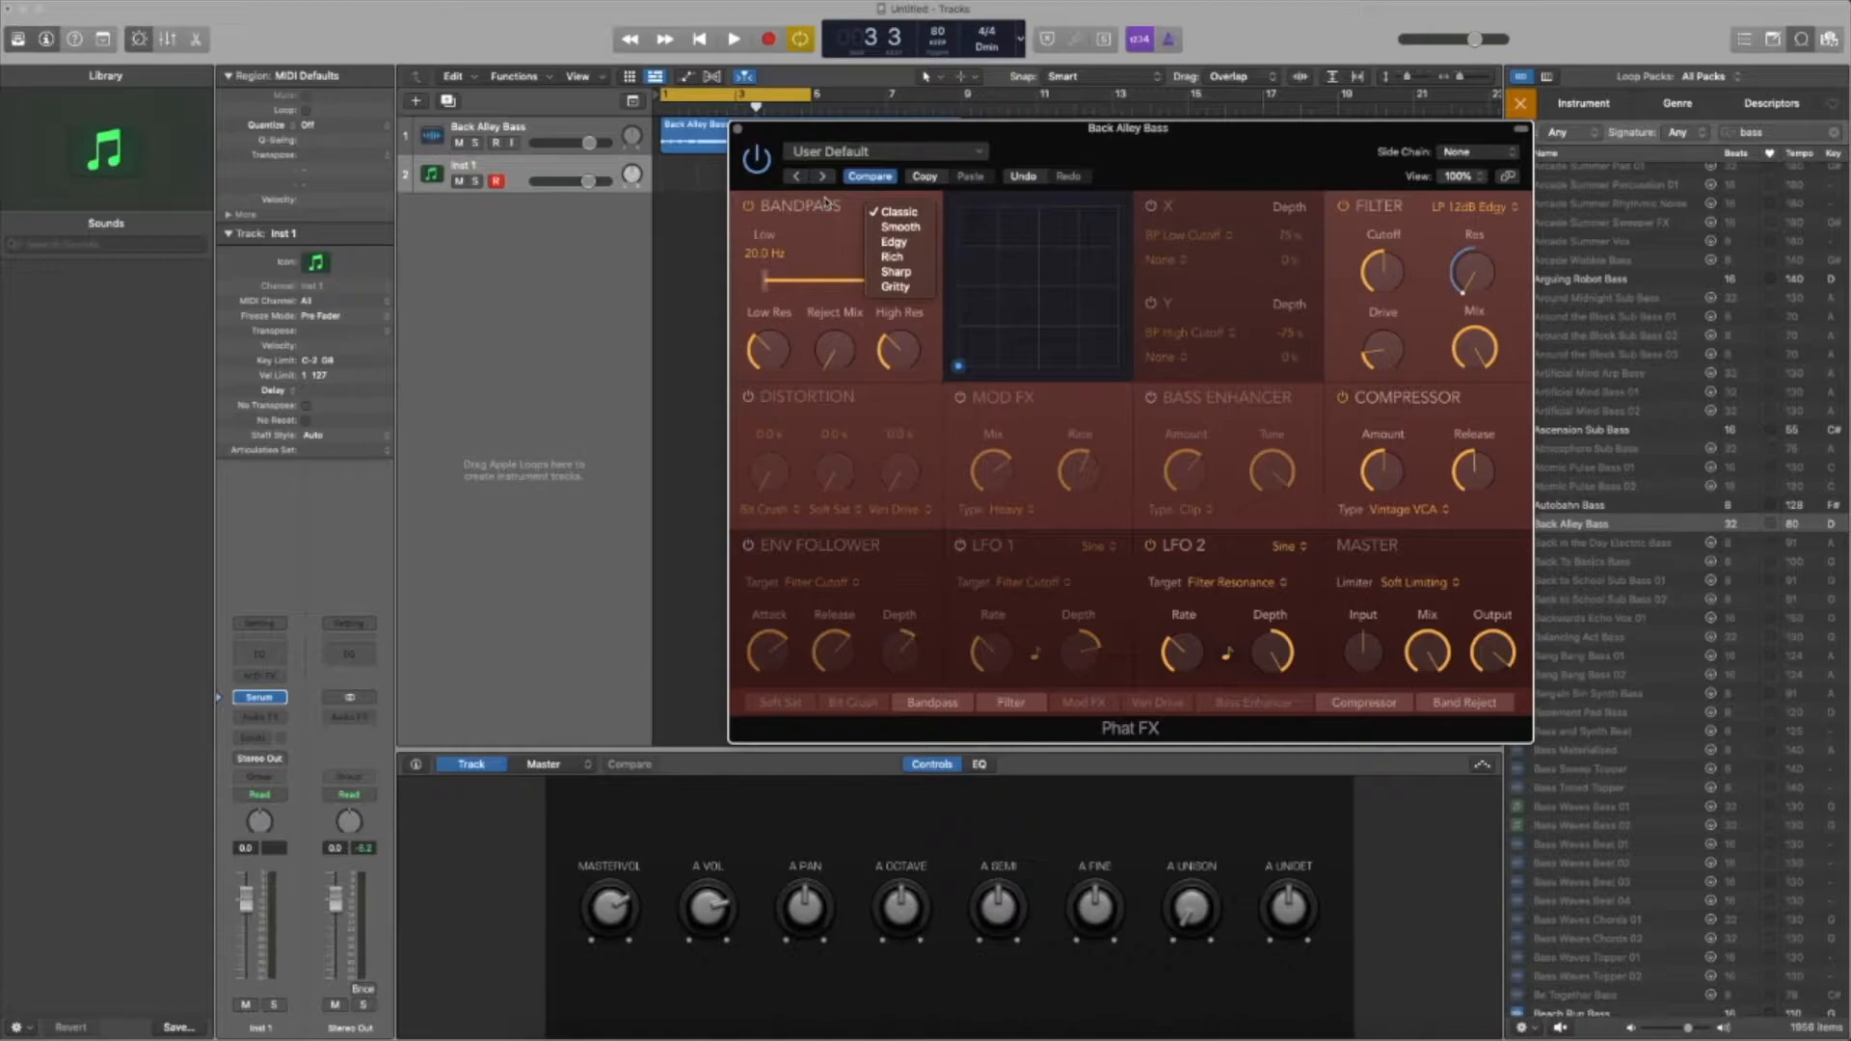
pyautogui.click(901, 210)
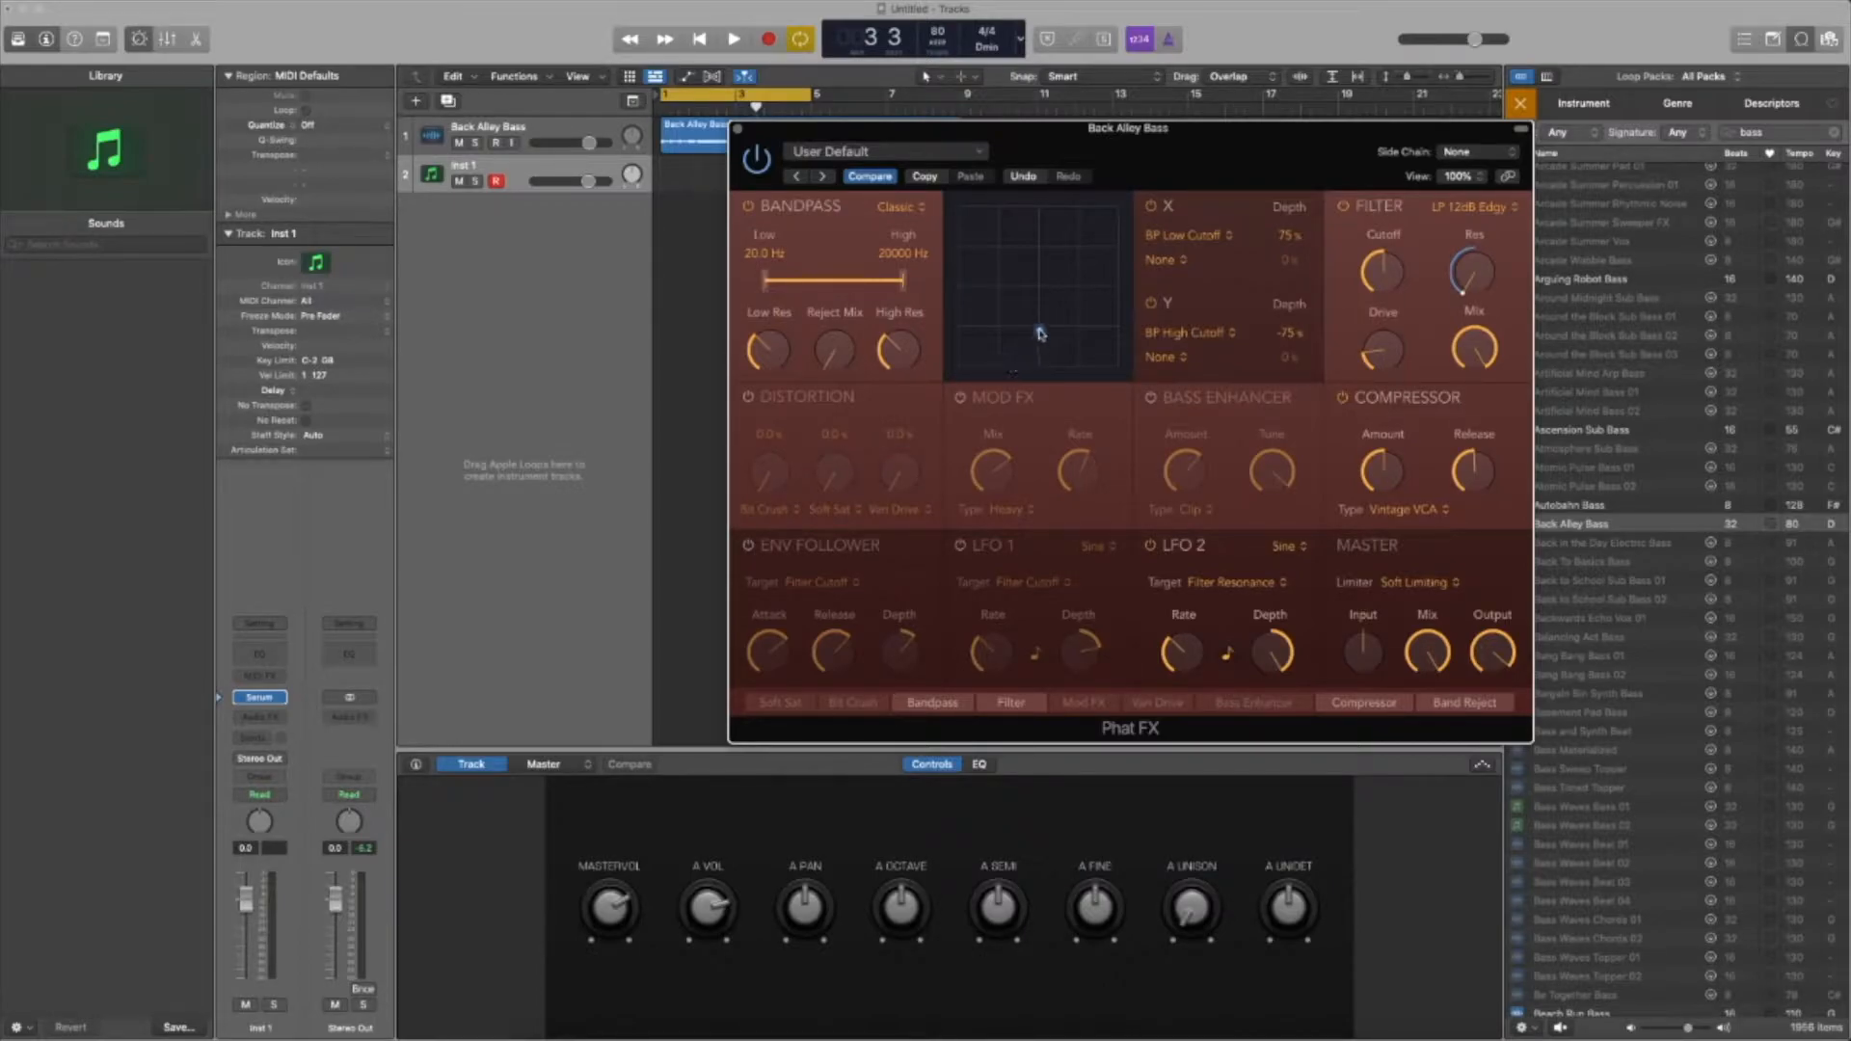
pyautogui.moveTo(1031, 312)
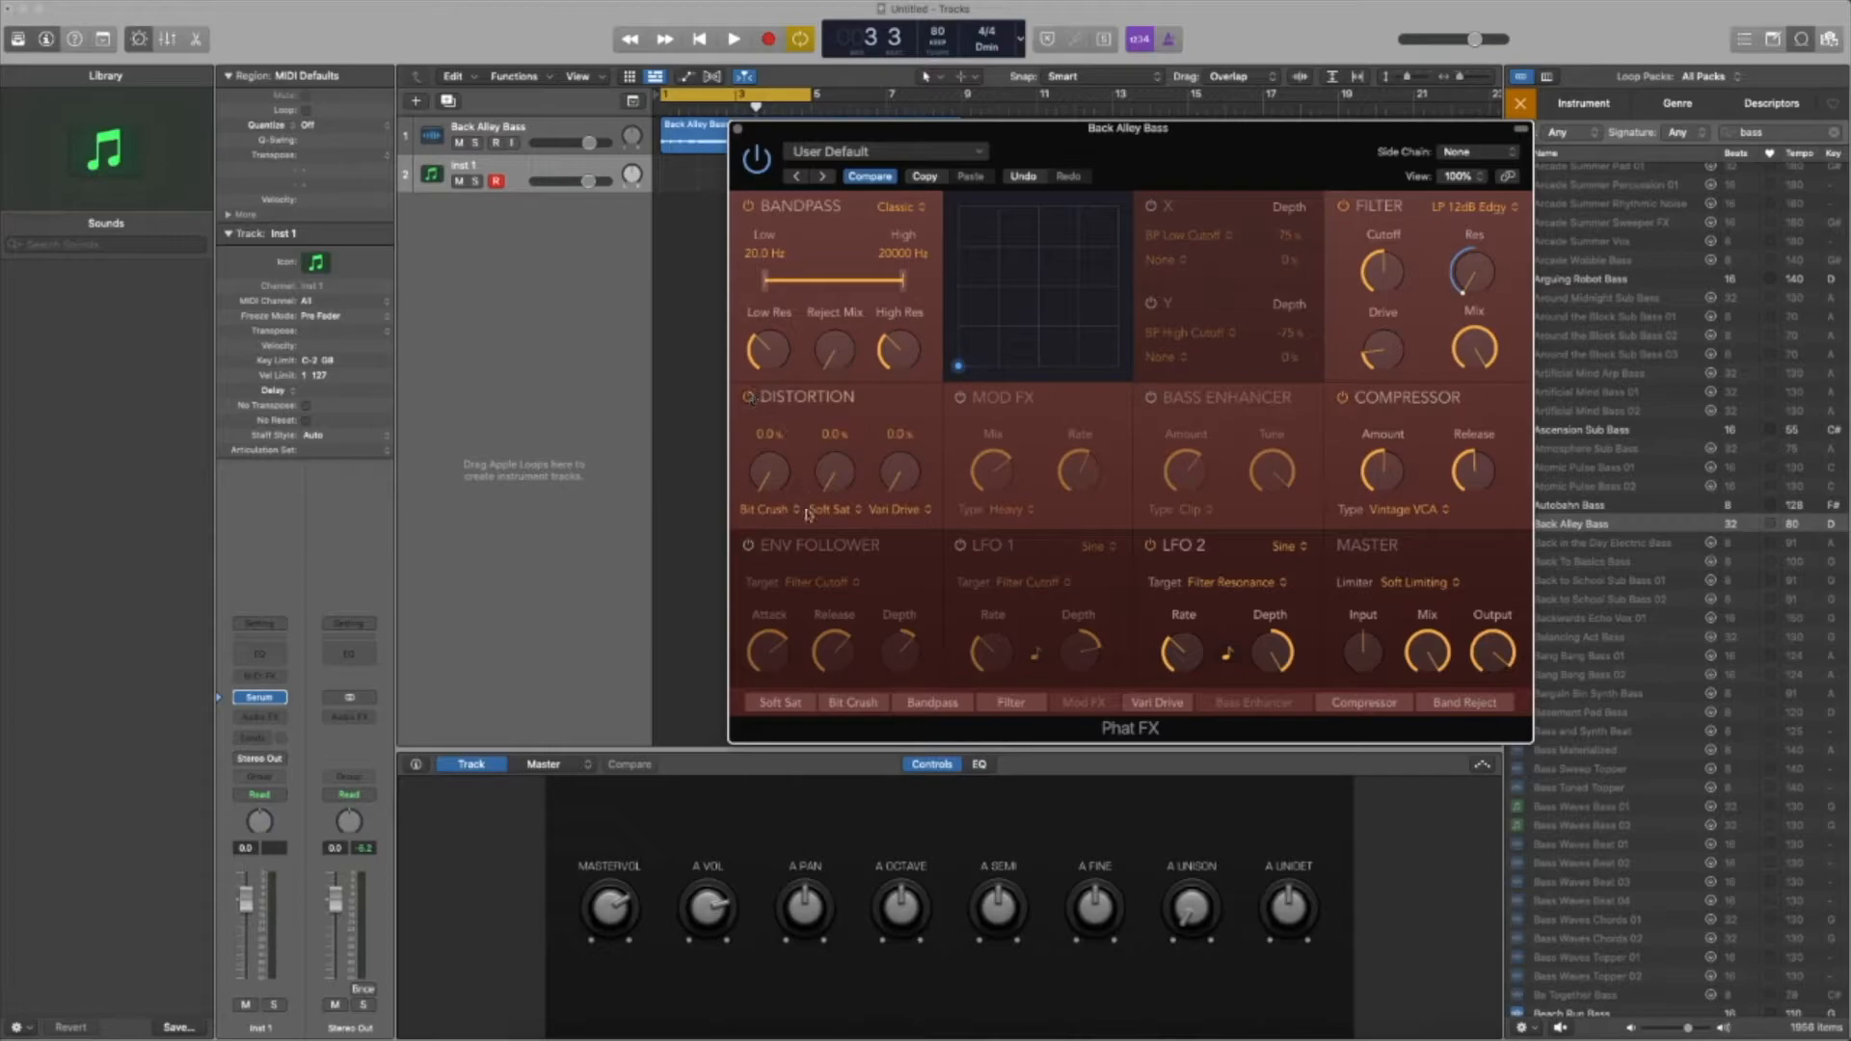
# Switch on Mod FX with the Heavy type and bring up the compressor type choices
pyautogui.click(768, 509)
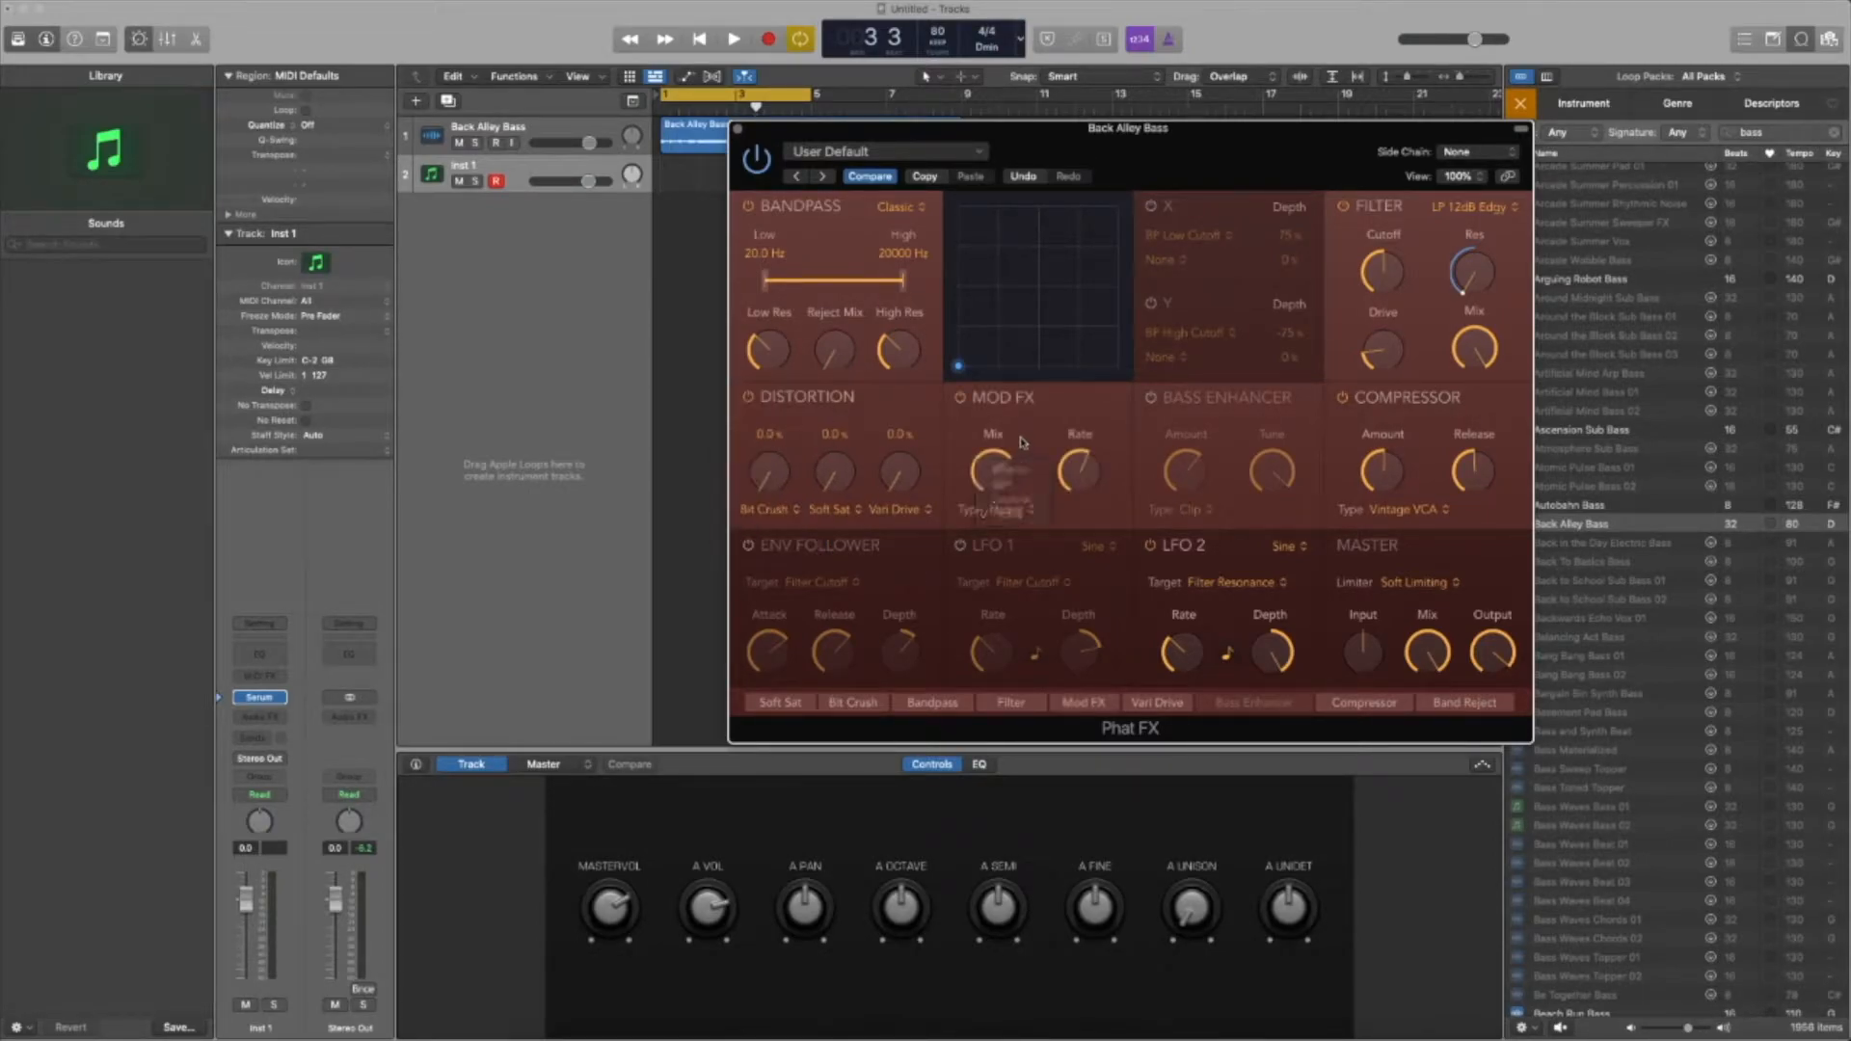
pyautogui.click(995, 509)
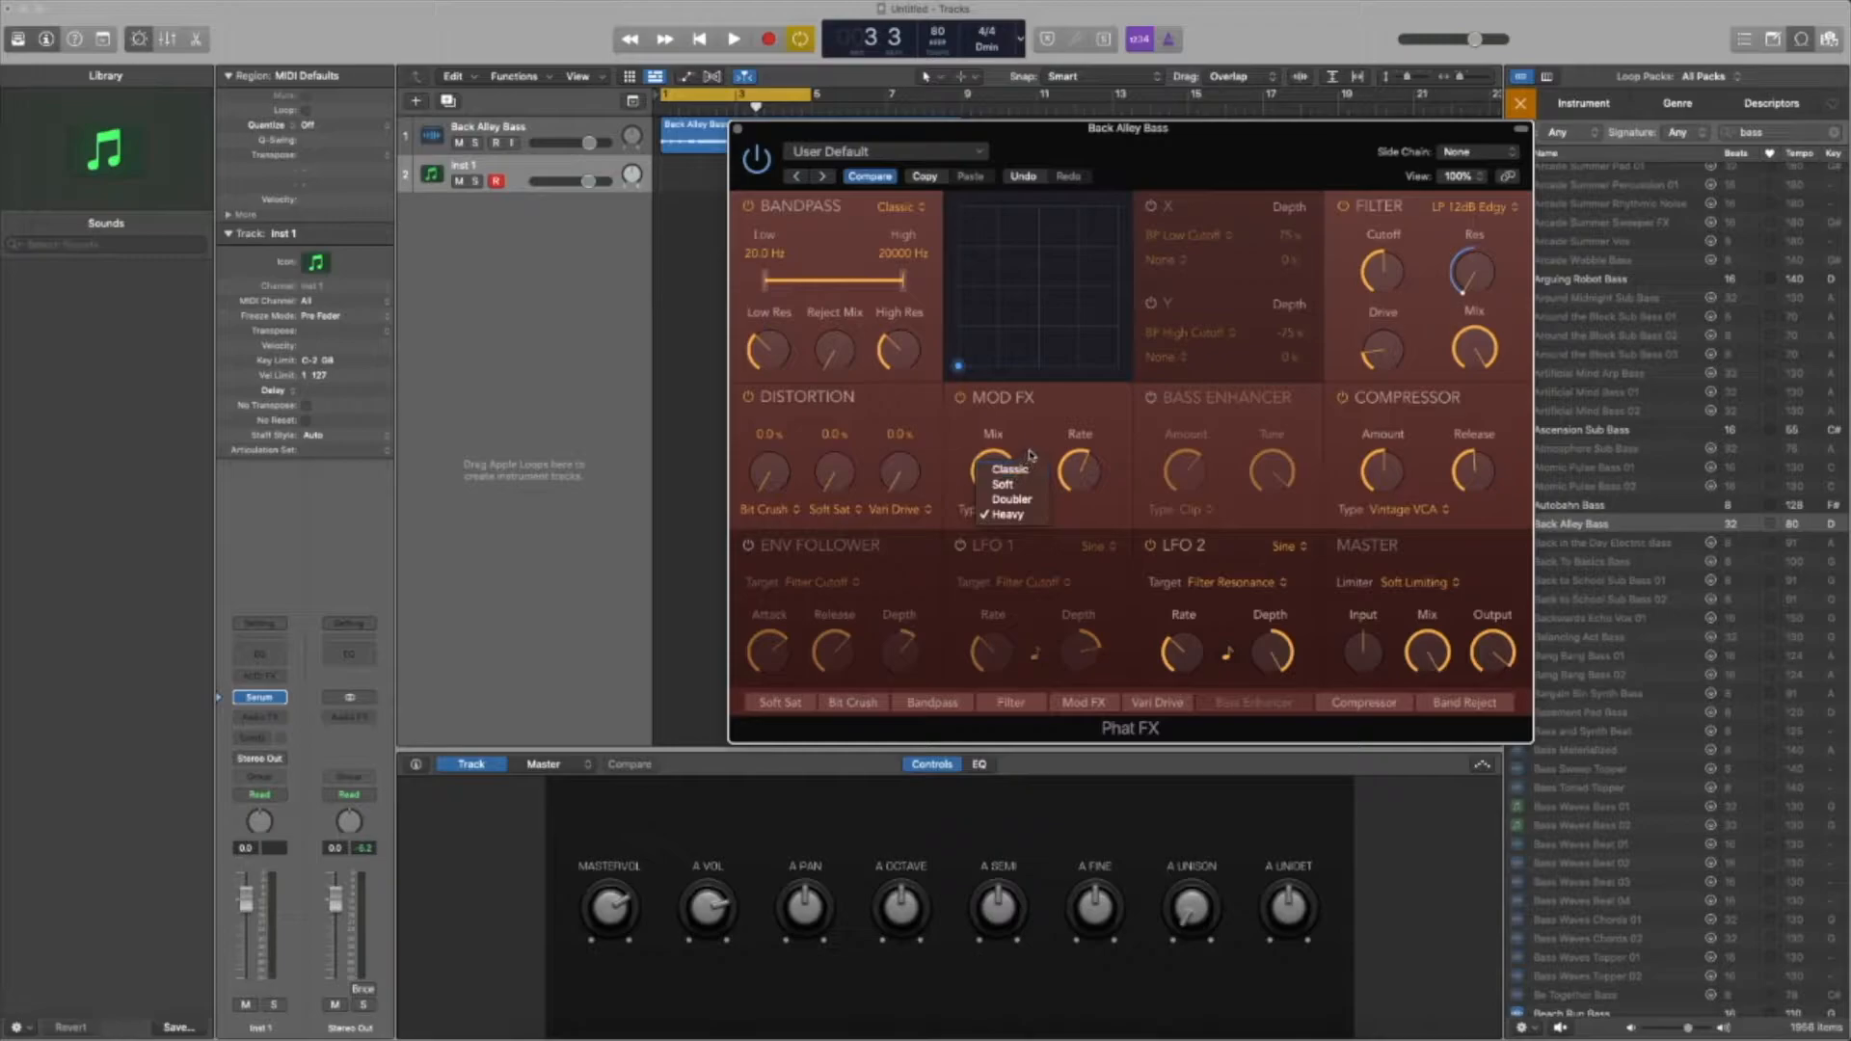
pyautogui.click(1007, 513)
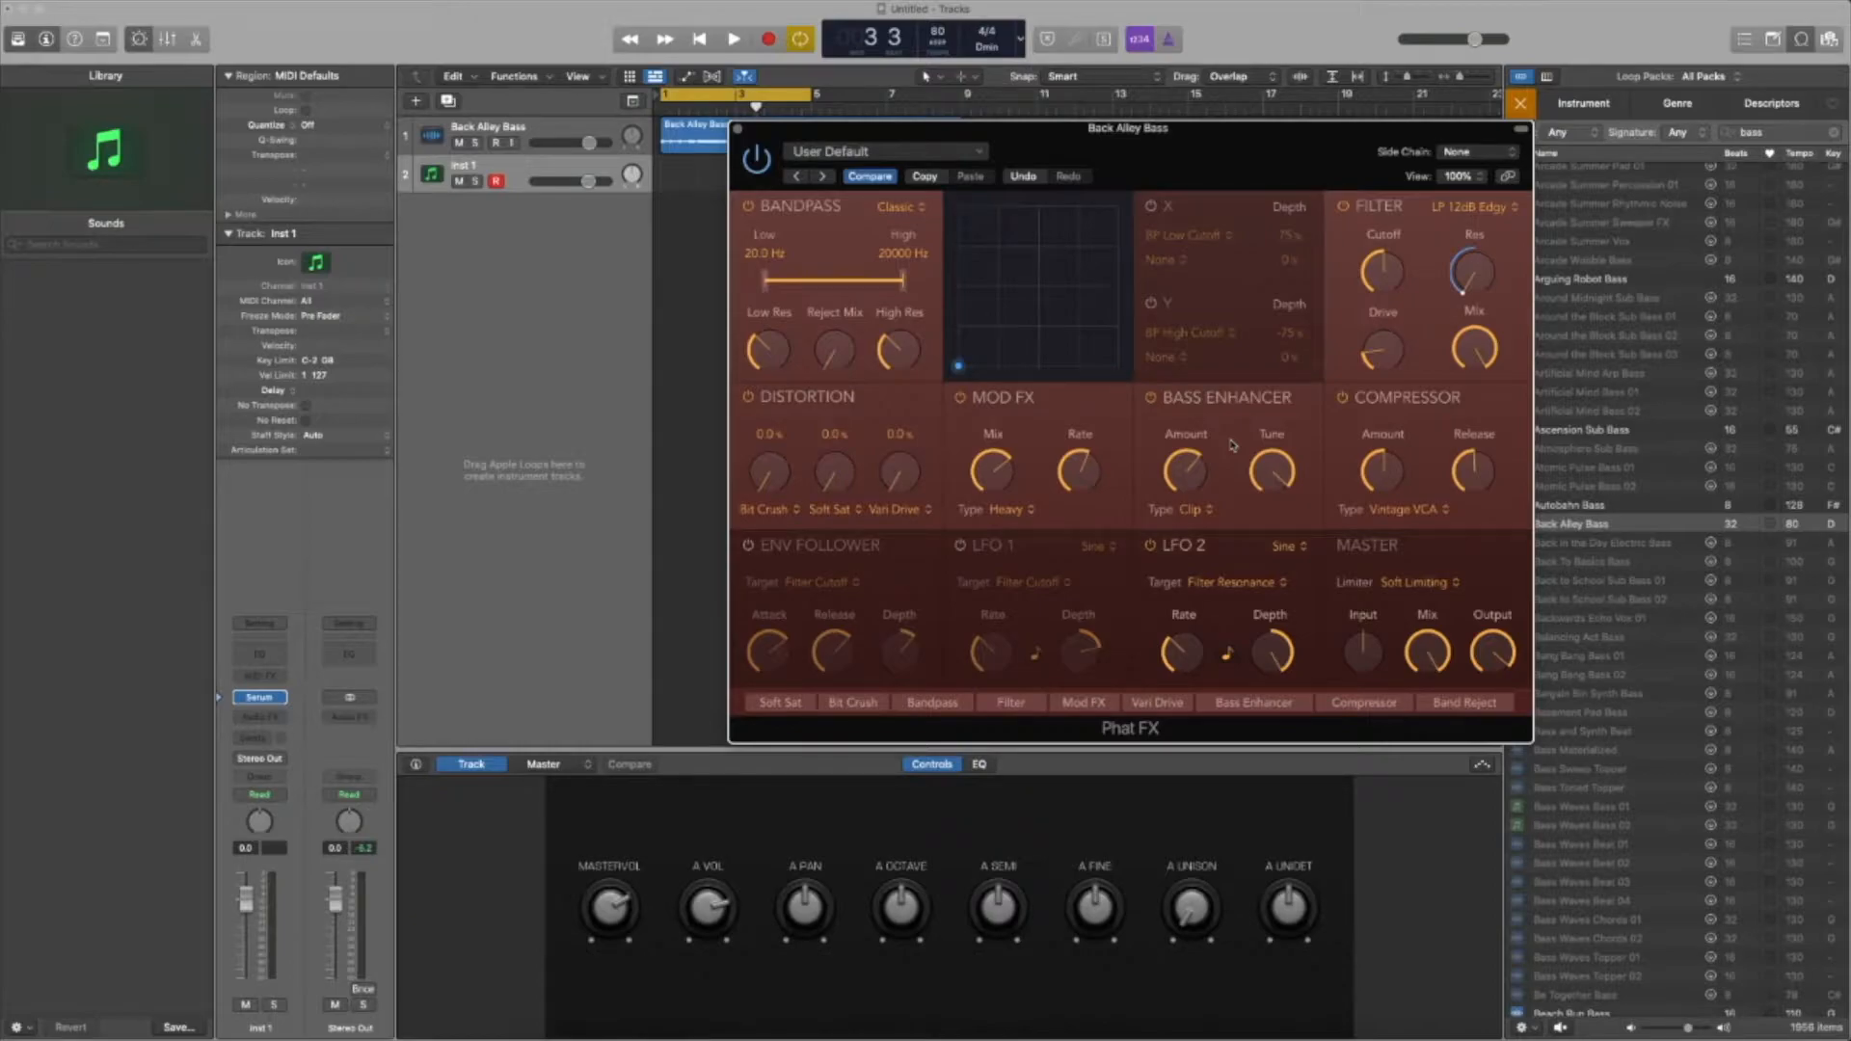
pyautogui.moveTo(1425, 498)
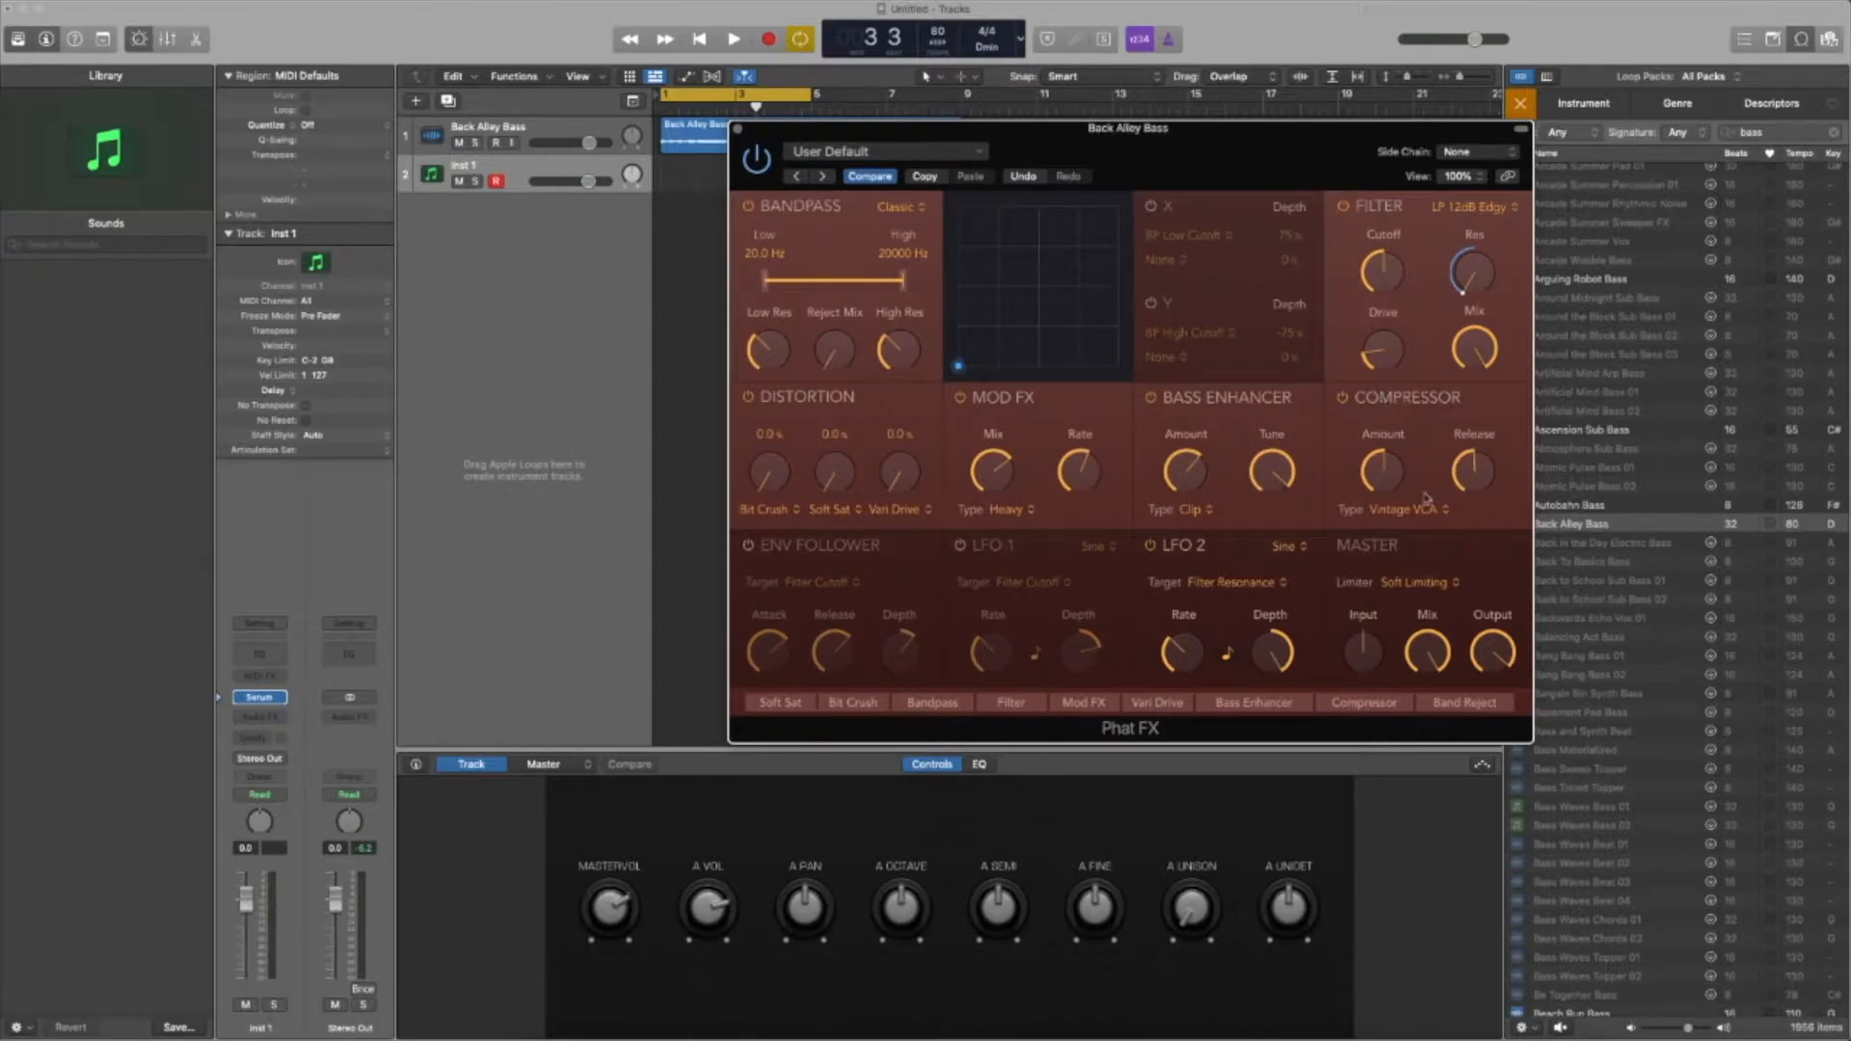
pyautogui.click(1392, 509)
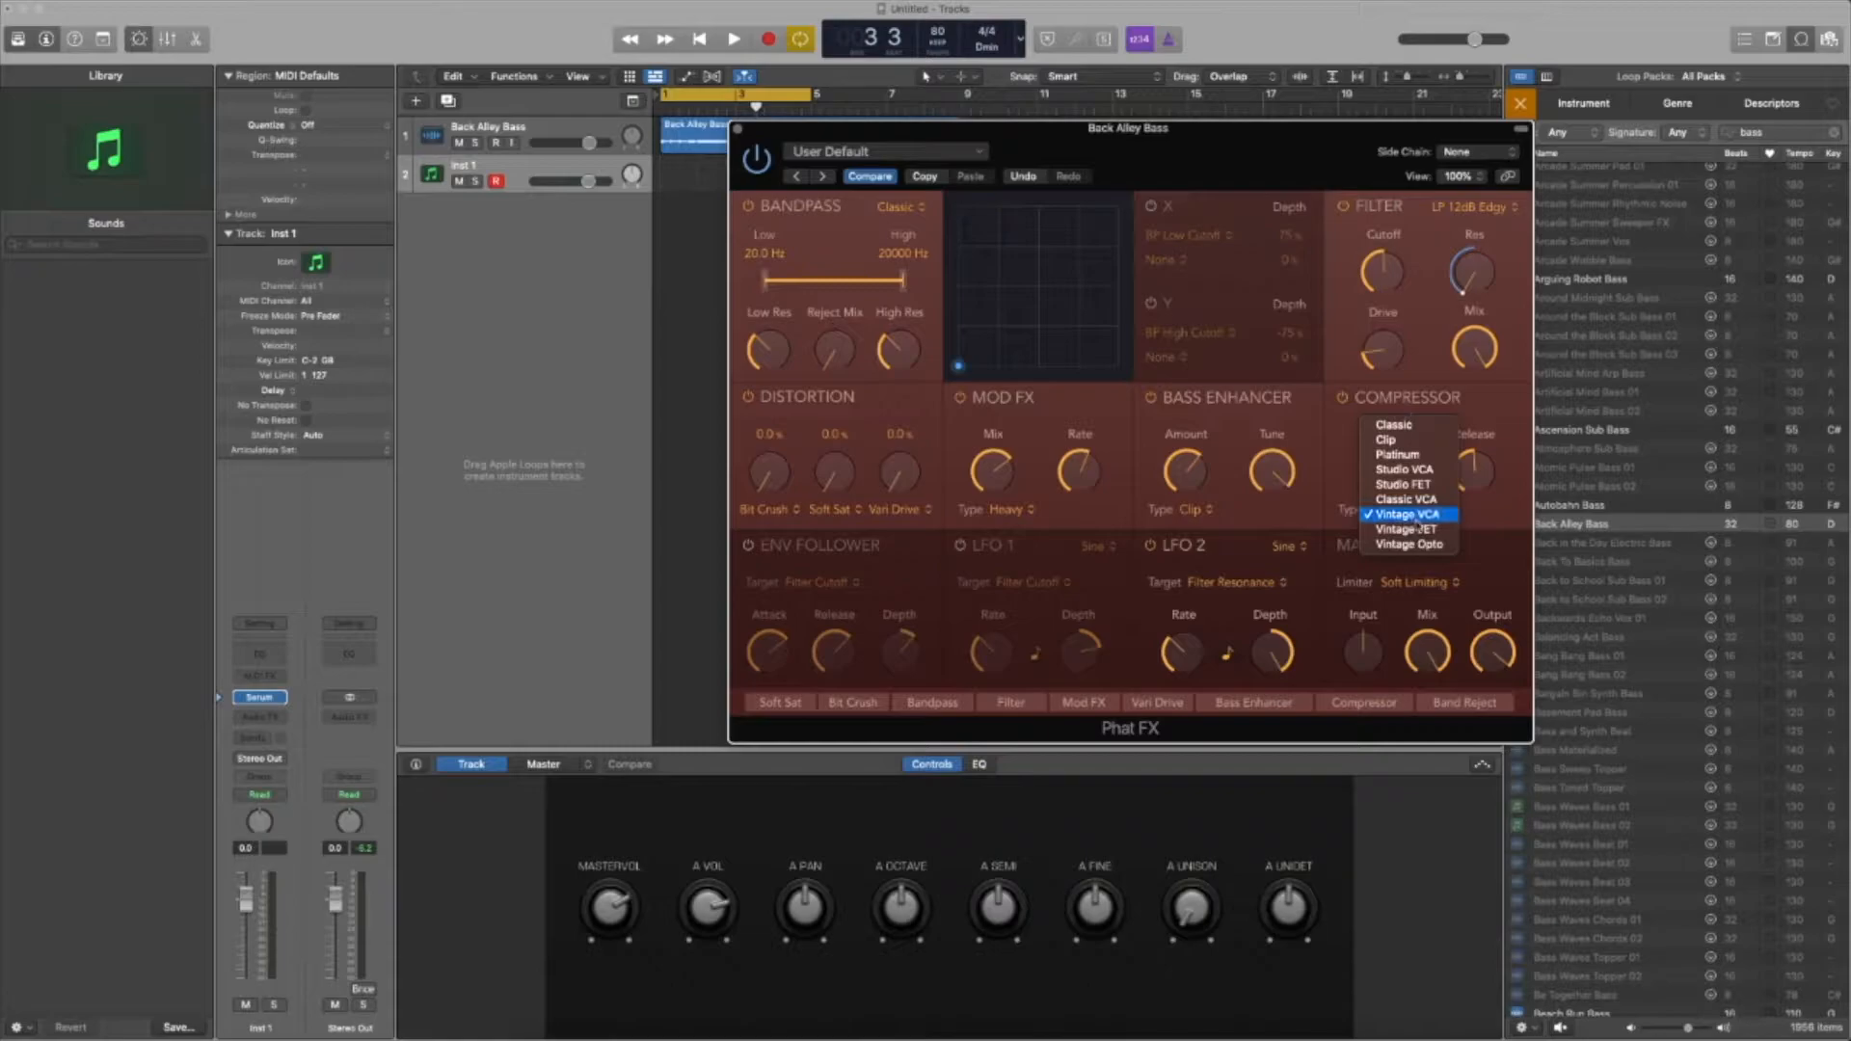
pyautogui.moveTo(1392, 424)
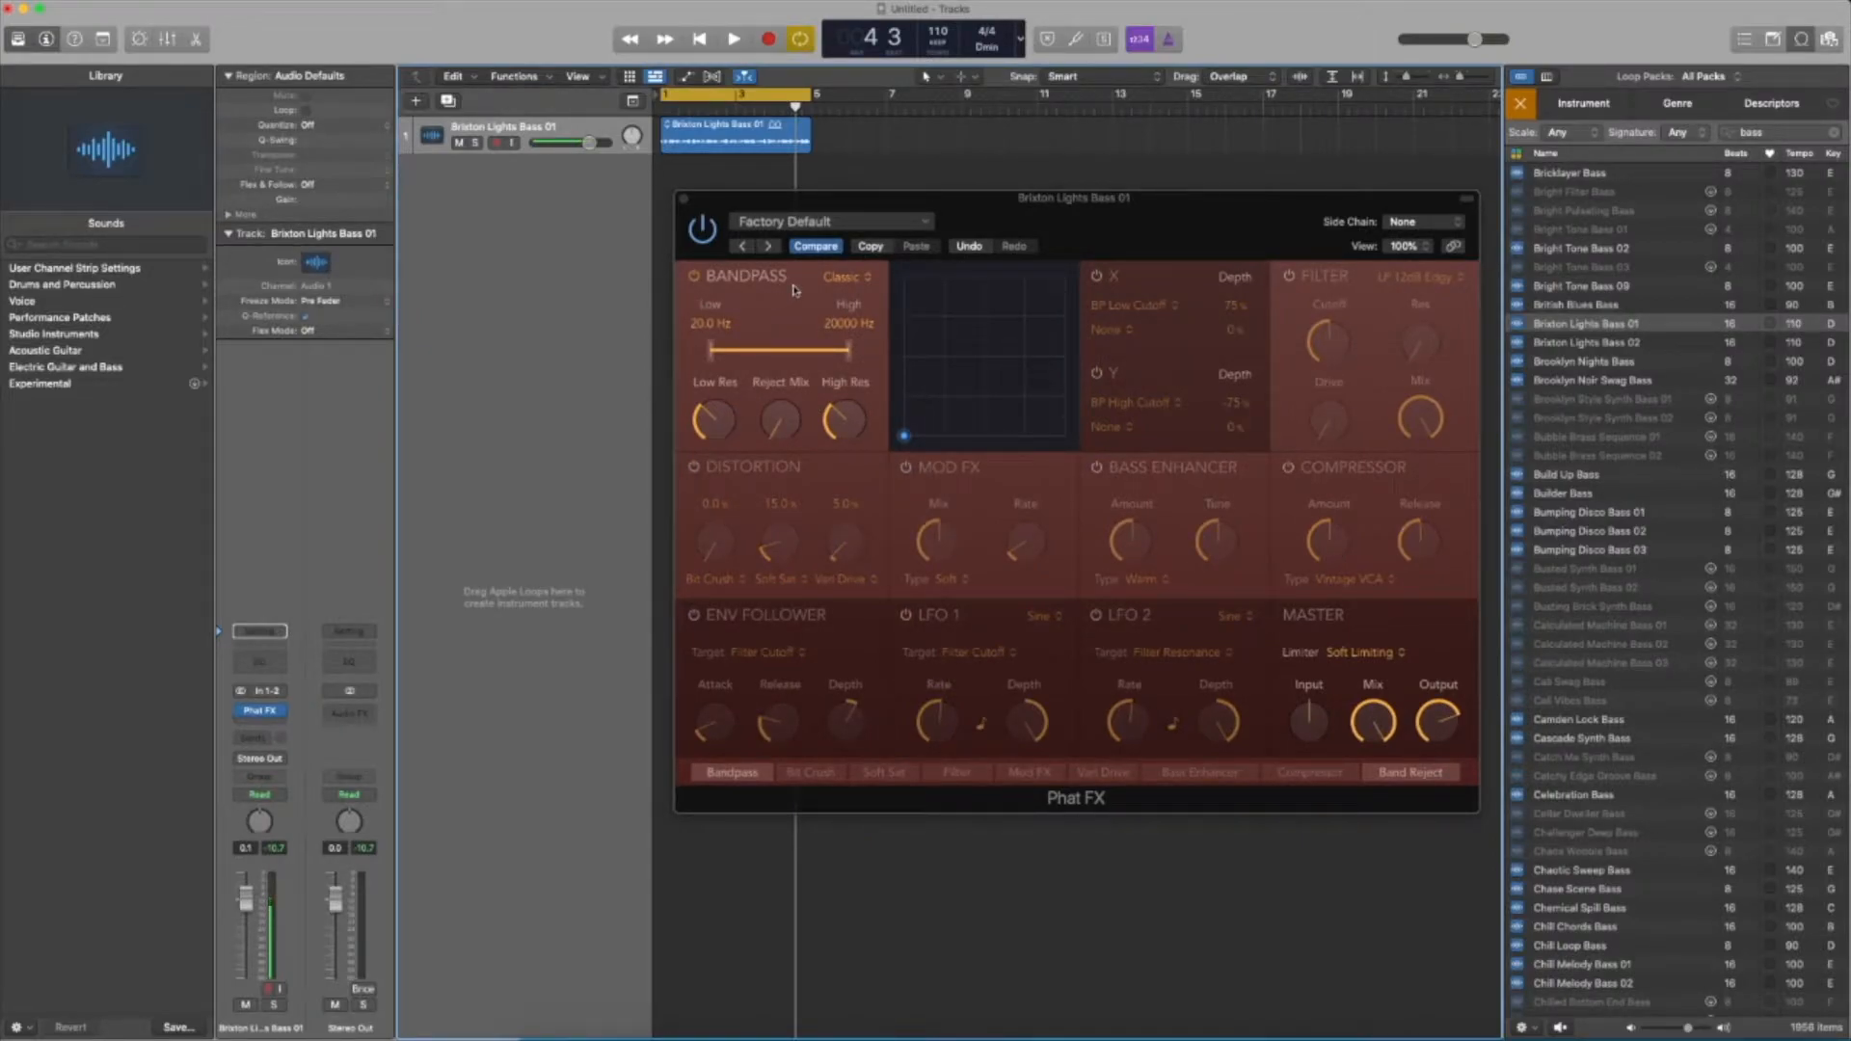
# Audition the loop and adjust the bandpass low resonance and reject mix
pyautogui.click(733, 38)
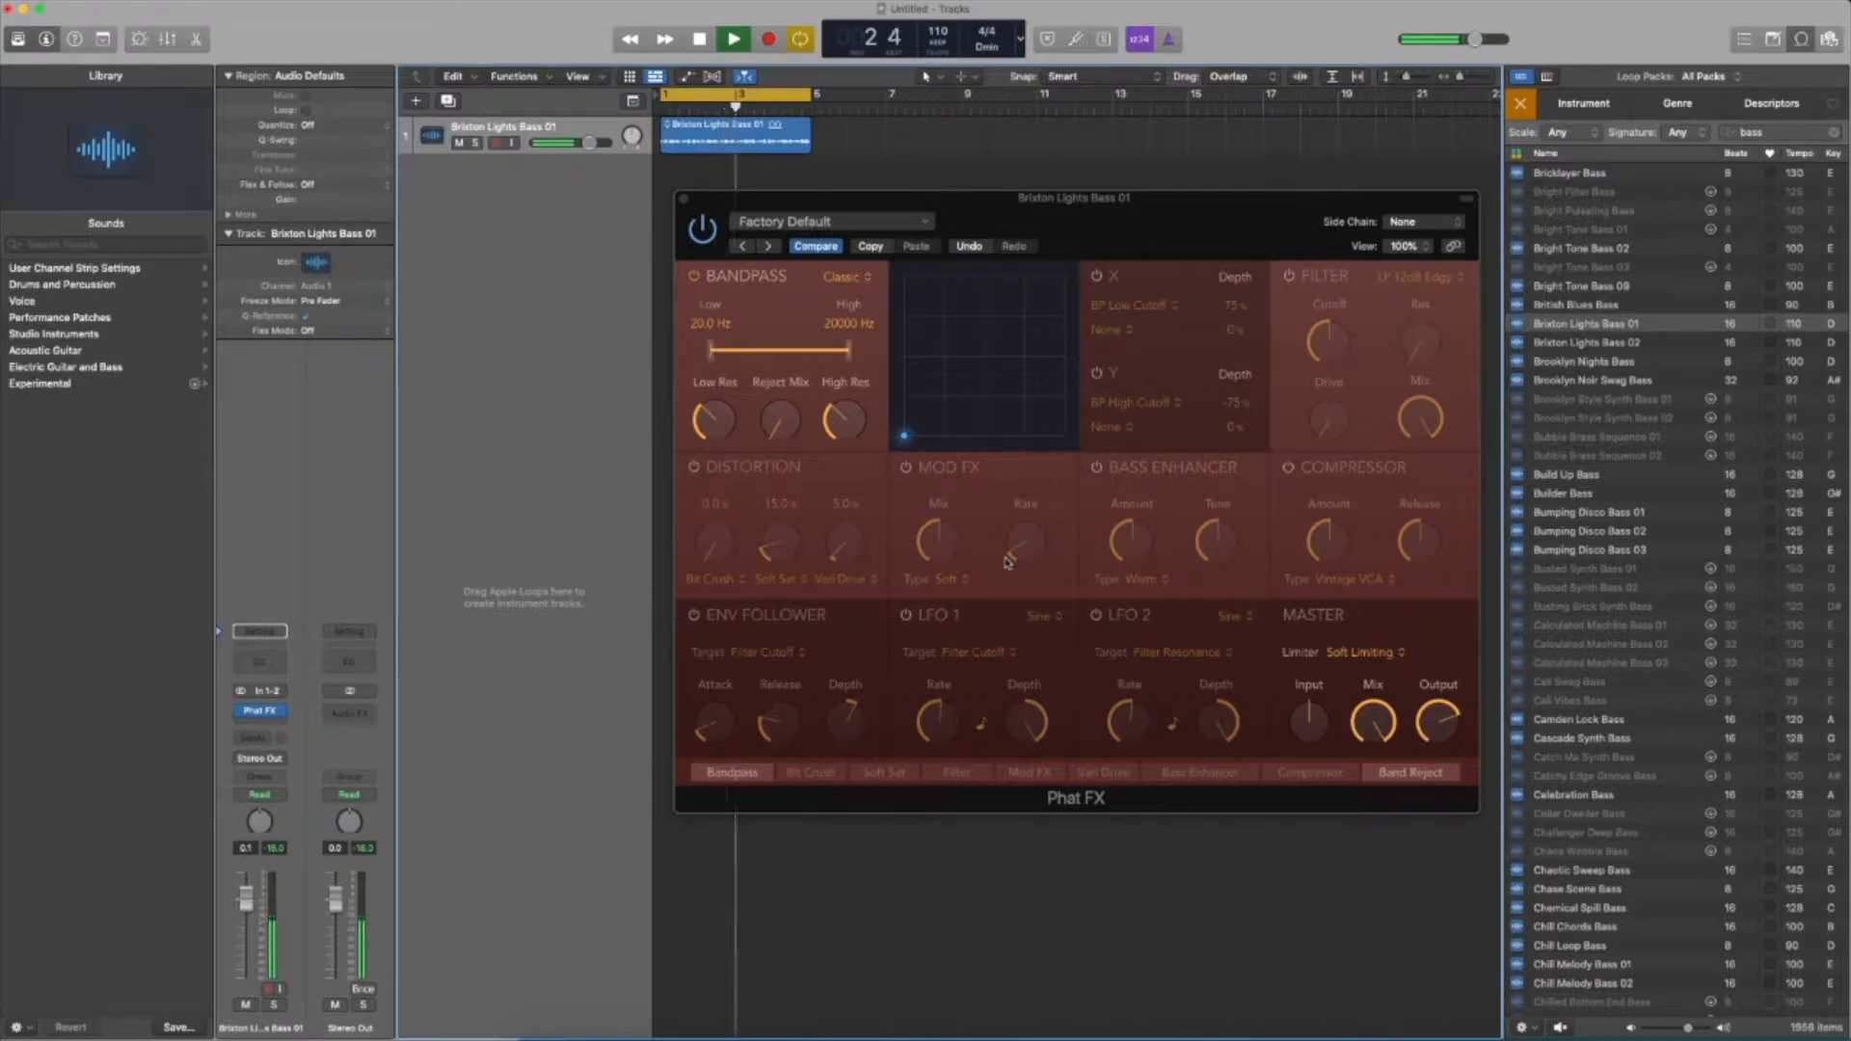
pyautogui.click(733, 38)
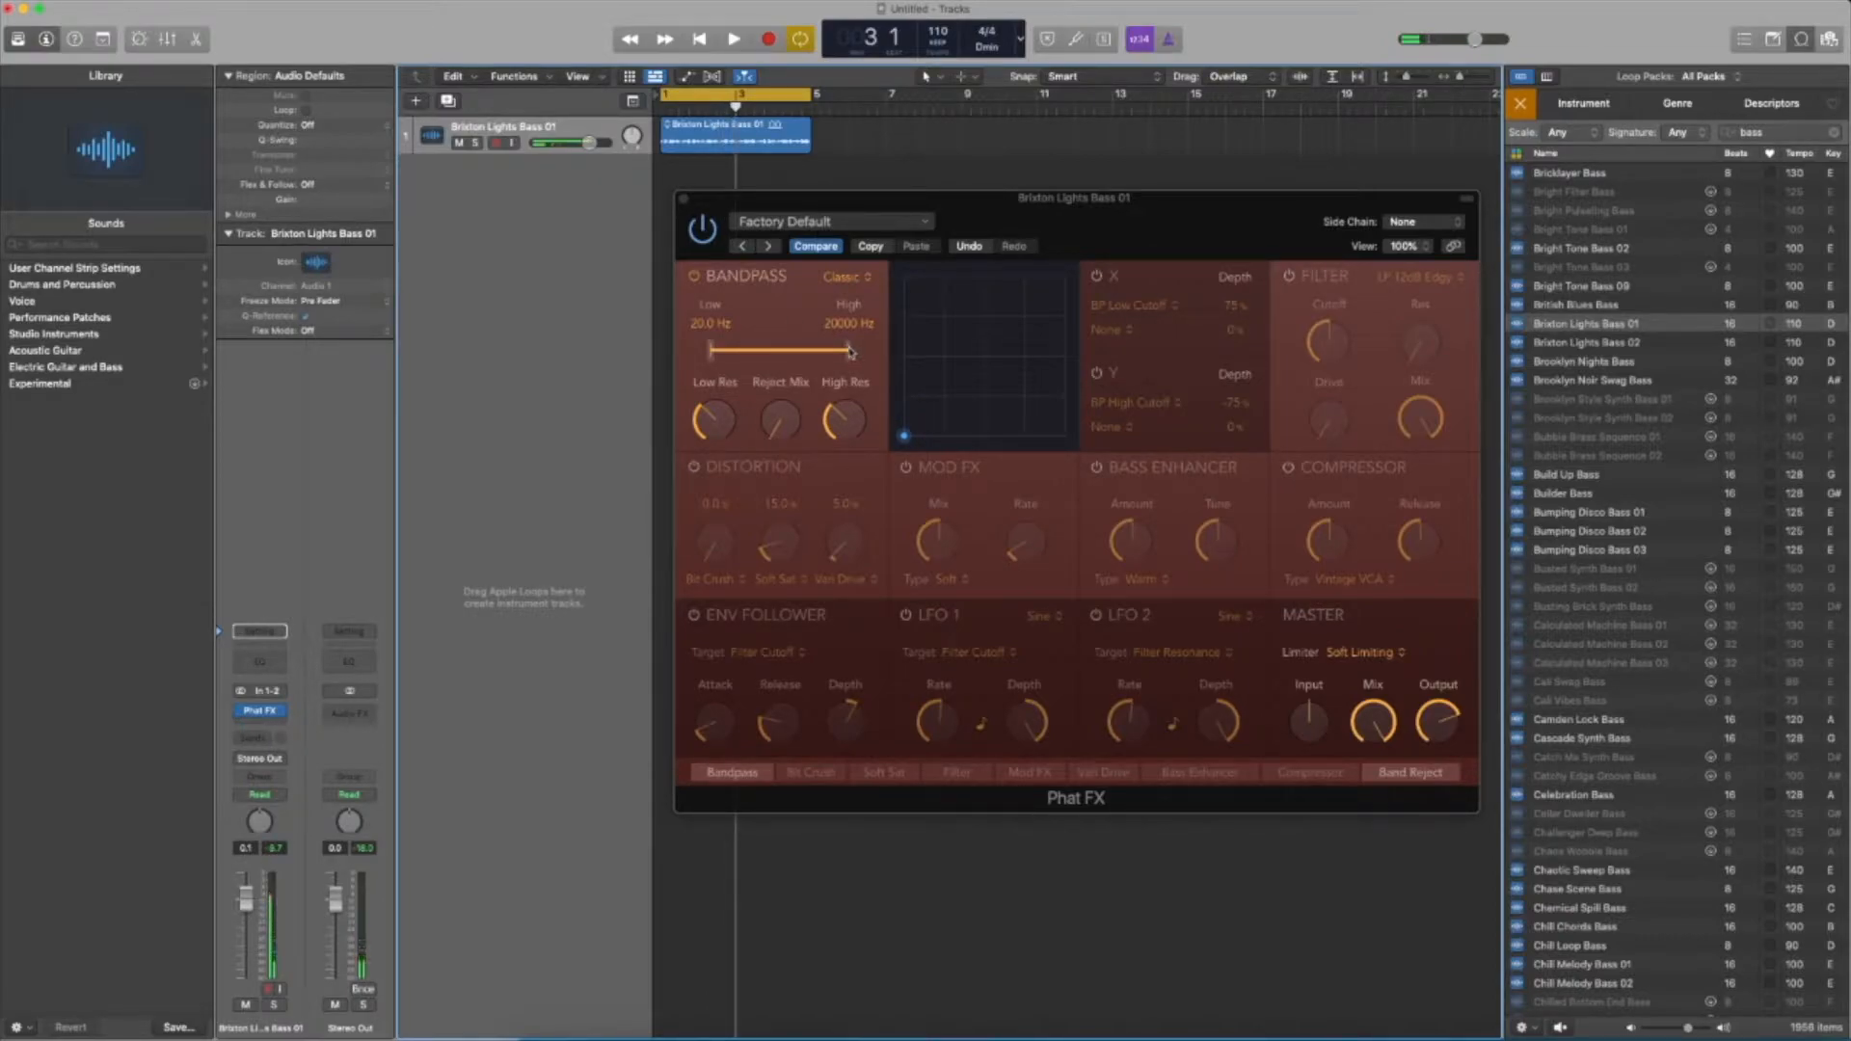
pyautogui.moveTo(712, 419); pyautogui.dragTo(712, 389)
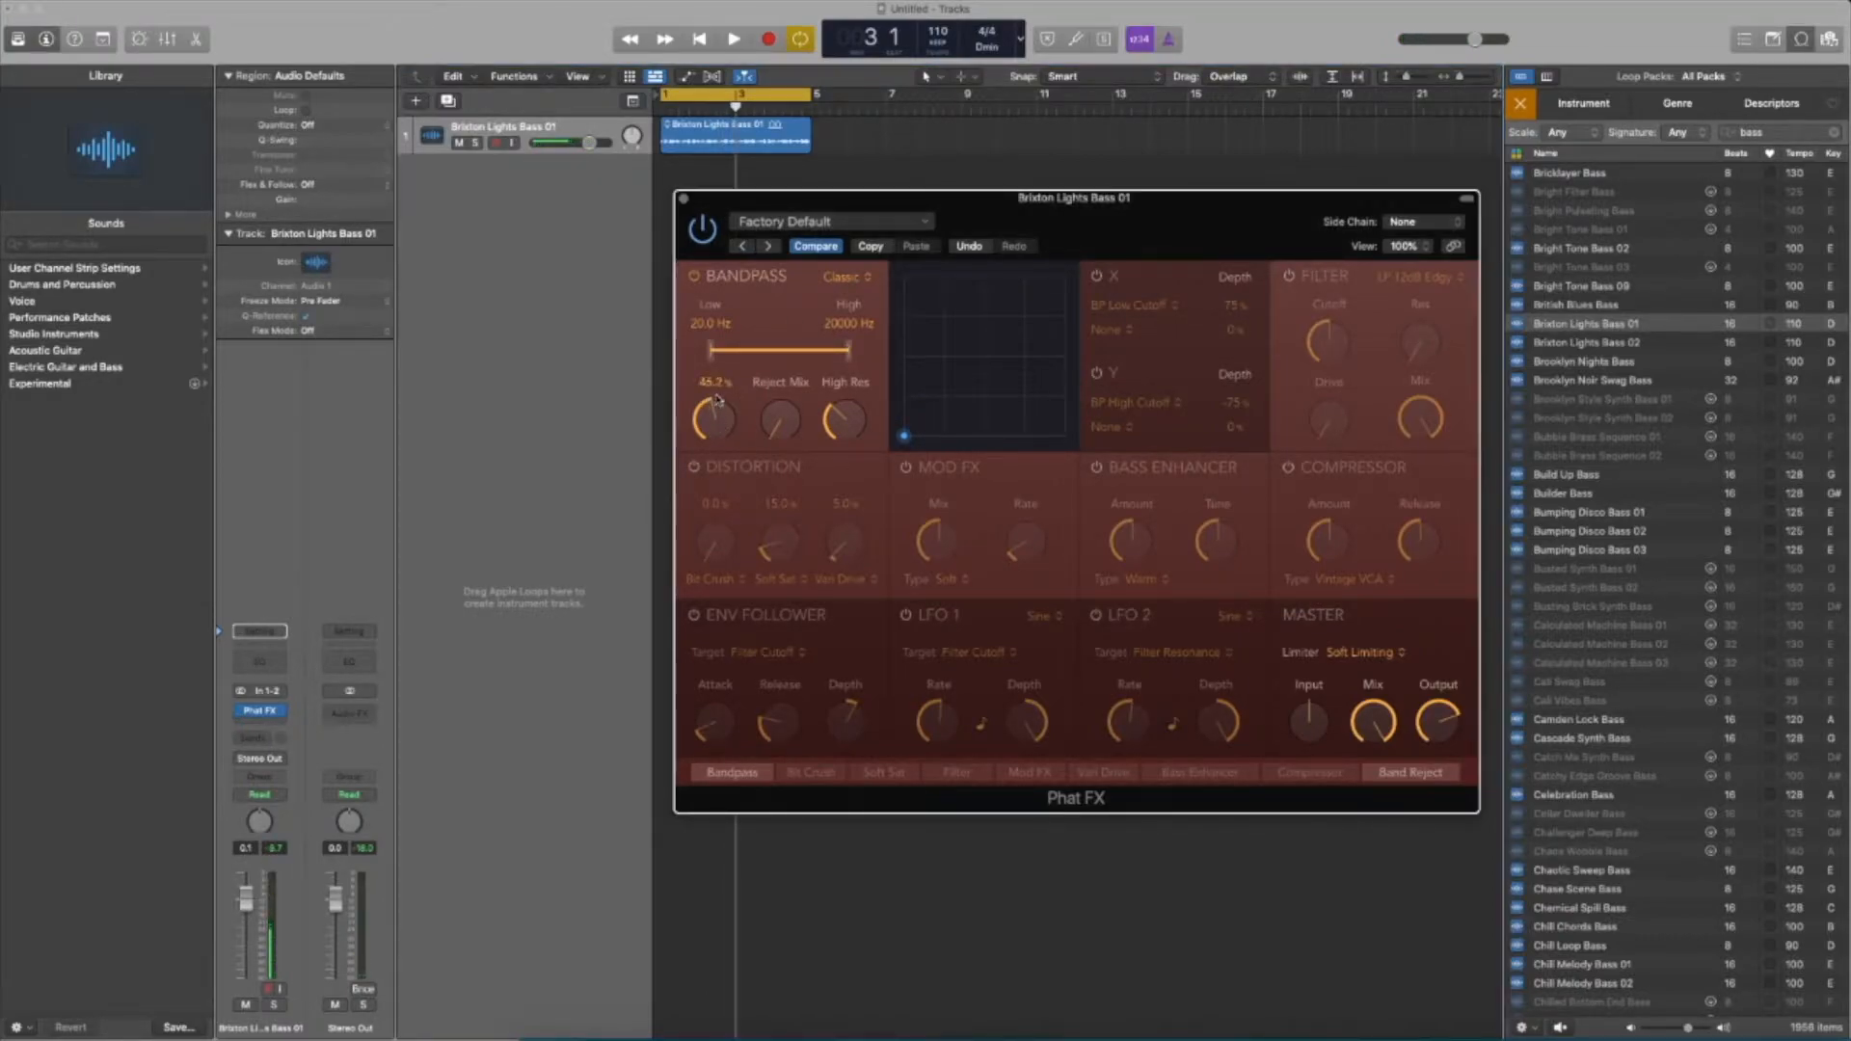
pyautogui.moveTo(843, 419); pyautogui.dragTo(843, 443)
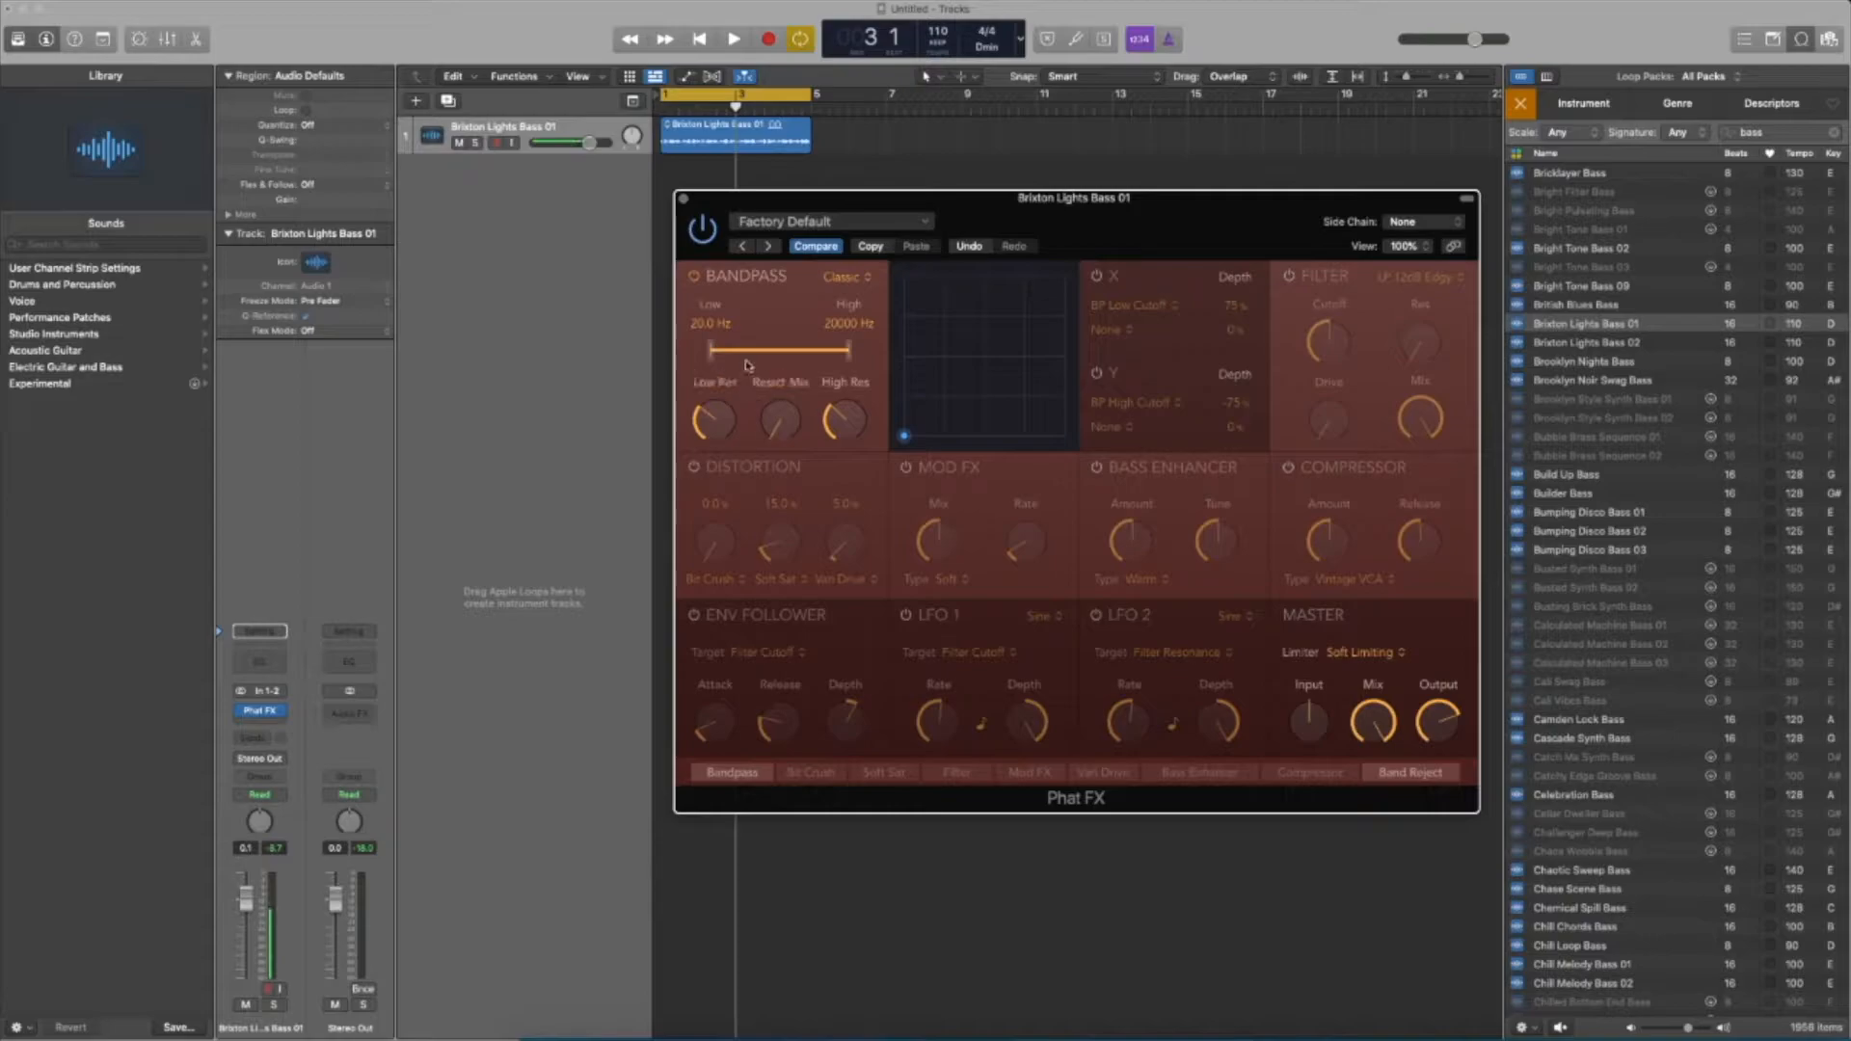
pyautogui.moveTo(777, 419); pyautogui.dragTo(779, 401)
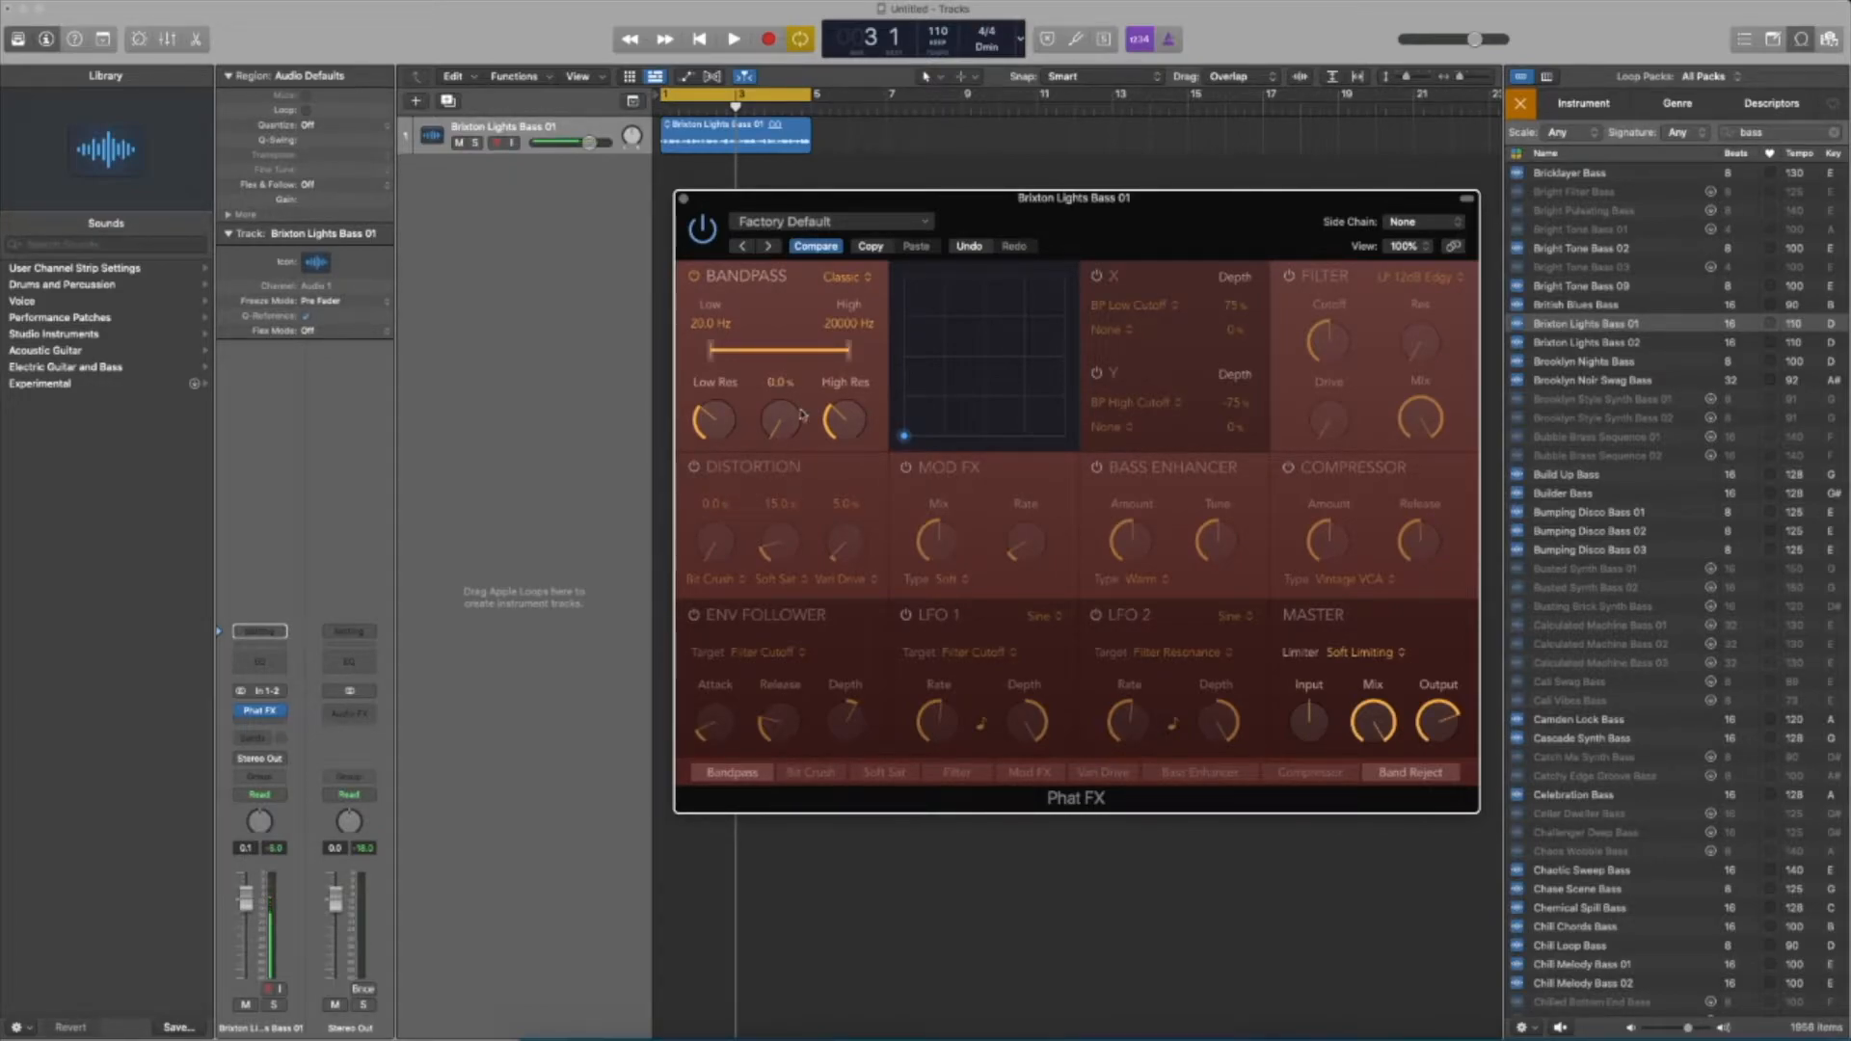
# Lower the bandpass high cutoff during playback and set its character to Edgy
pyautogui.click(733, 38)
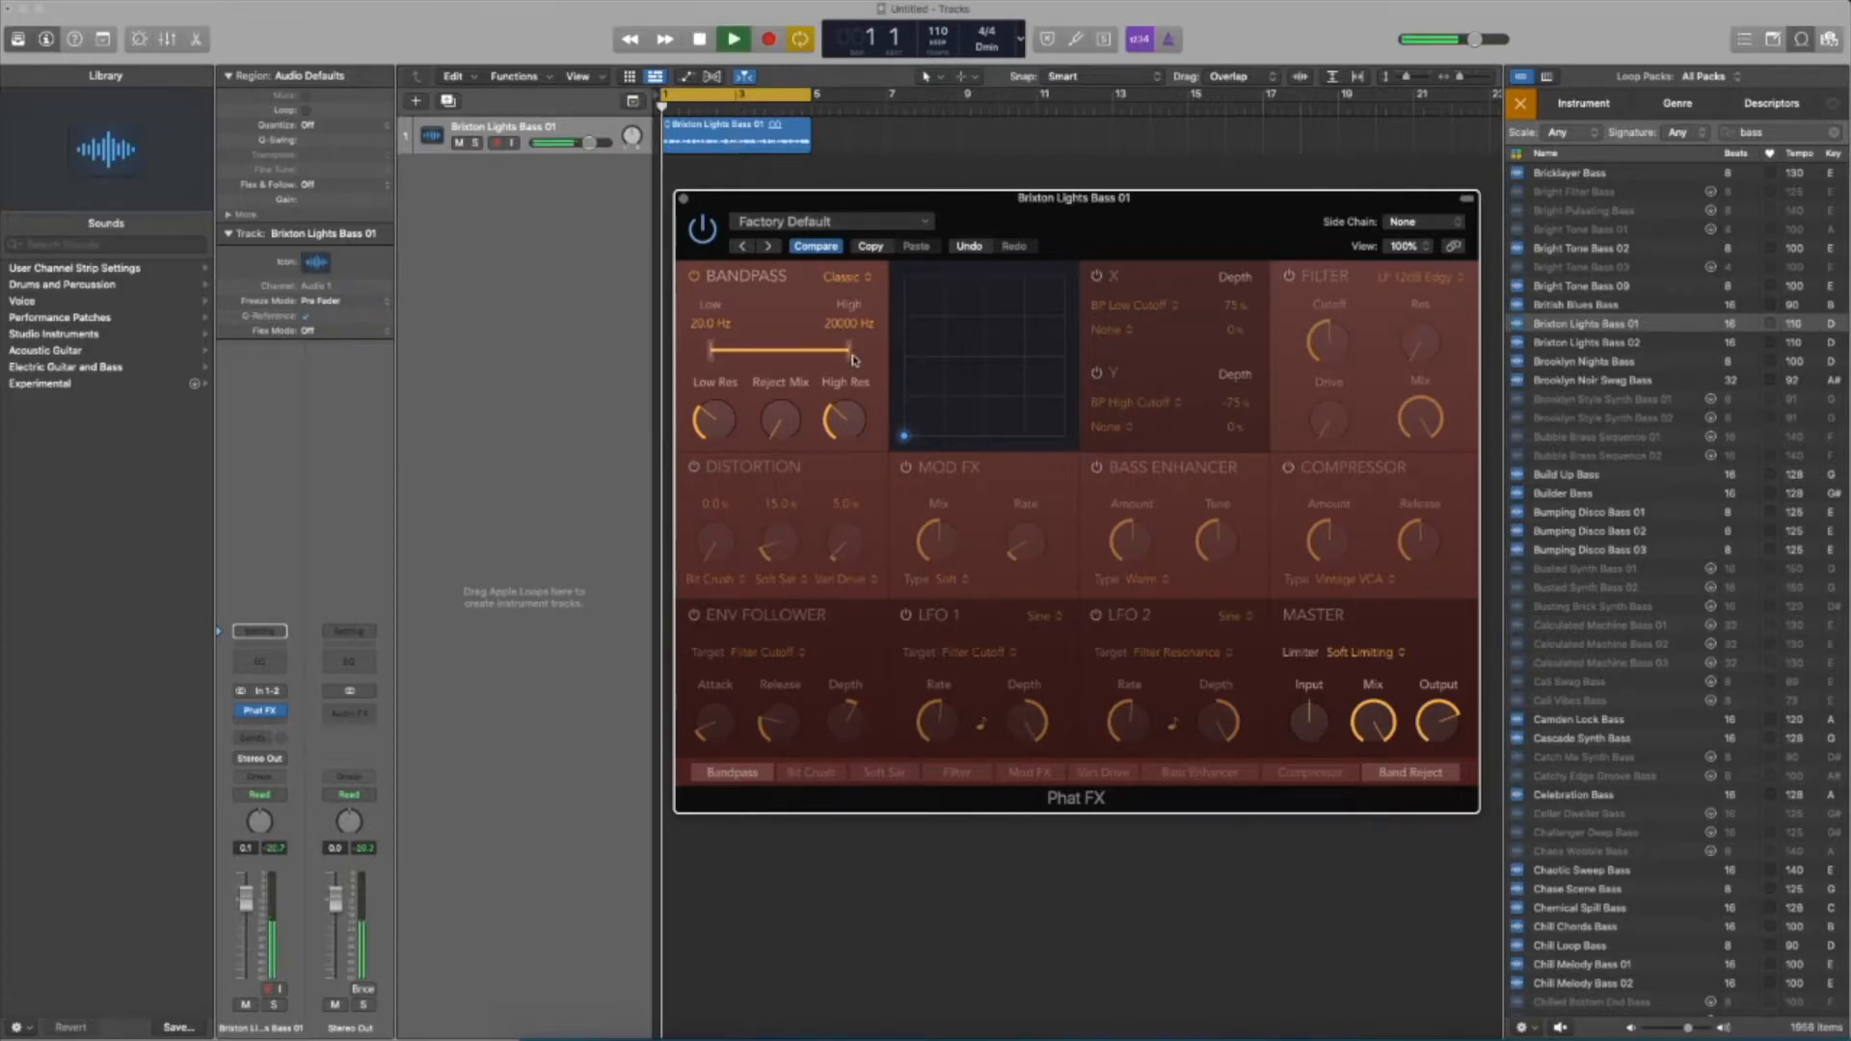
pyautogui.moveTo(814, 351); pyautogui.dragTo(773, 351)
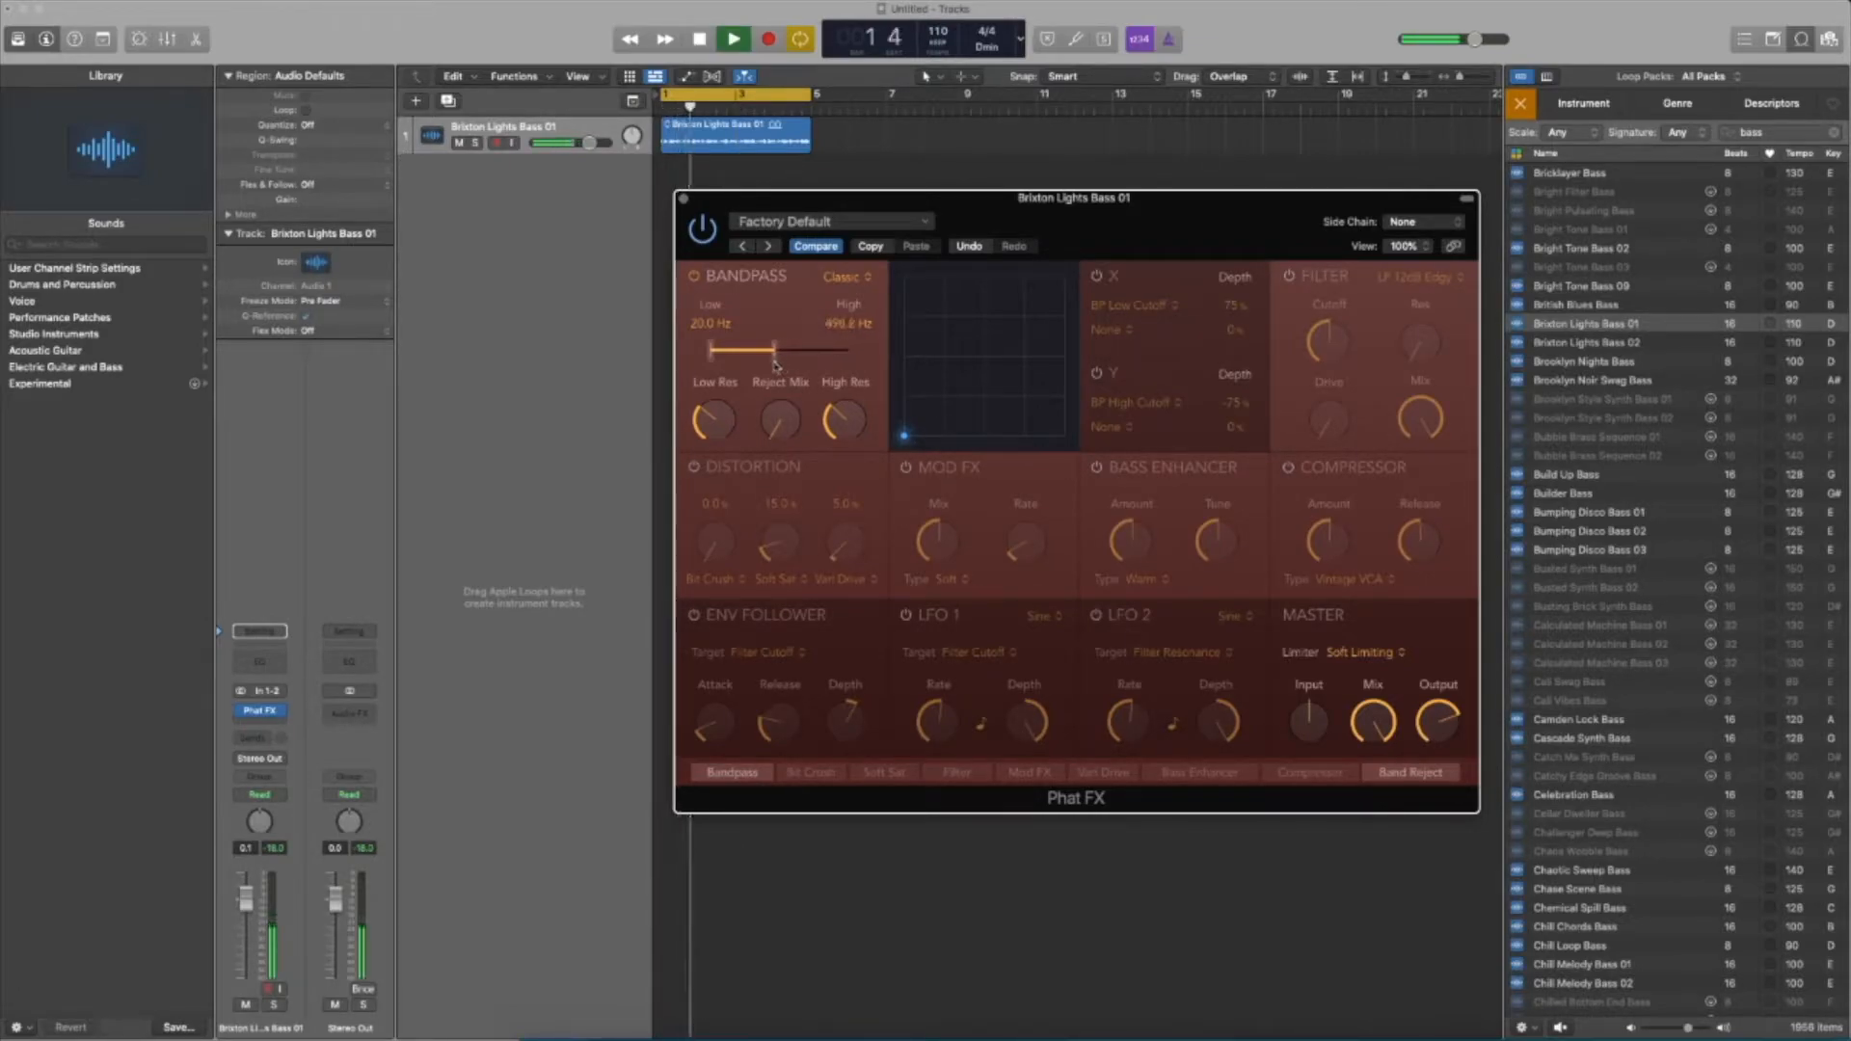
pyautogui.moveTo(813, 351); pyautogui.dragTo(779, 351)
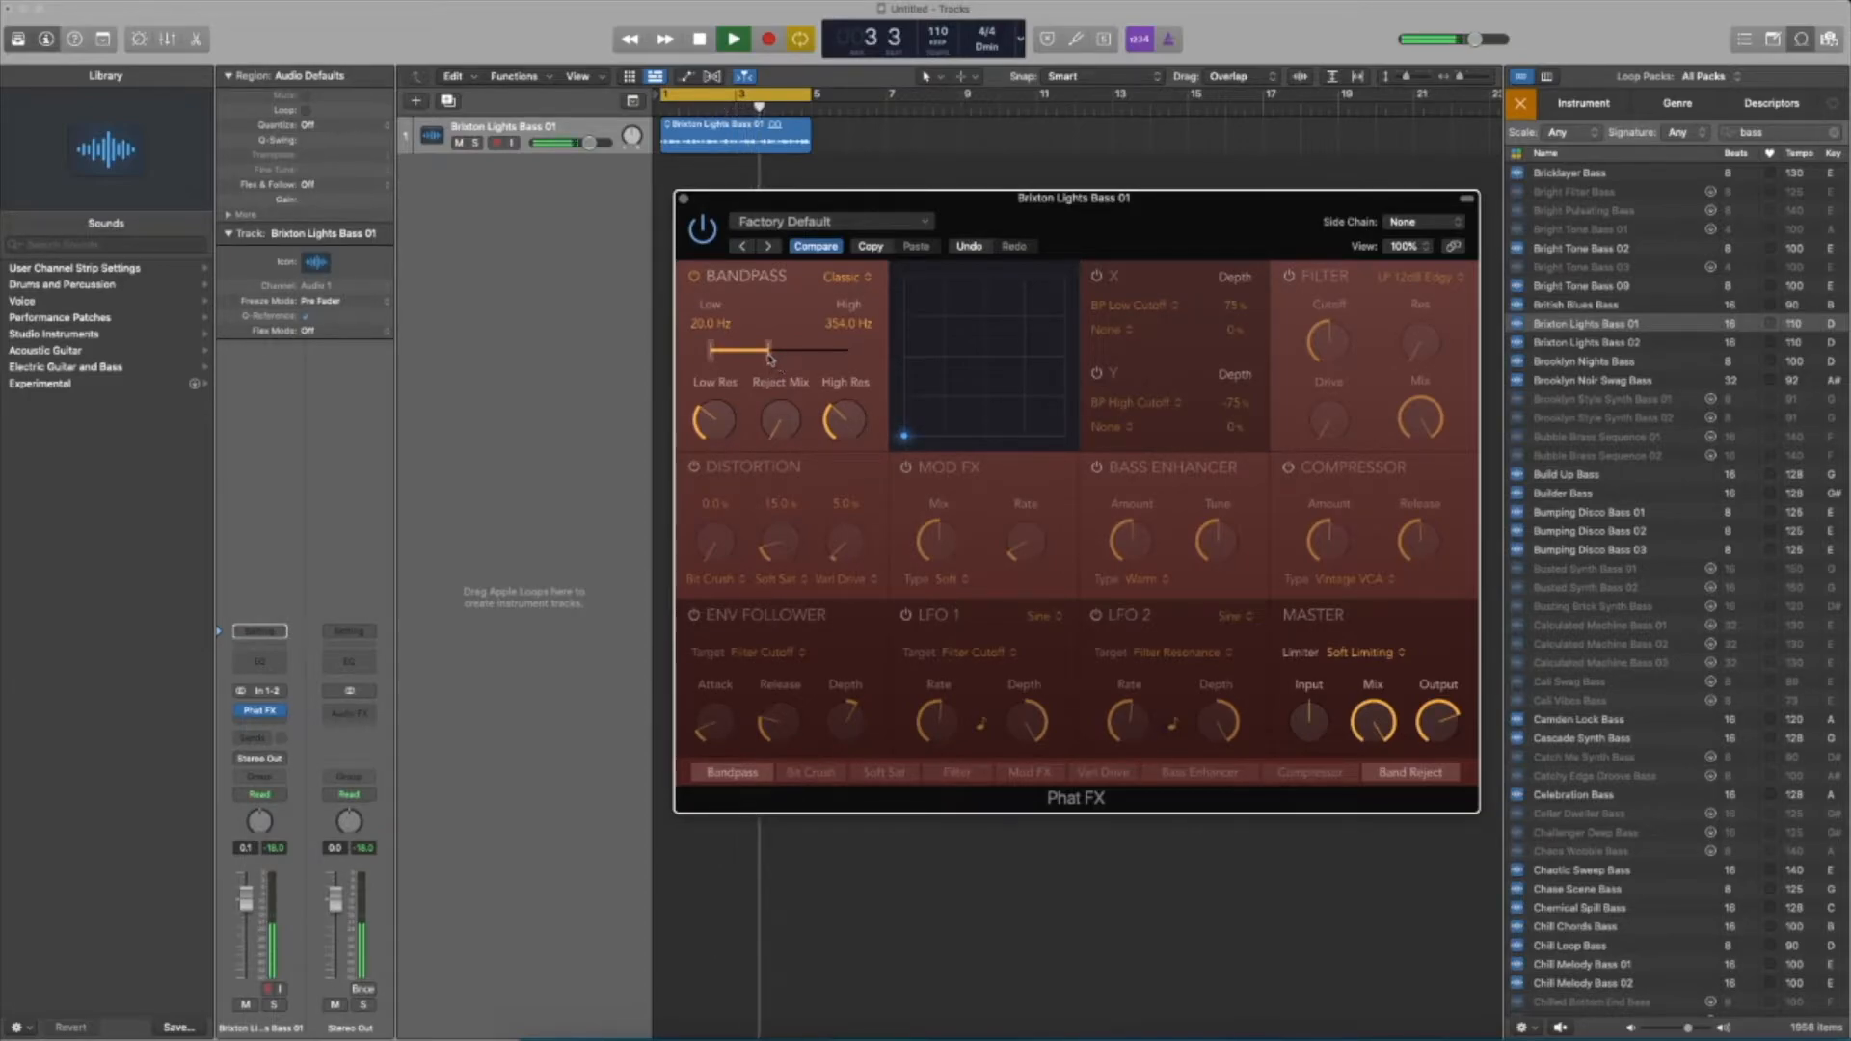
pyautogui.click(849, 276)
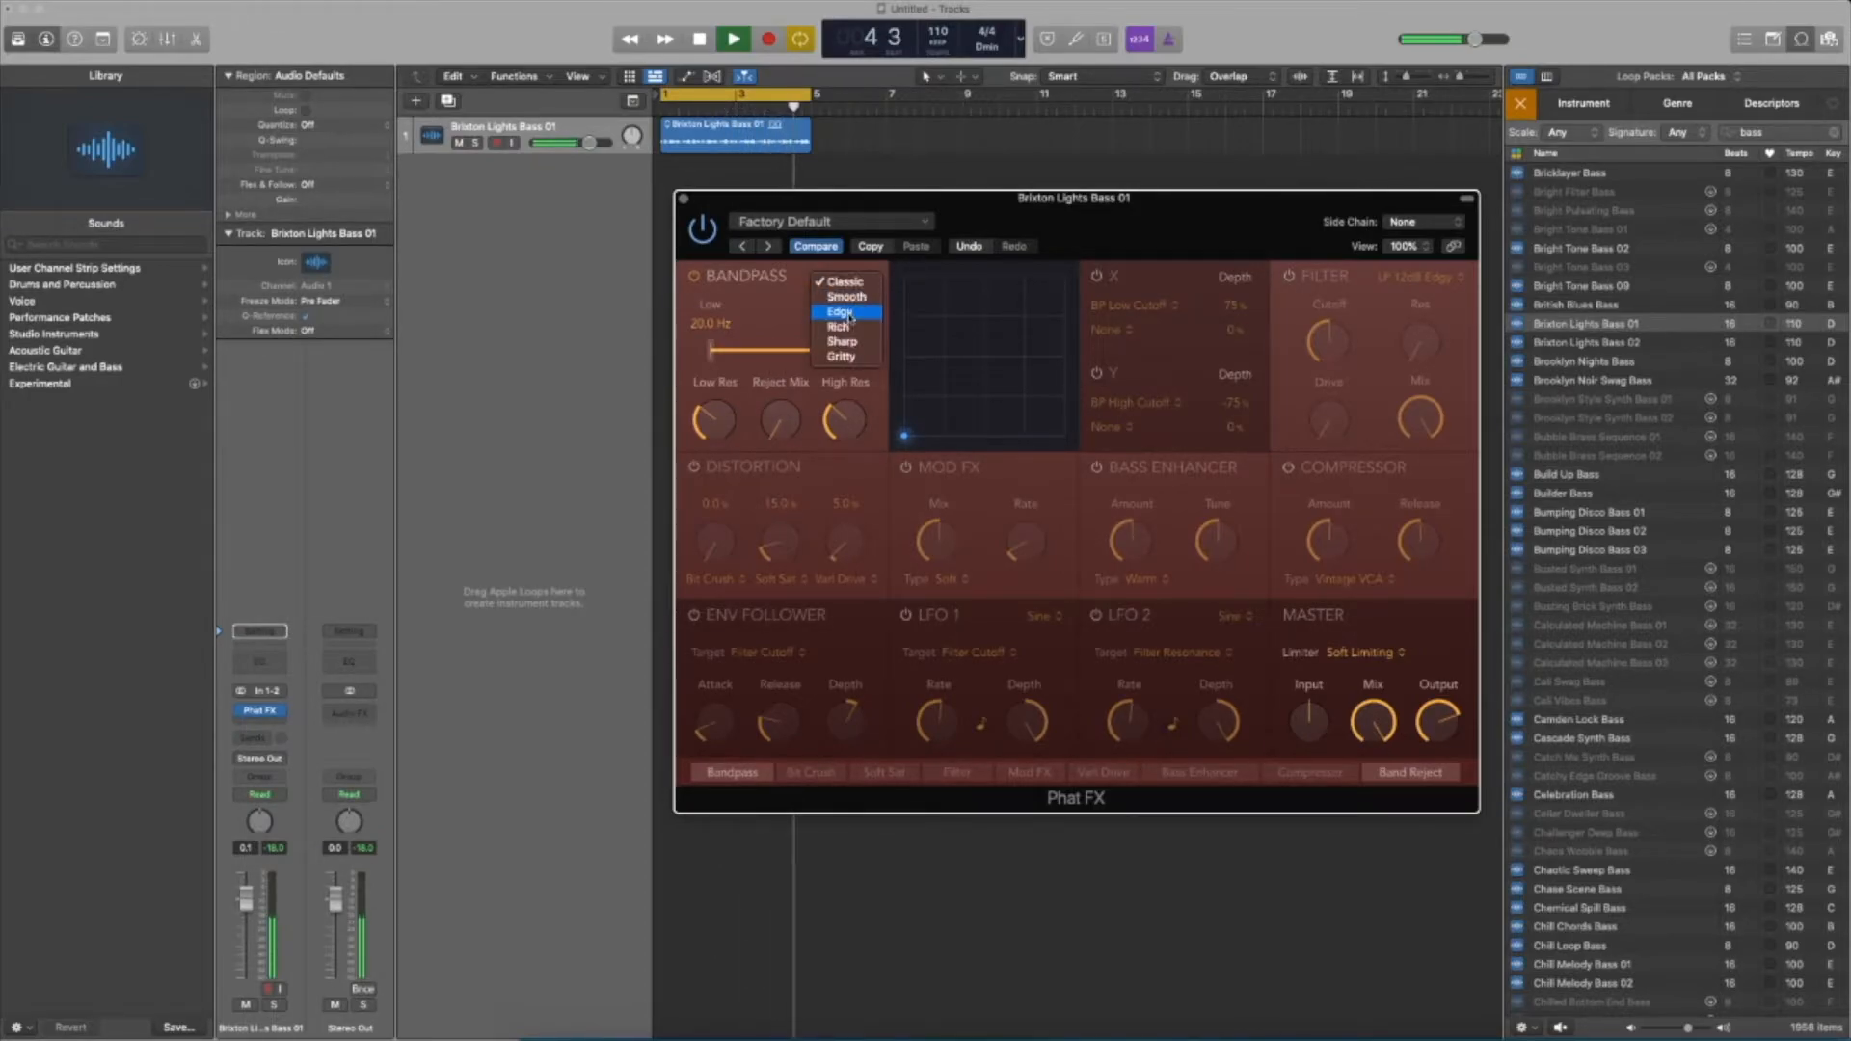
pyautogui.click(841, 312)
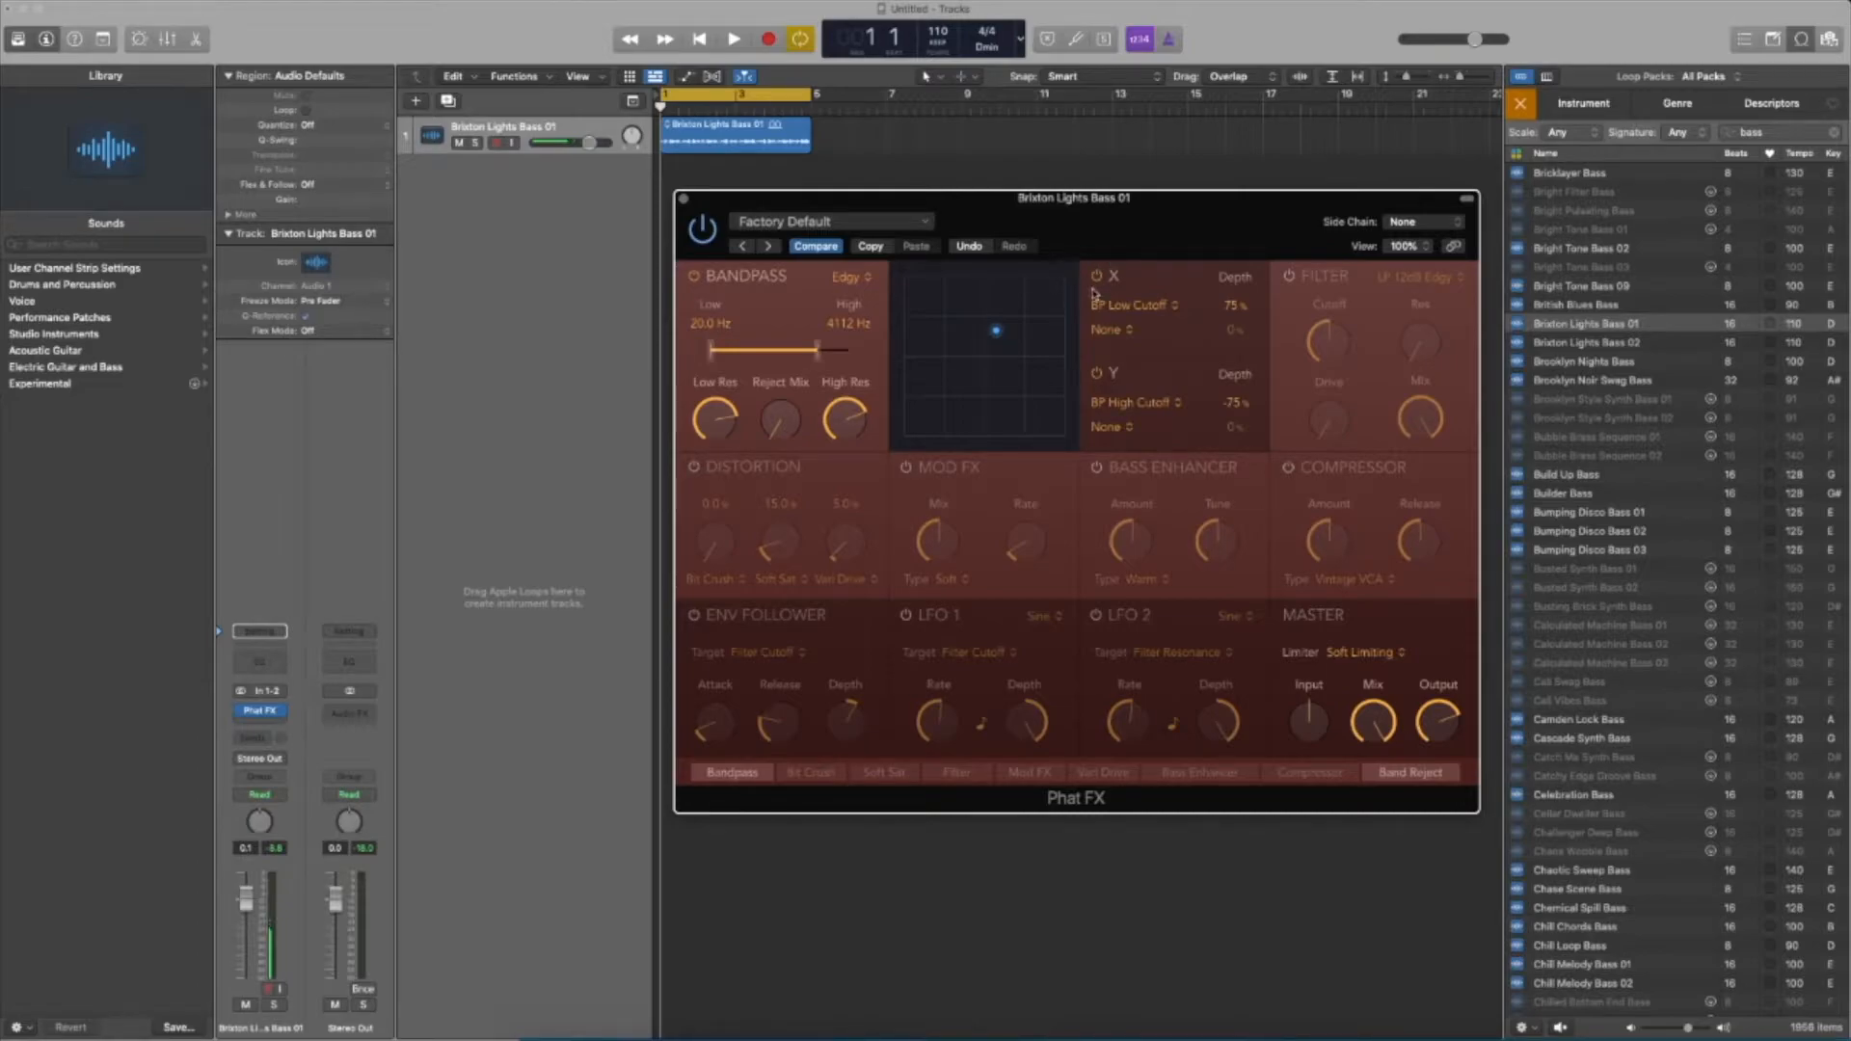
# Enable the X/Y pad and reposition its point to shift the bandpass cutoffs
pyautogui.click(733, 39)
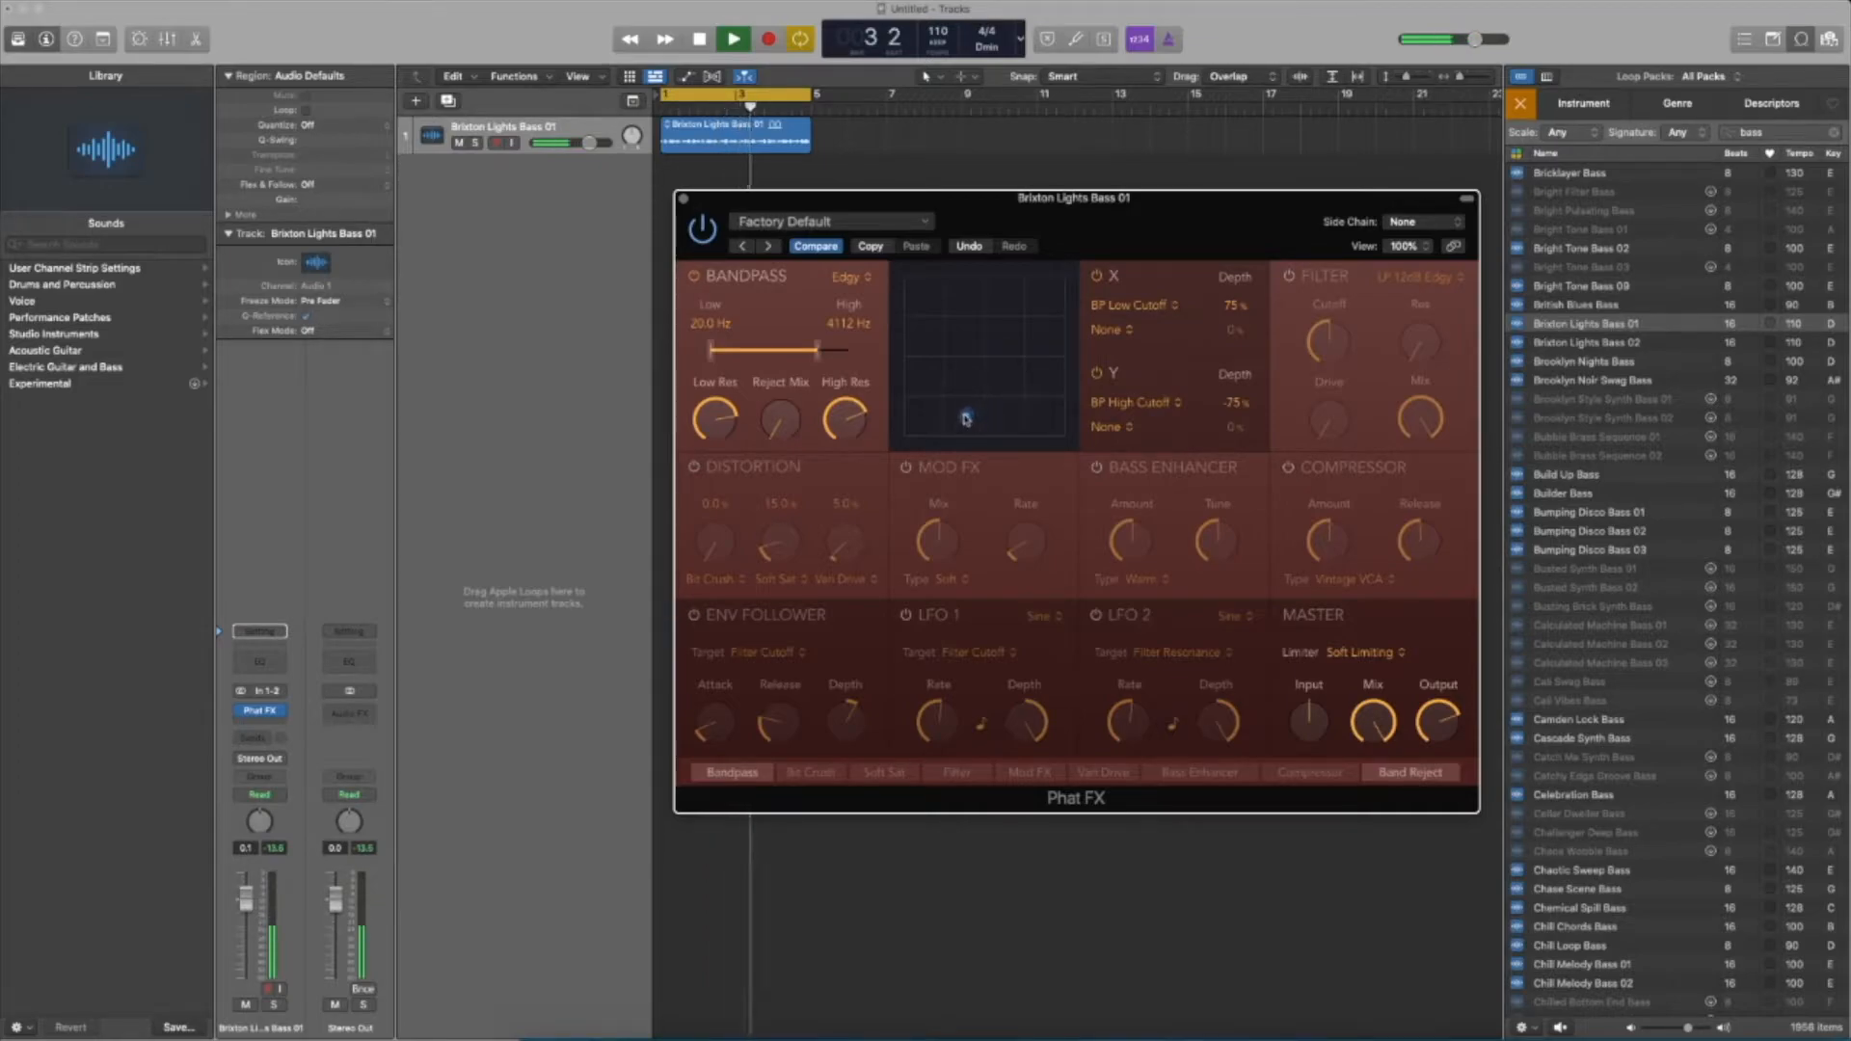
pyautogui.click(733, 38)
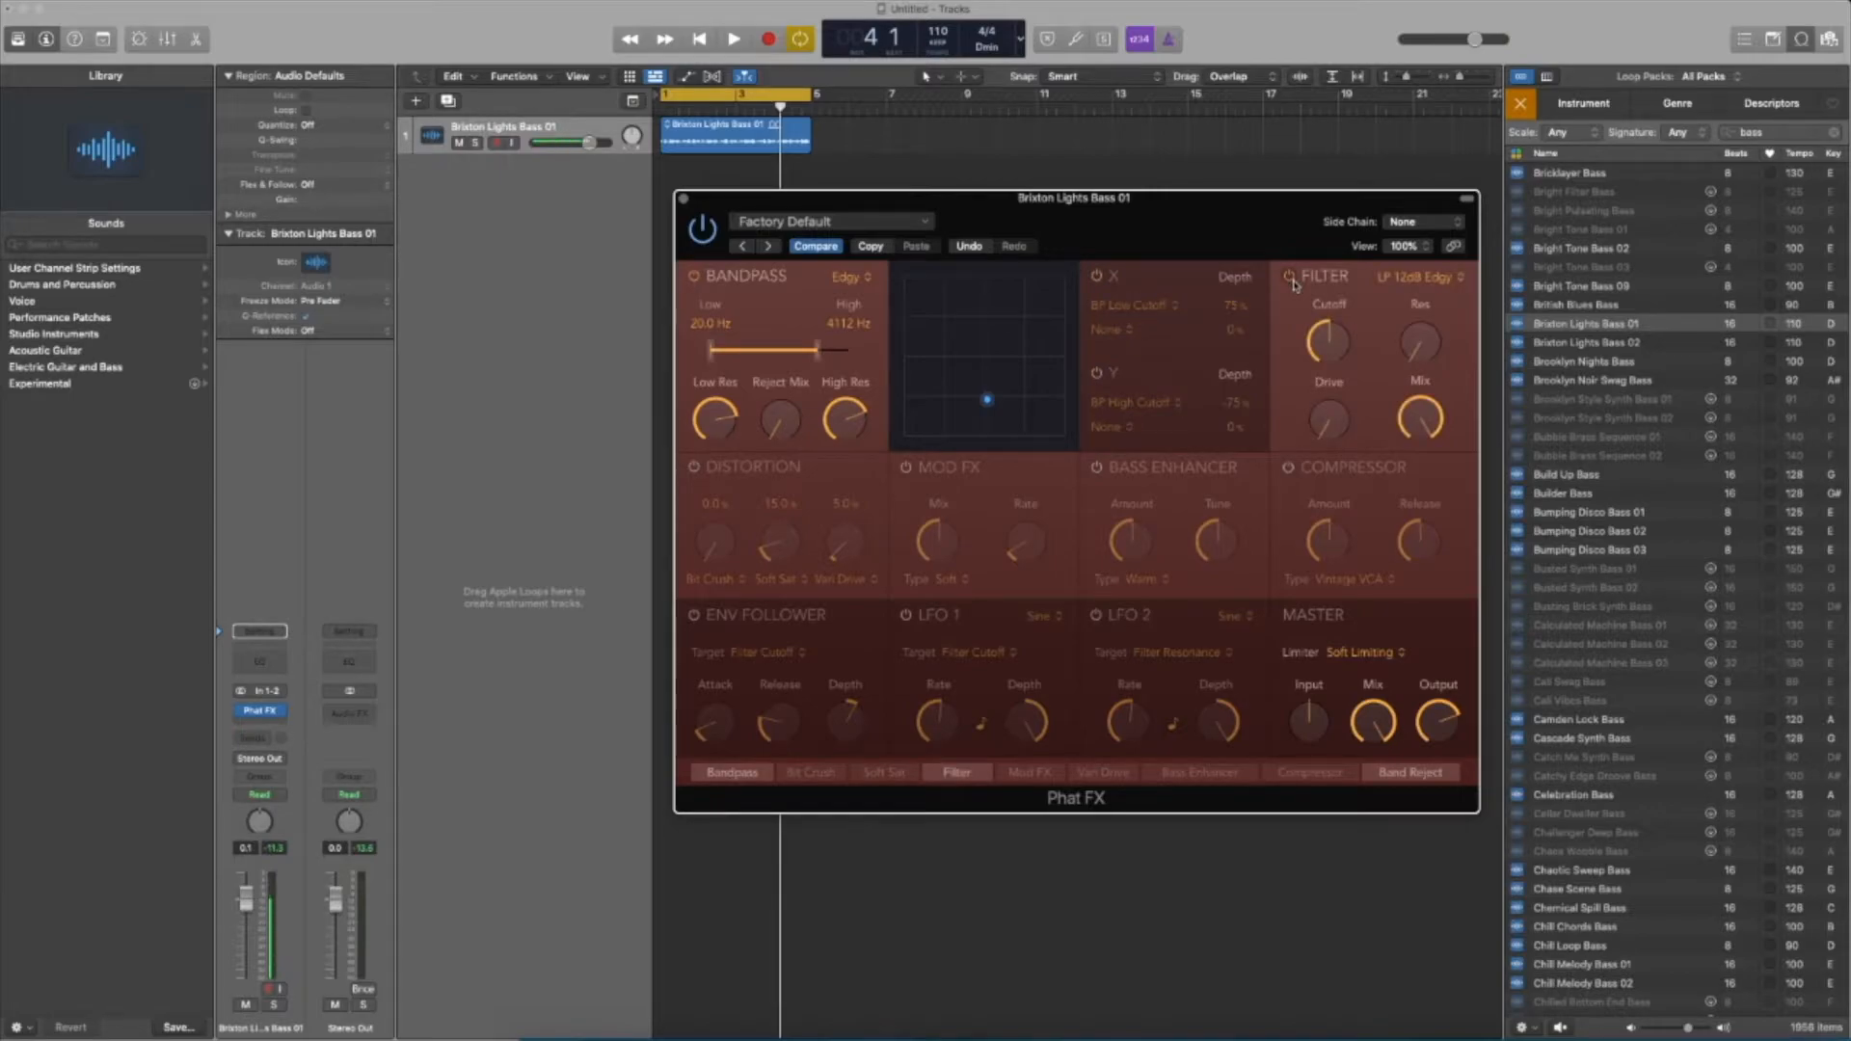
# Set the filter cutoff and raise its resonance, then bring LFO 1 depth to 100%
pyautogui.moveTo(1327, 344); pyautogui.dragTo(1327, 330)
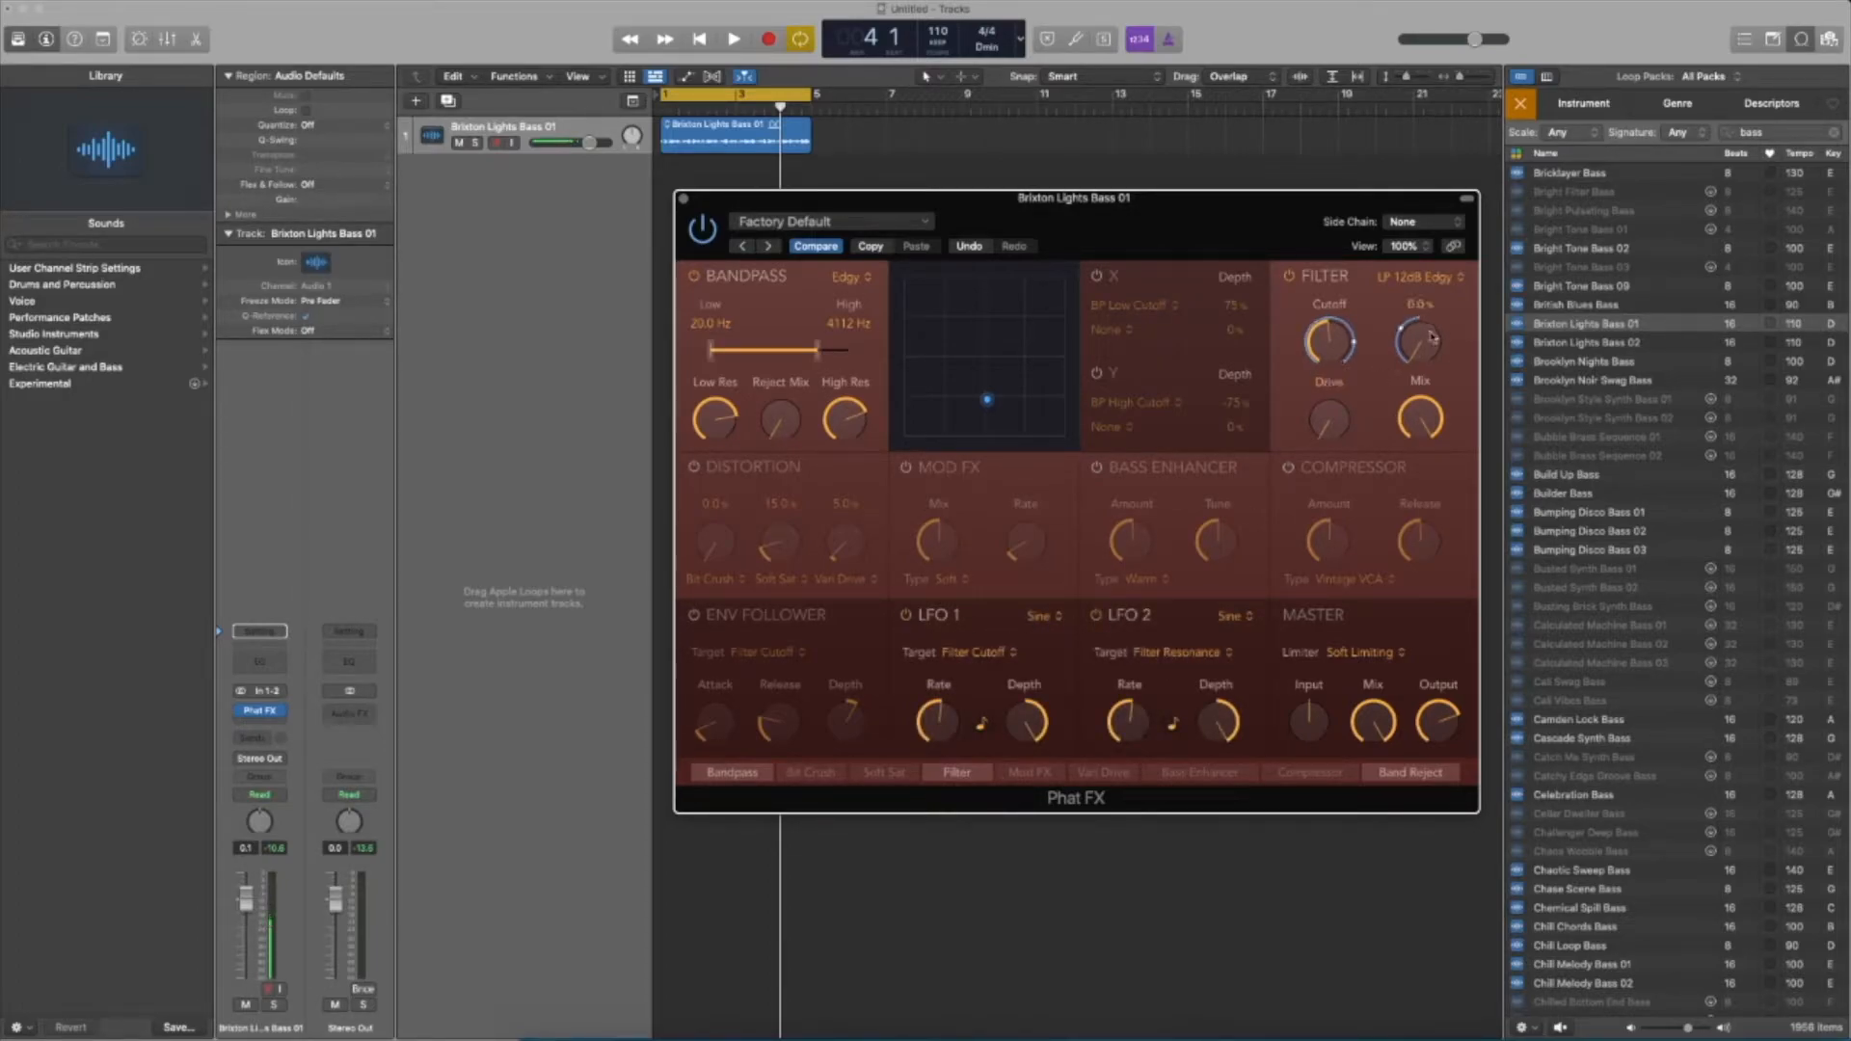
pyautogui.moveTo(1419, 343); pyautogui.dragTo(1412, 372)
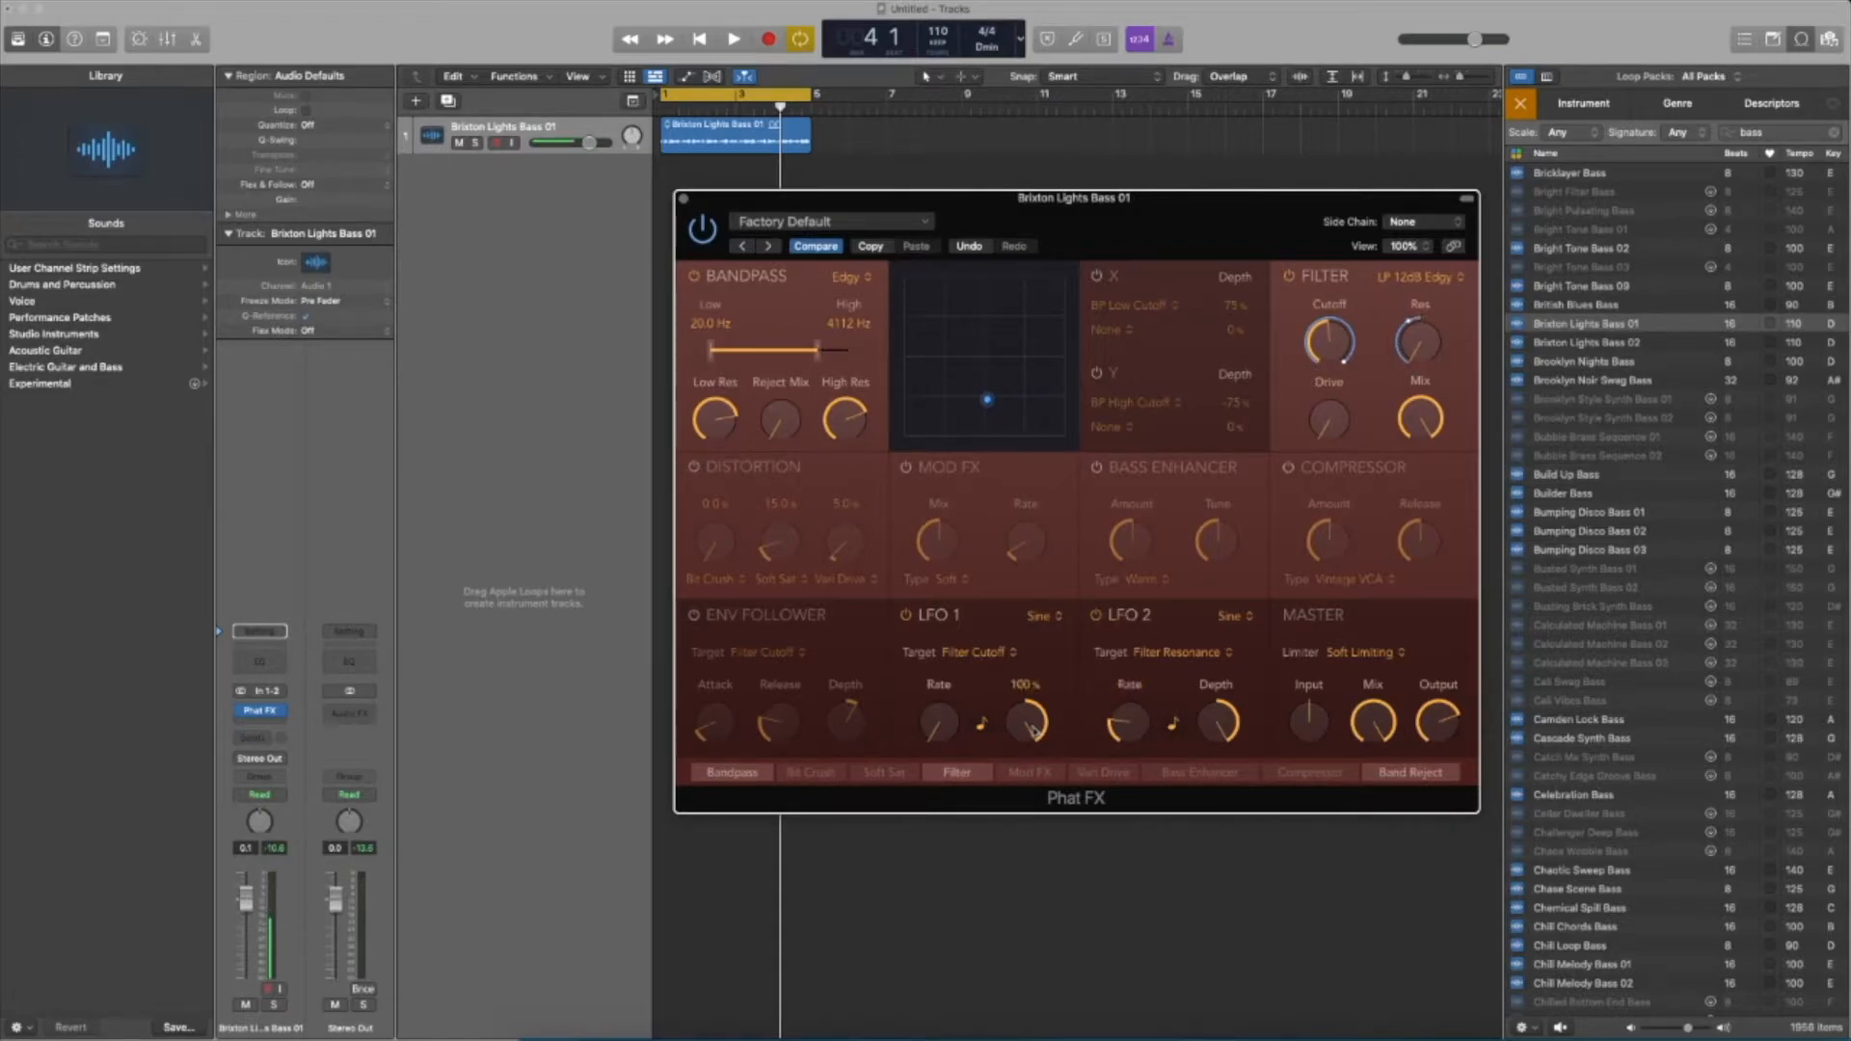
pyautogui.moveTo(1028, 720); pyautogui.dragTo(1027, 750)
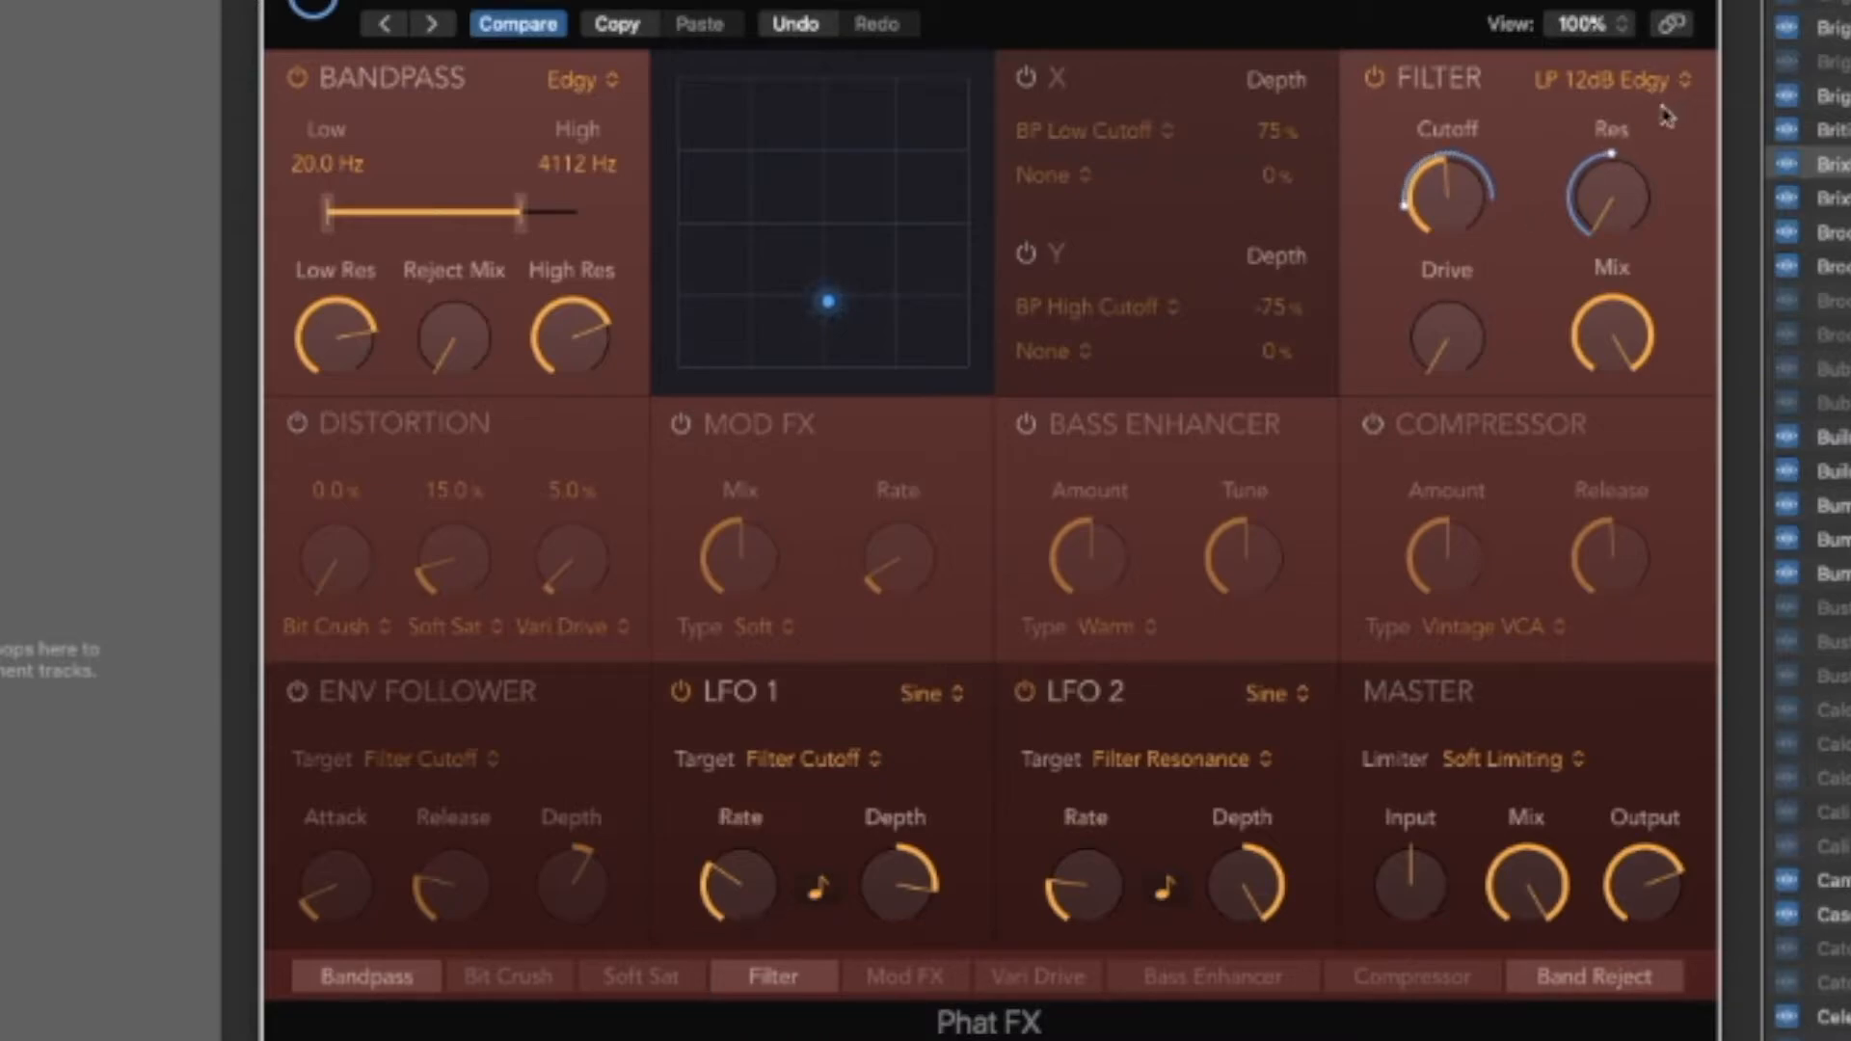
# Set LFO 1 rate to about 1.5 bars, target it at Filter Drive, then bring up Serum
pyautogui.moveTo(734, 885); pyautogui.dragTo(735, 874)
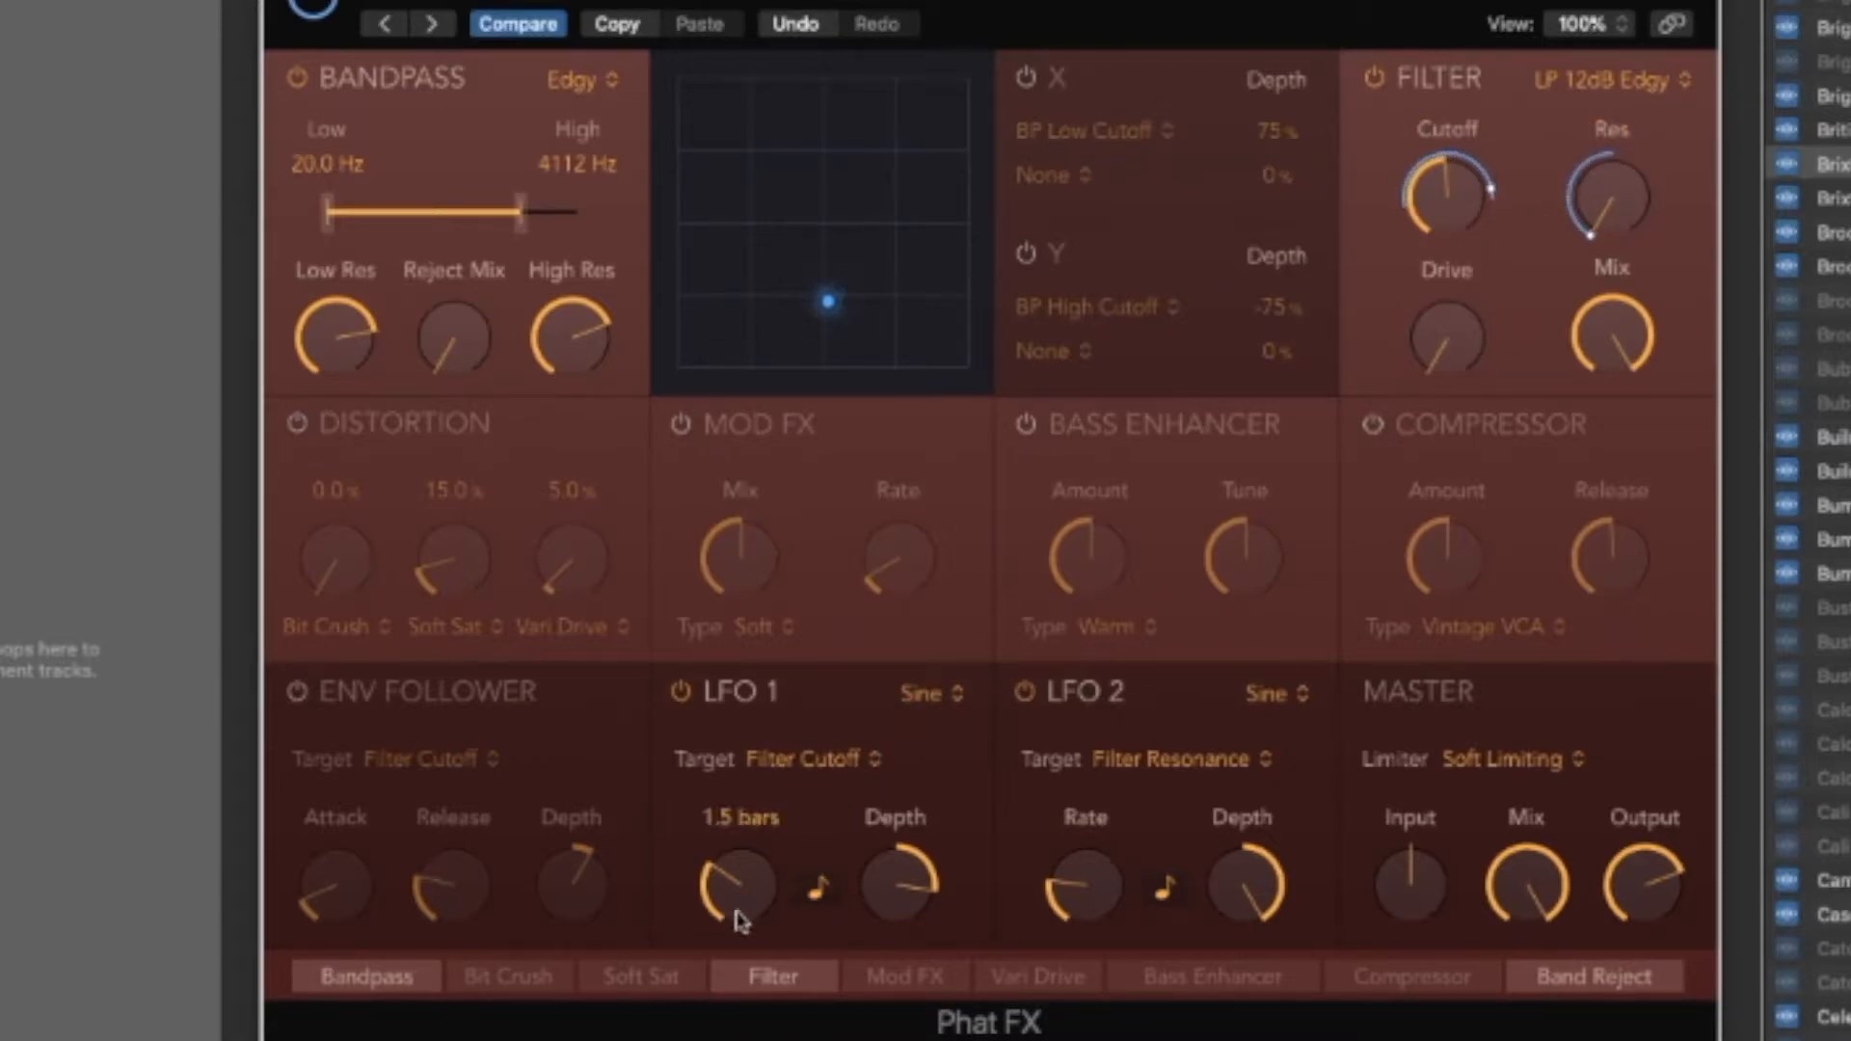
pyautogui.moveTo(738, 897); pyautogui.dragTo(745, 750)
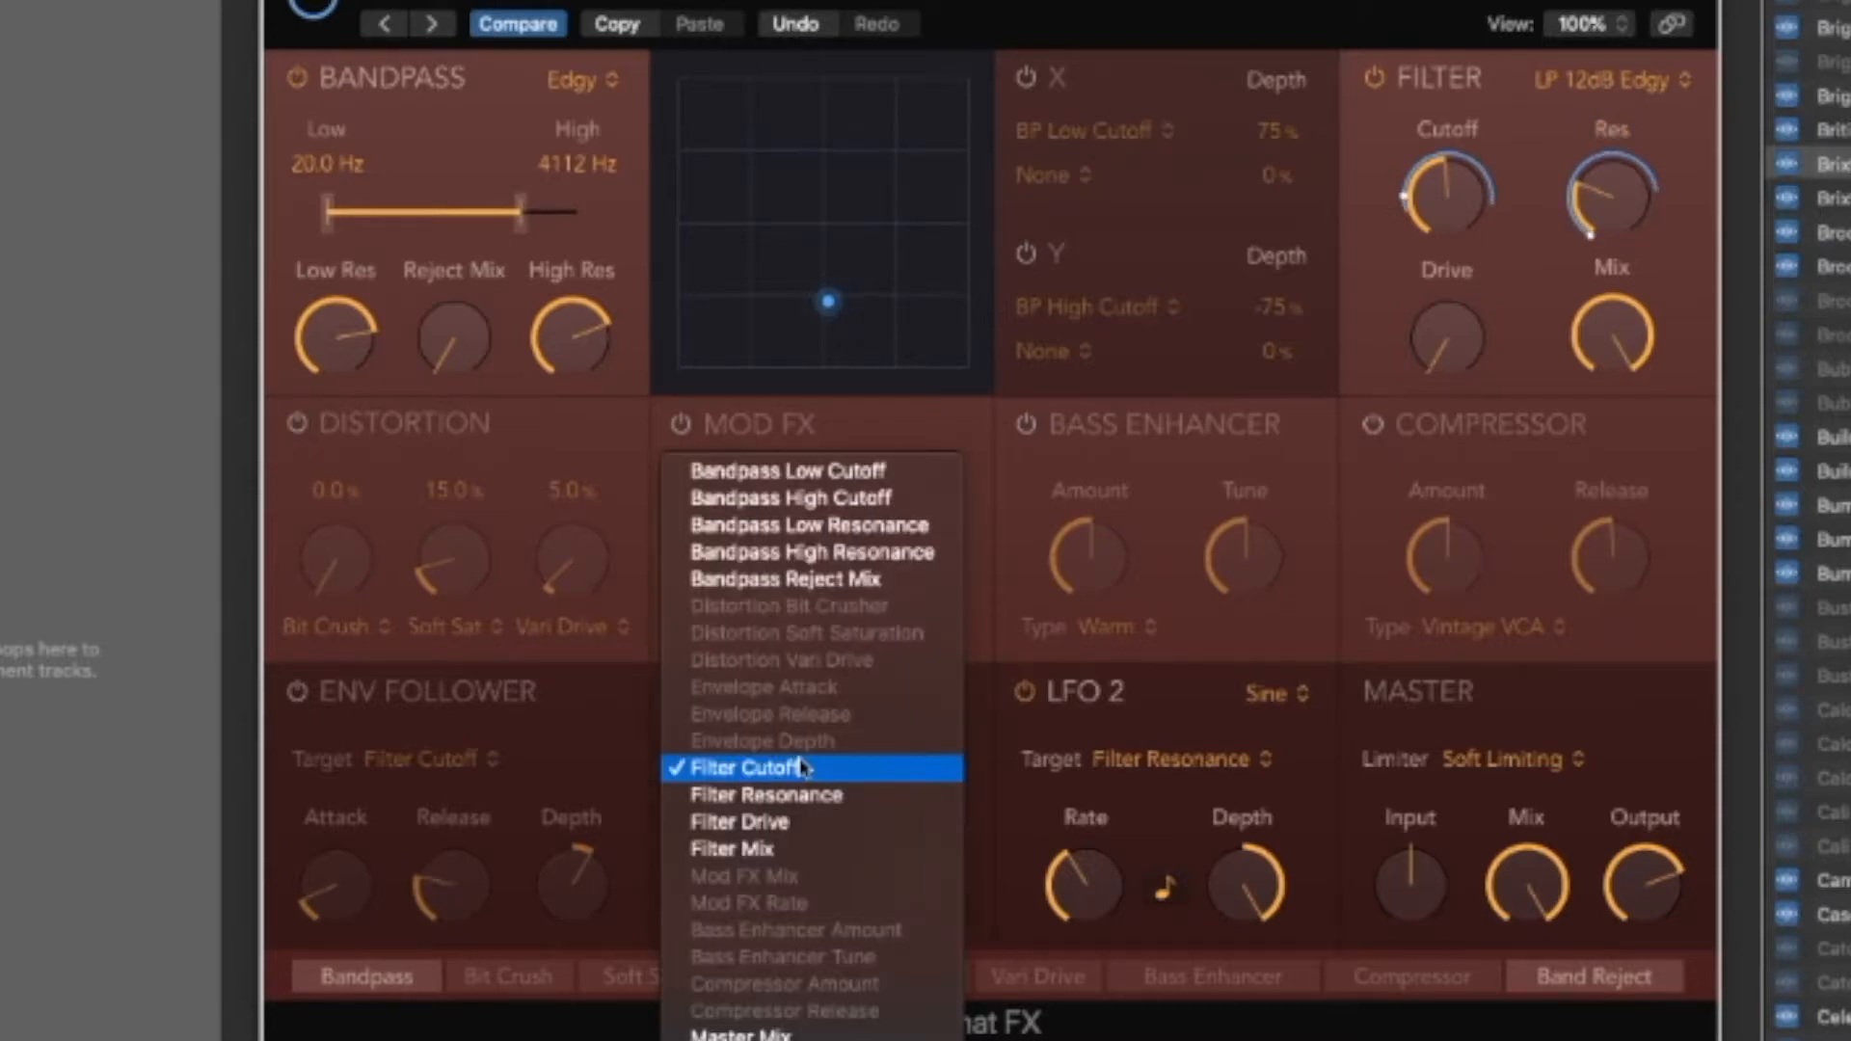
pyautogui.moveTo(740, 821)
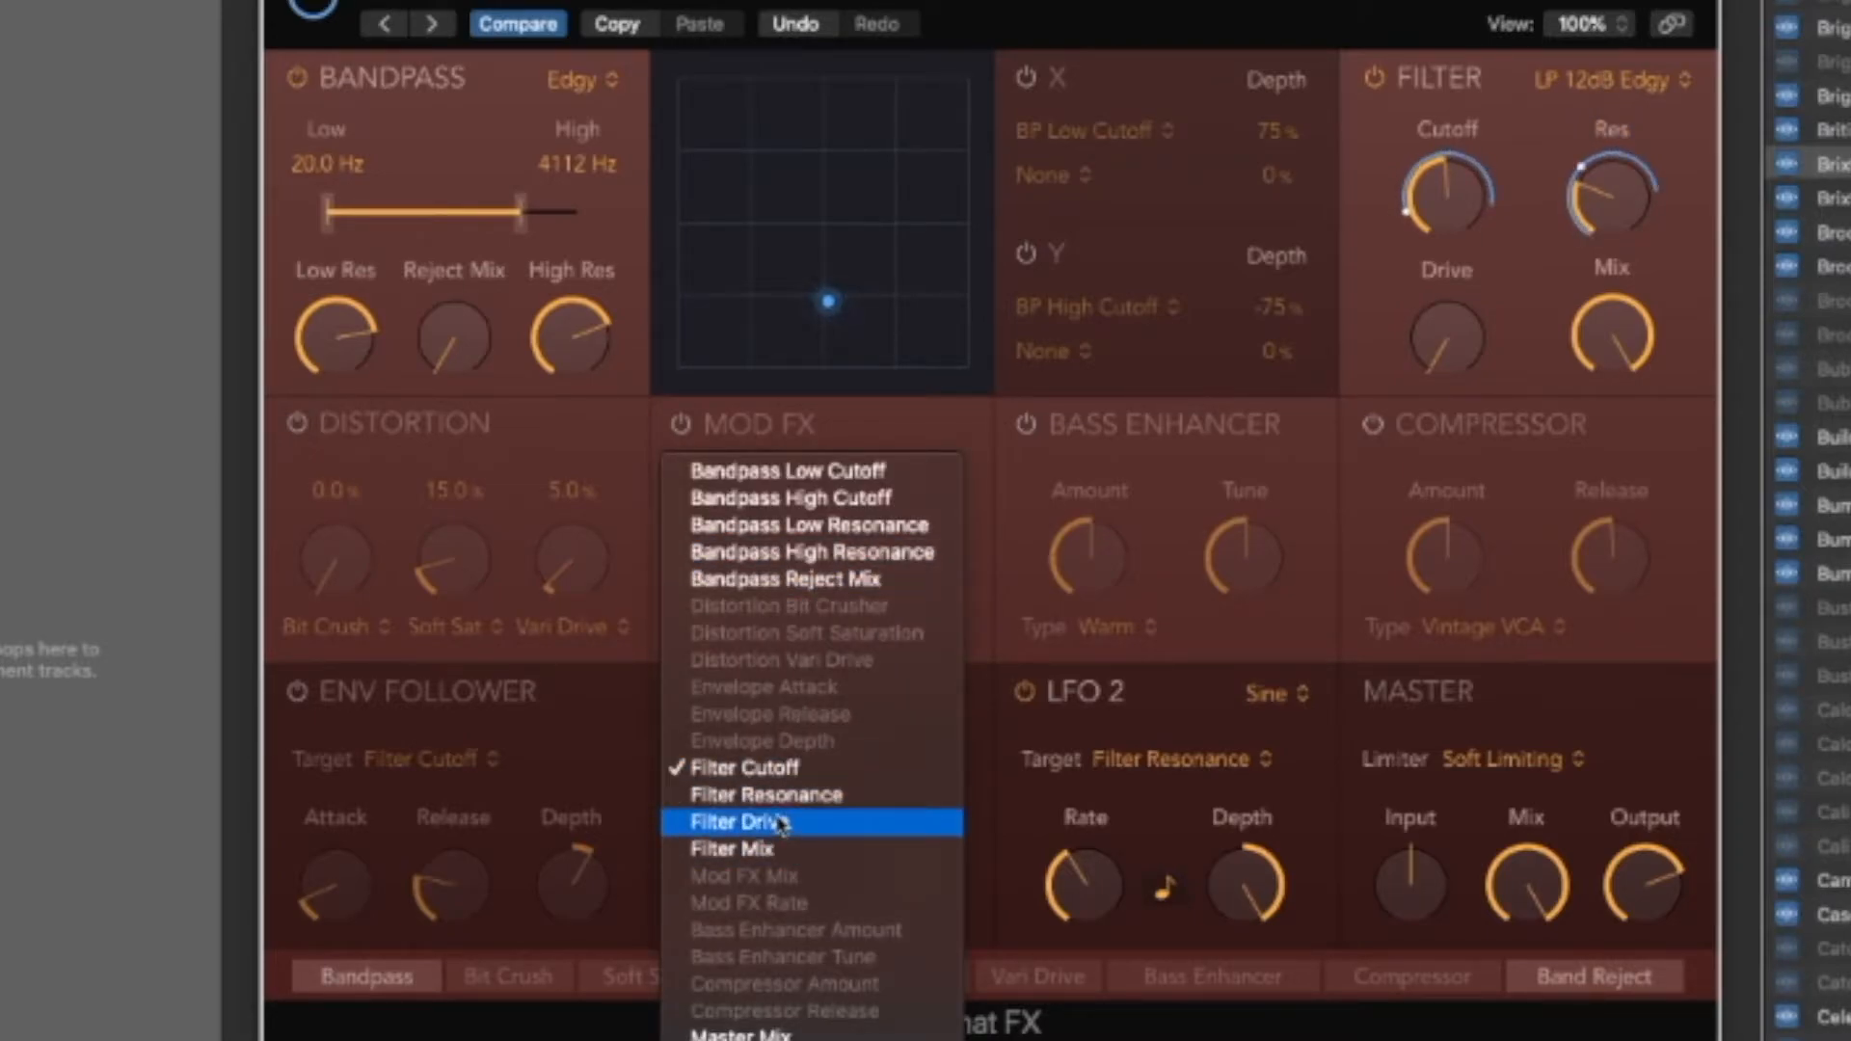
pyautogui.click(738, 822)
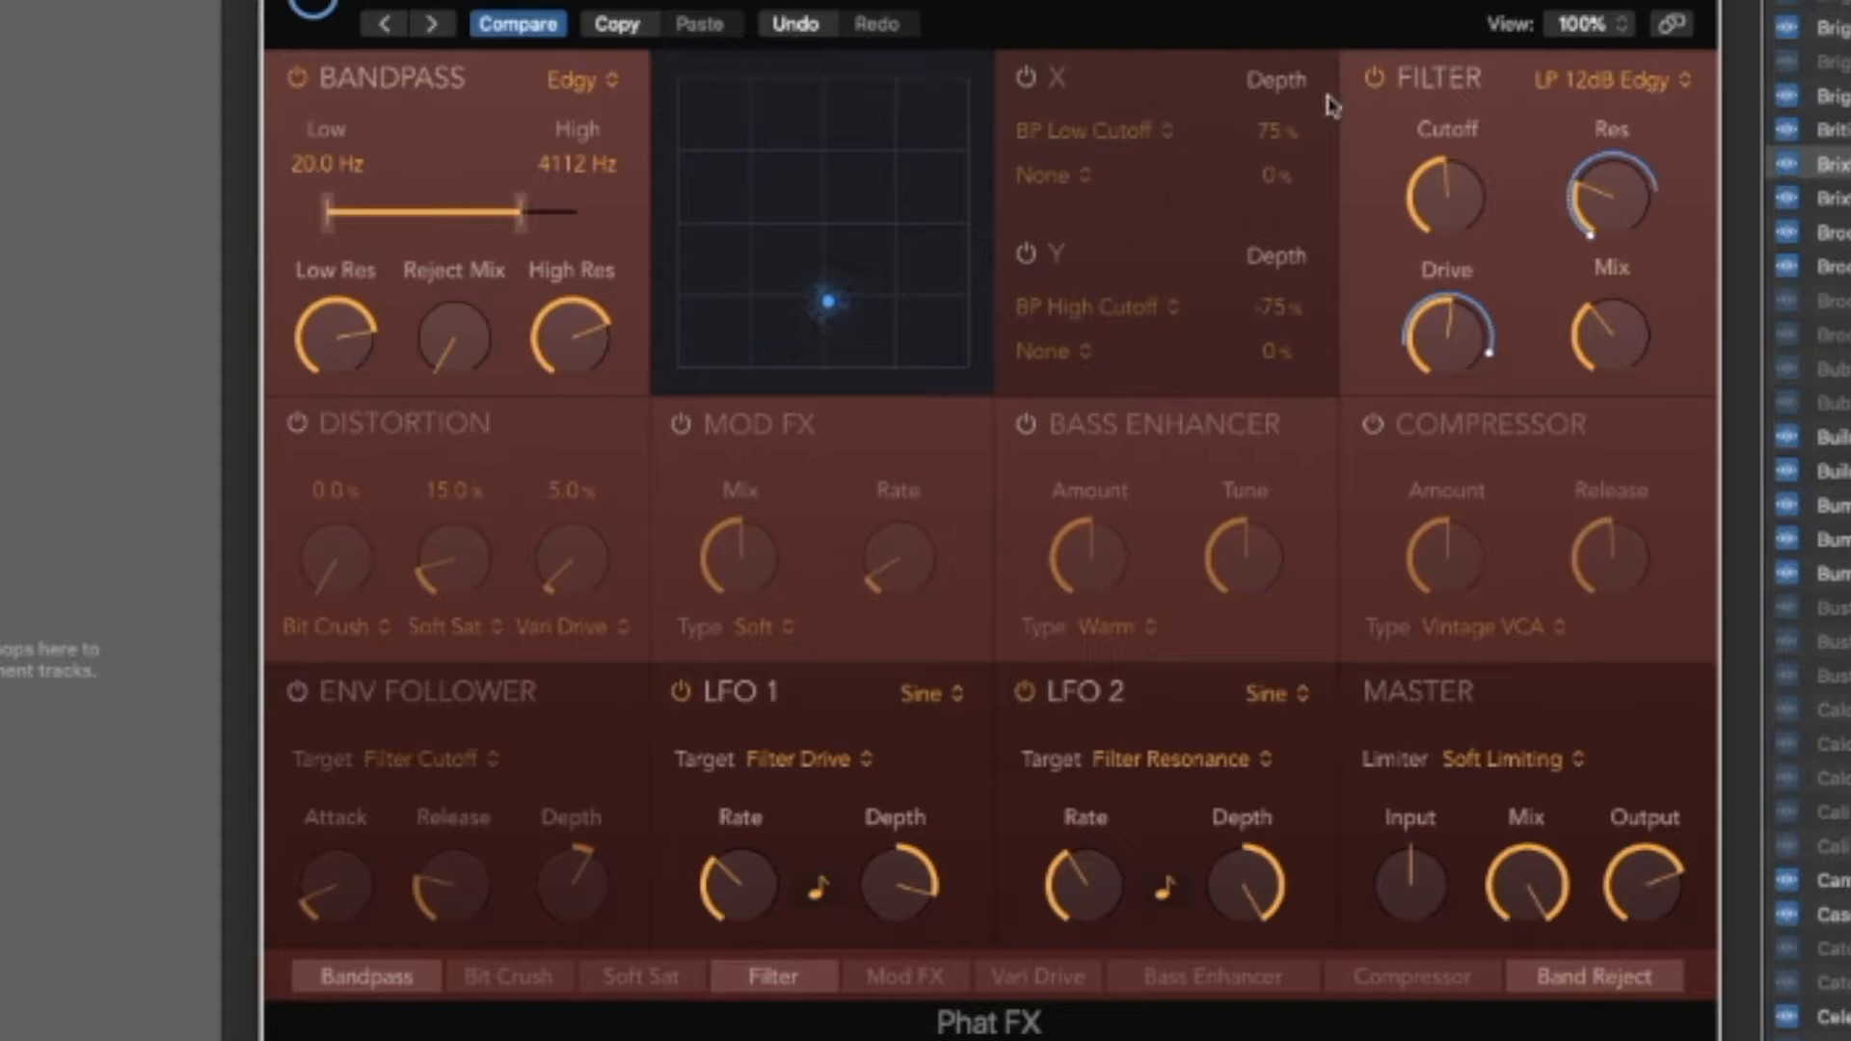
pyautogui.click(1371, 77)
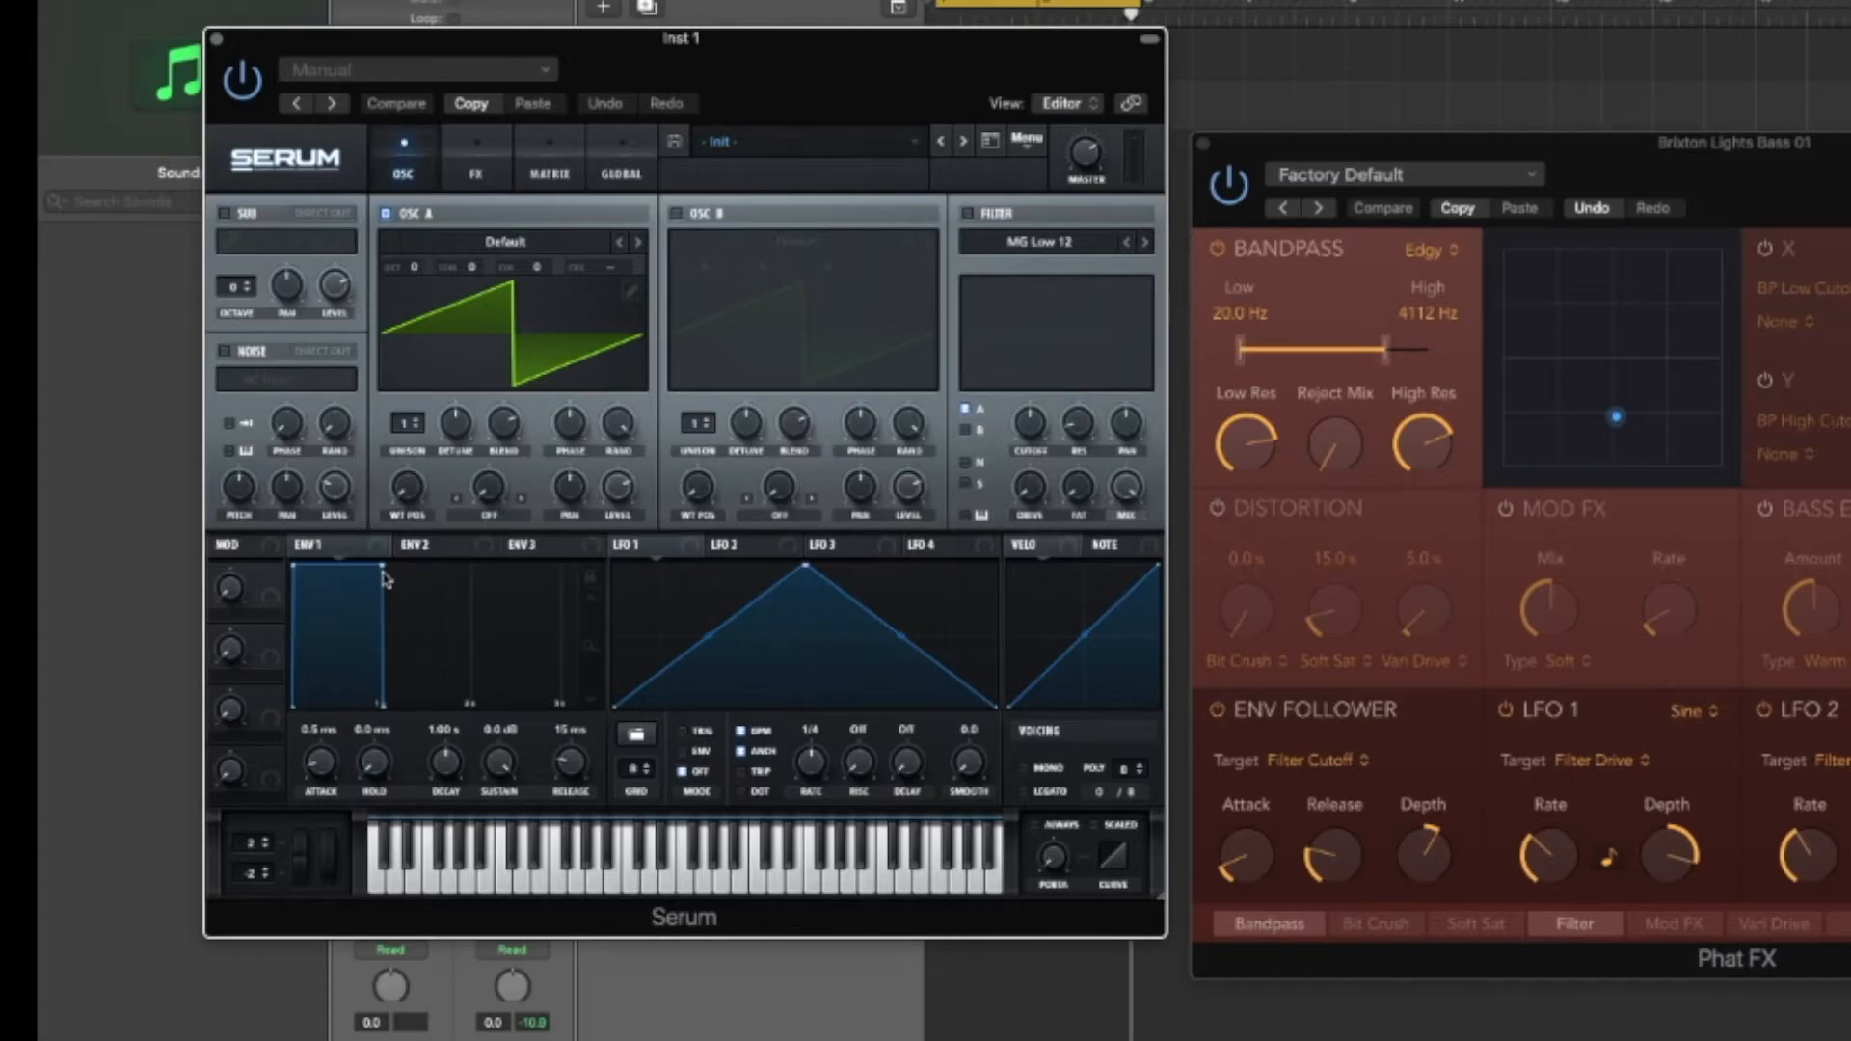
pyautogui.moveTo(309, 581)
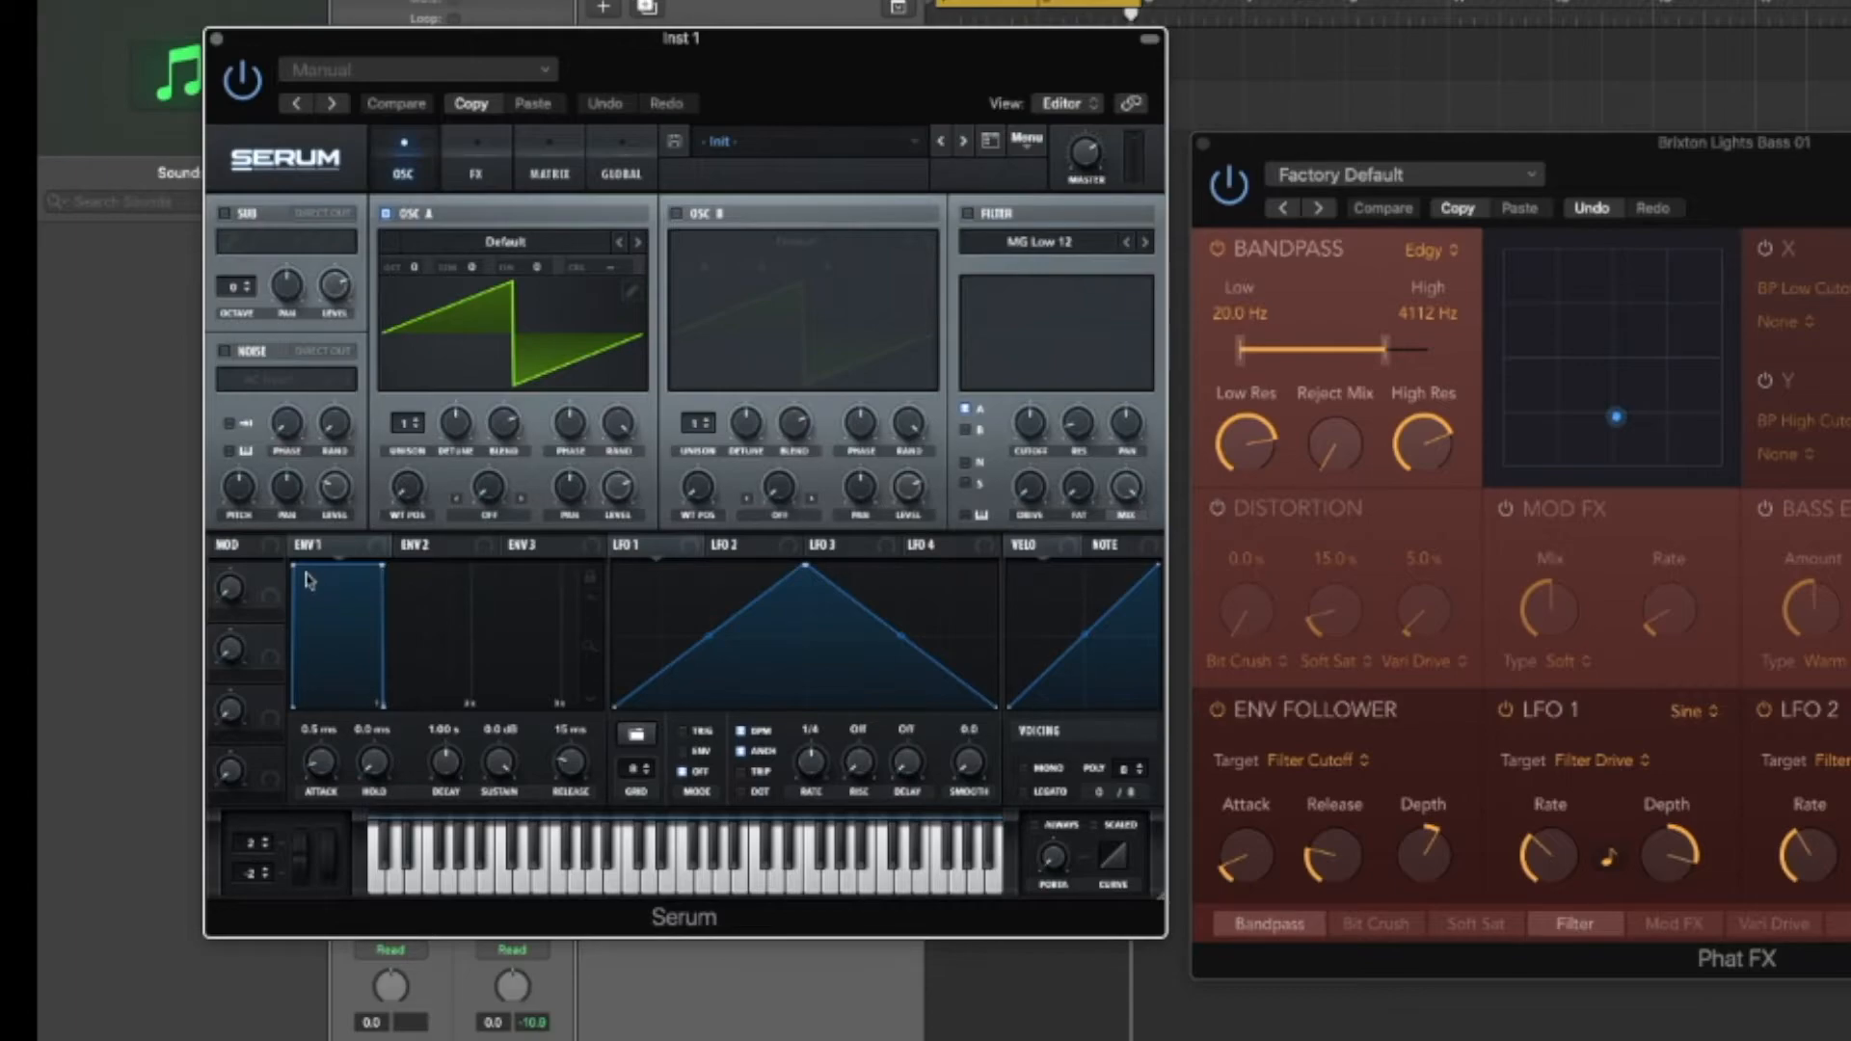
# Set Serum ENV 1 attack to ~413 ms, decay to ~1.7 s and sustain to about -4.7 dB
pyautogui.moveTo(340, 567); pyautogui.dragTo(314, 691)
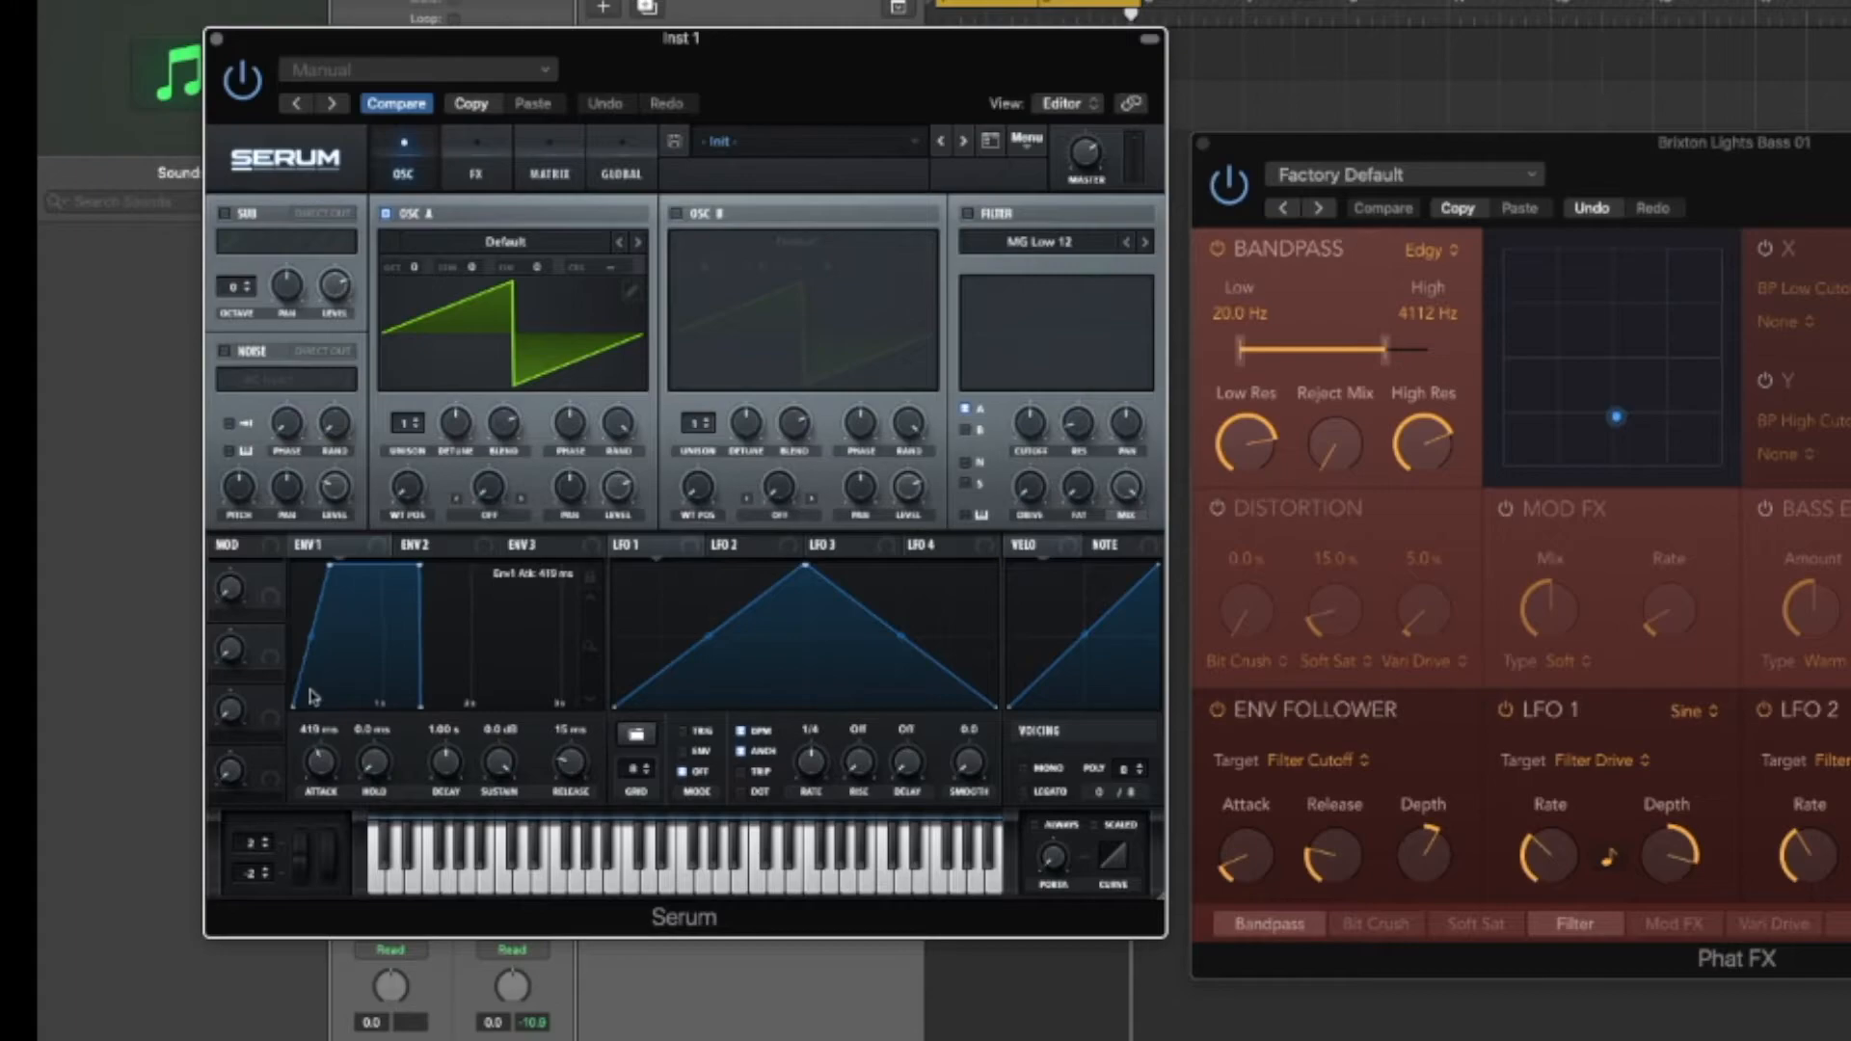
pyautogui.moveTo(446, 761); pyautogui.dragTo(446, 738)
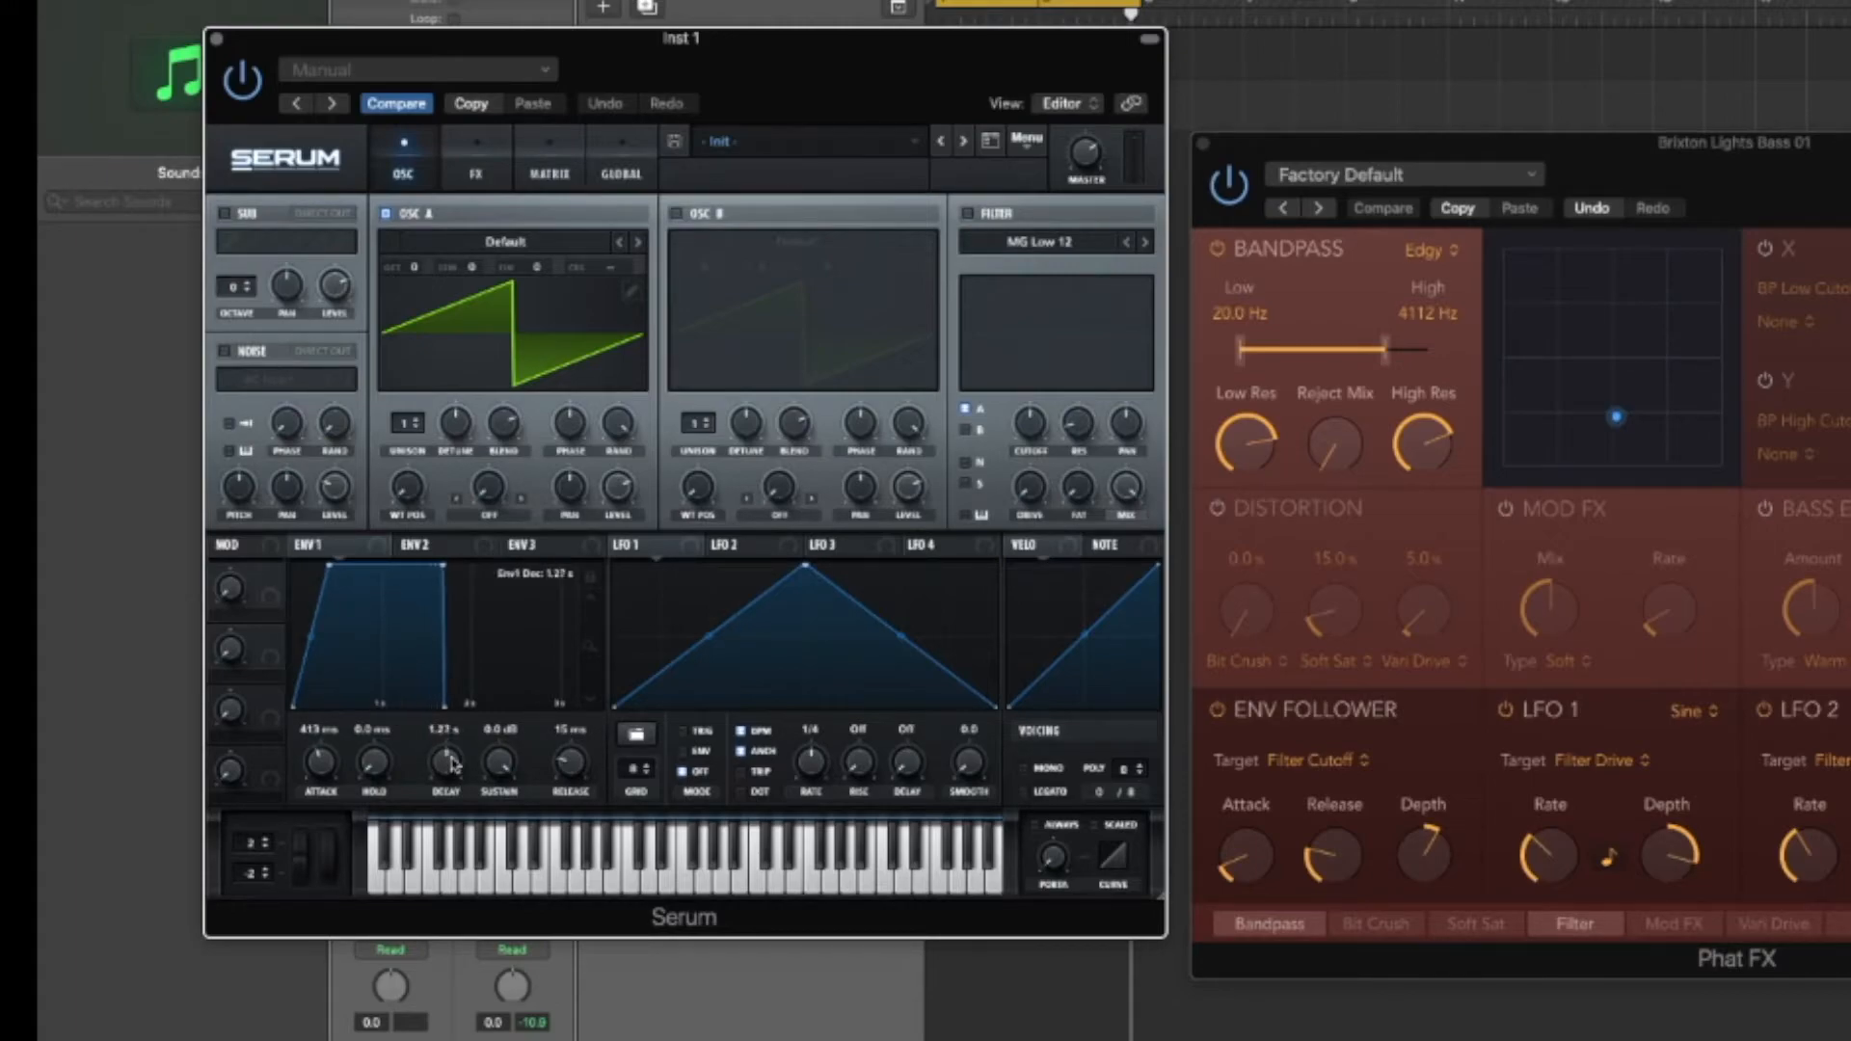
pyautogui.moveTo(445, 762); pyautogui.dragTo(446, 755)
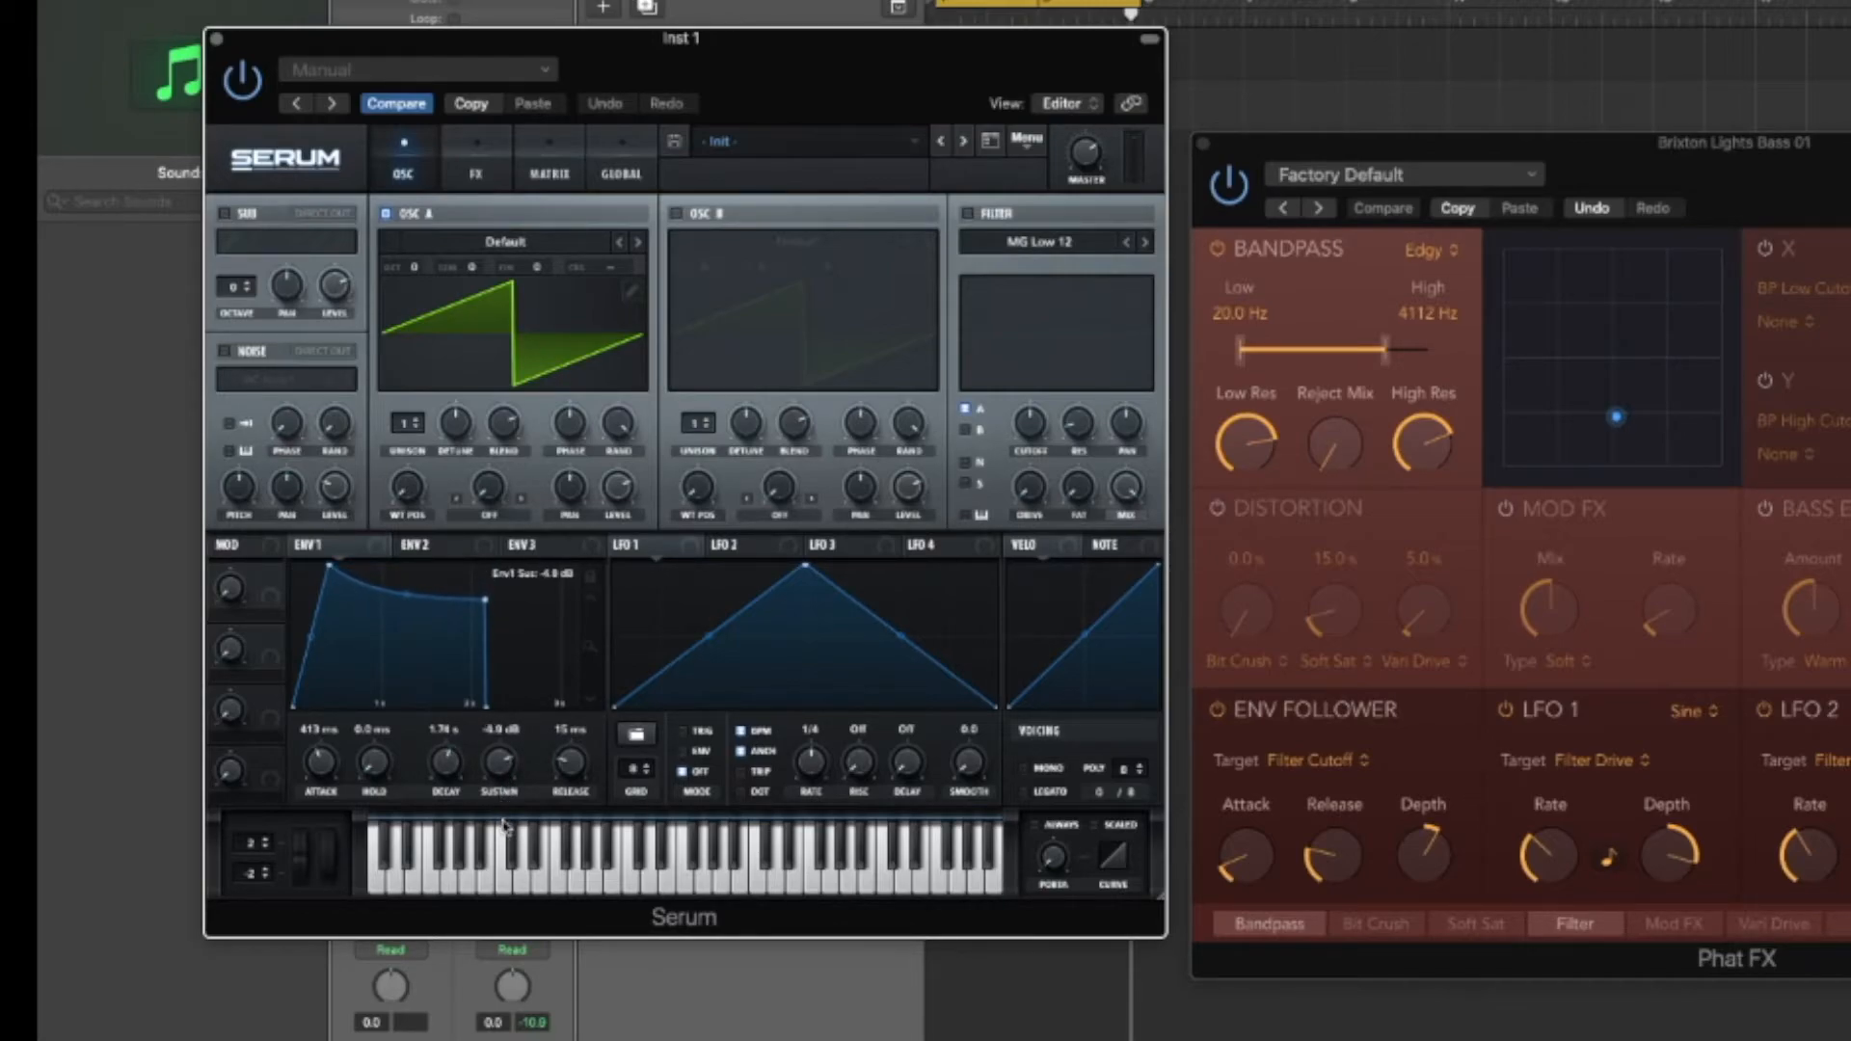
# Lengthen the ENV 1 release to about 85 ms
pyautogui.moveTo(567, 762); pyautogui.dragTo(573, 773)
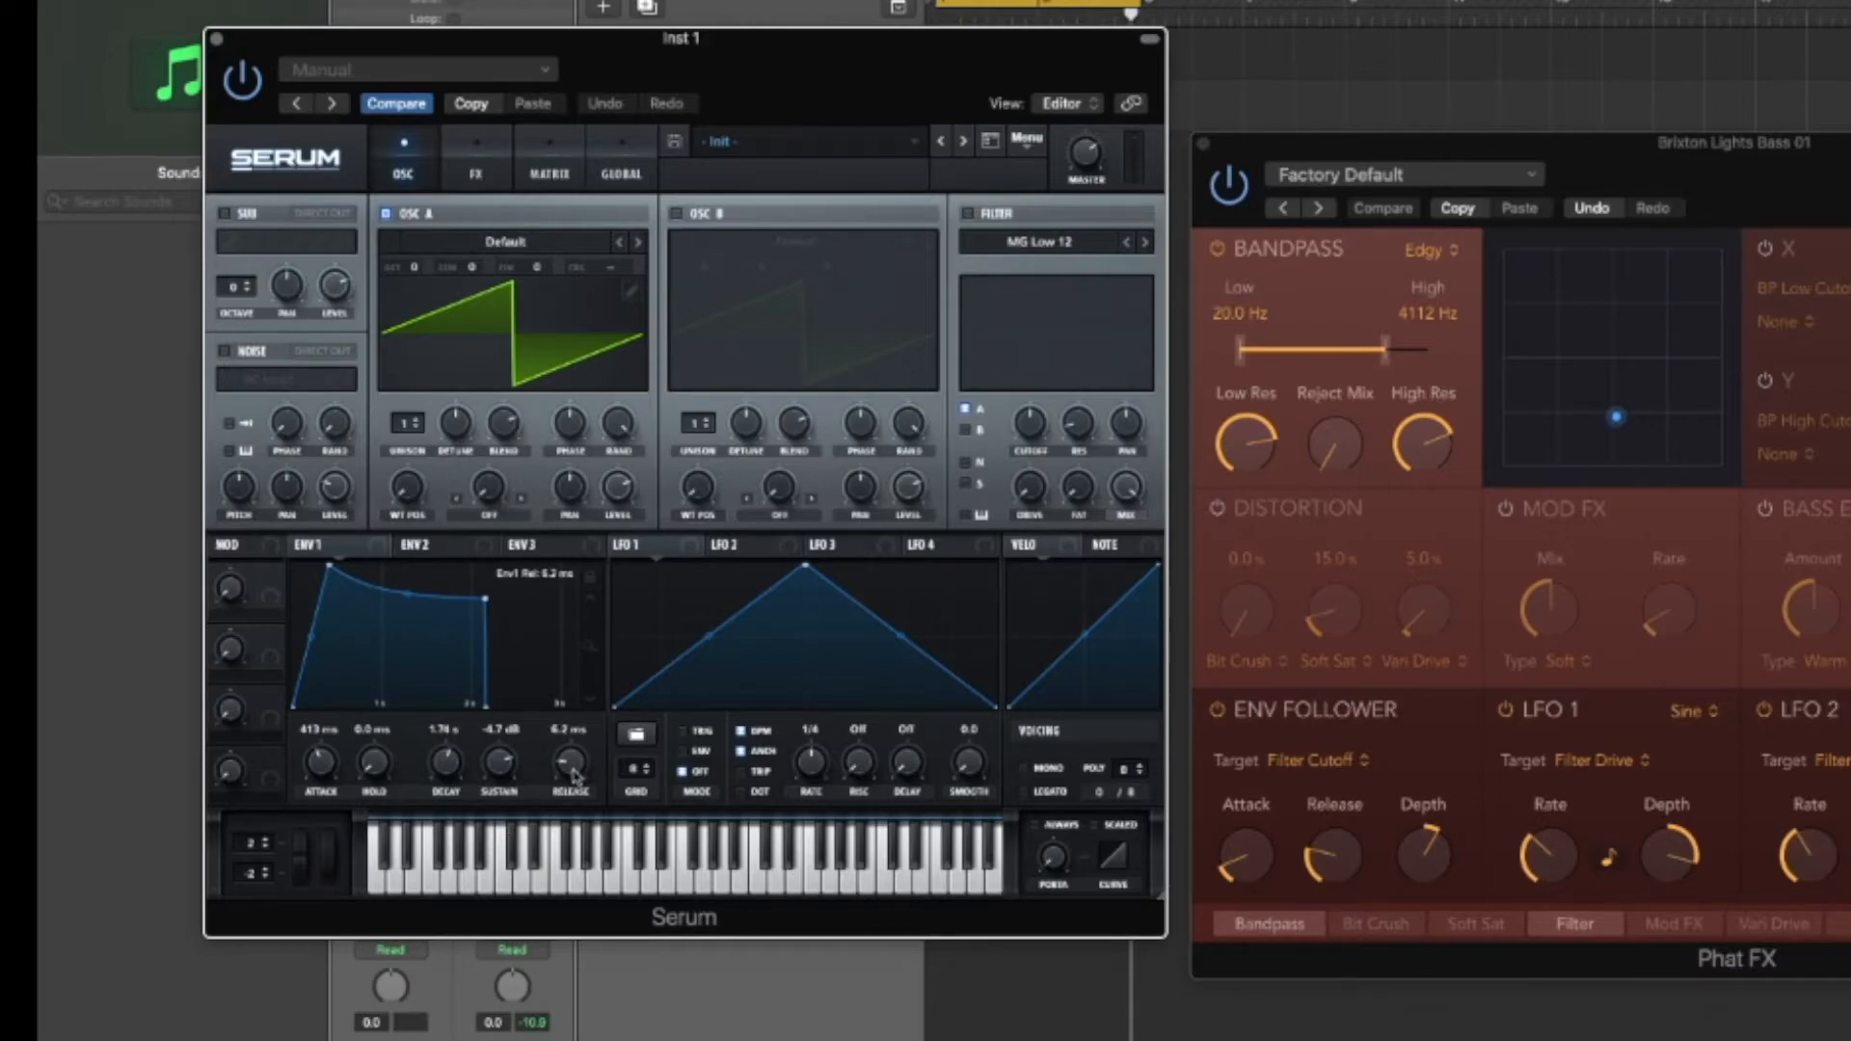
pyautogui.moveTo(573, 766); pyautogui.dragTo(573, 746)
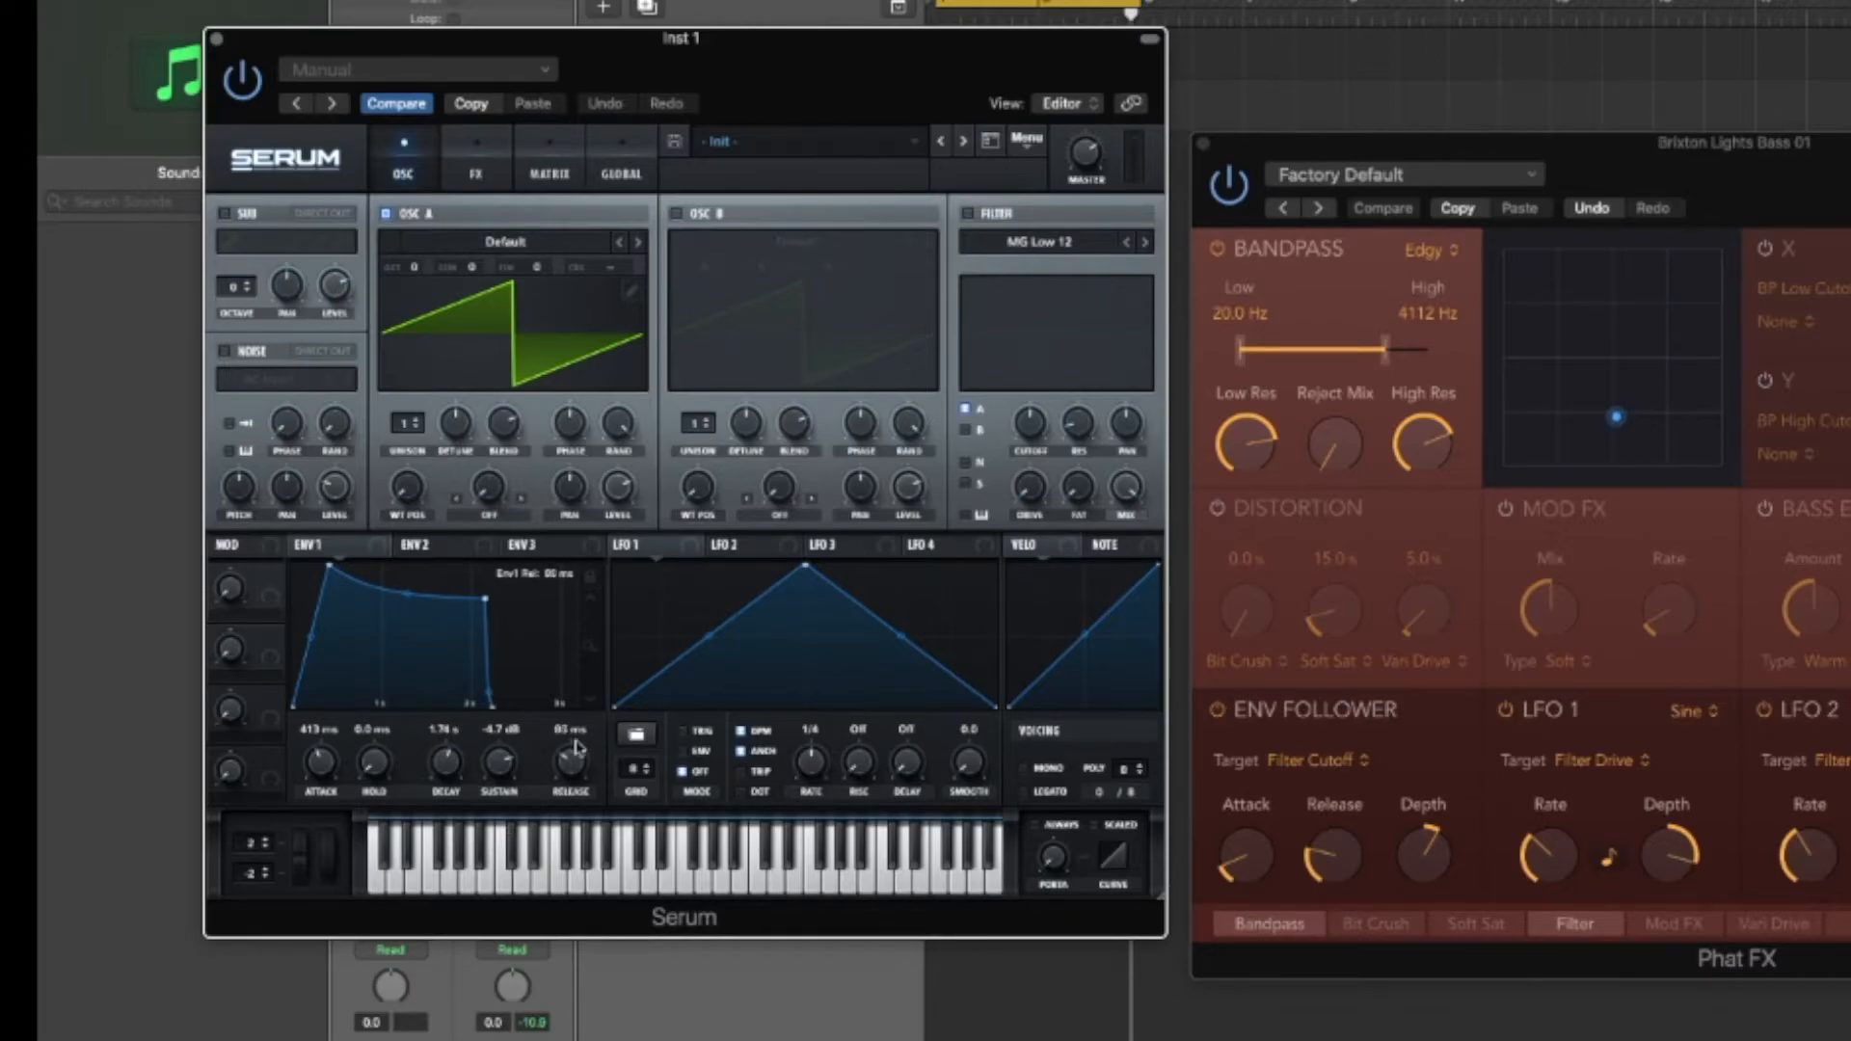
pyautogui.moveTo(571, 761); pyautogui.dragTo(571, 733)
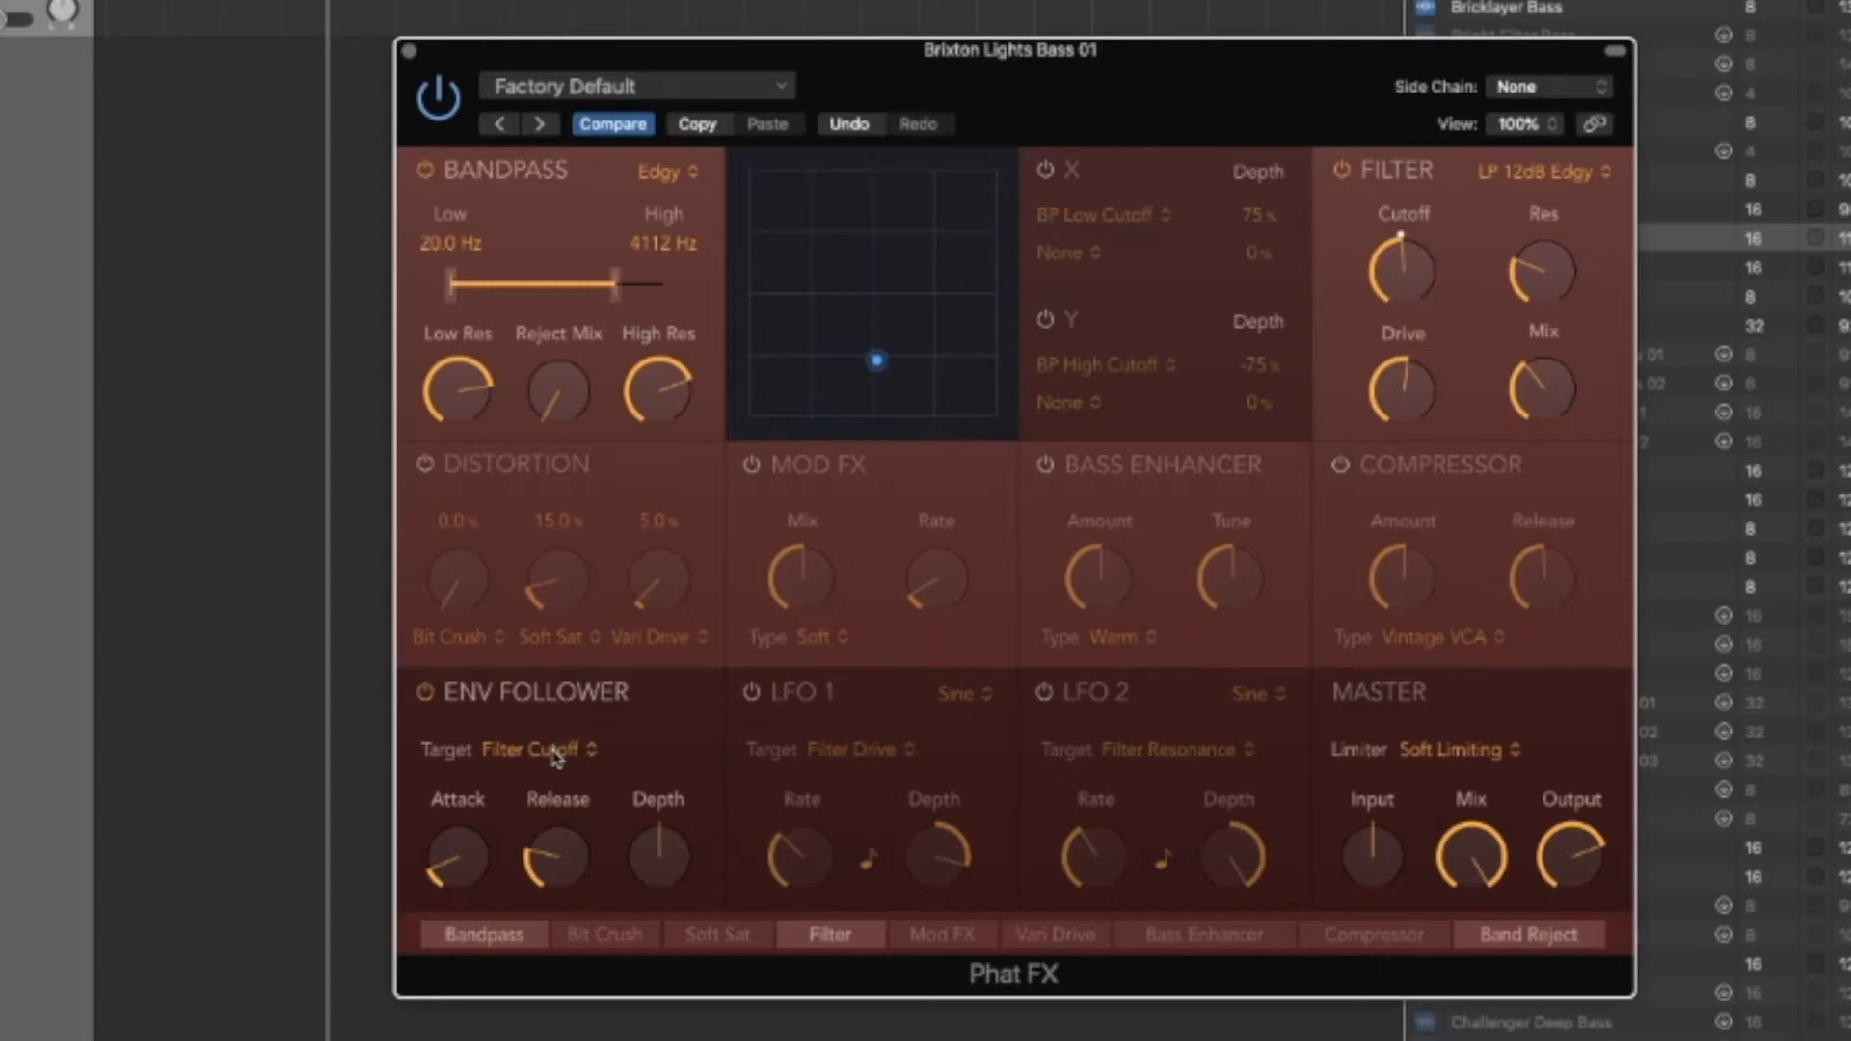
# Give the envelope follower a quick attack, more depth and a longer release around 0.44 s
pyautogui.moveTo(658, 856); pyautogui.dragTo(671, 887)
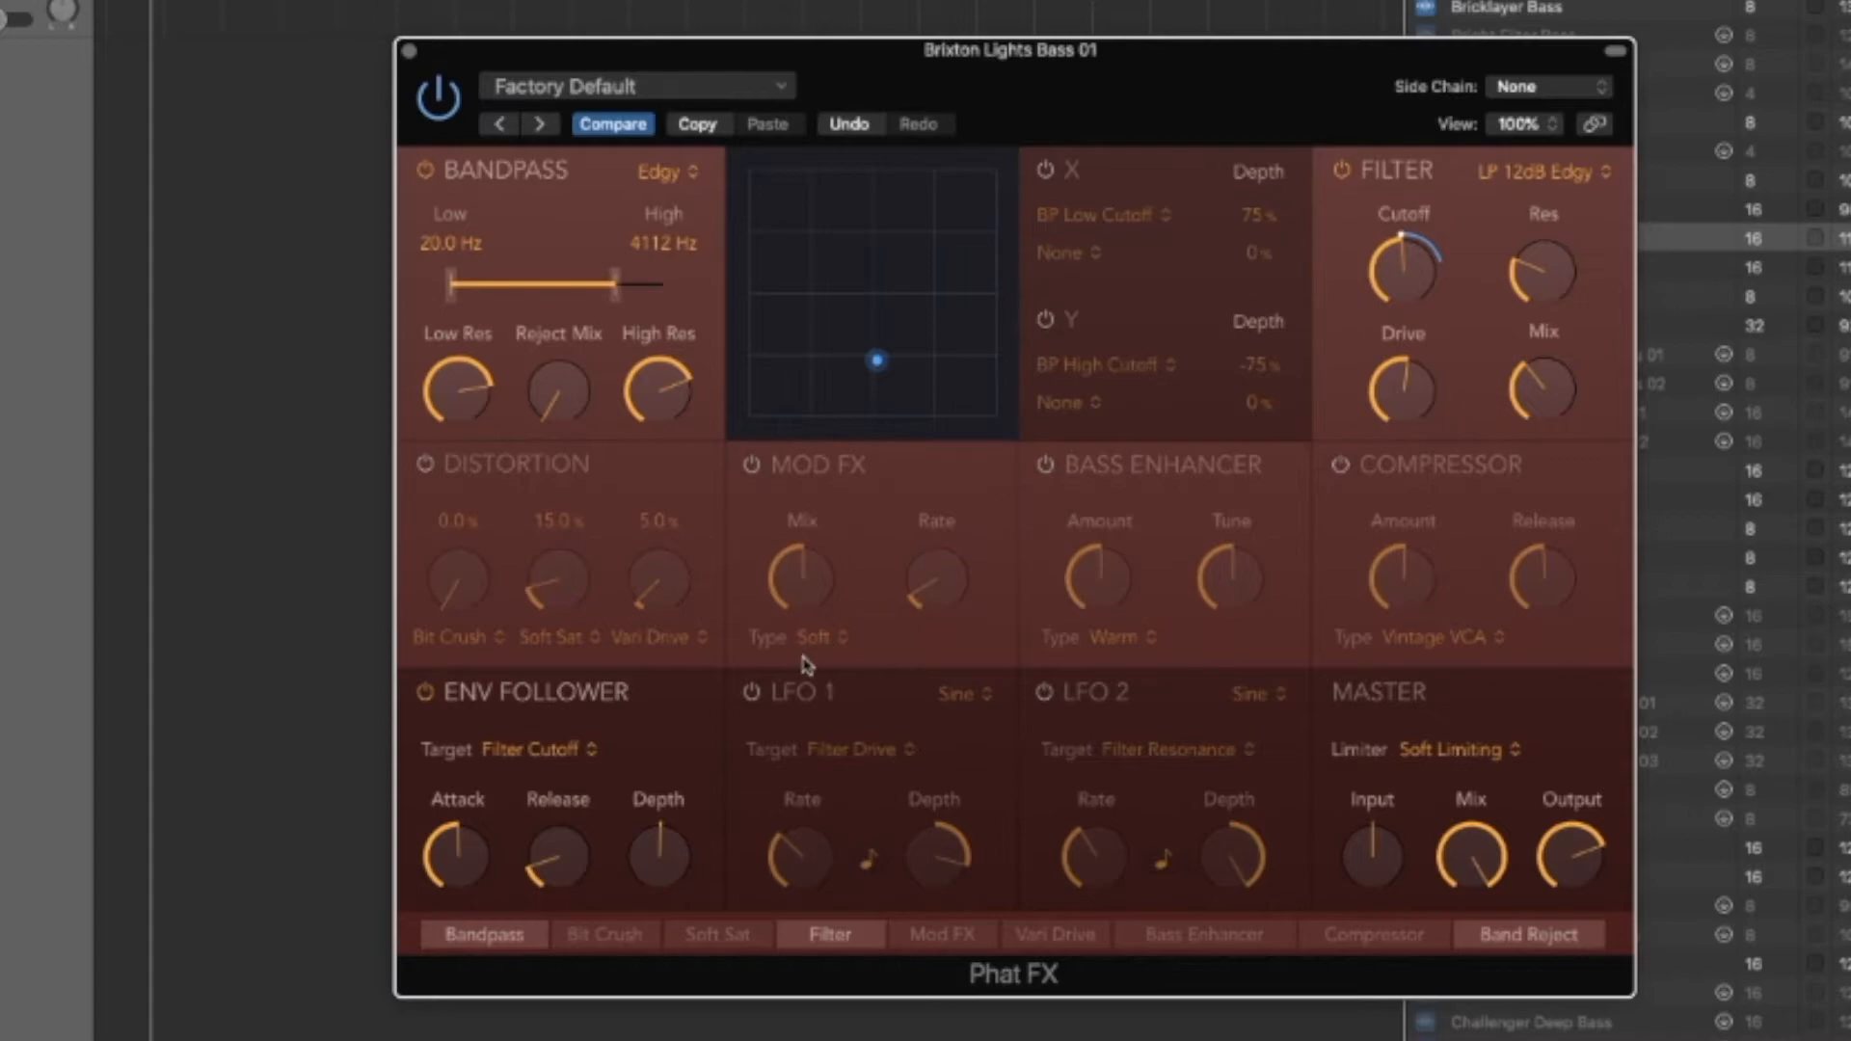
pyautogui.moveTo(908, 663)
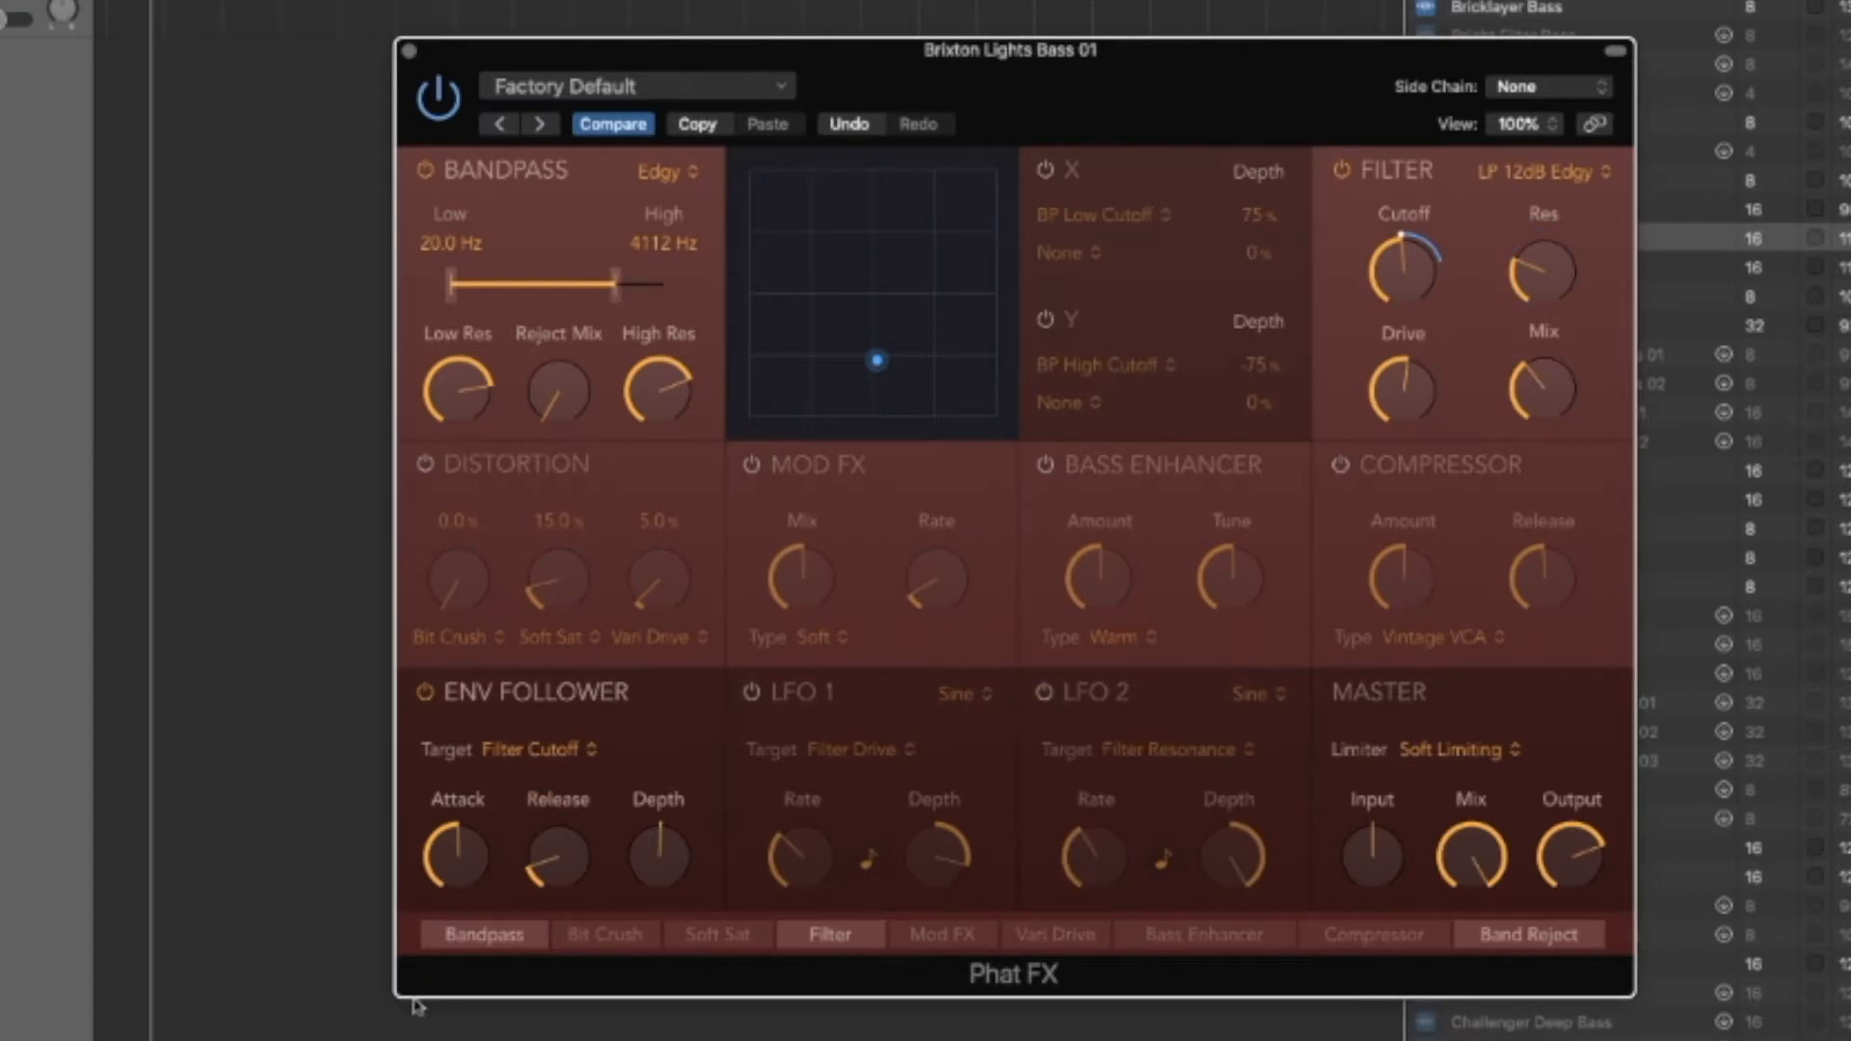
pyautogui.moveTo(827, 719)
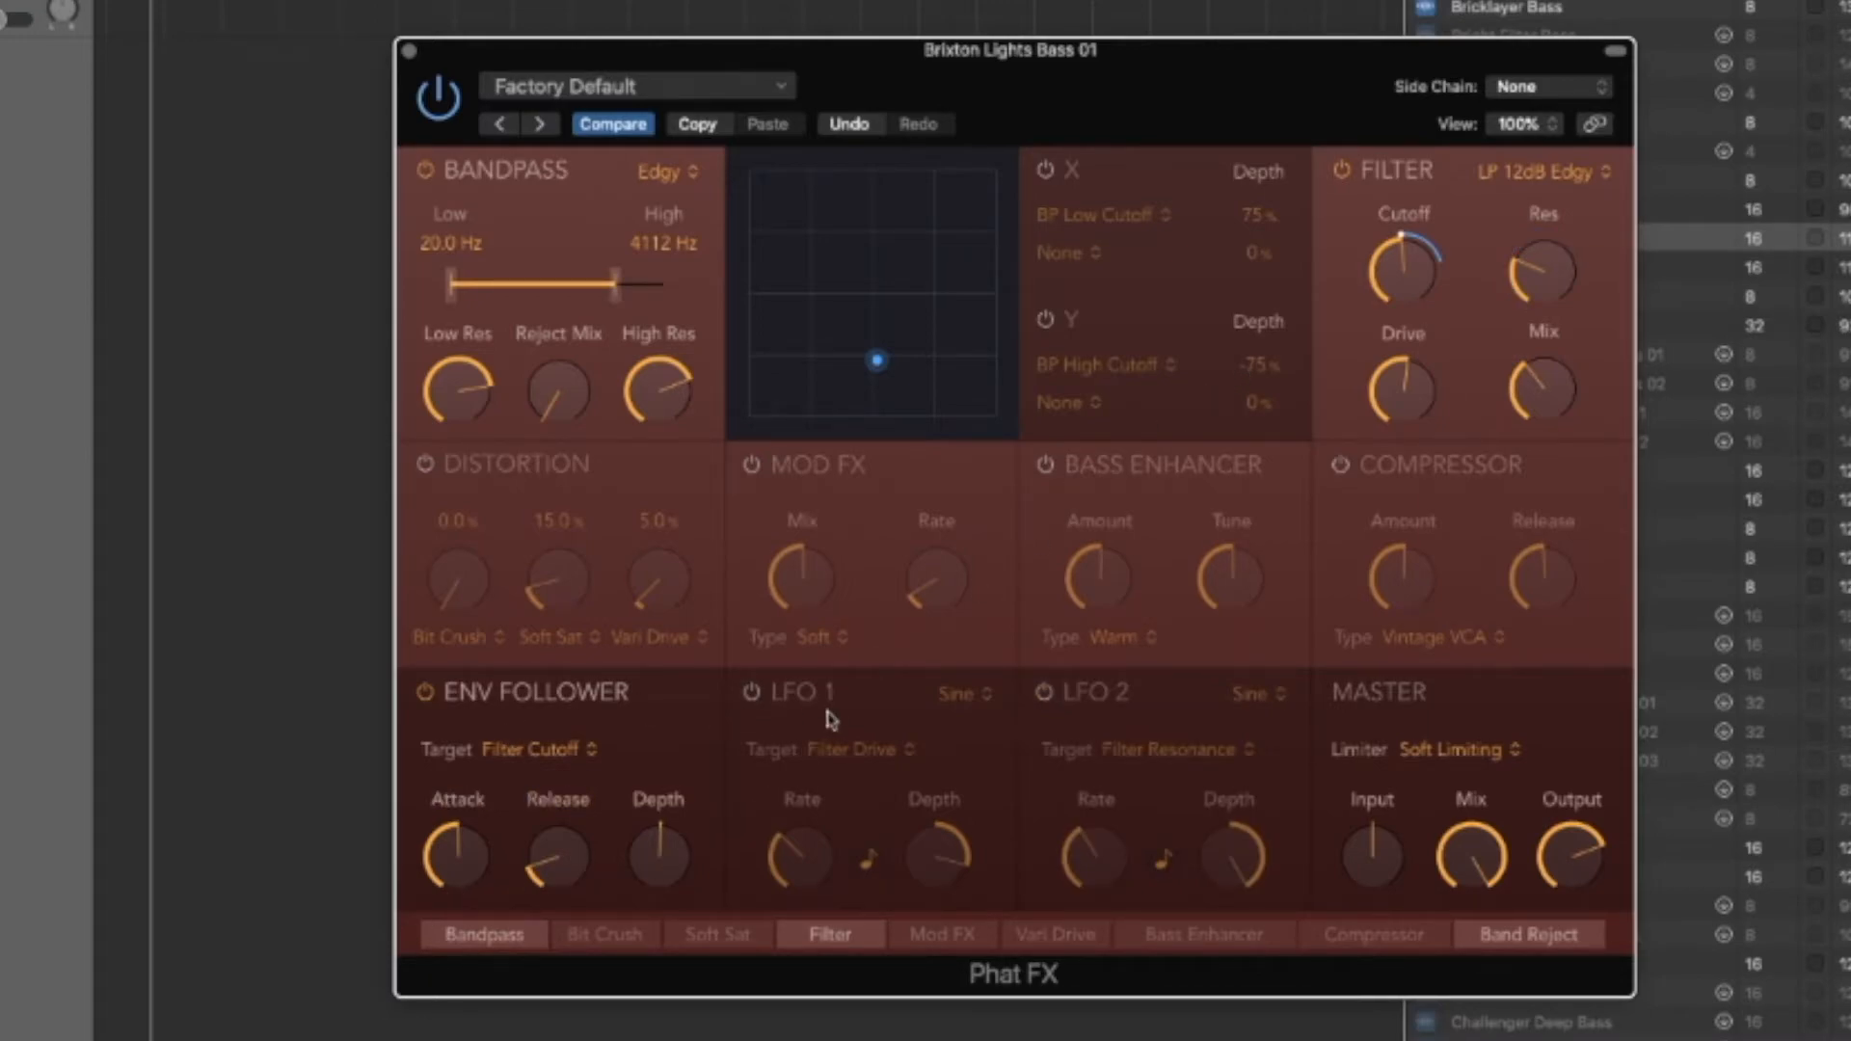
pyautogui.moveTo(657, 856); pyautogui.dragTo(667, 827)
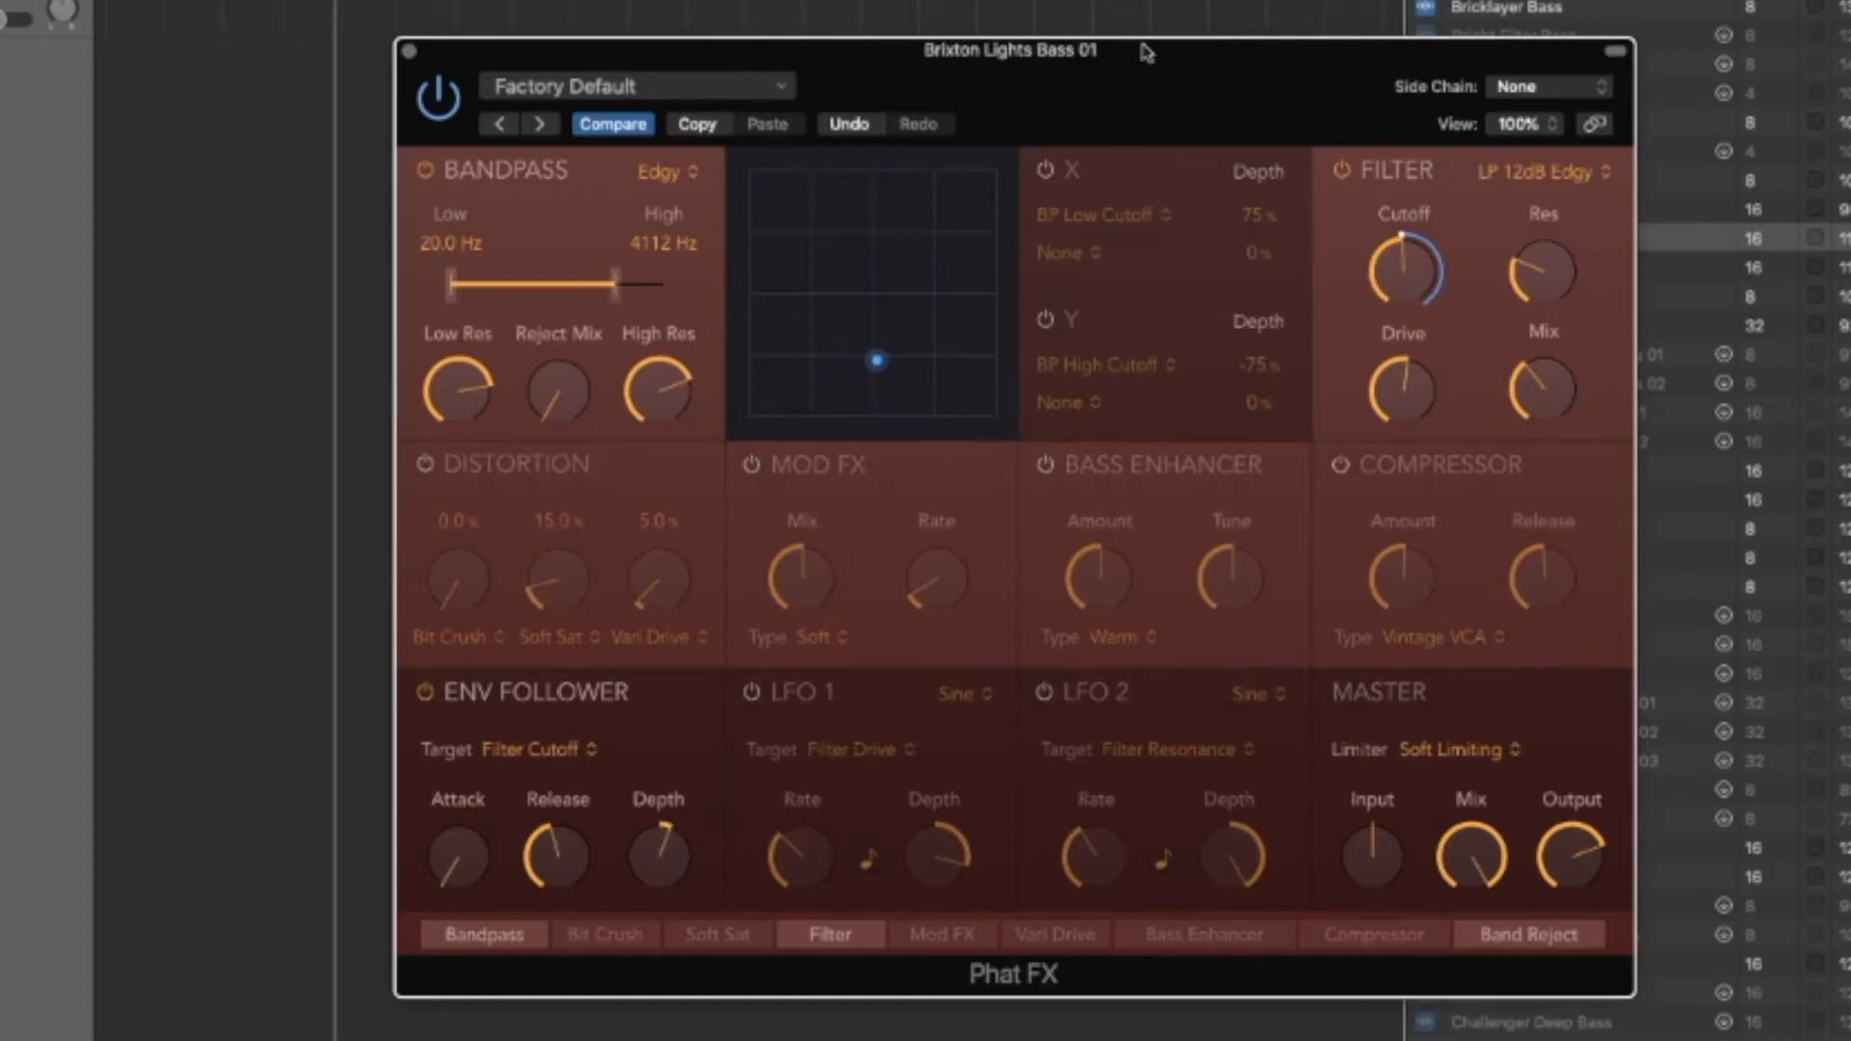
pyautogui.moveTo(1402, 261); pyautogui.dragTo(1434, 262)
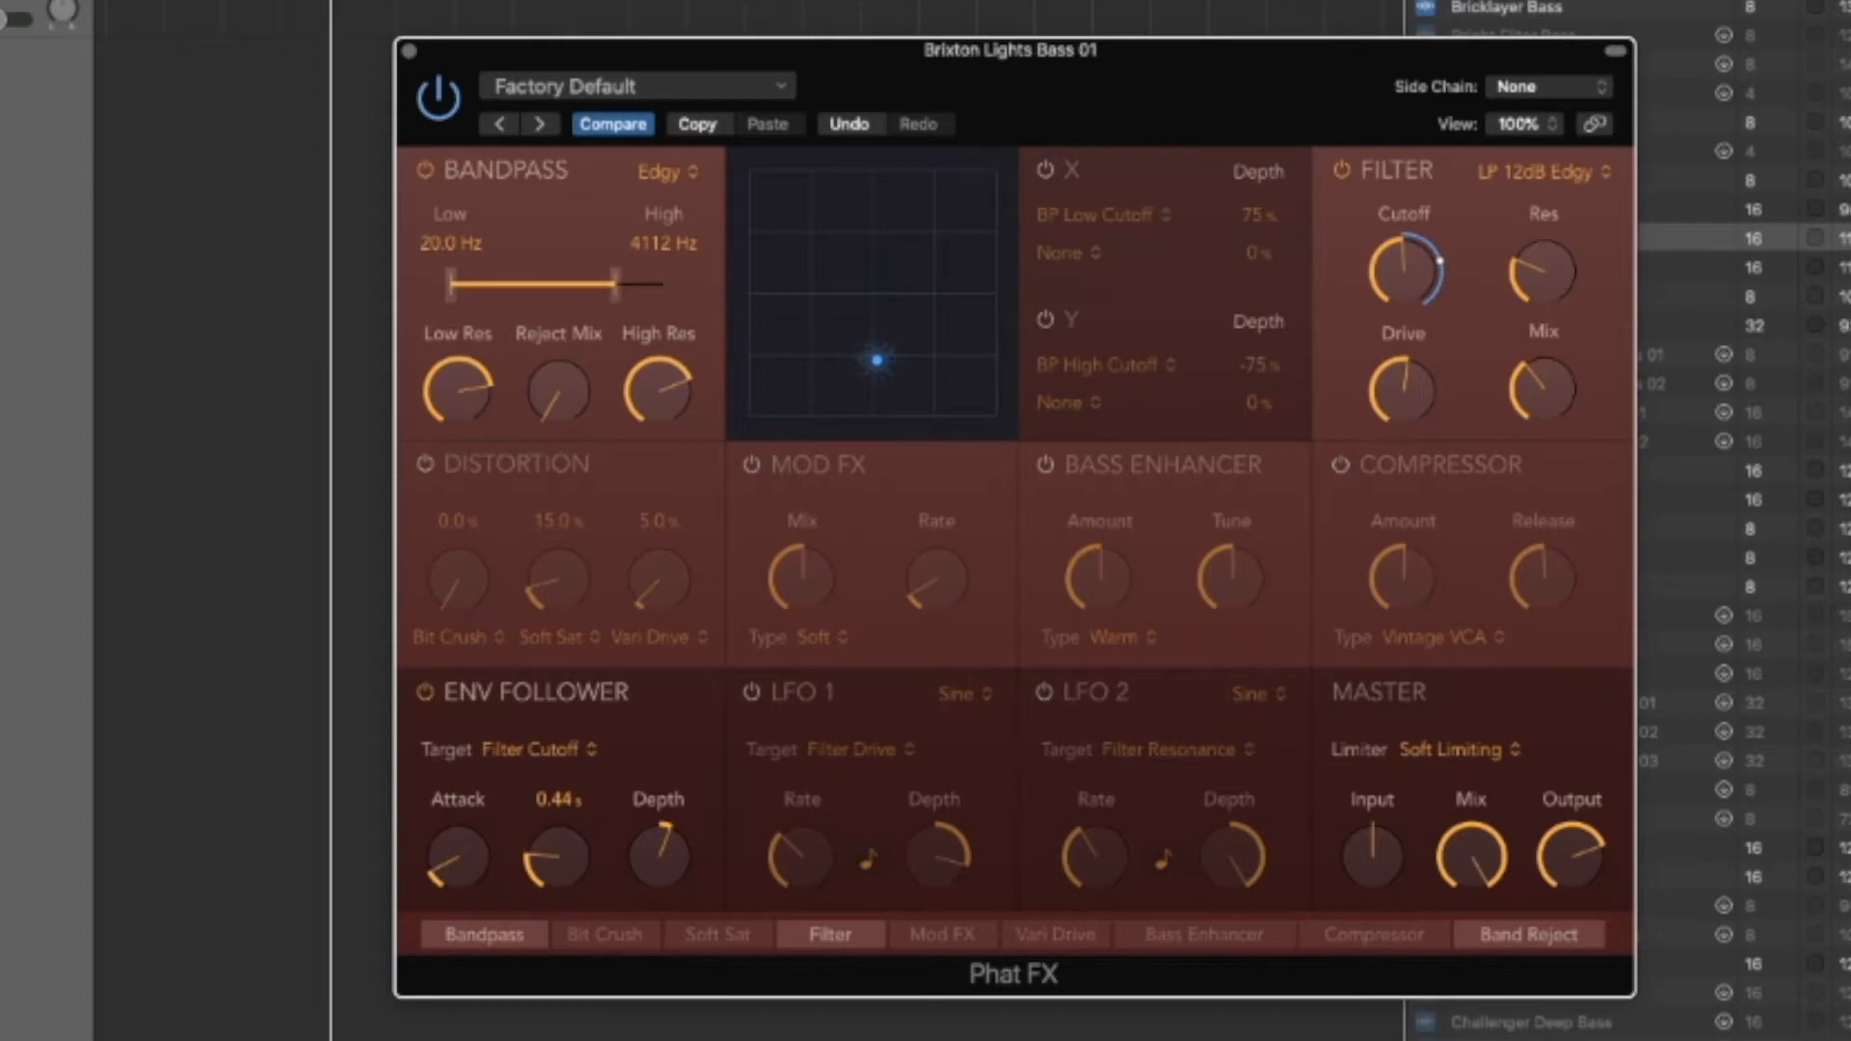
pyautogui.moveTo(555, 850); pyautogui.dragTo(549, 891)
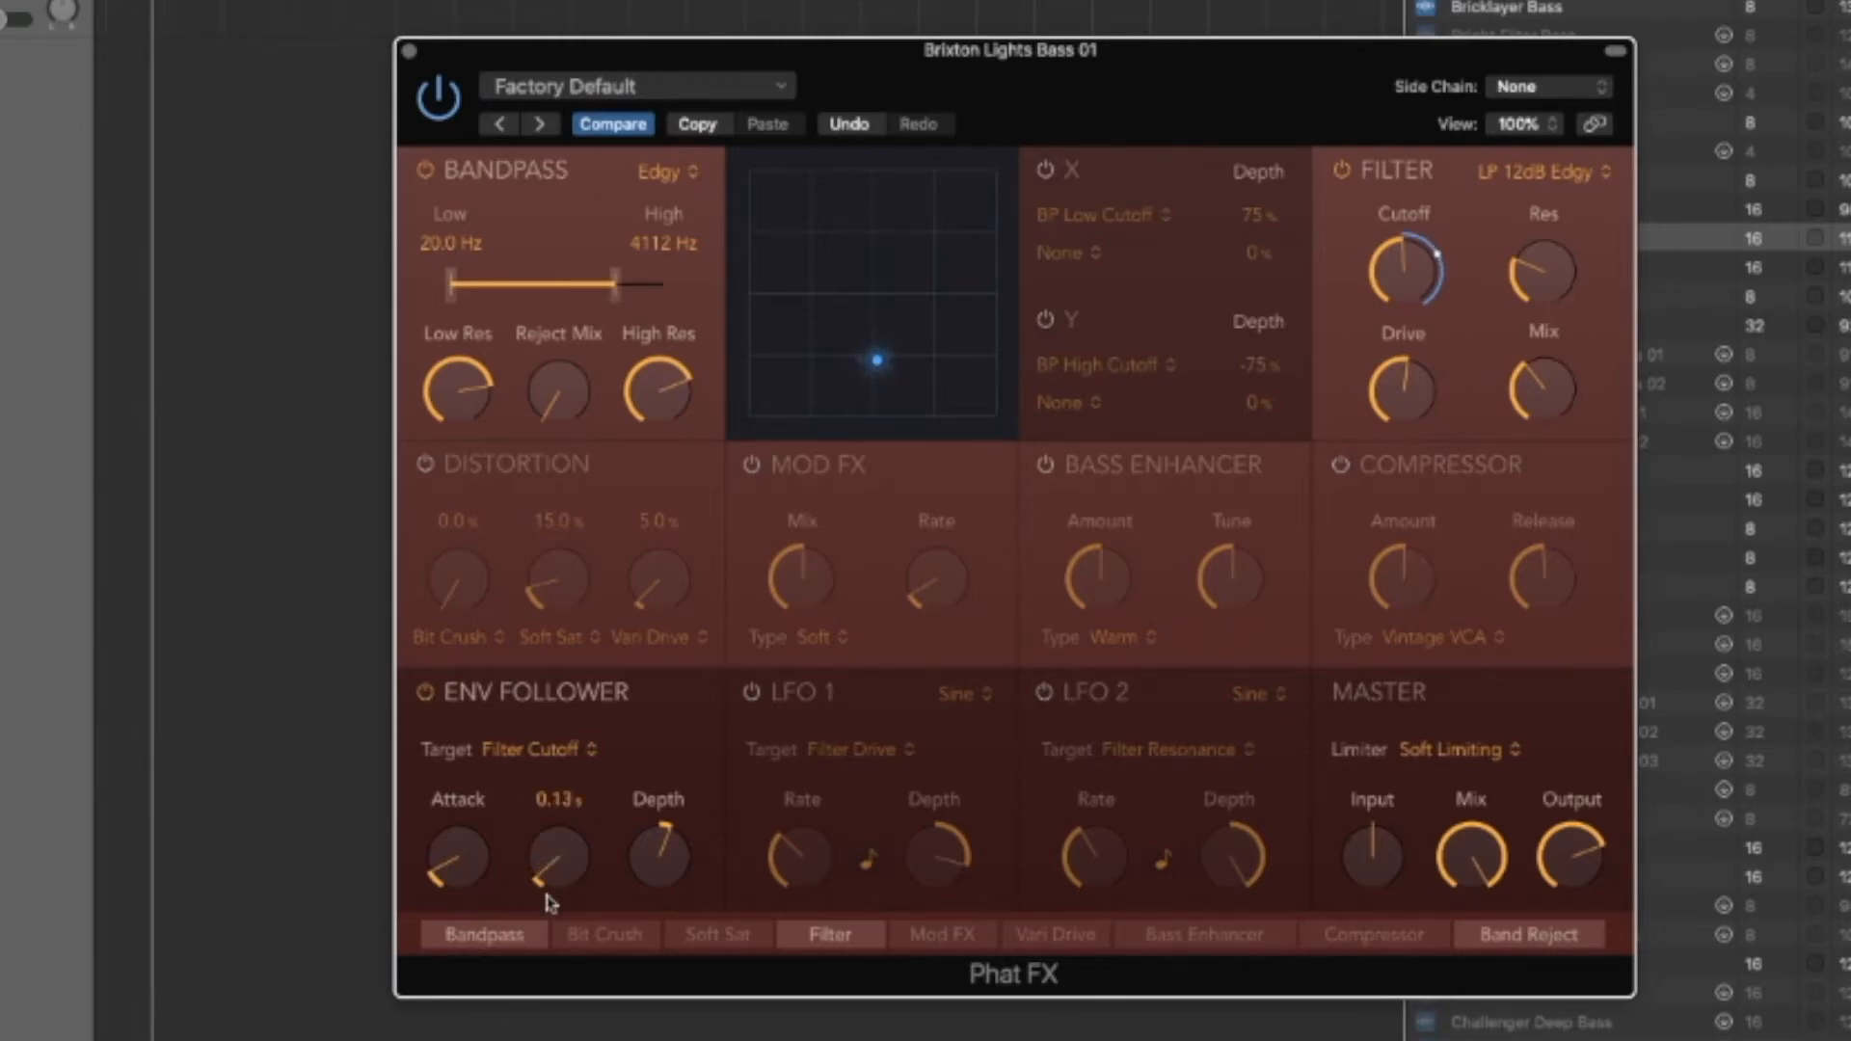
# Shorten the envelope follower release to about 0.13 s and switch the follower off
pyautogui.moveTo(557, 858); pyautogui.dragTo(556, 884)
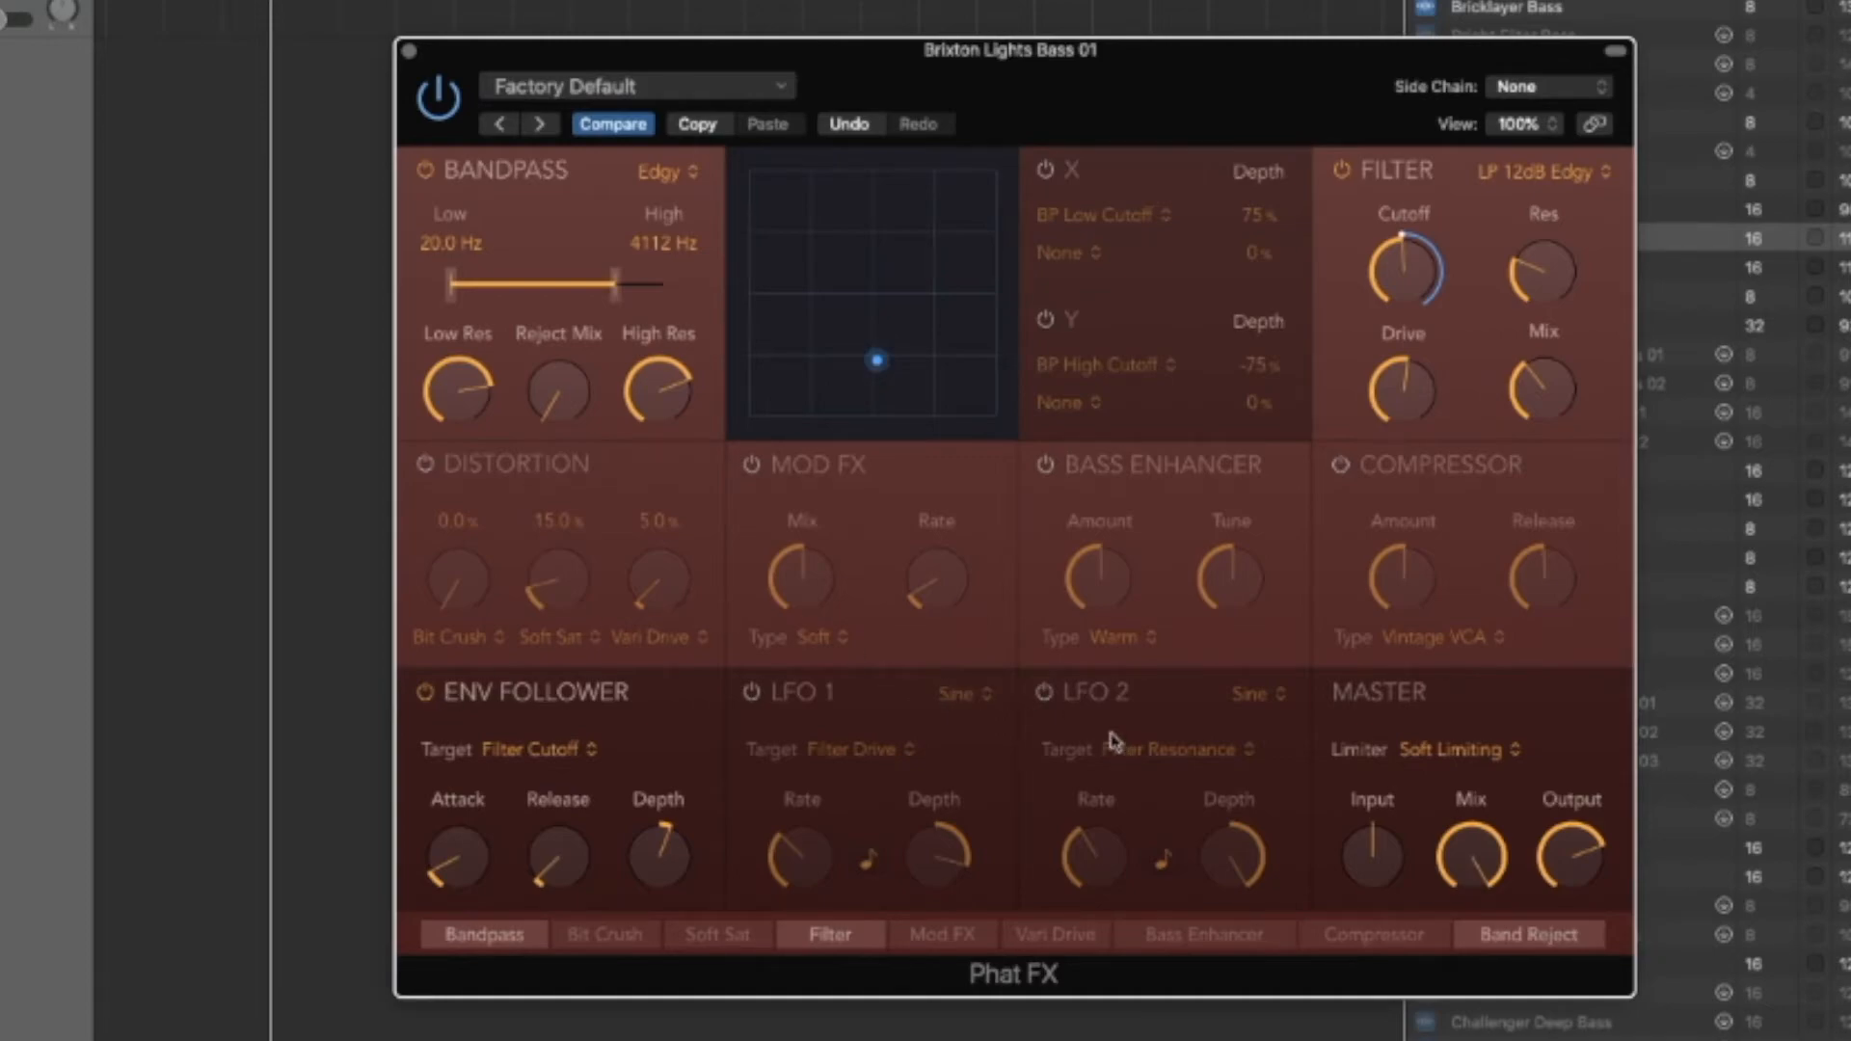
pyautogui.moveTo(434, 694)
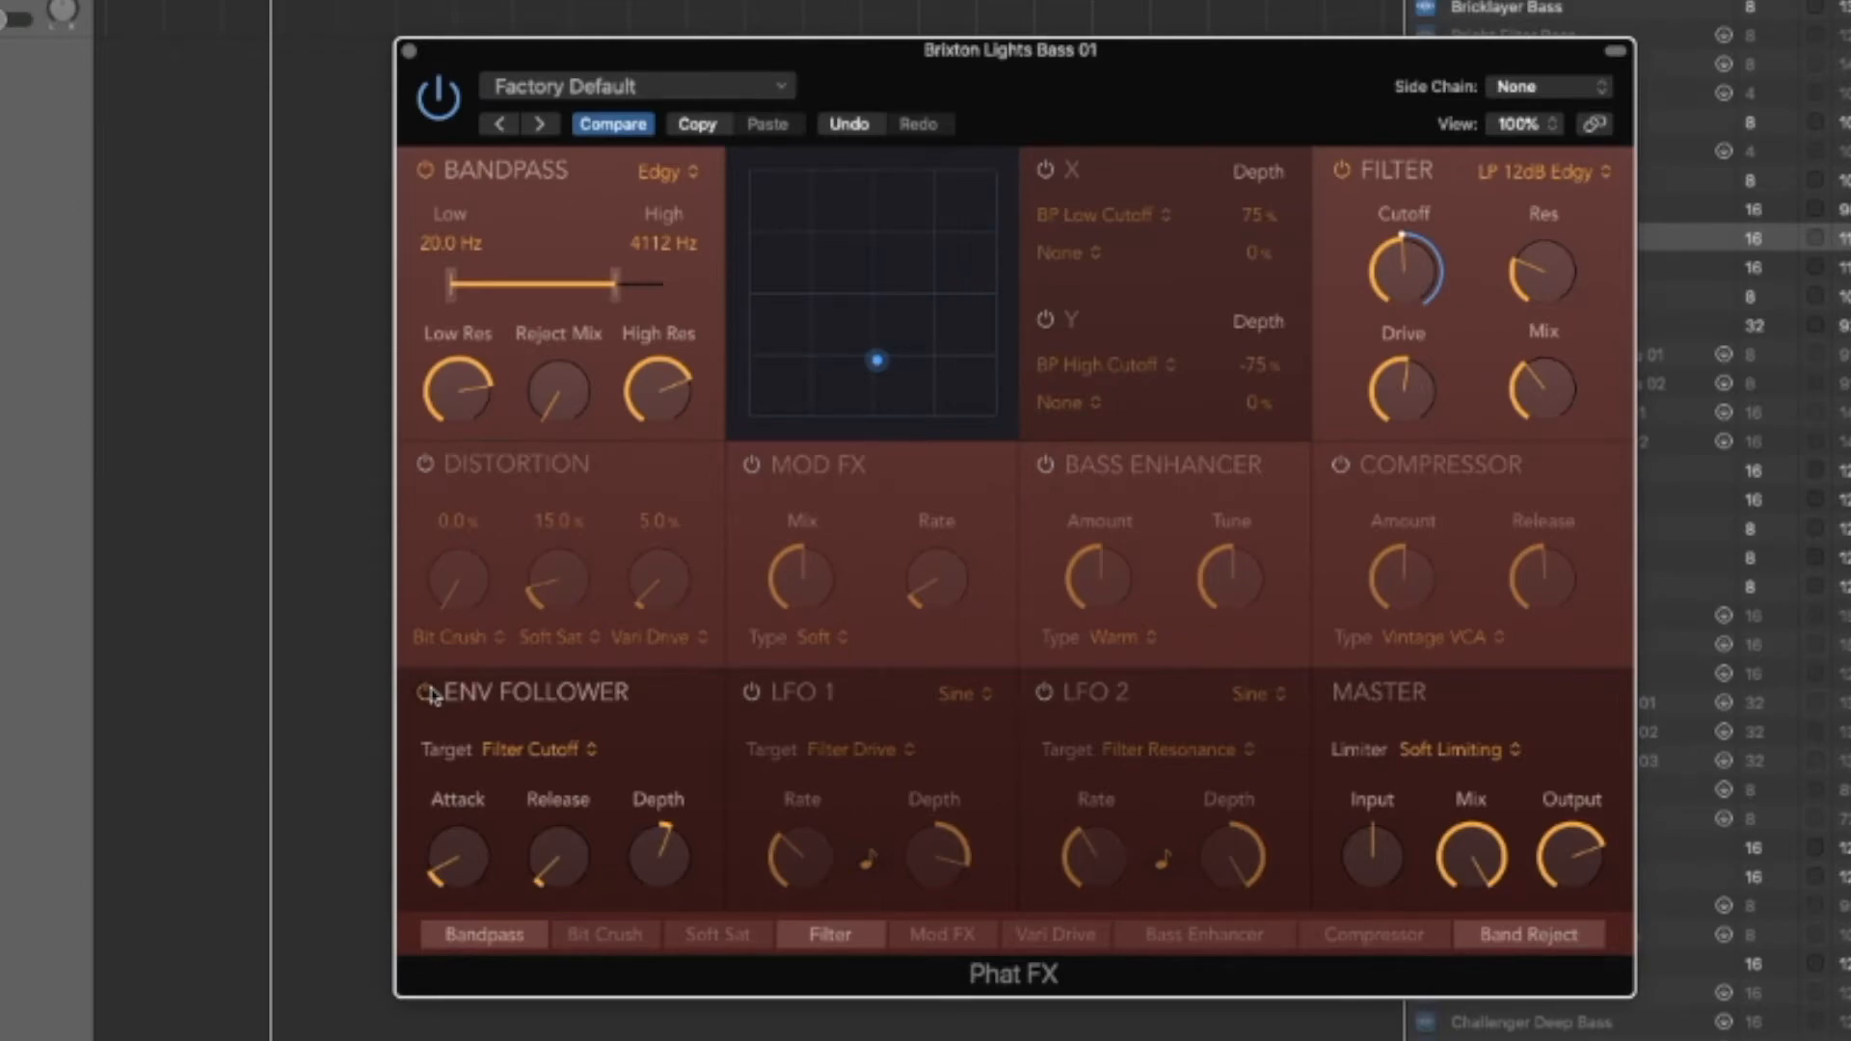
pyautogui.click(538, 748)
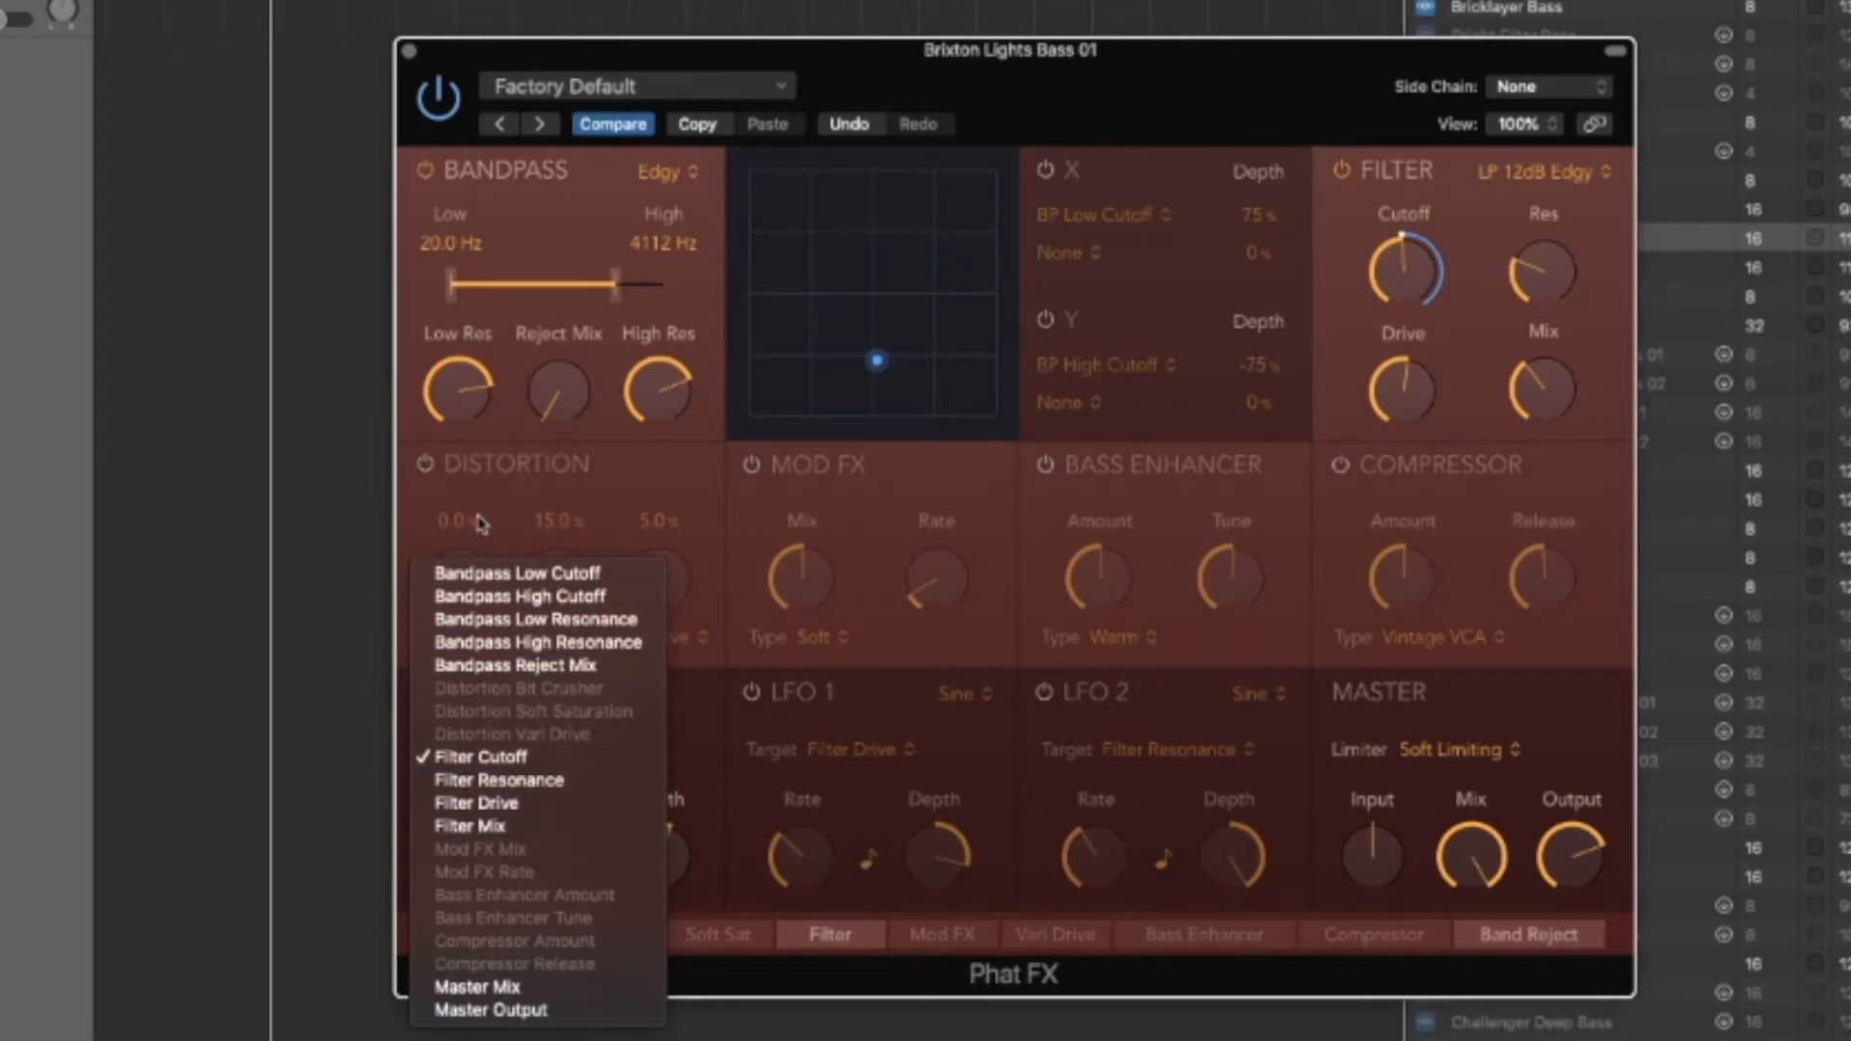
pyautogui.moveTo(513, 469)
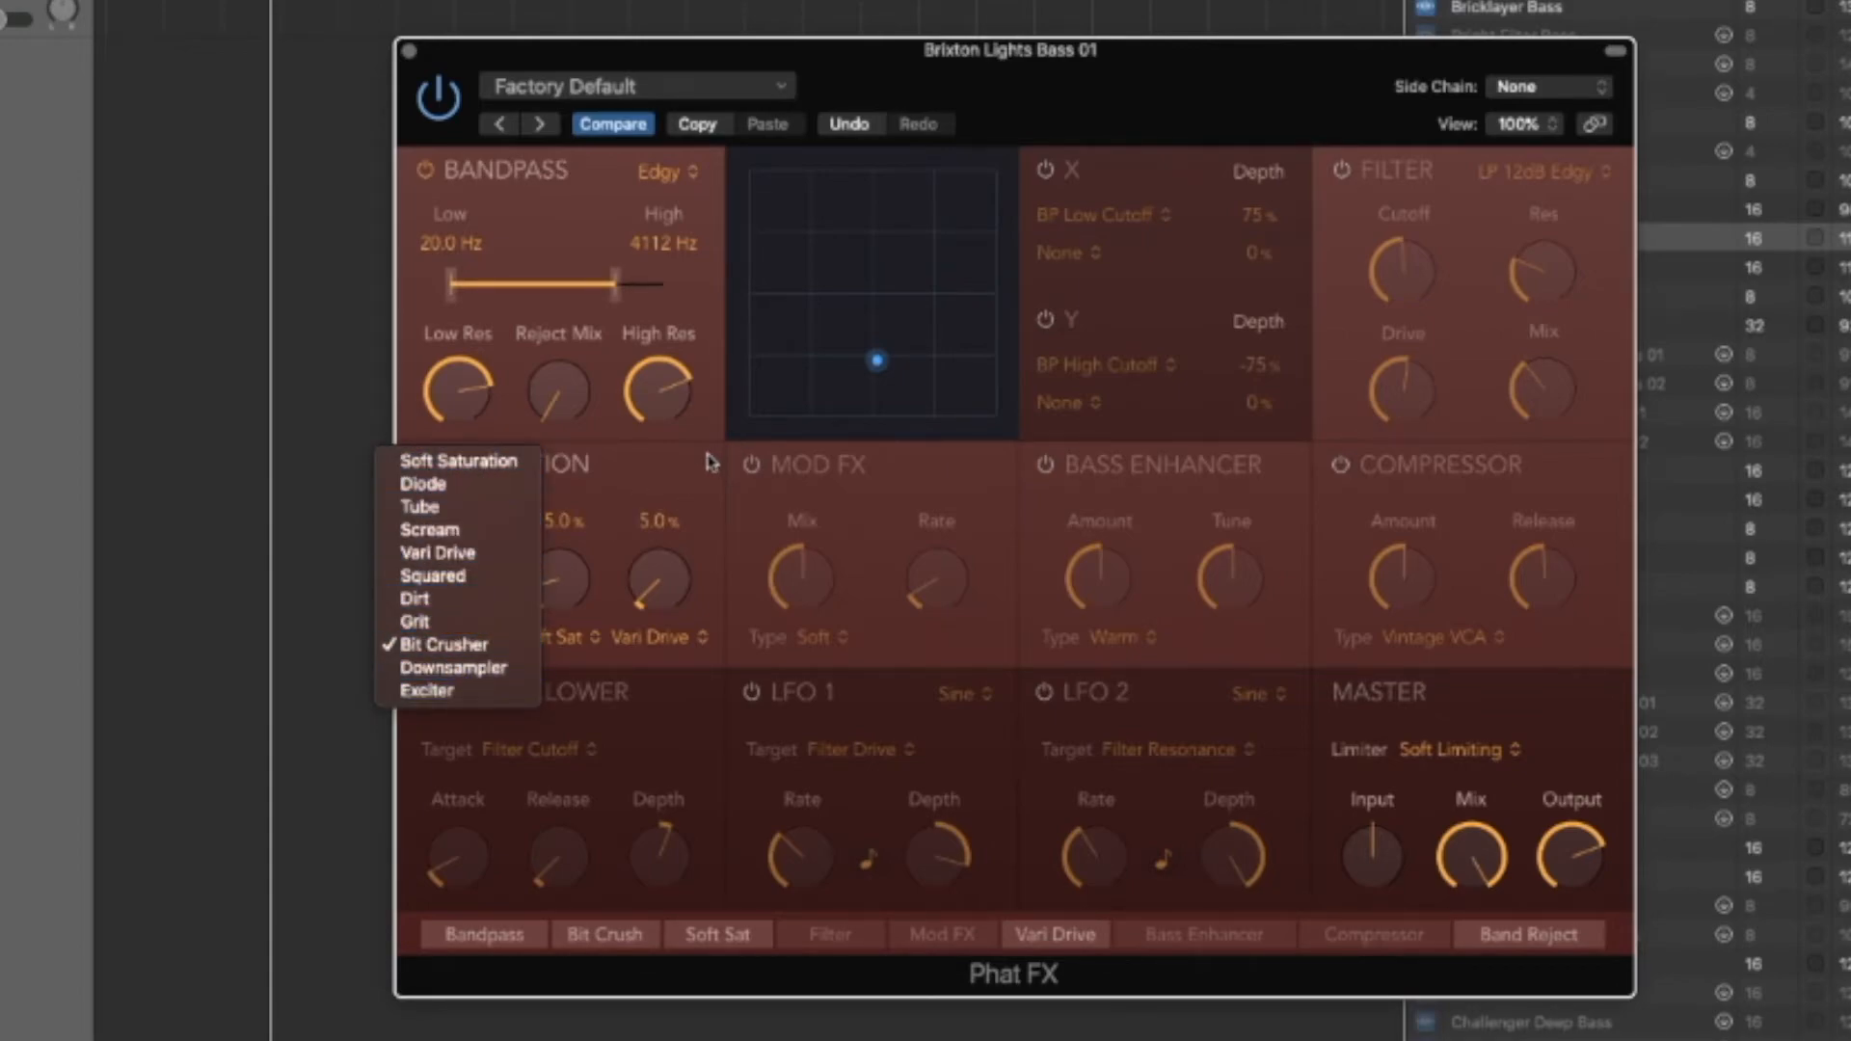
# Keep Bit Crush first at 0%, experiment with Soft Sat level and return Vari Drive to zero
pyautogui.click(455, 636)
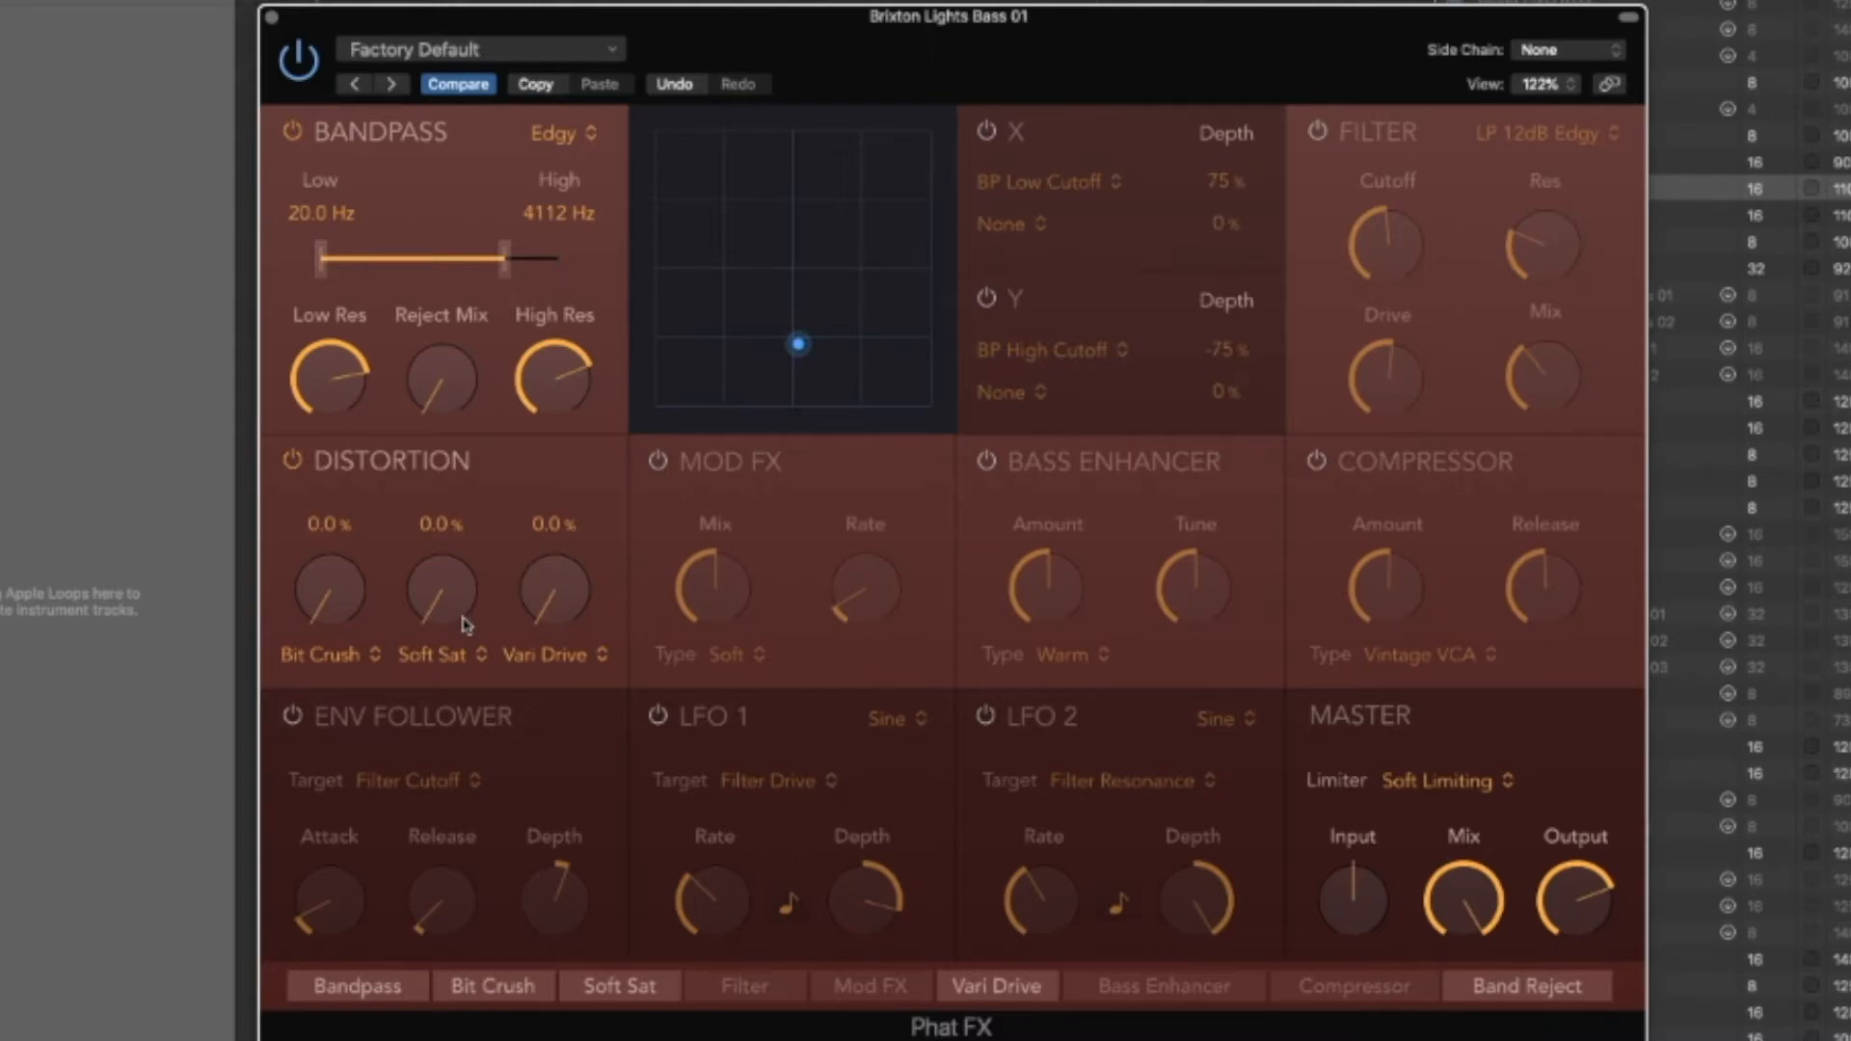
pyautogui.moveTo(440, 590); pyautogui.dragTo(440, 561)
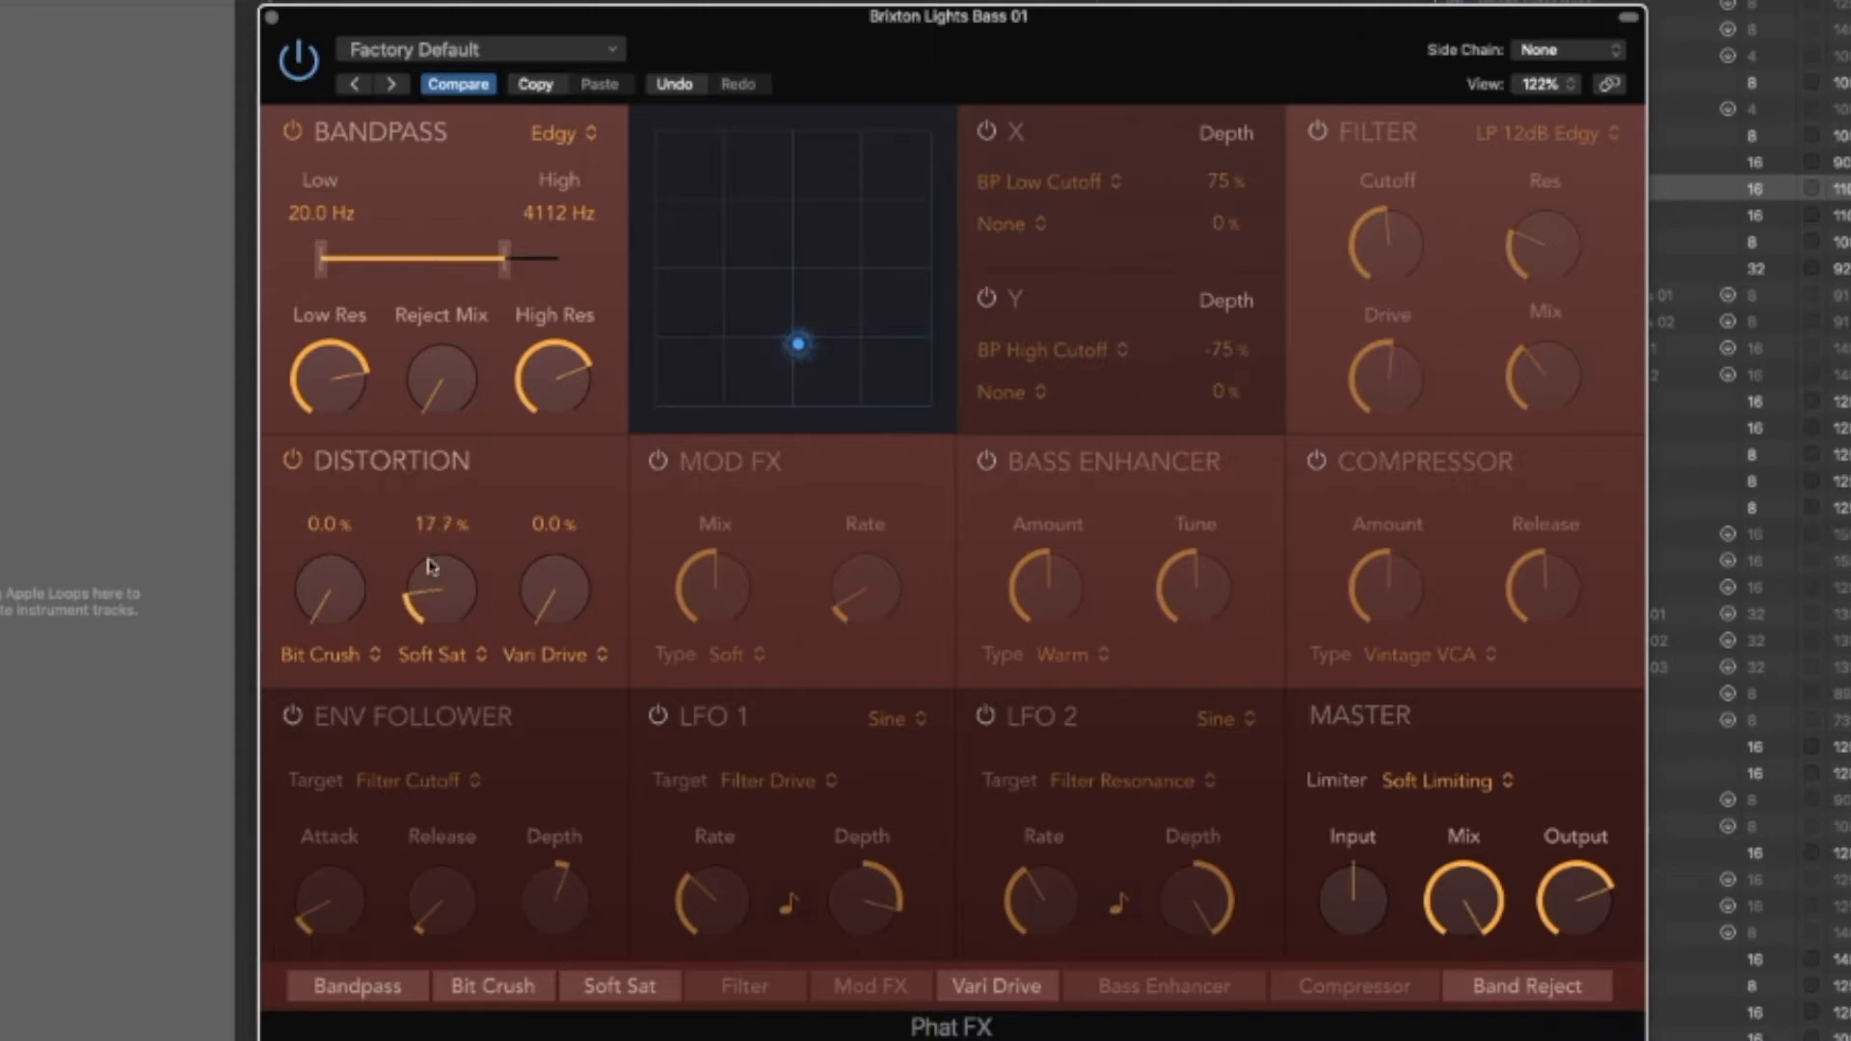
pyautogui.moveTo(440, 586); pyautogui.dragTo(440, 518)
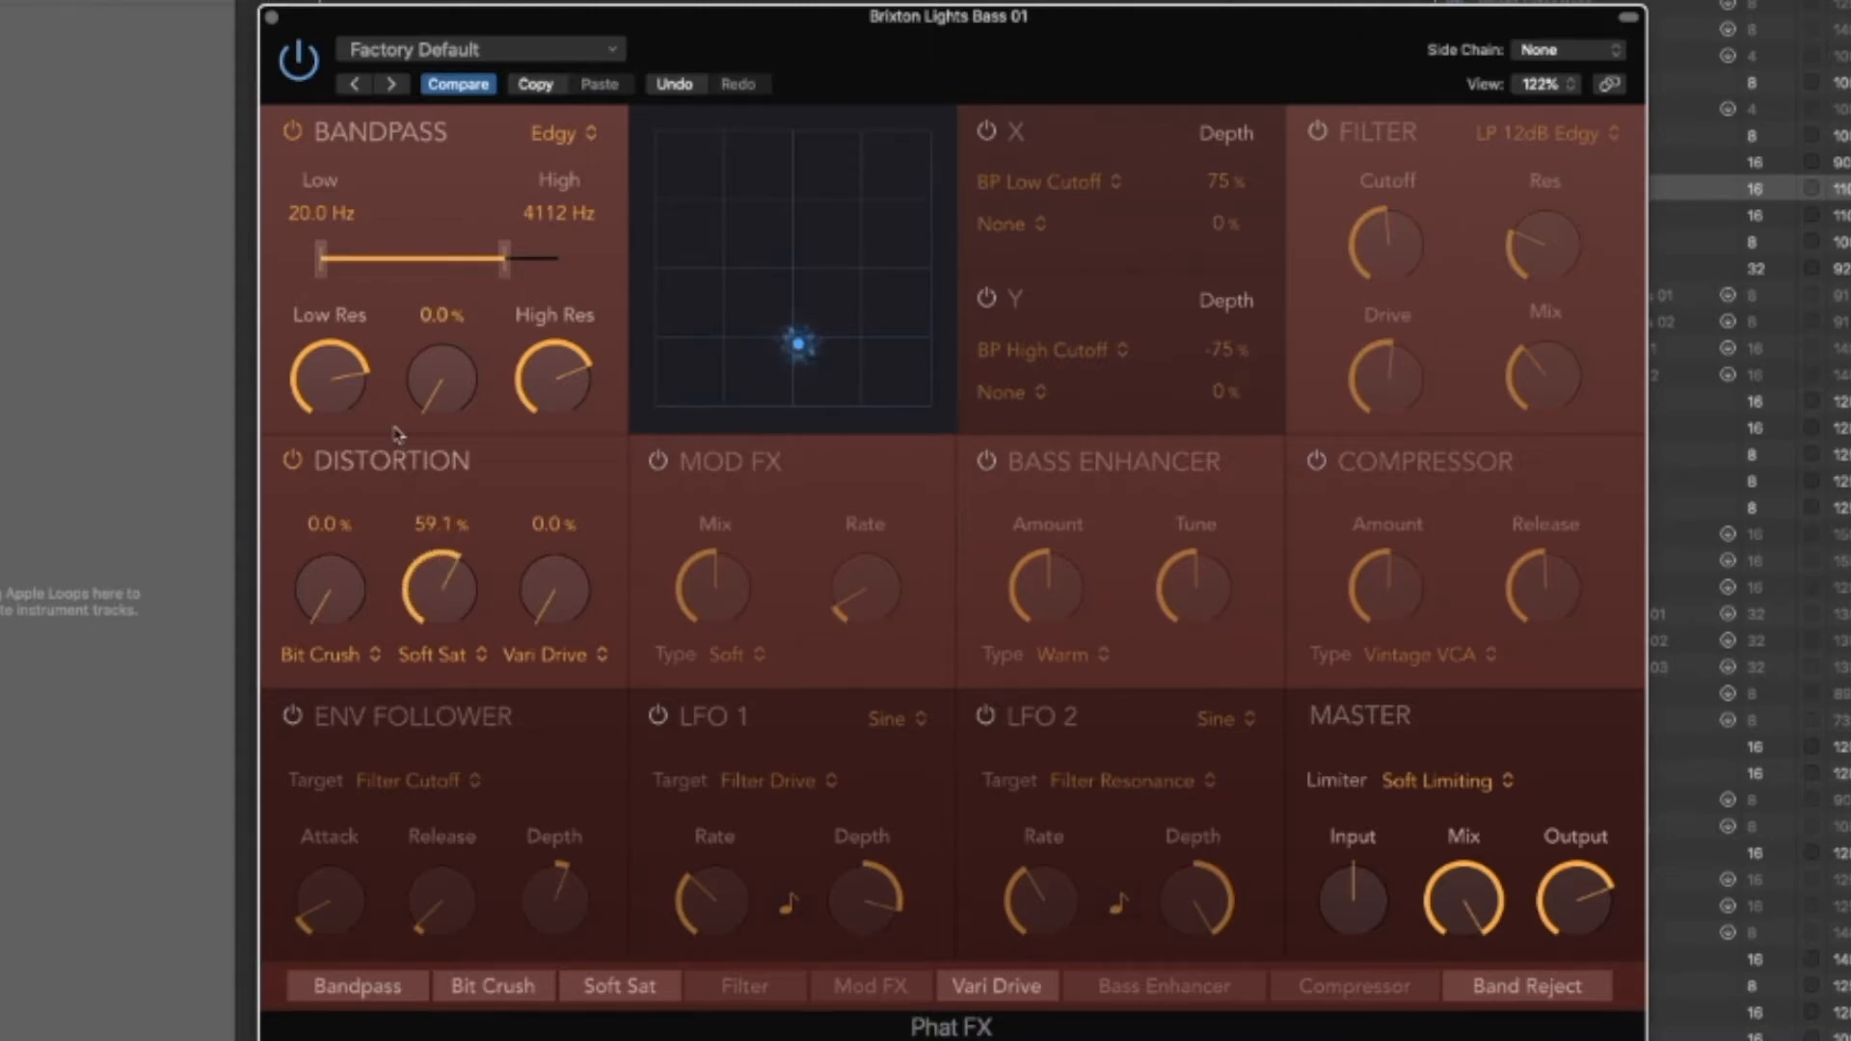
pyautogui.moveTo(556, 606)
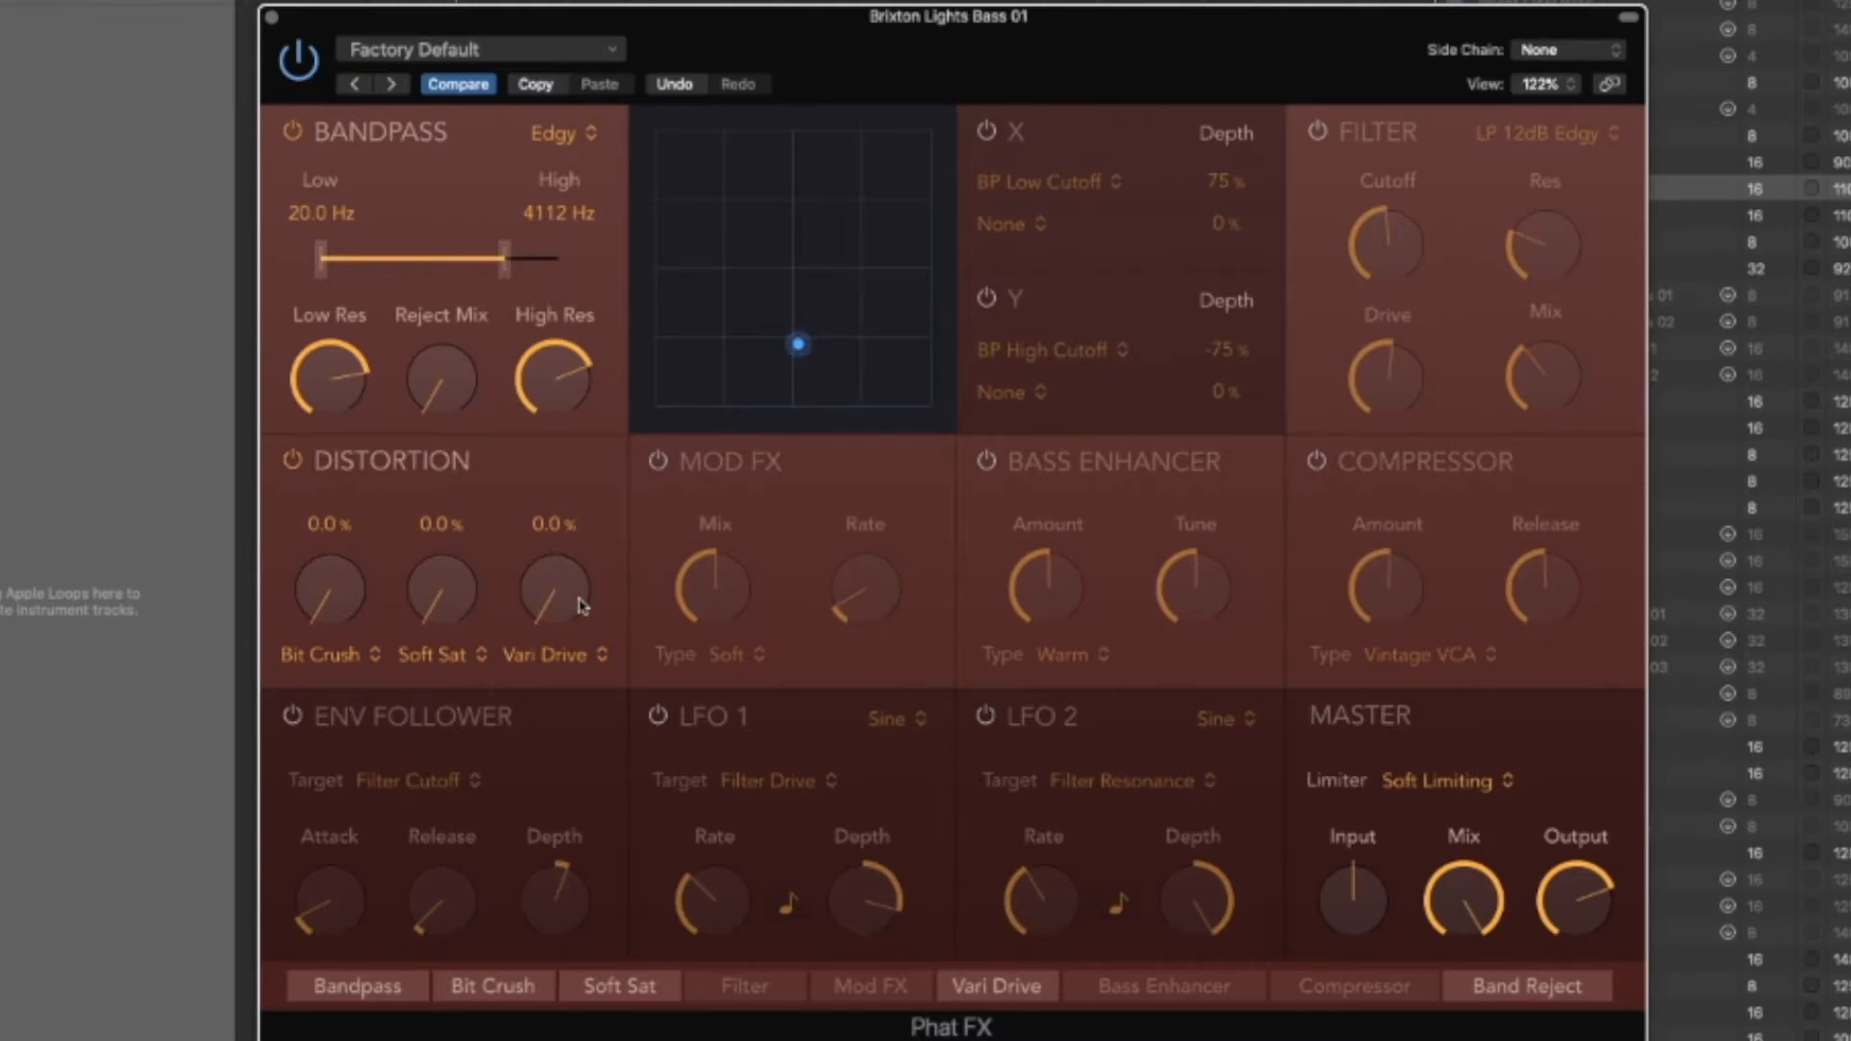
pyautogui.moveTo(554, 590); pyautogui.dragTo(579, 544)
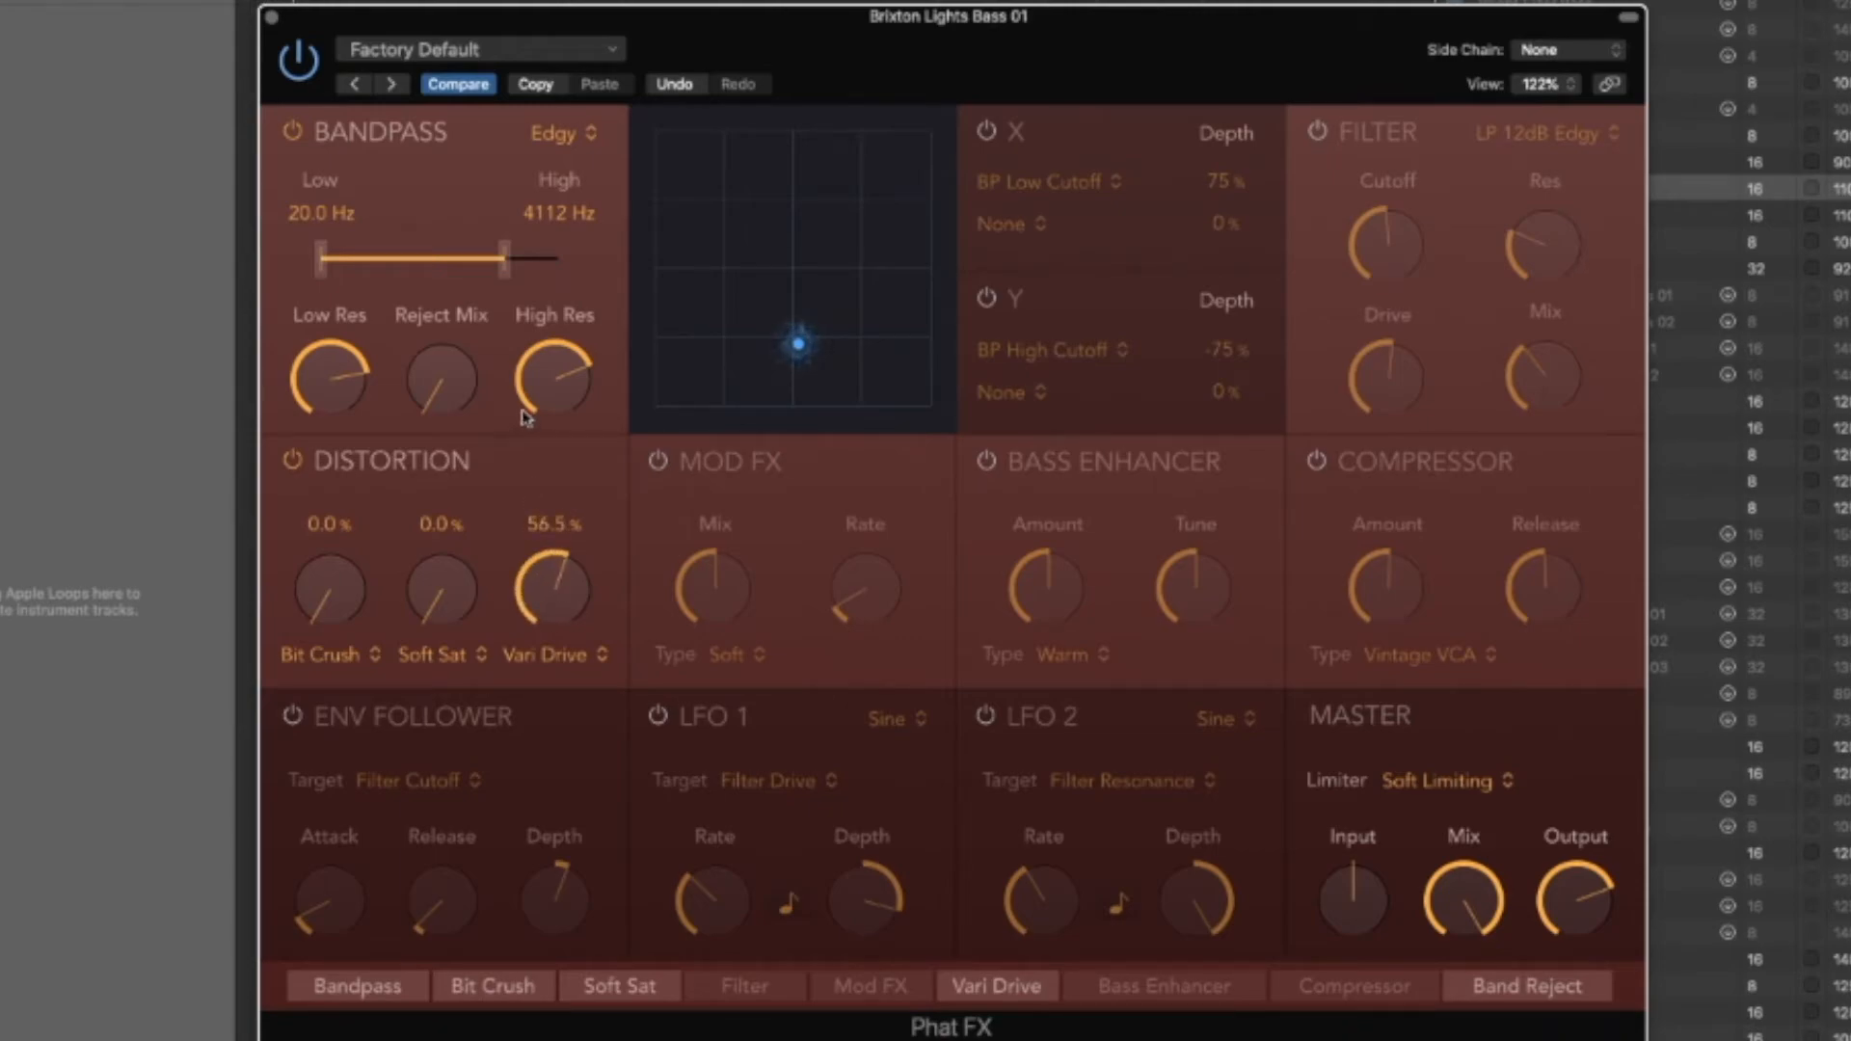
pyautogui.moveTo(553, 579); pyautogui.dragTo(553, 591)
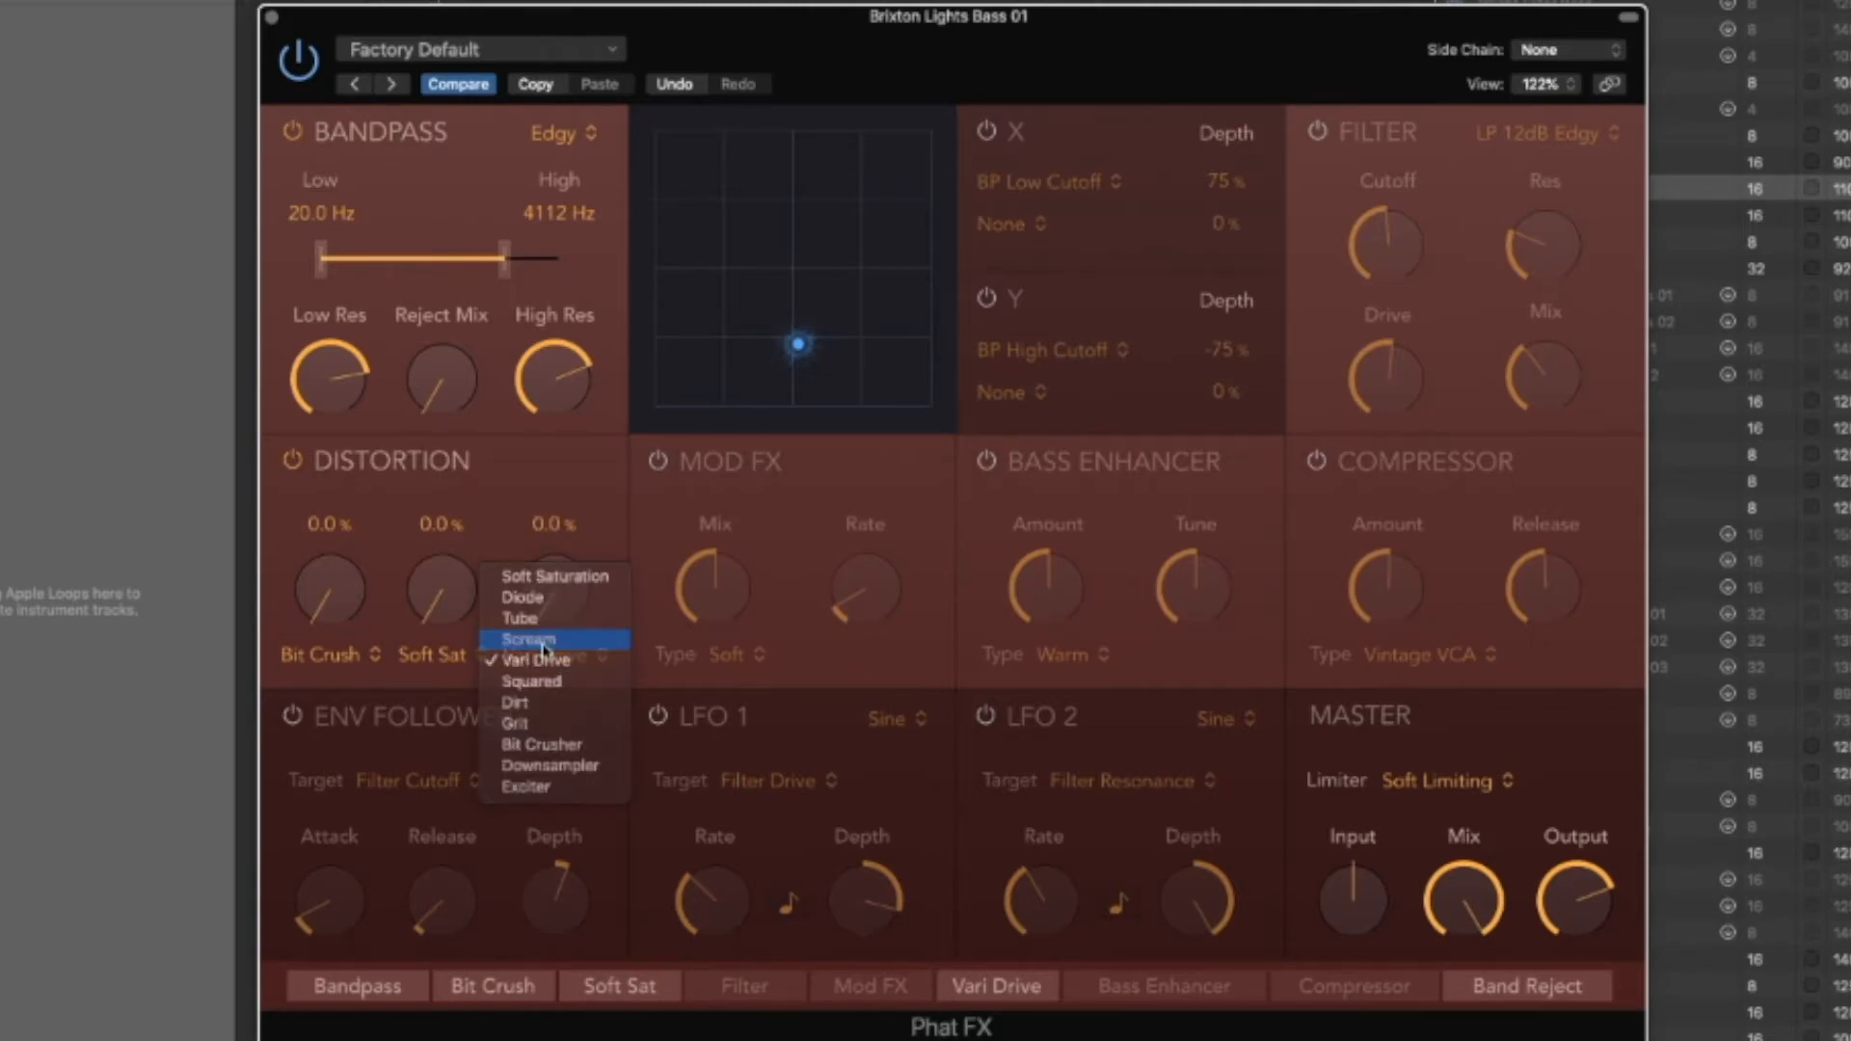
# Try Scream, then make the third stage Tube at ~24.5% with Soft Sat at 31.3%
pyautogui.click(530, 638)
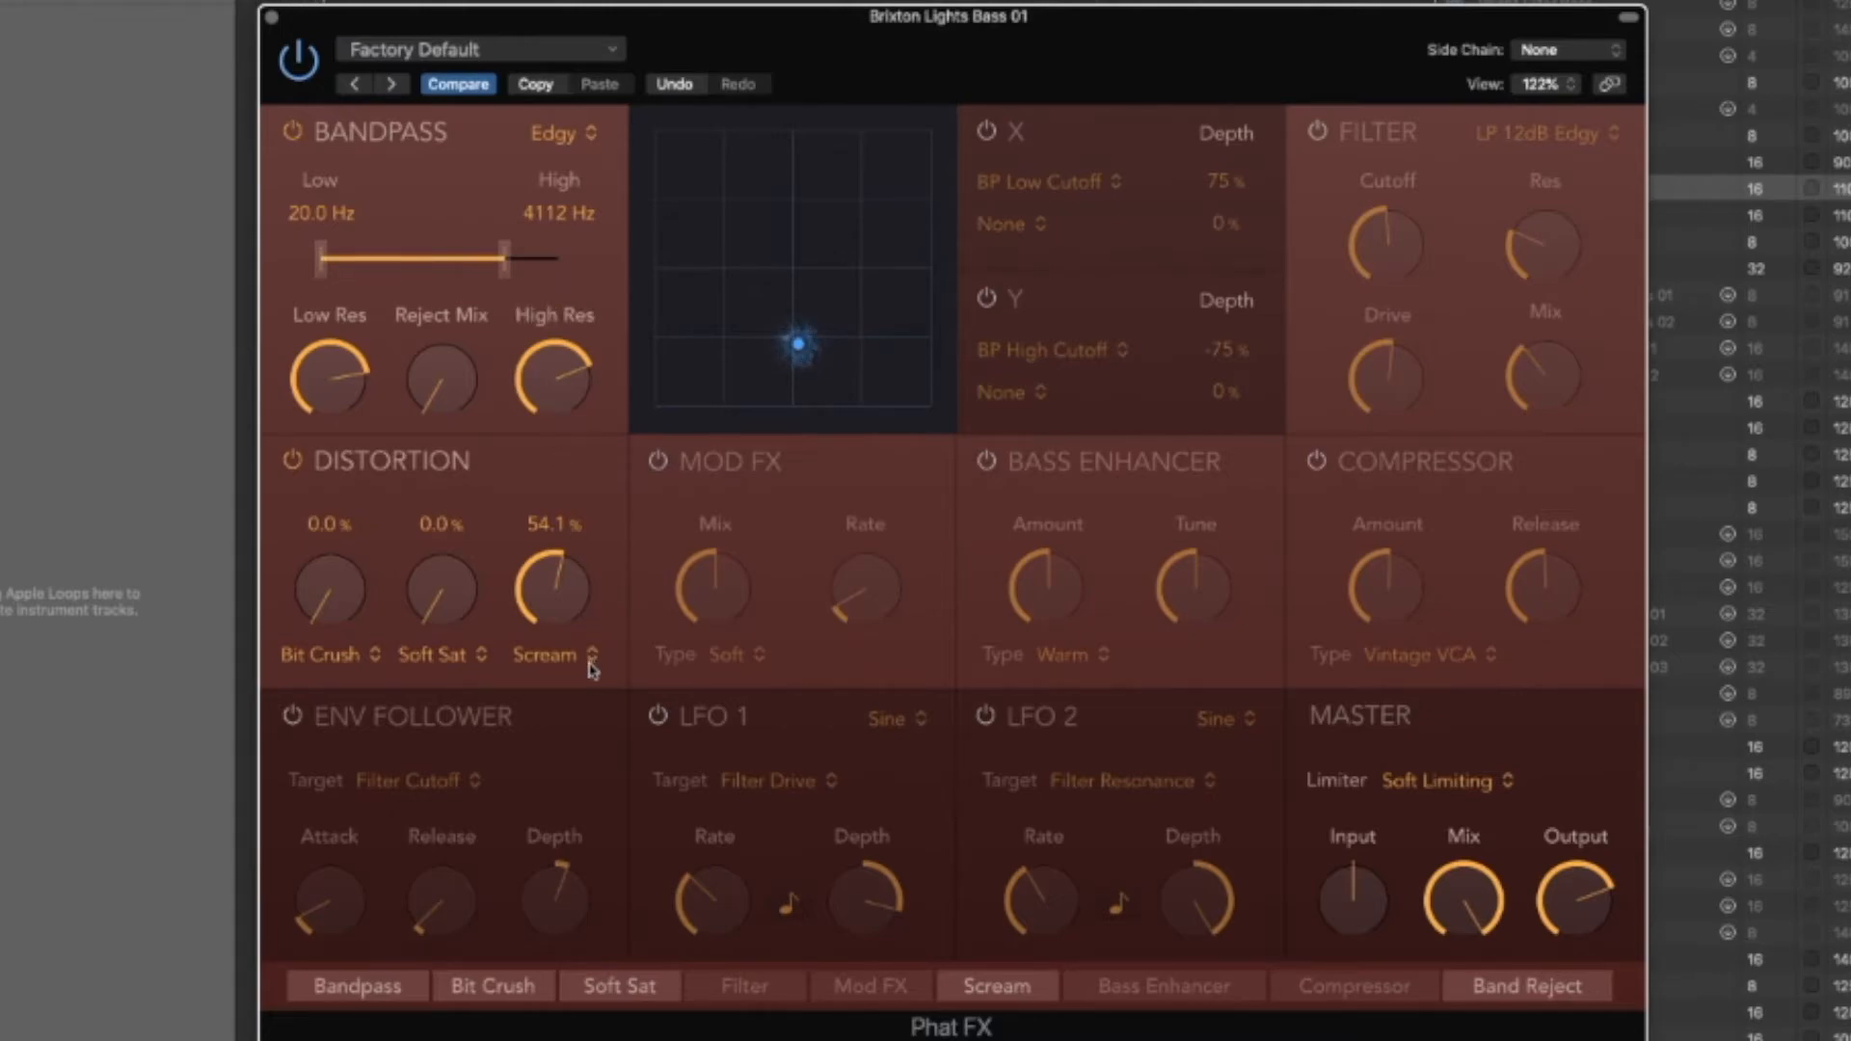
pyautogui.moveTo(554, 595); pyautogui.dragTo(532, 719)
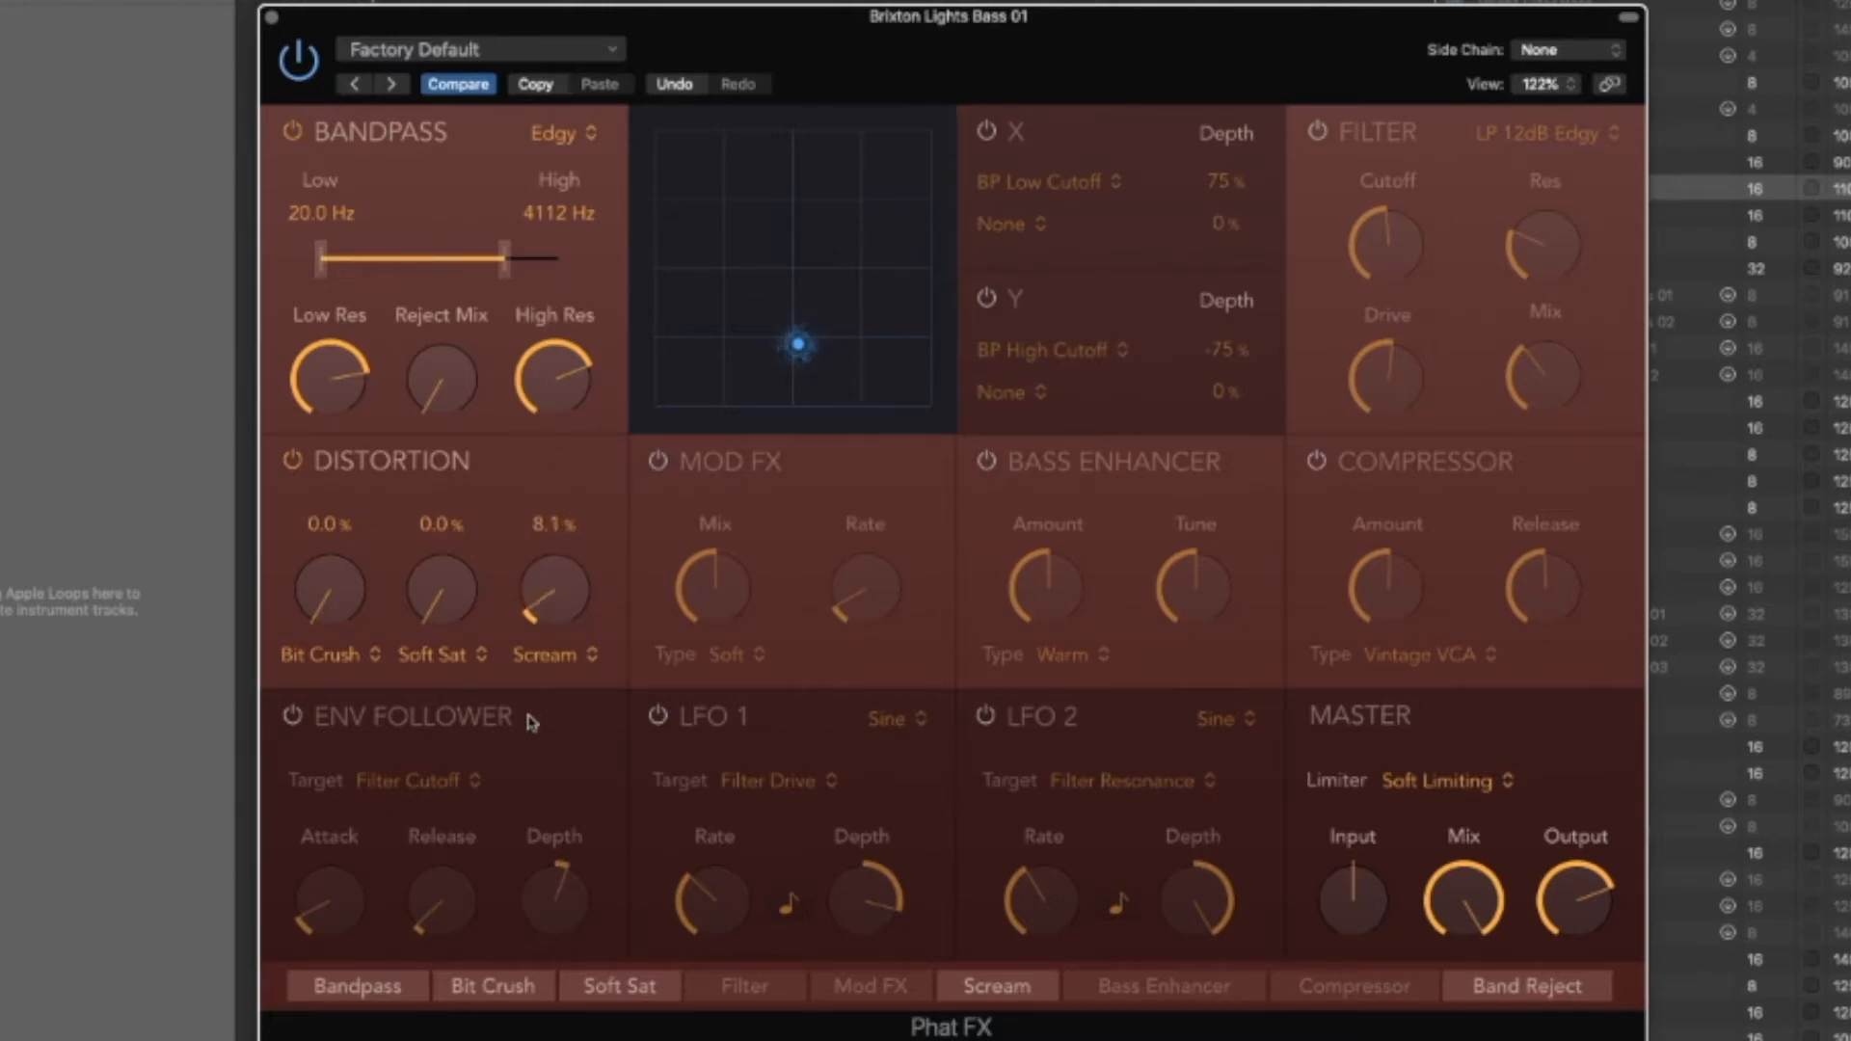
pyautogui.click(555, 656)
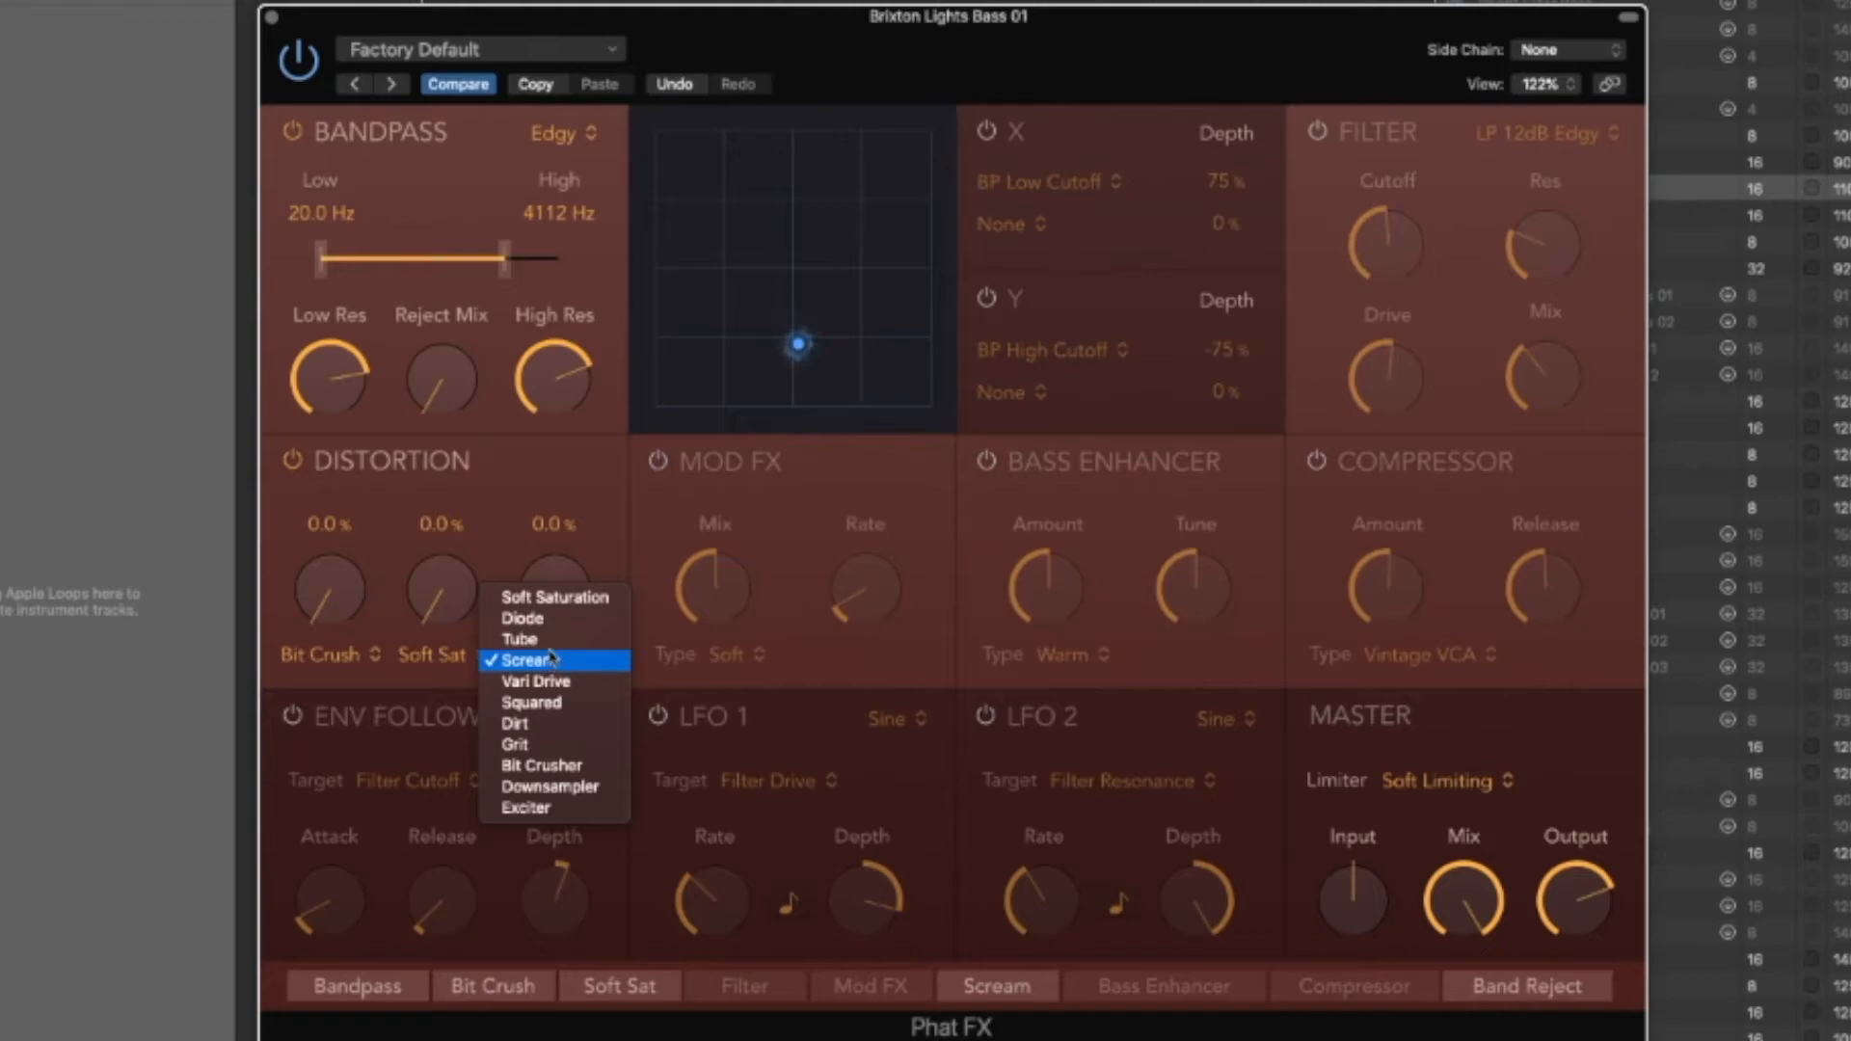
pyautogui.click(520, 638)
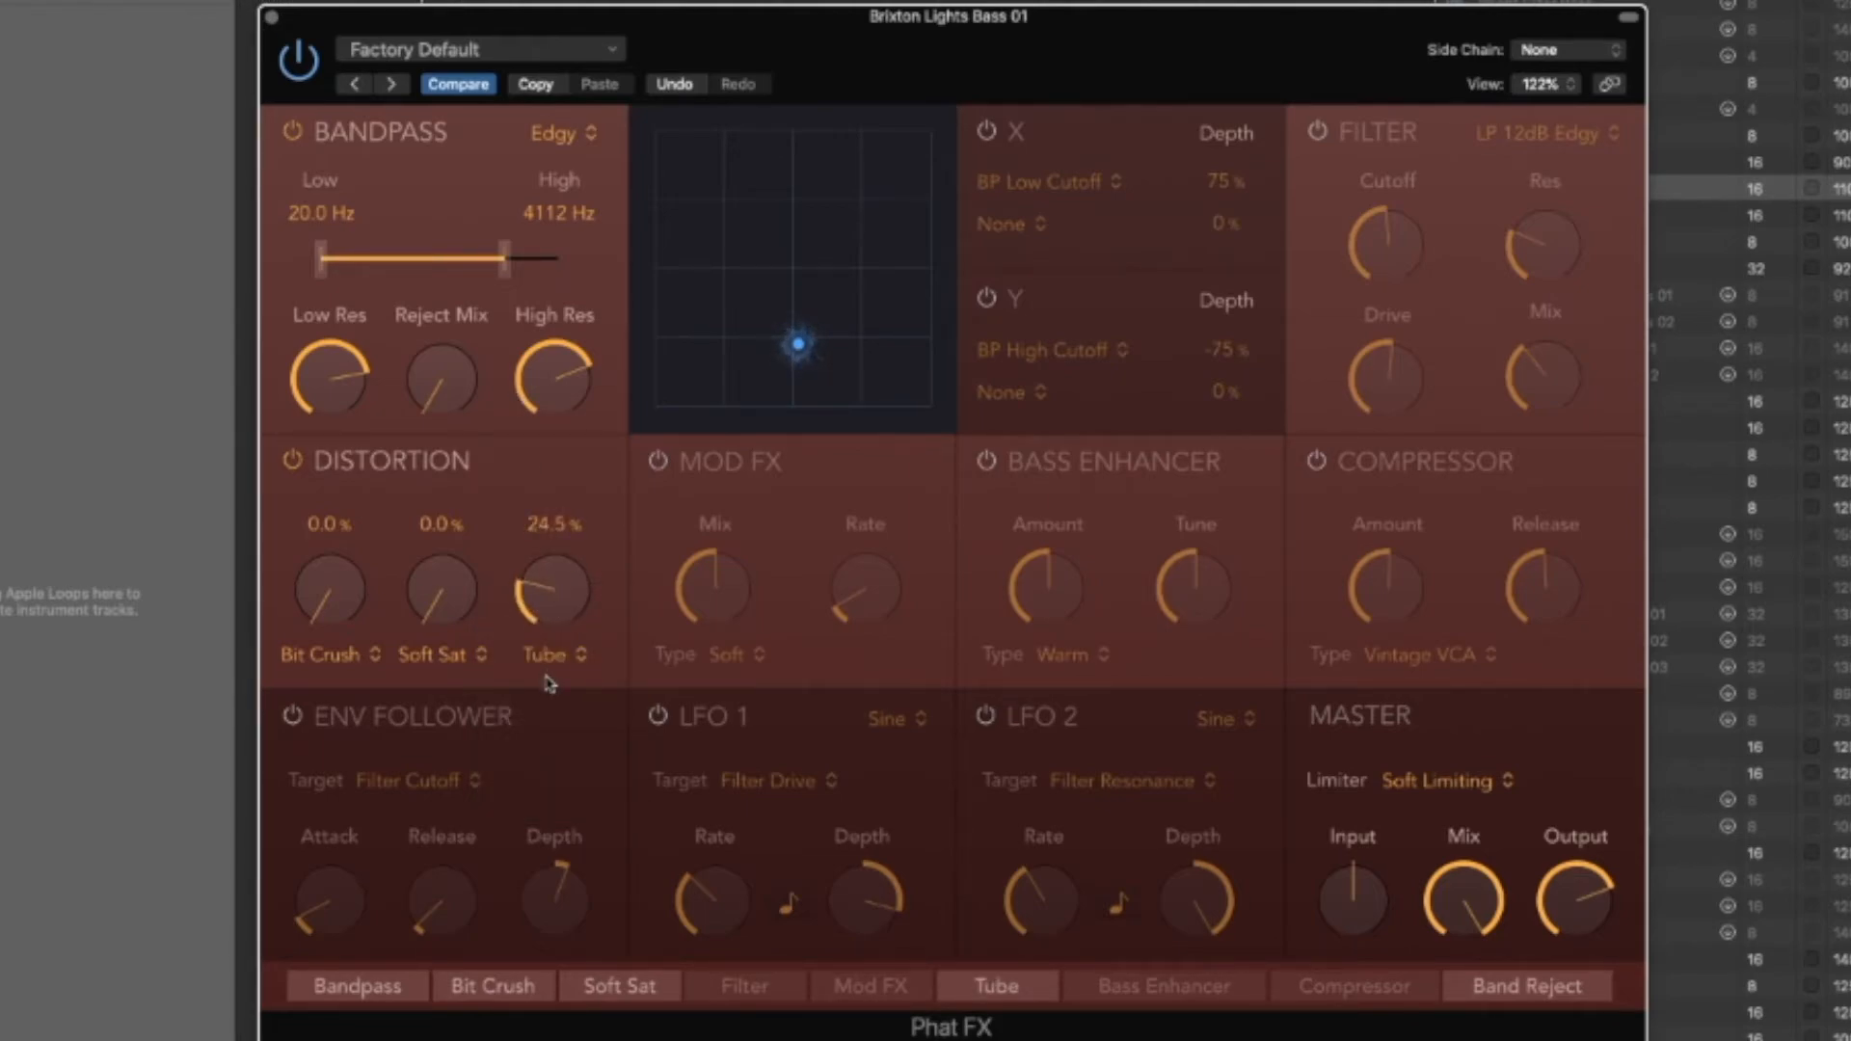
pyautogui.moveTo(439, 590); pyautogui.dragTo(439, 518)
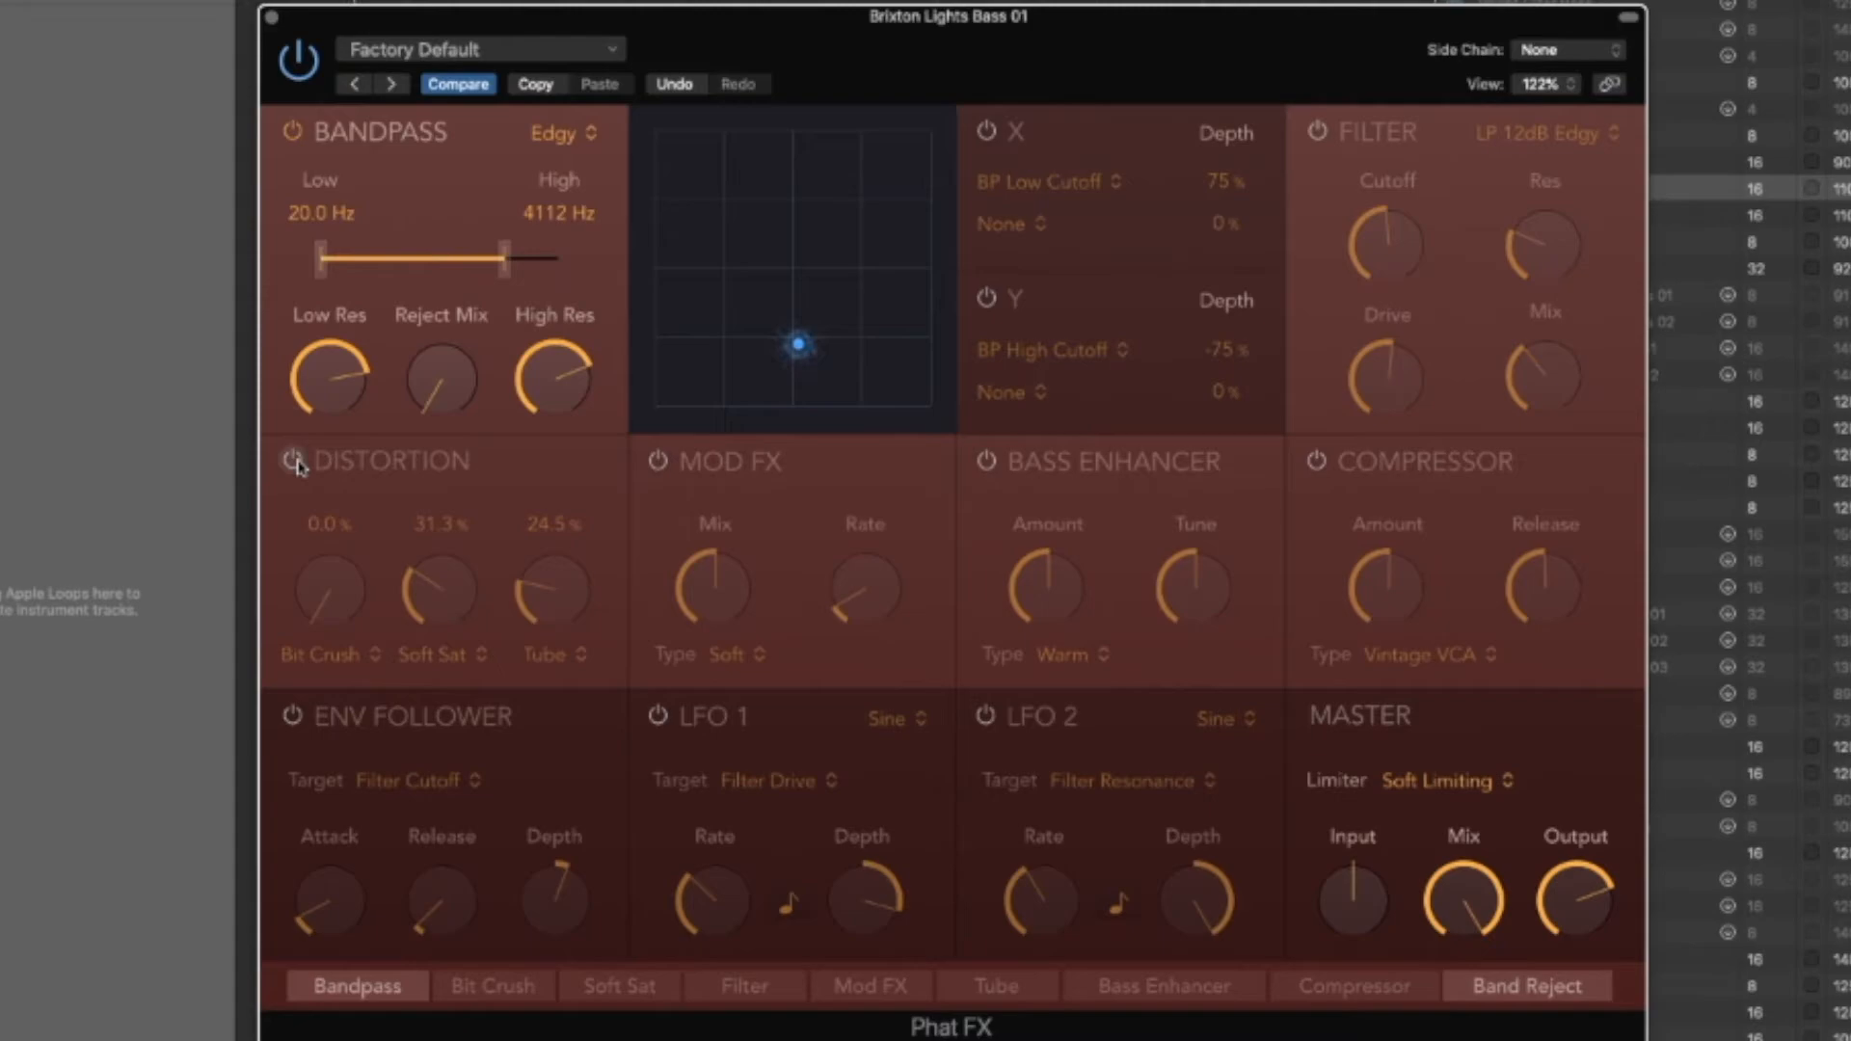
# Enable Mod FX with rate sped up to 9.60 Hz and mix at 100%
pyautogui.click(870, 986)
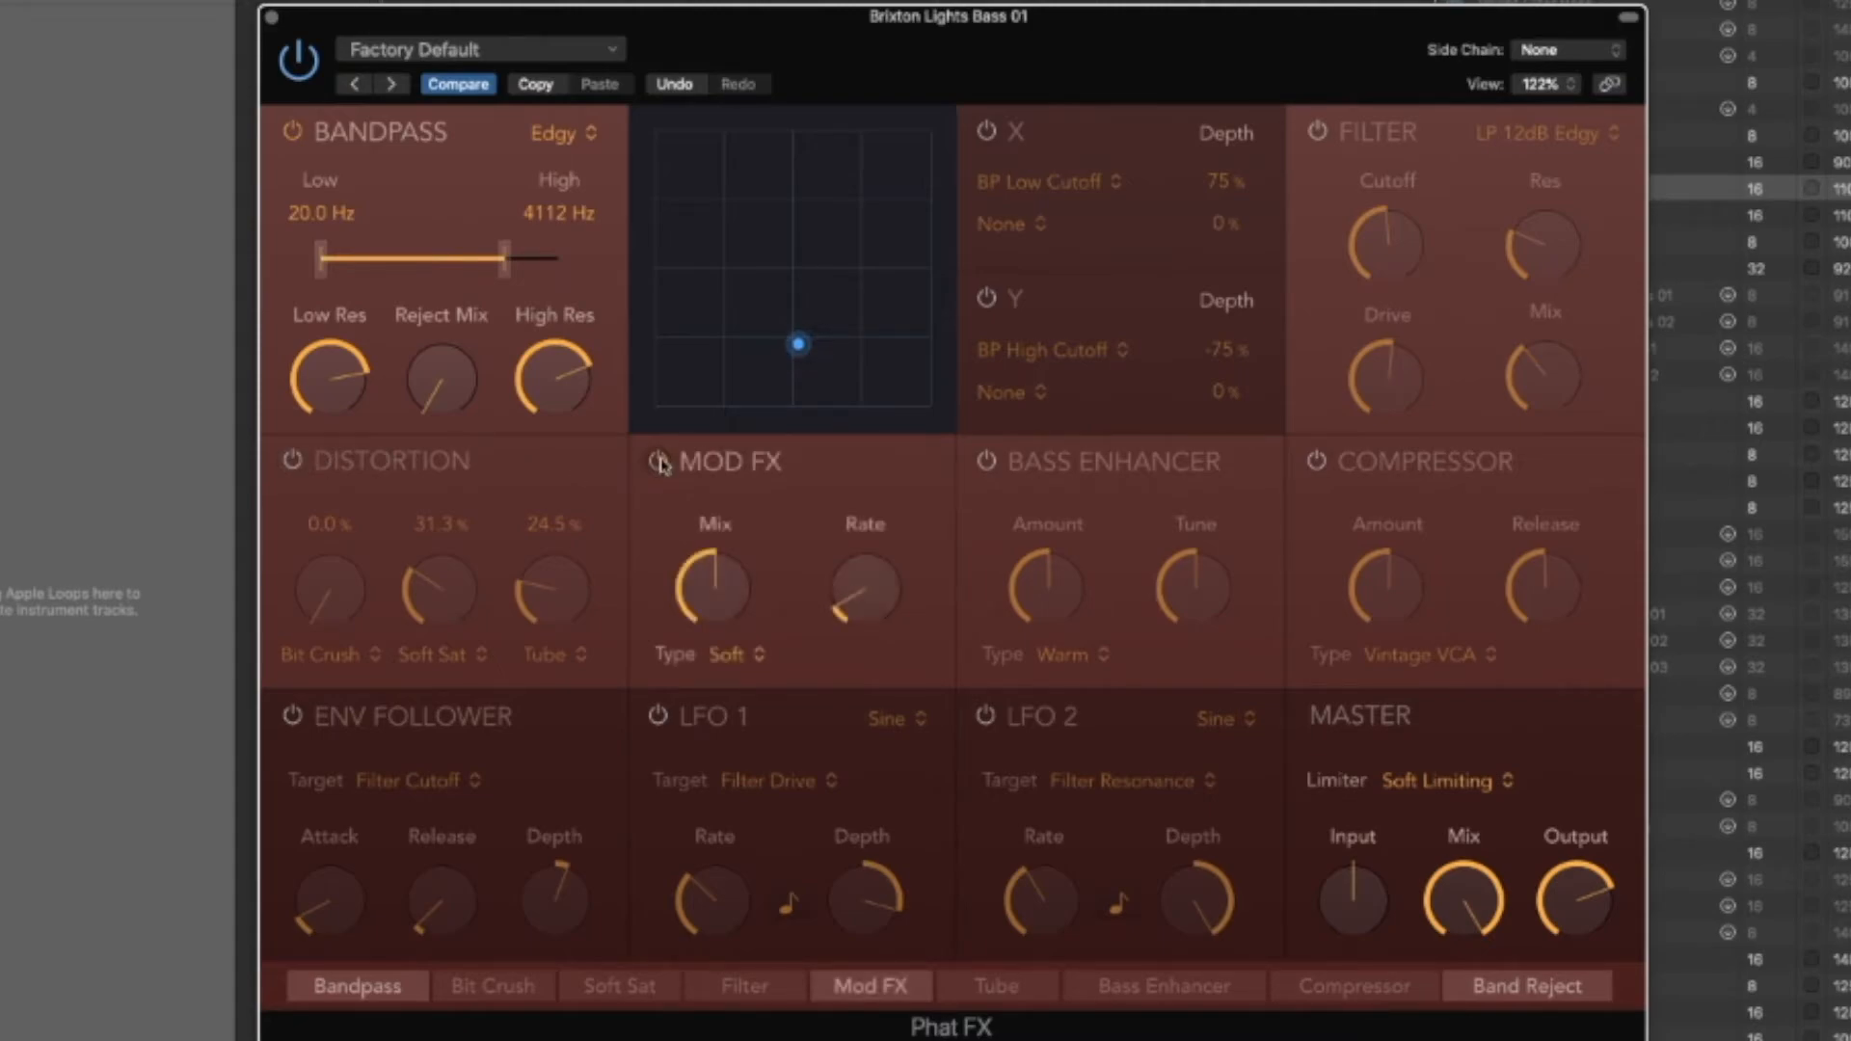
pyautogui.moveTo(793, 578)
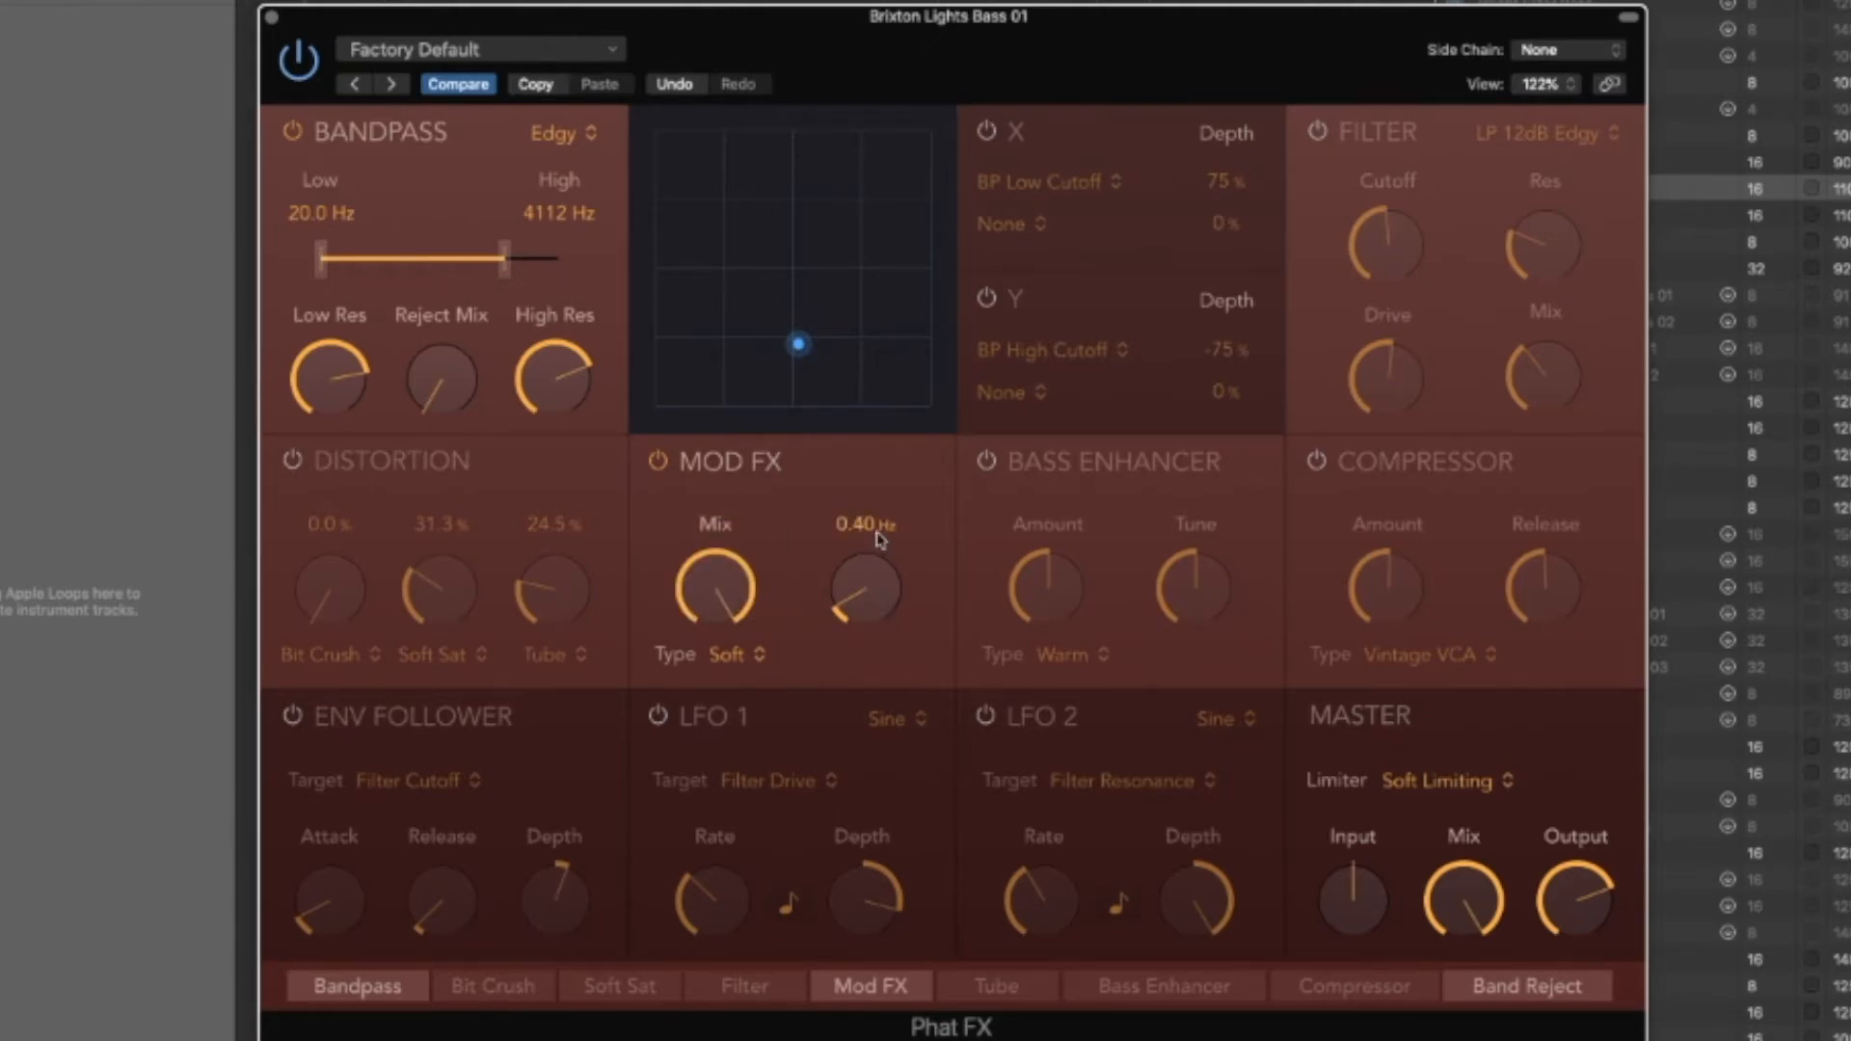
pyautogui.moveTo(866, 584); pyautogui.dragTo(858, 607)
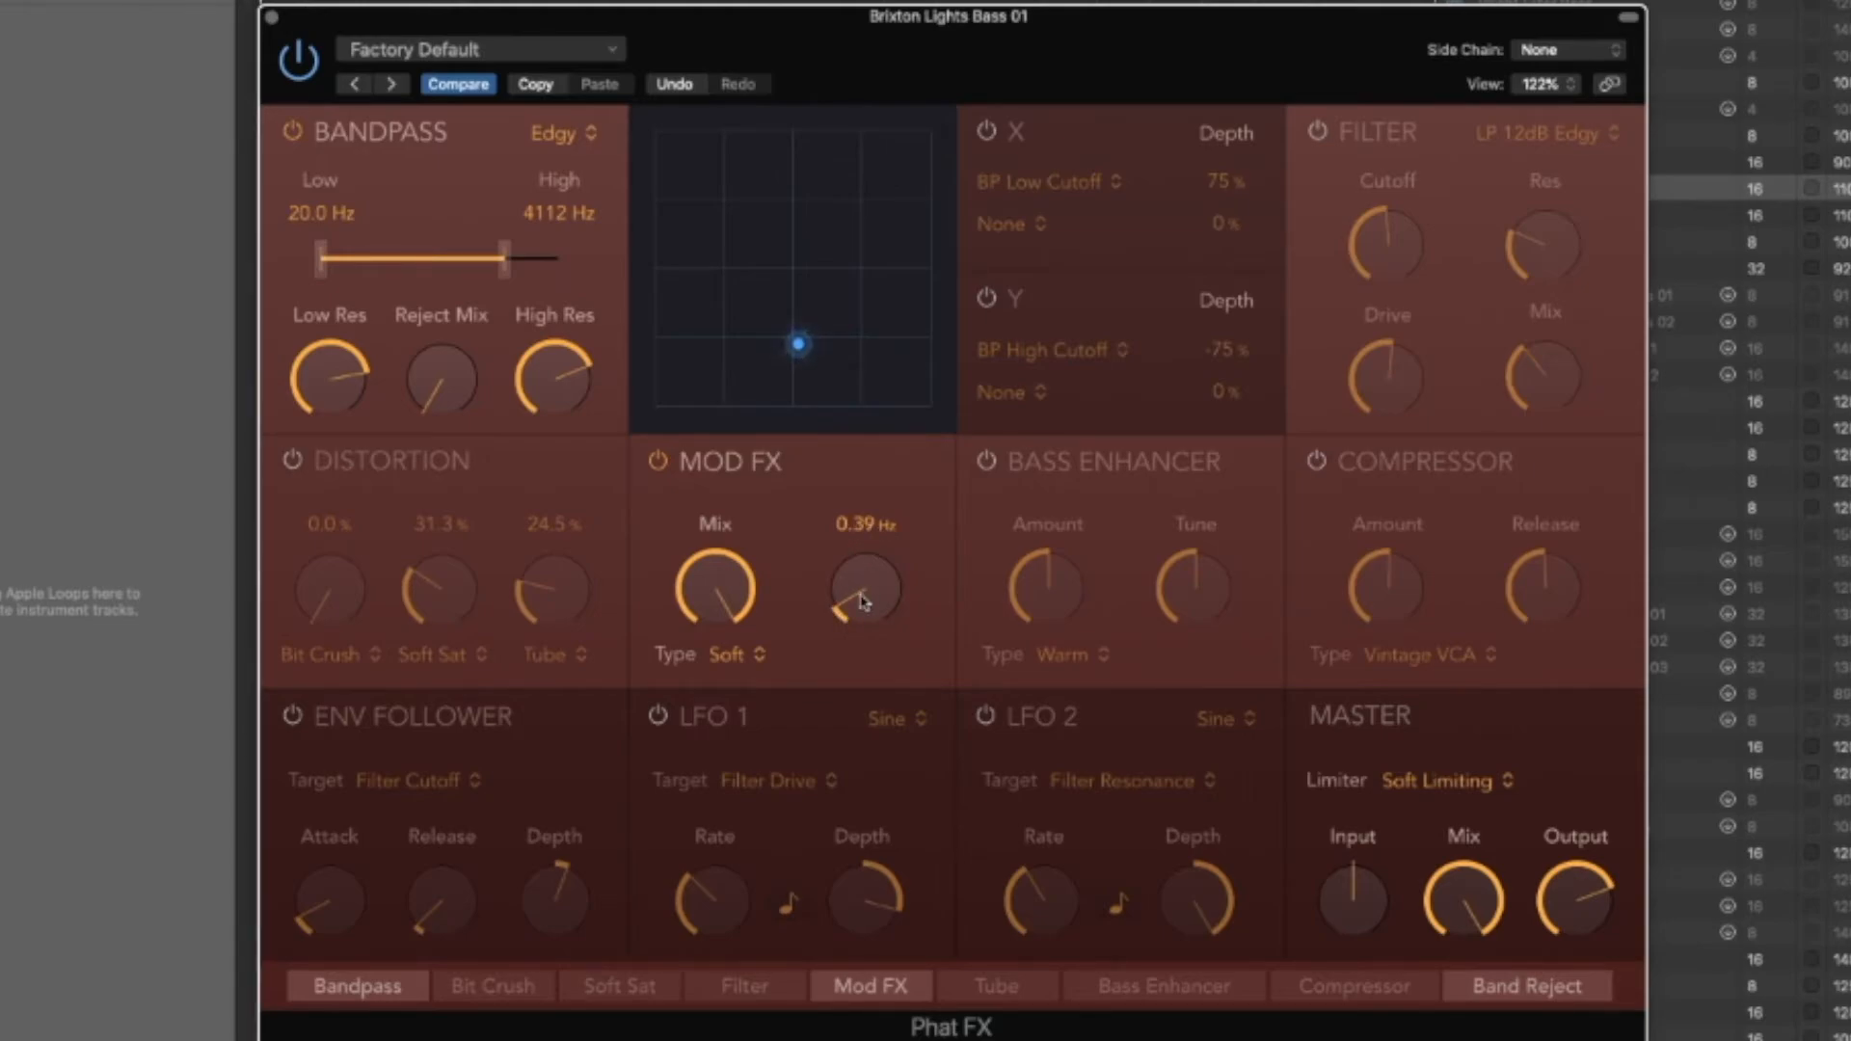
pyautogui.moveTo(864, 602); pyautogui.dragTo(864, 544)
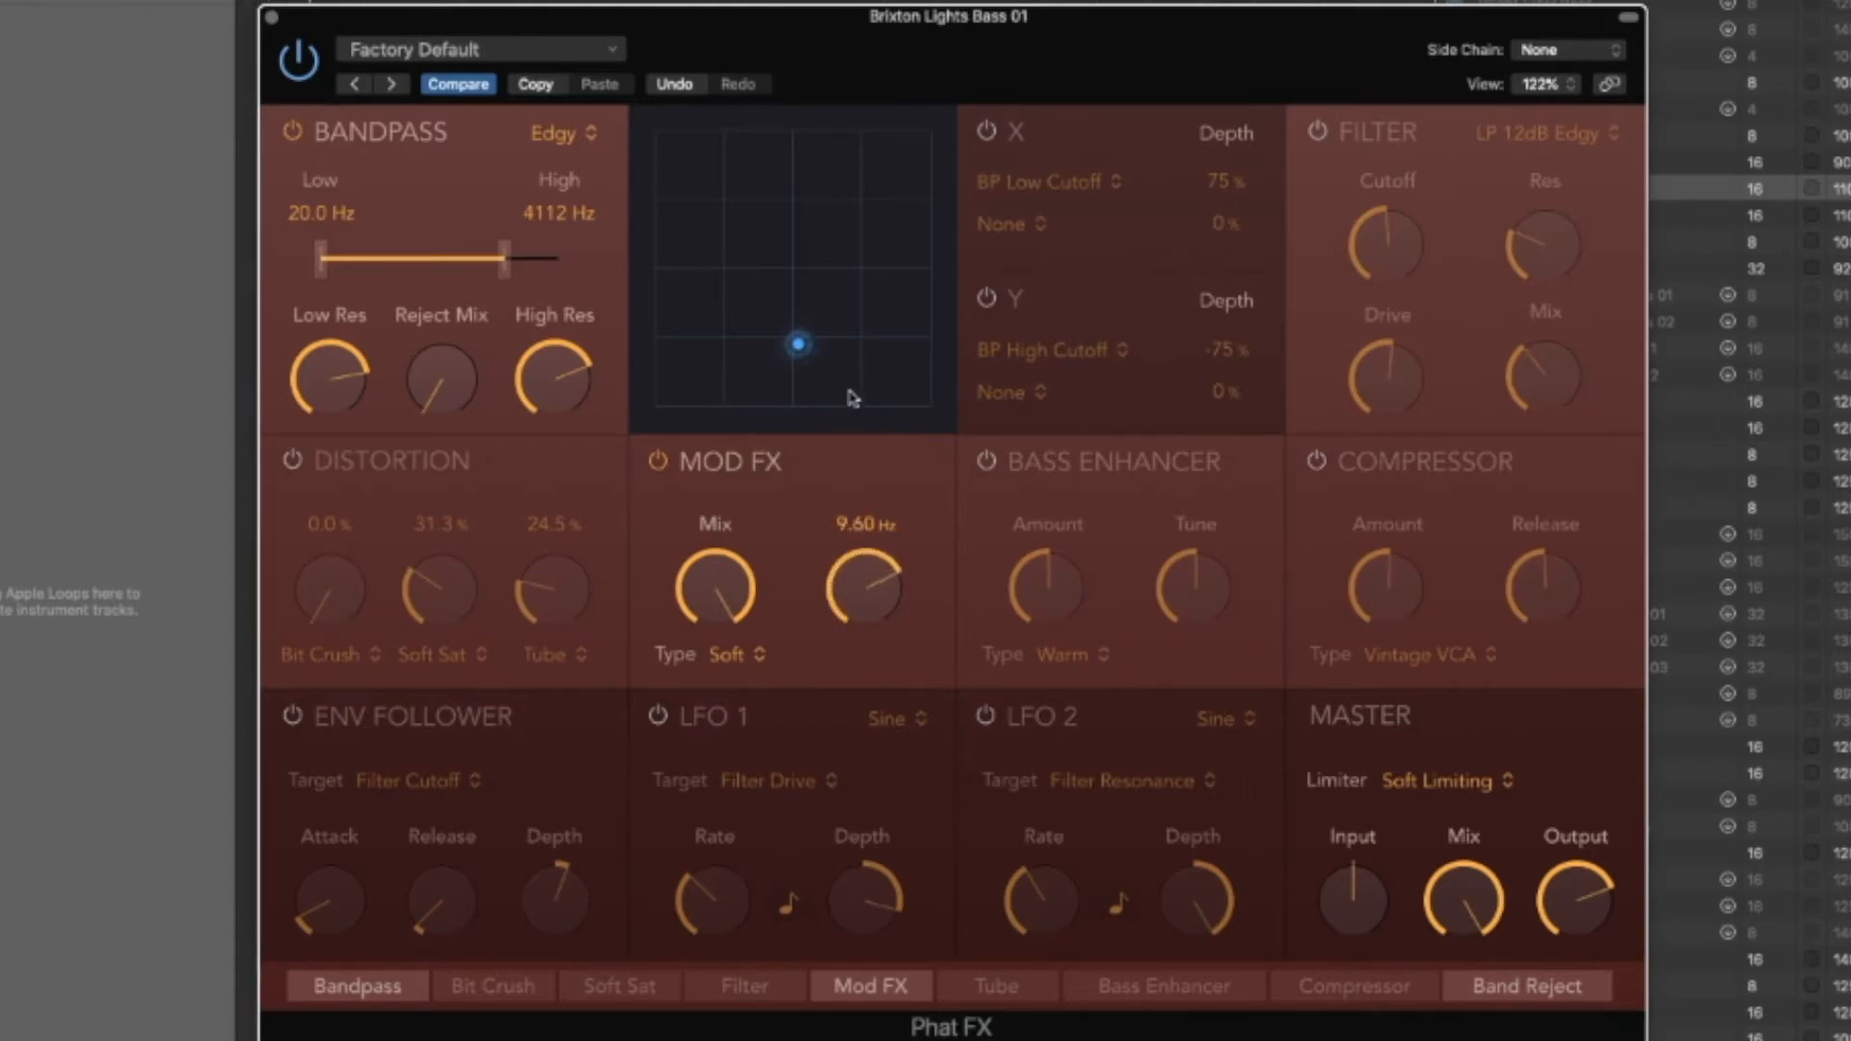
pyautogui.moveTo(866, 585); pyautogui.dragTo(880, 578)
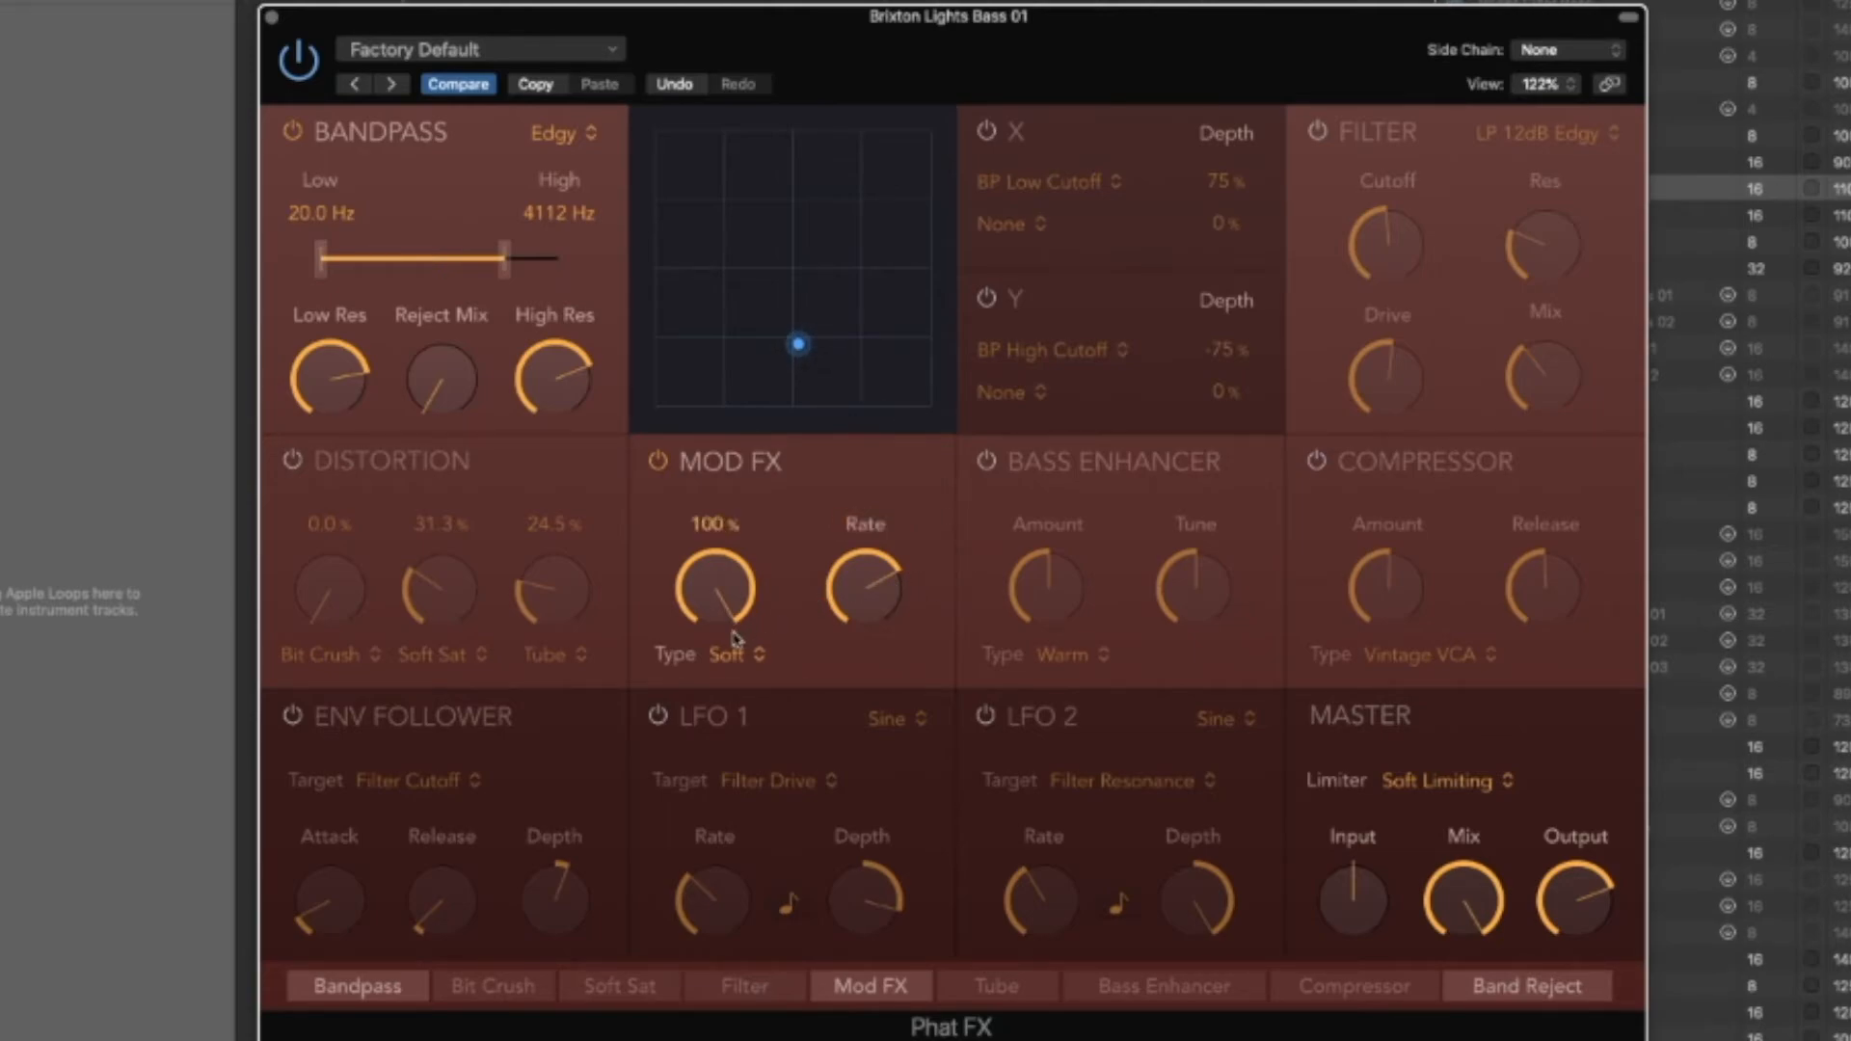
# Choose the Heavy Mod FX type and target LFO 1 at Mod FX Rate
pyautogui.click(756, 654)
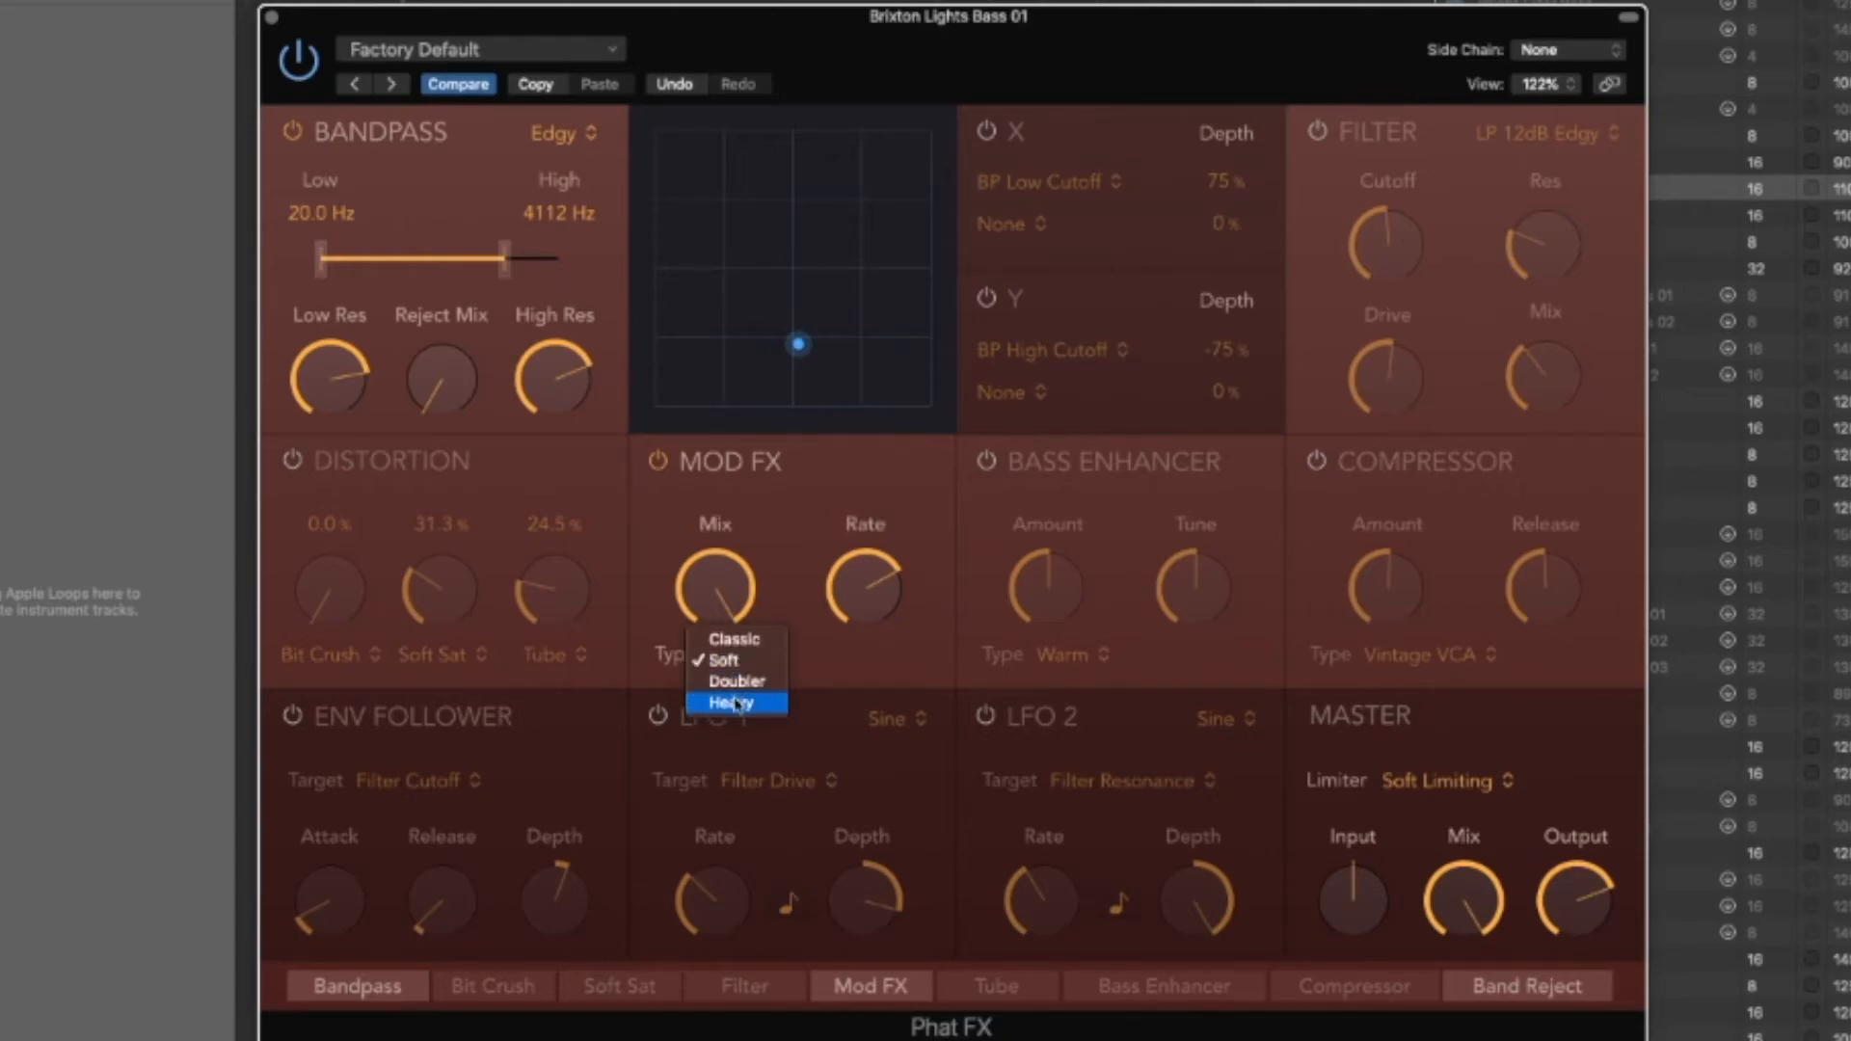
pyautogui.click(731, 702)
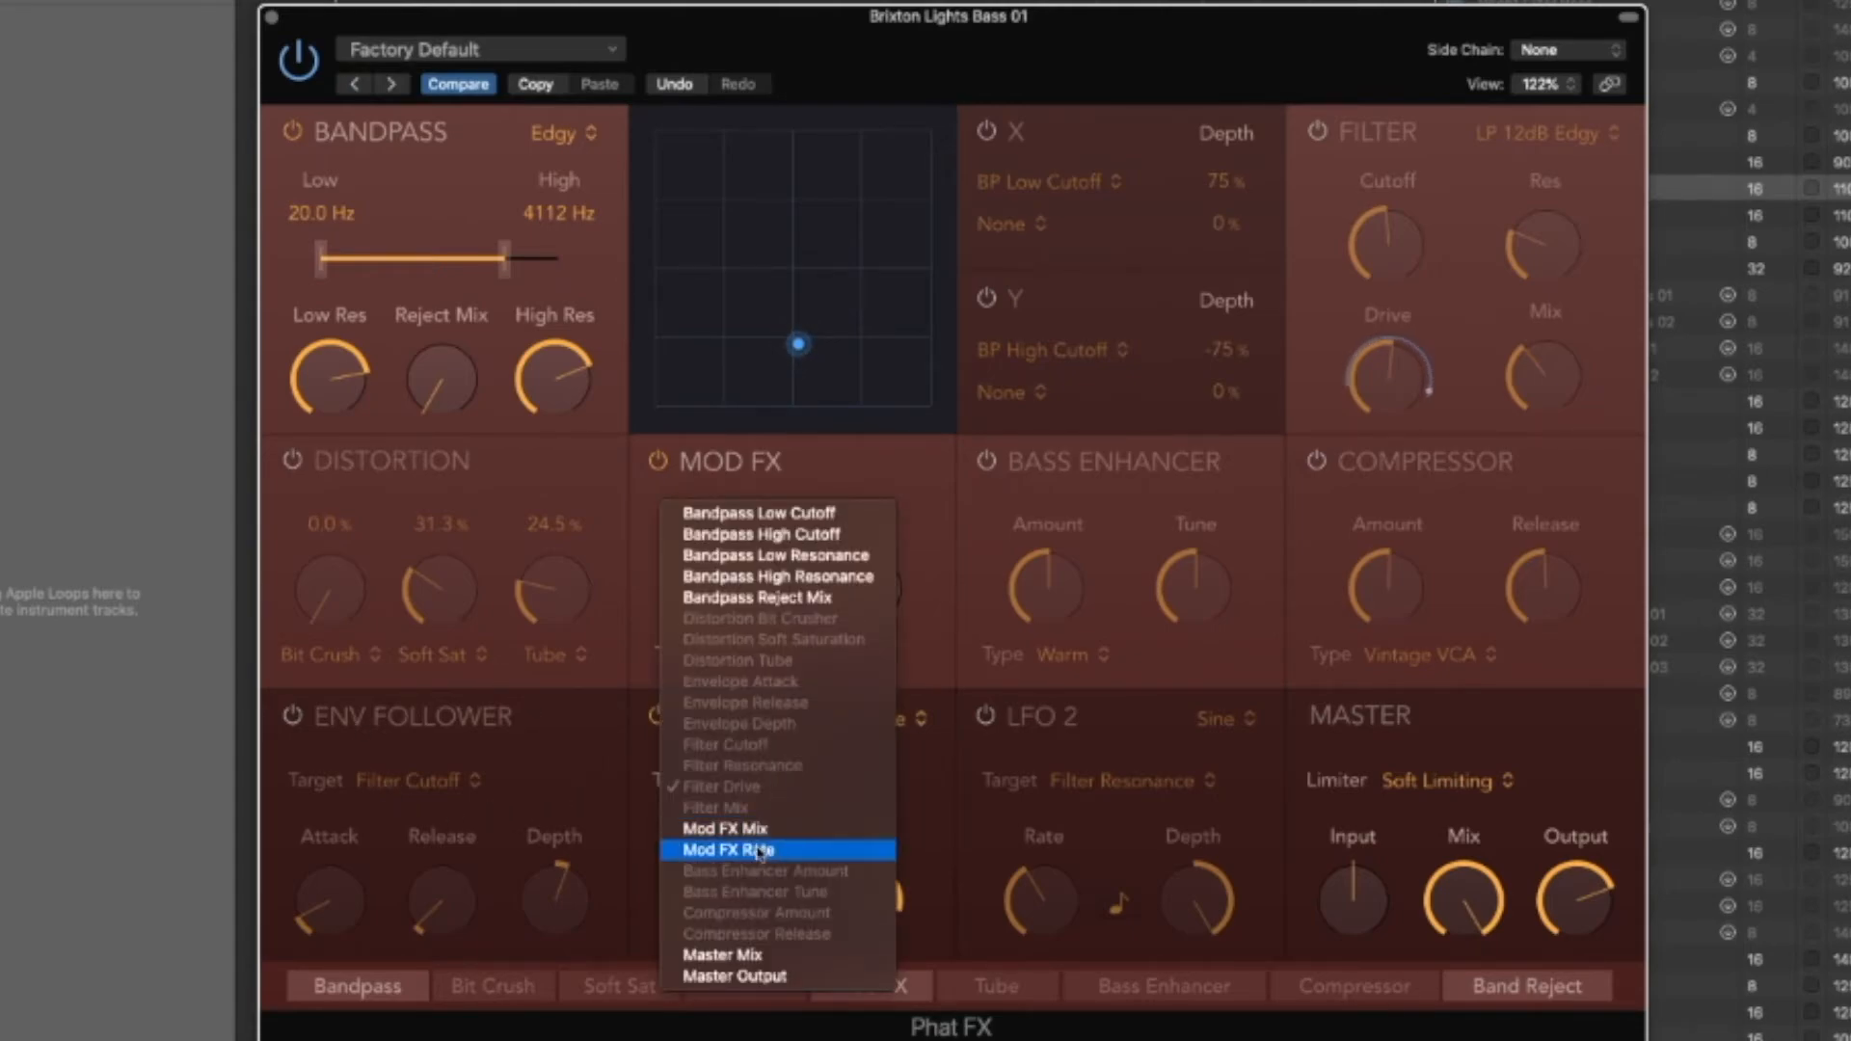
pyautogui.click(743, 851)
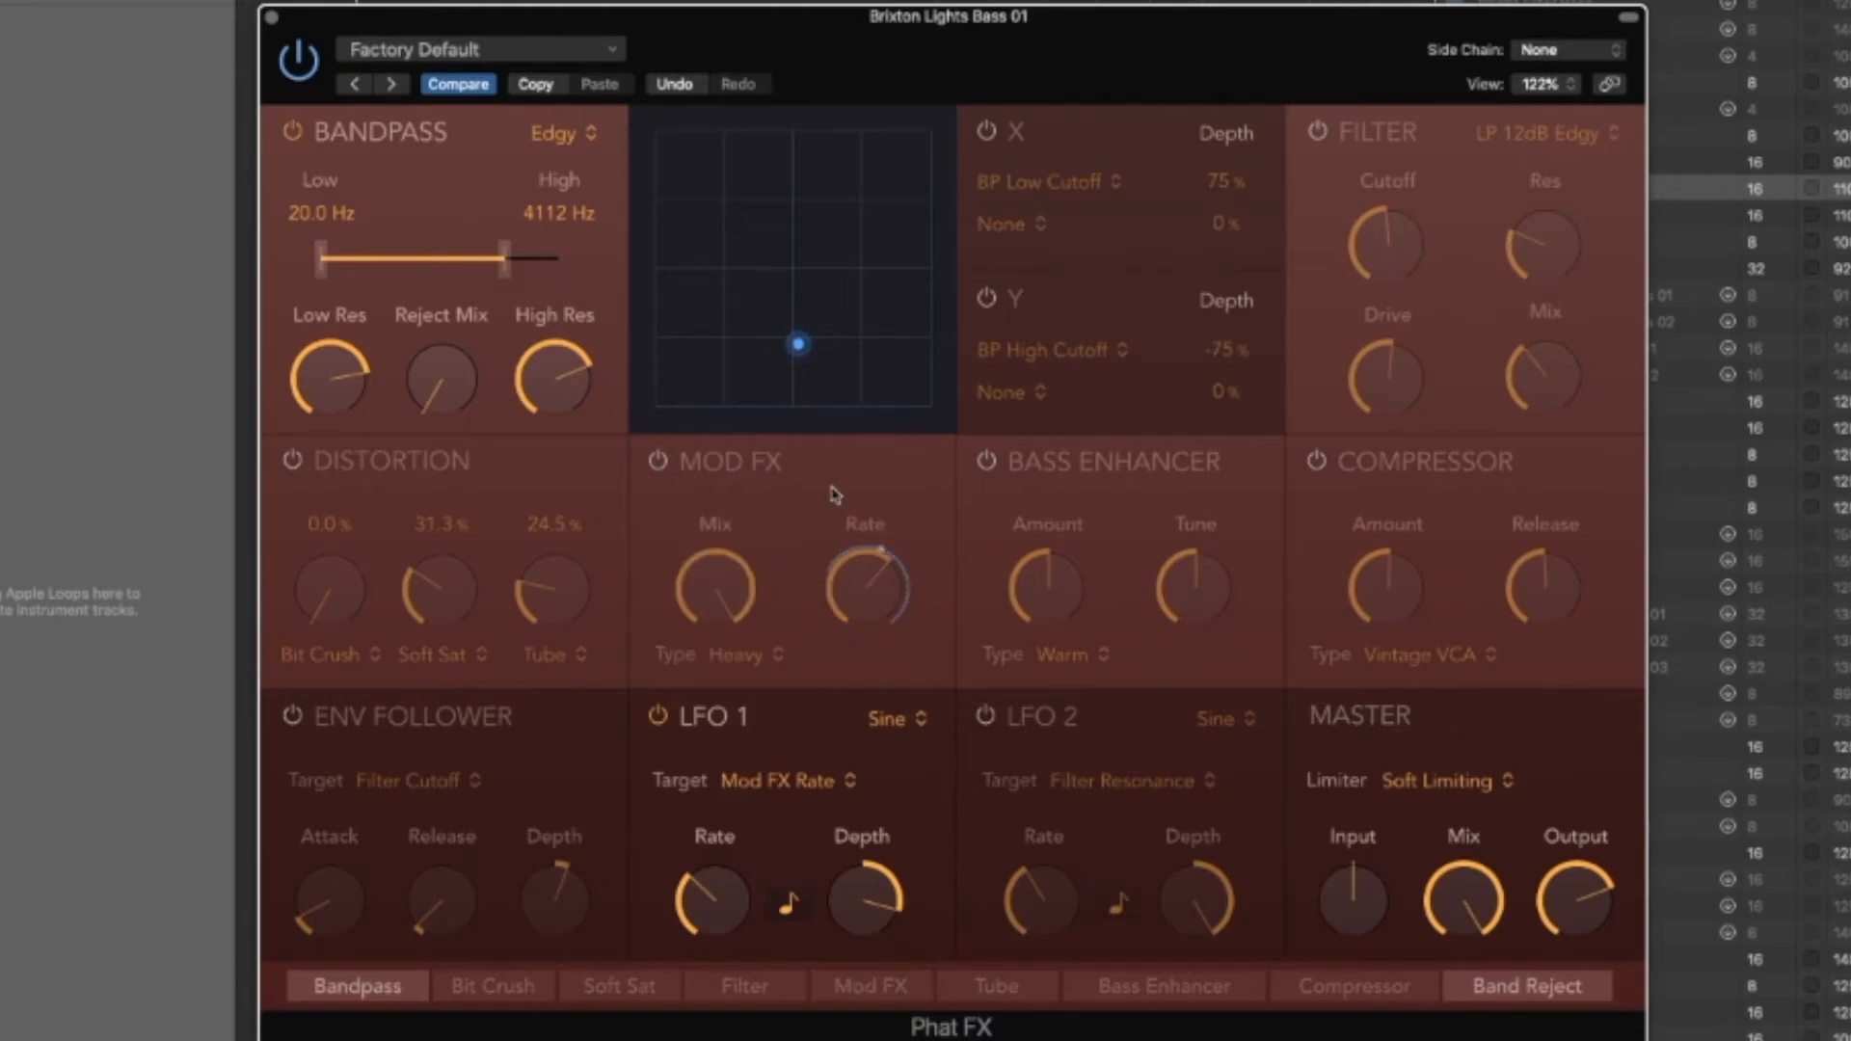
pyautogui.moveTo(677, 743)
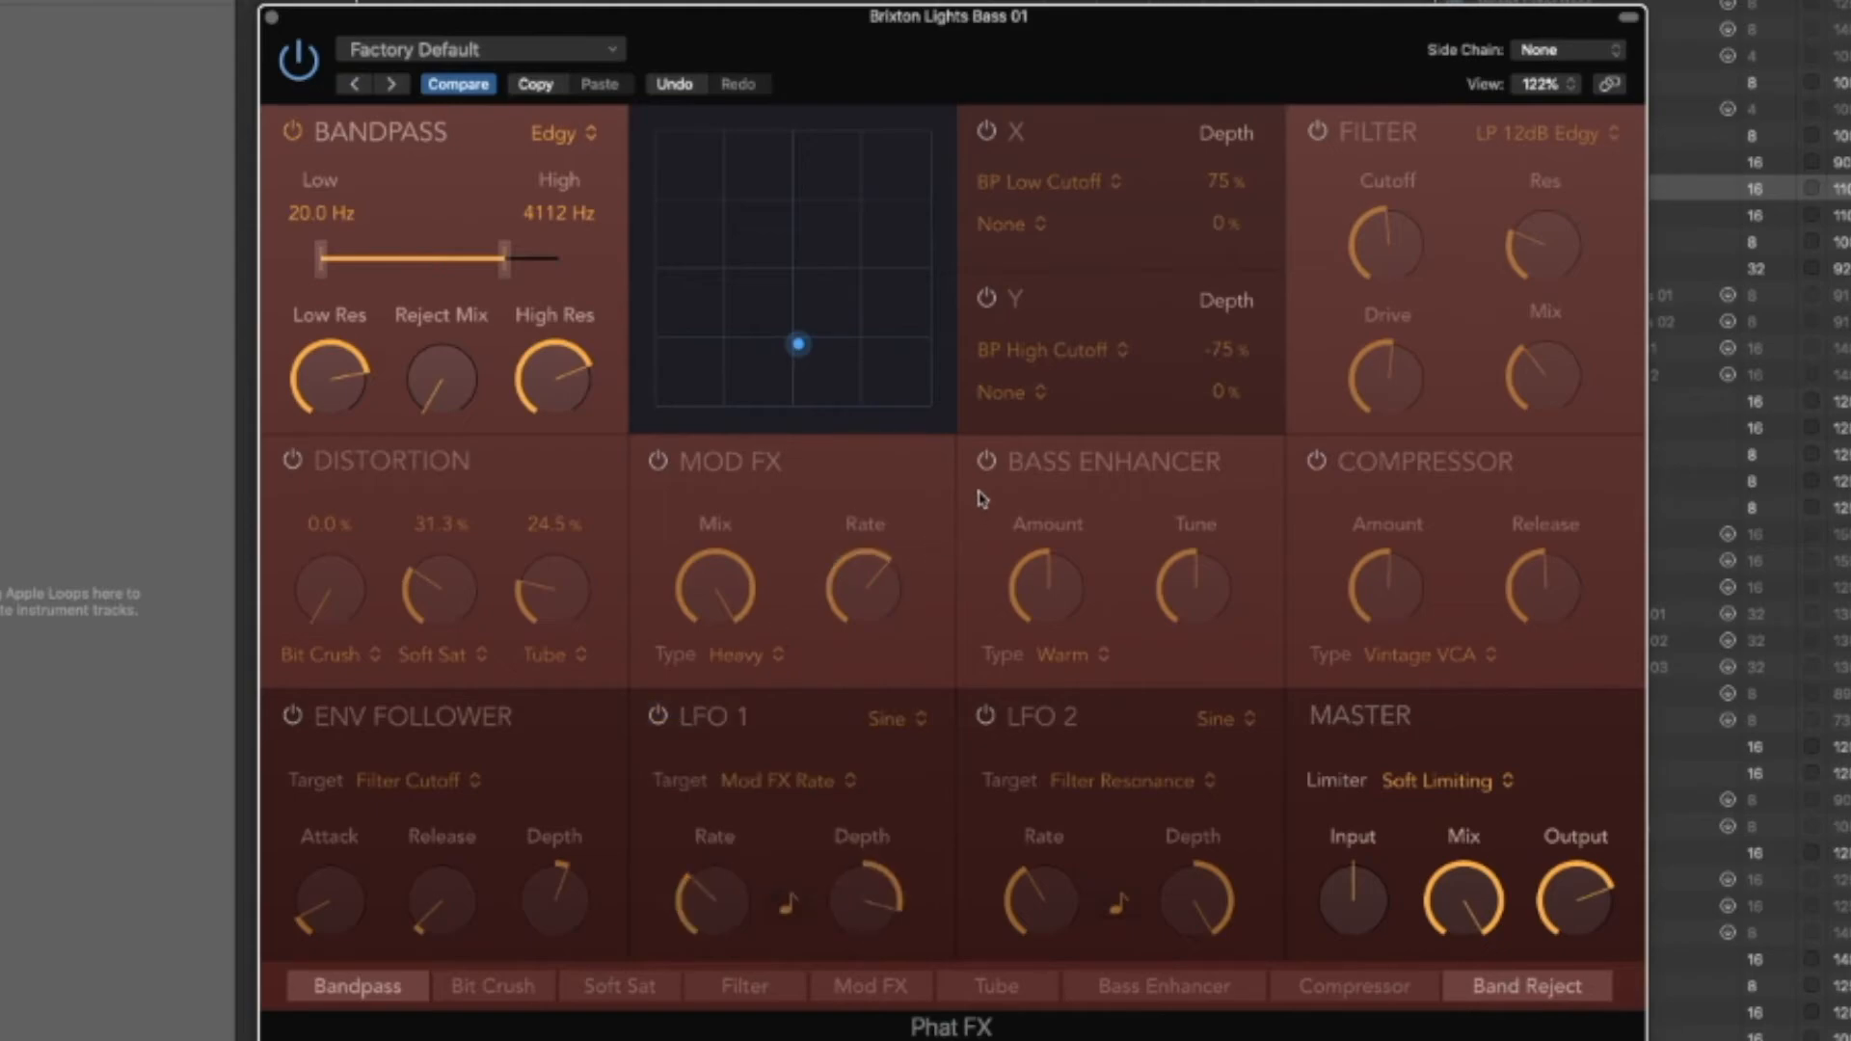
# Adjust the bass enhancer tuning and keep its type on Warm
pyautogui.moveTo(1044, 587); pyautogui.dragTo(1043, 532)
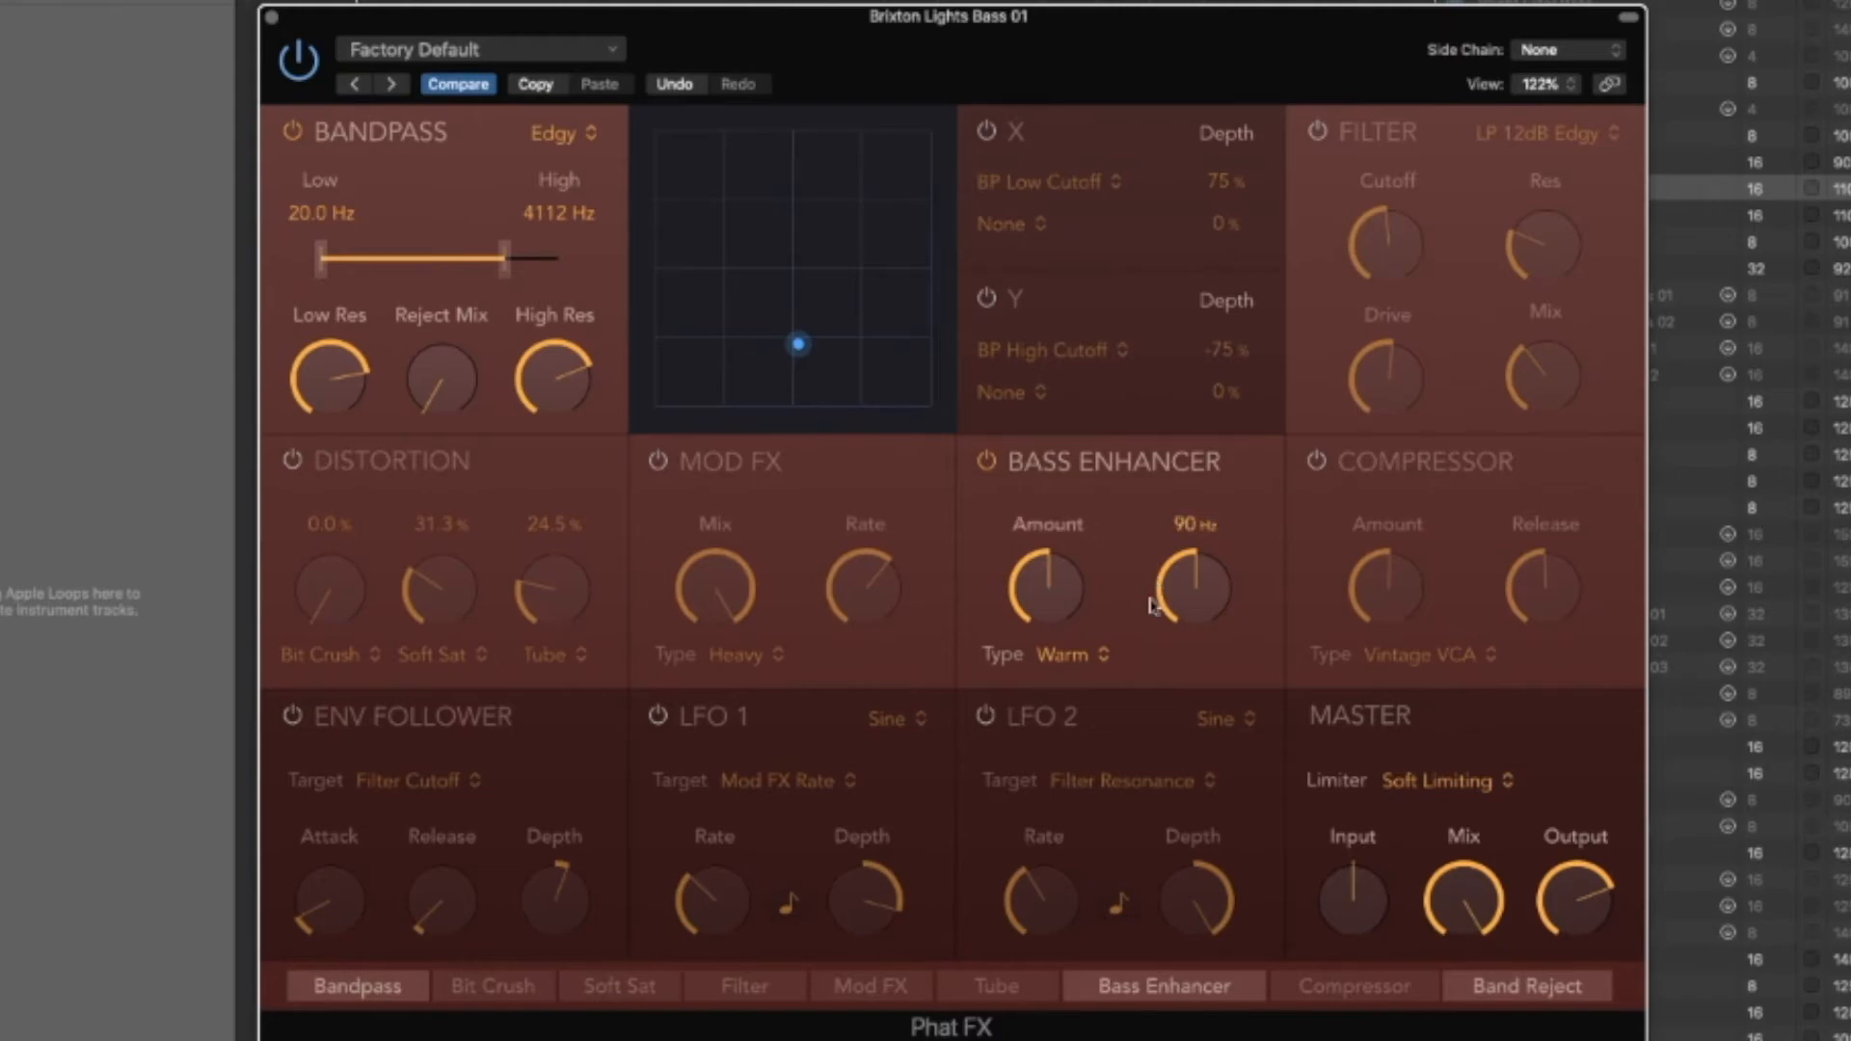
pyautogui.click(1078, 656)
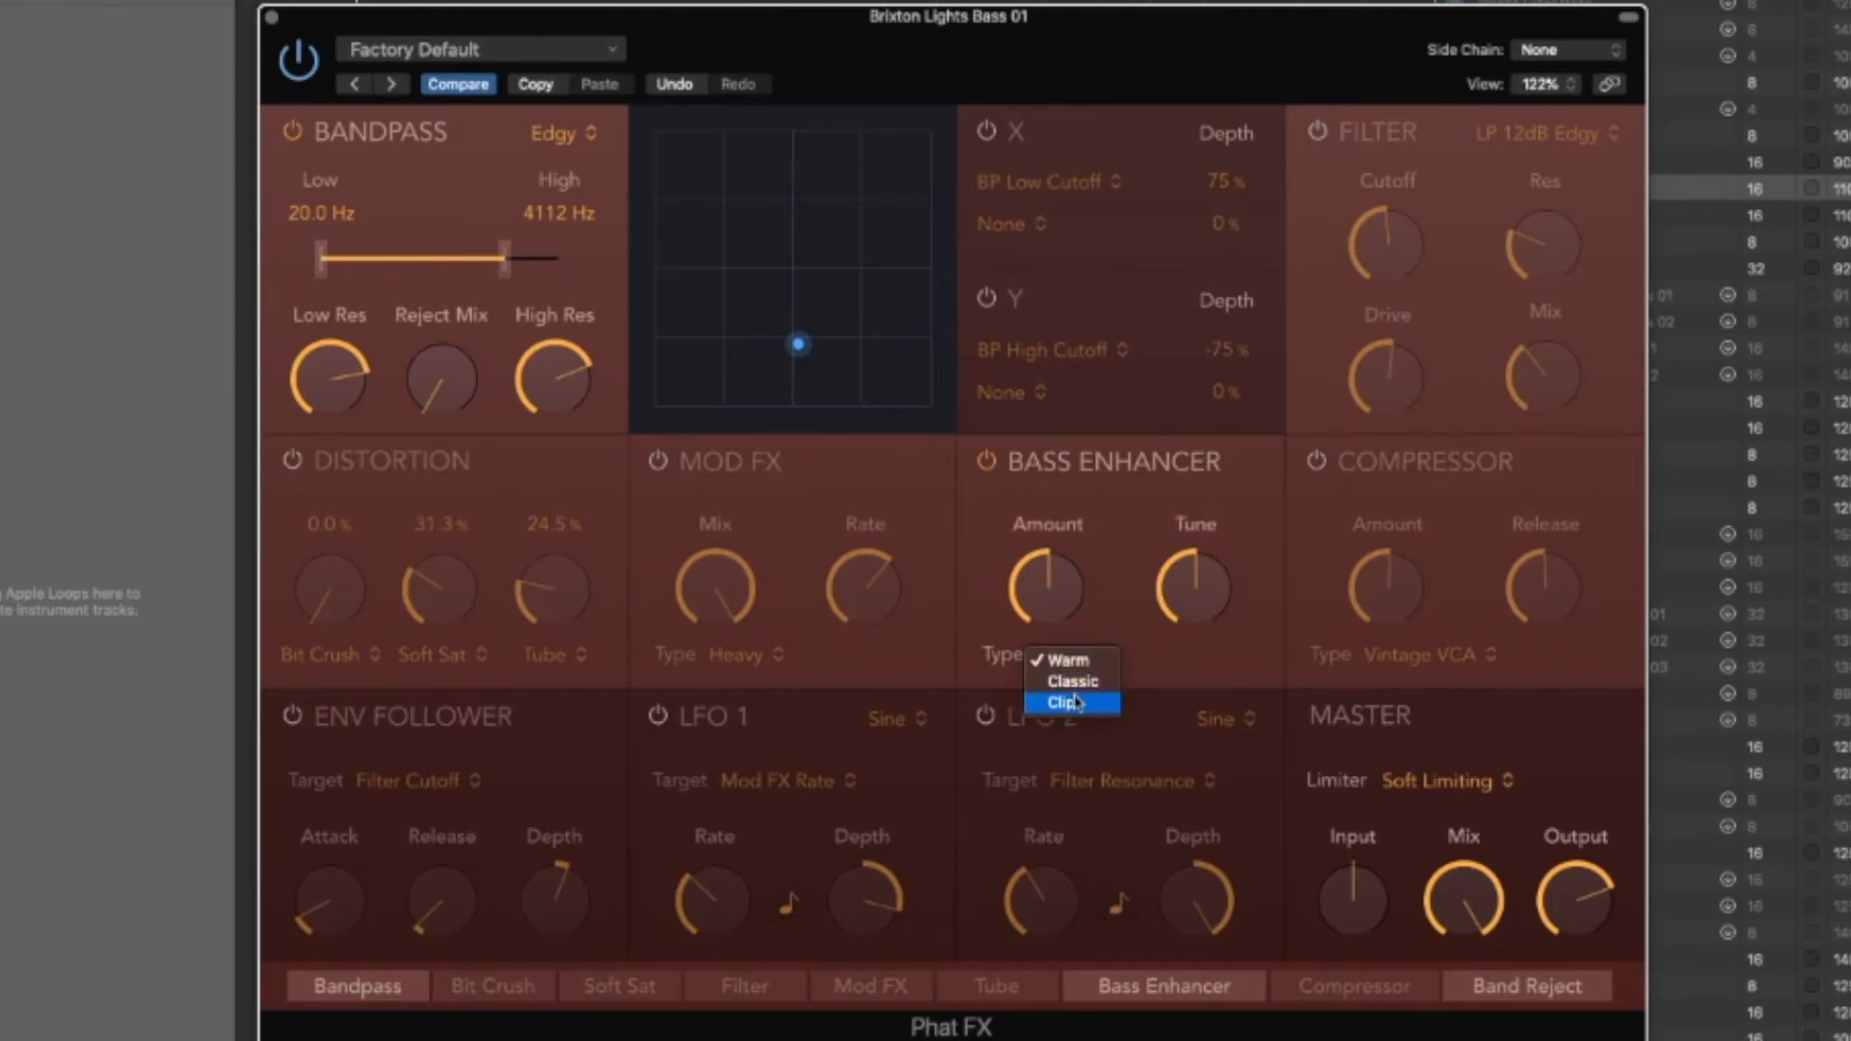
pyautogui.moveTo(1070, 660)
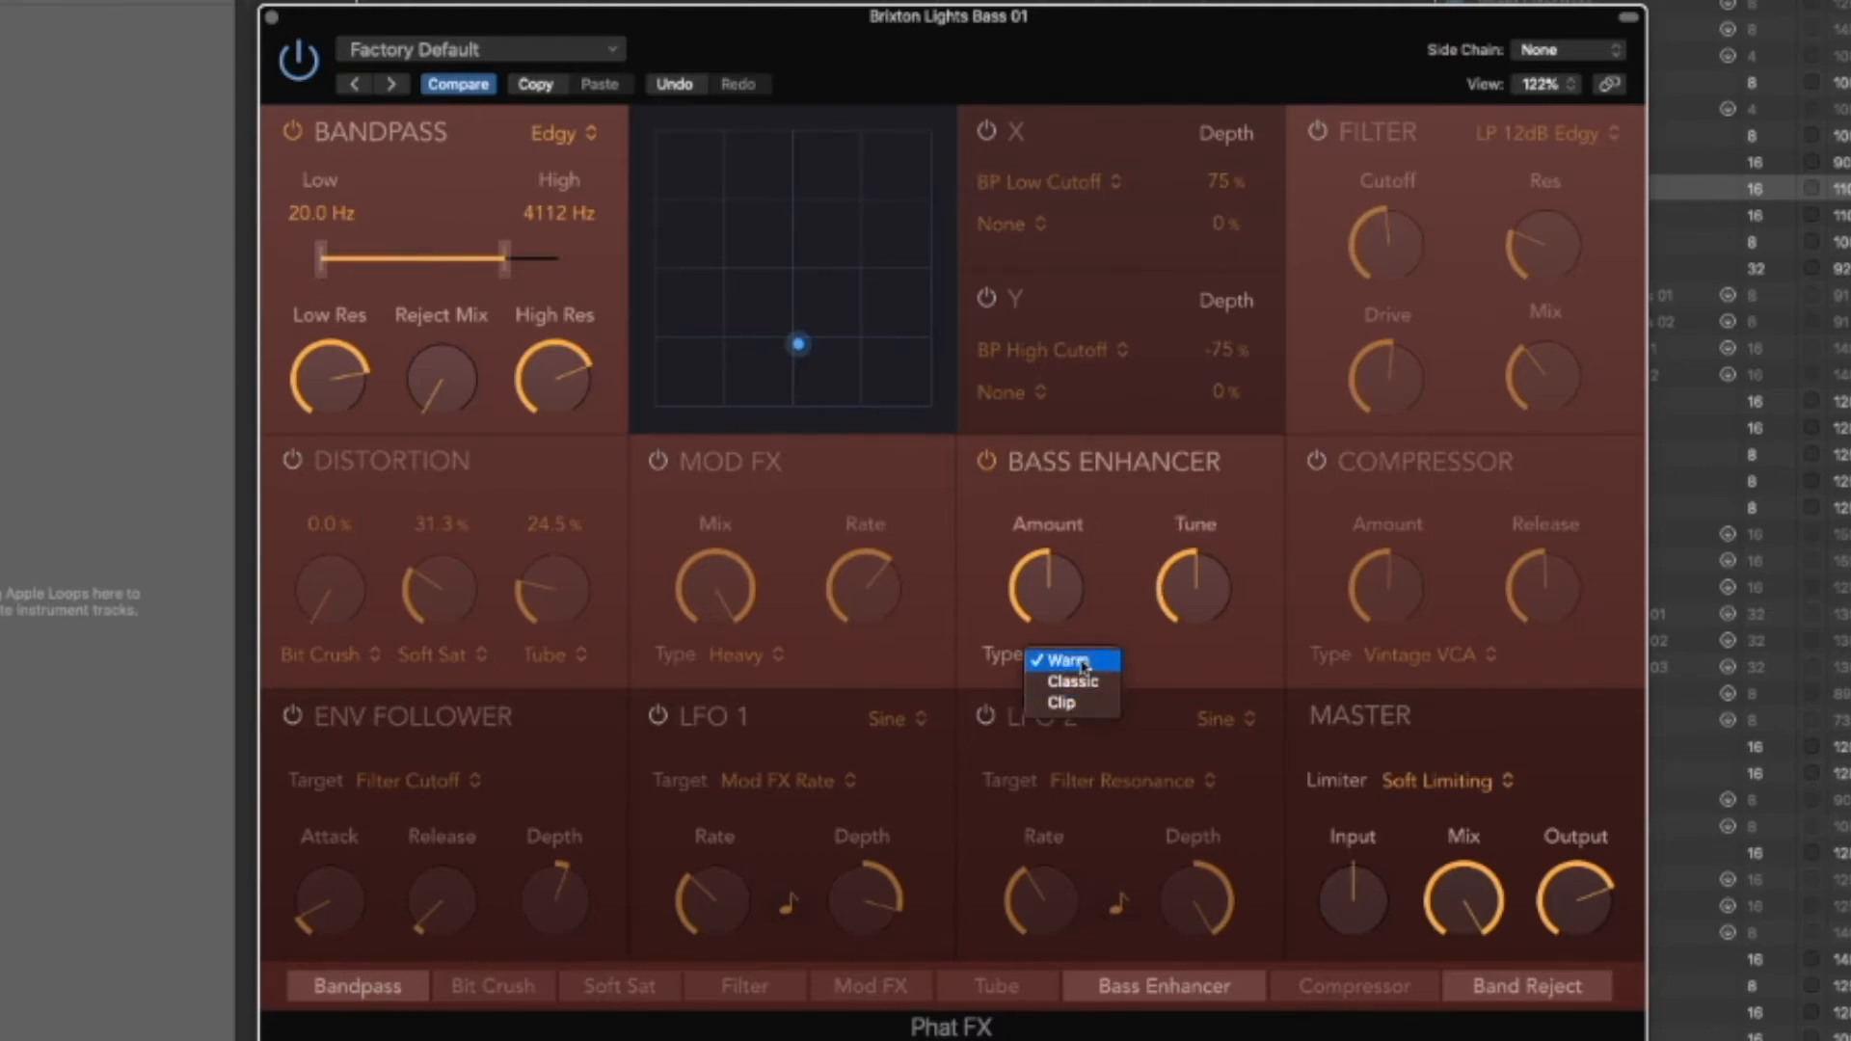
pyautogui.click(1066, 660)
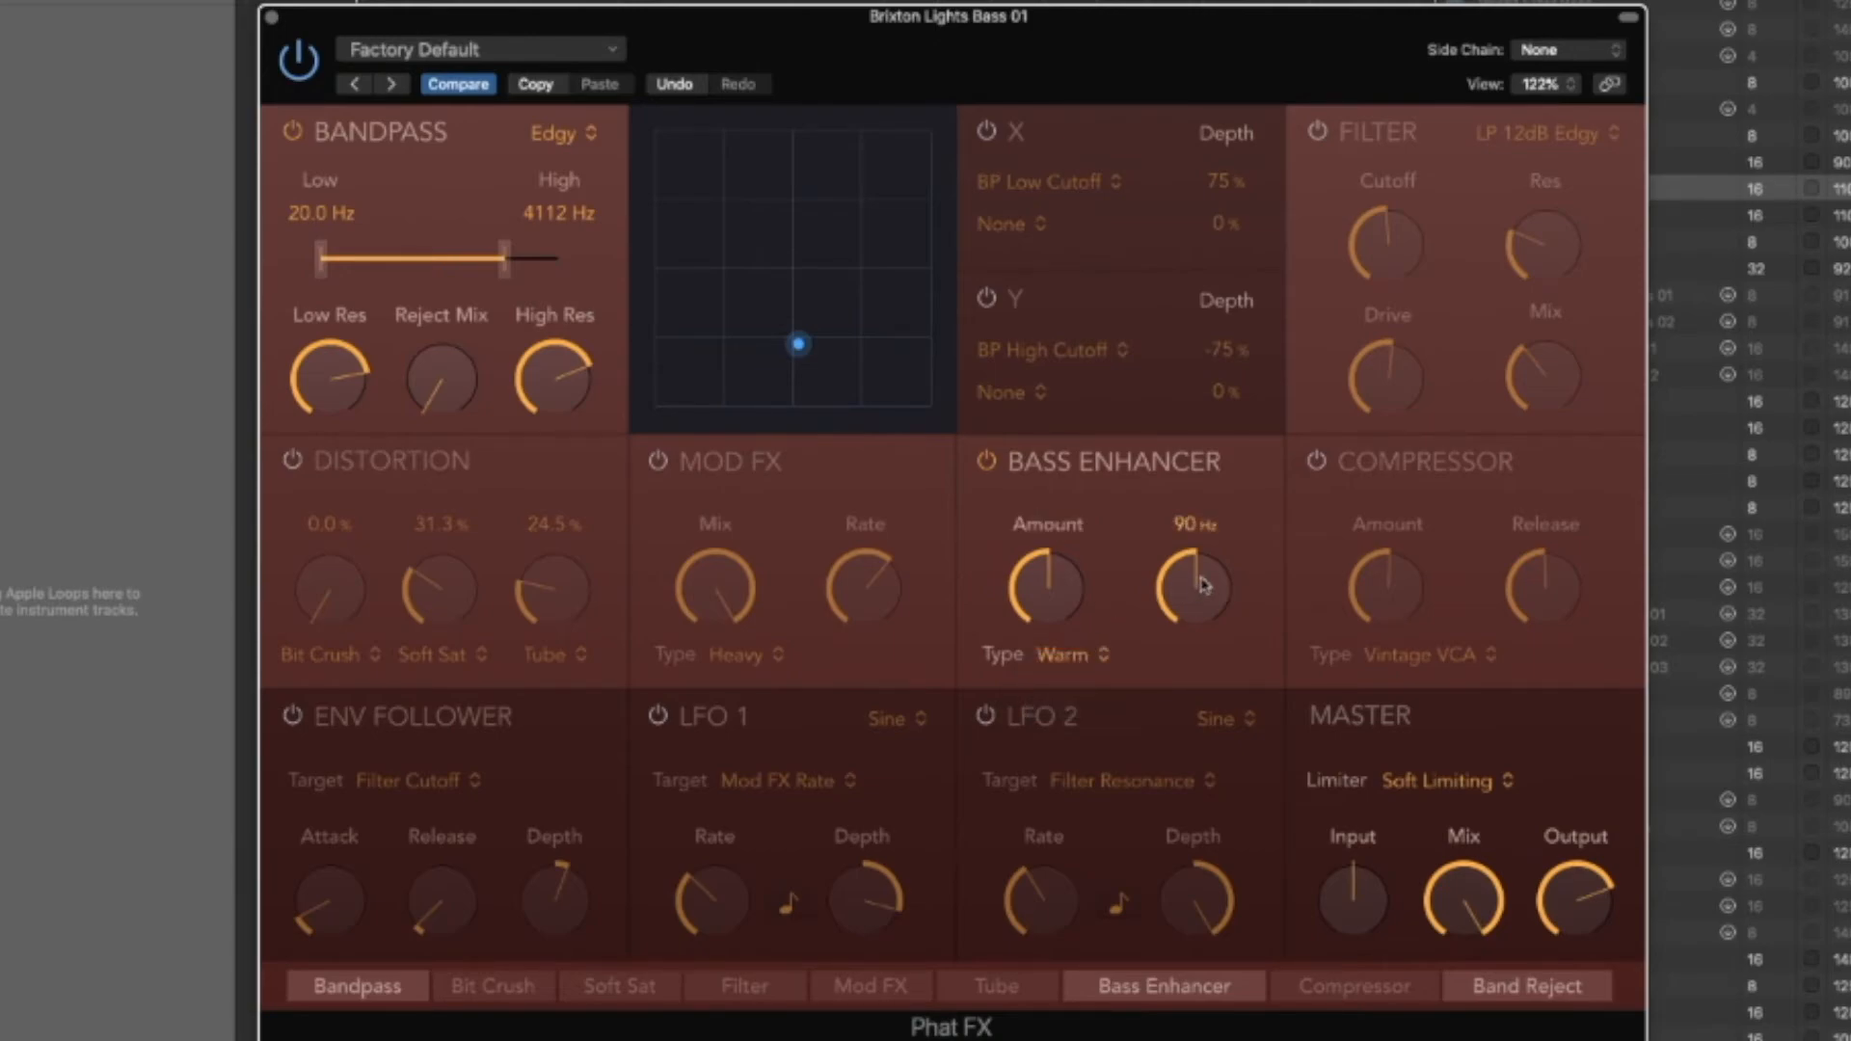
# Retune the bass enhancer to about 98 Hz and raise its amount
pyautogui.moveTo(1194, 586); pyautogui.dragTo(1194, 650)
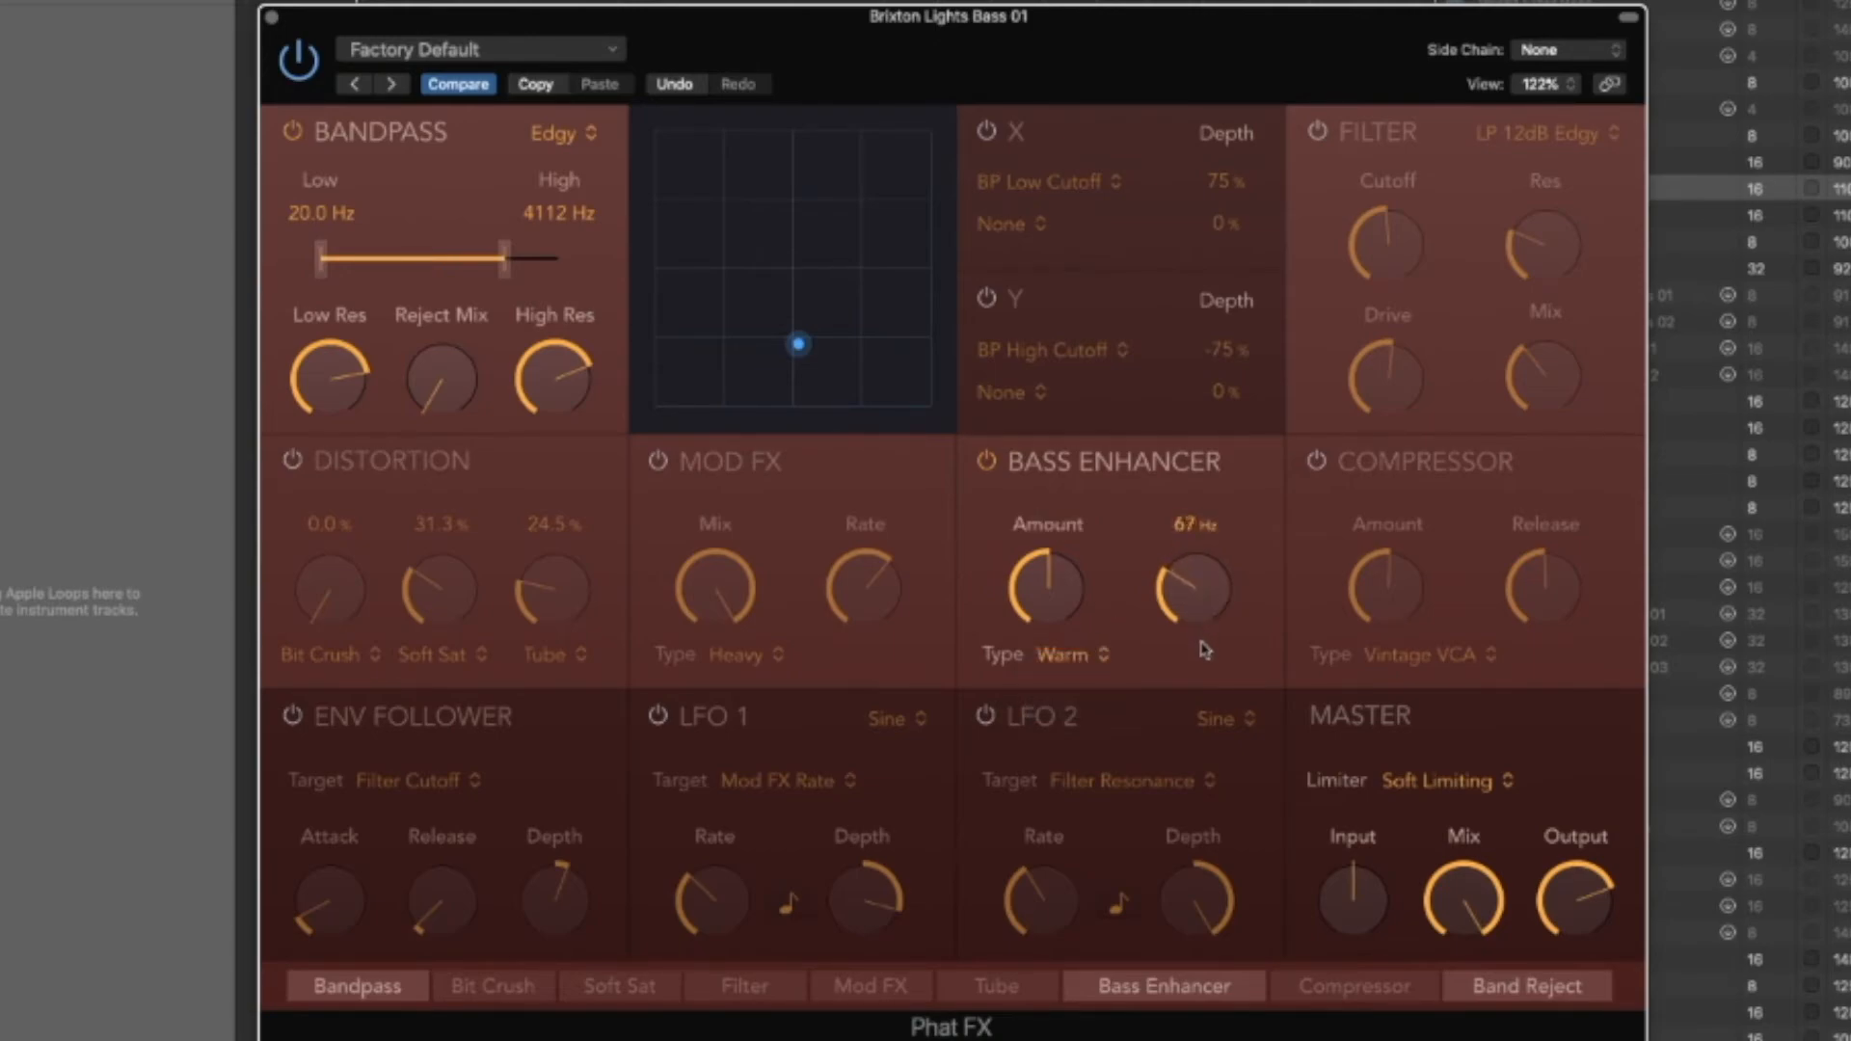
pyautogui.moveTo(1190, 590); pyautogui.dragTo(1223, 572)
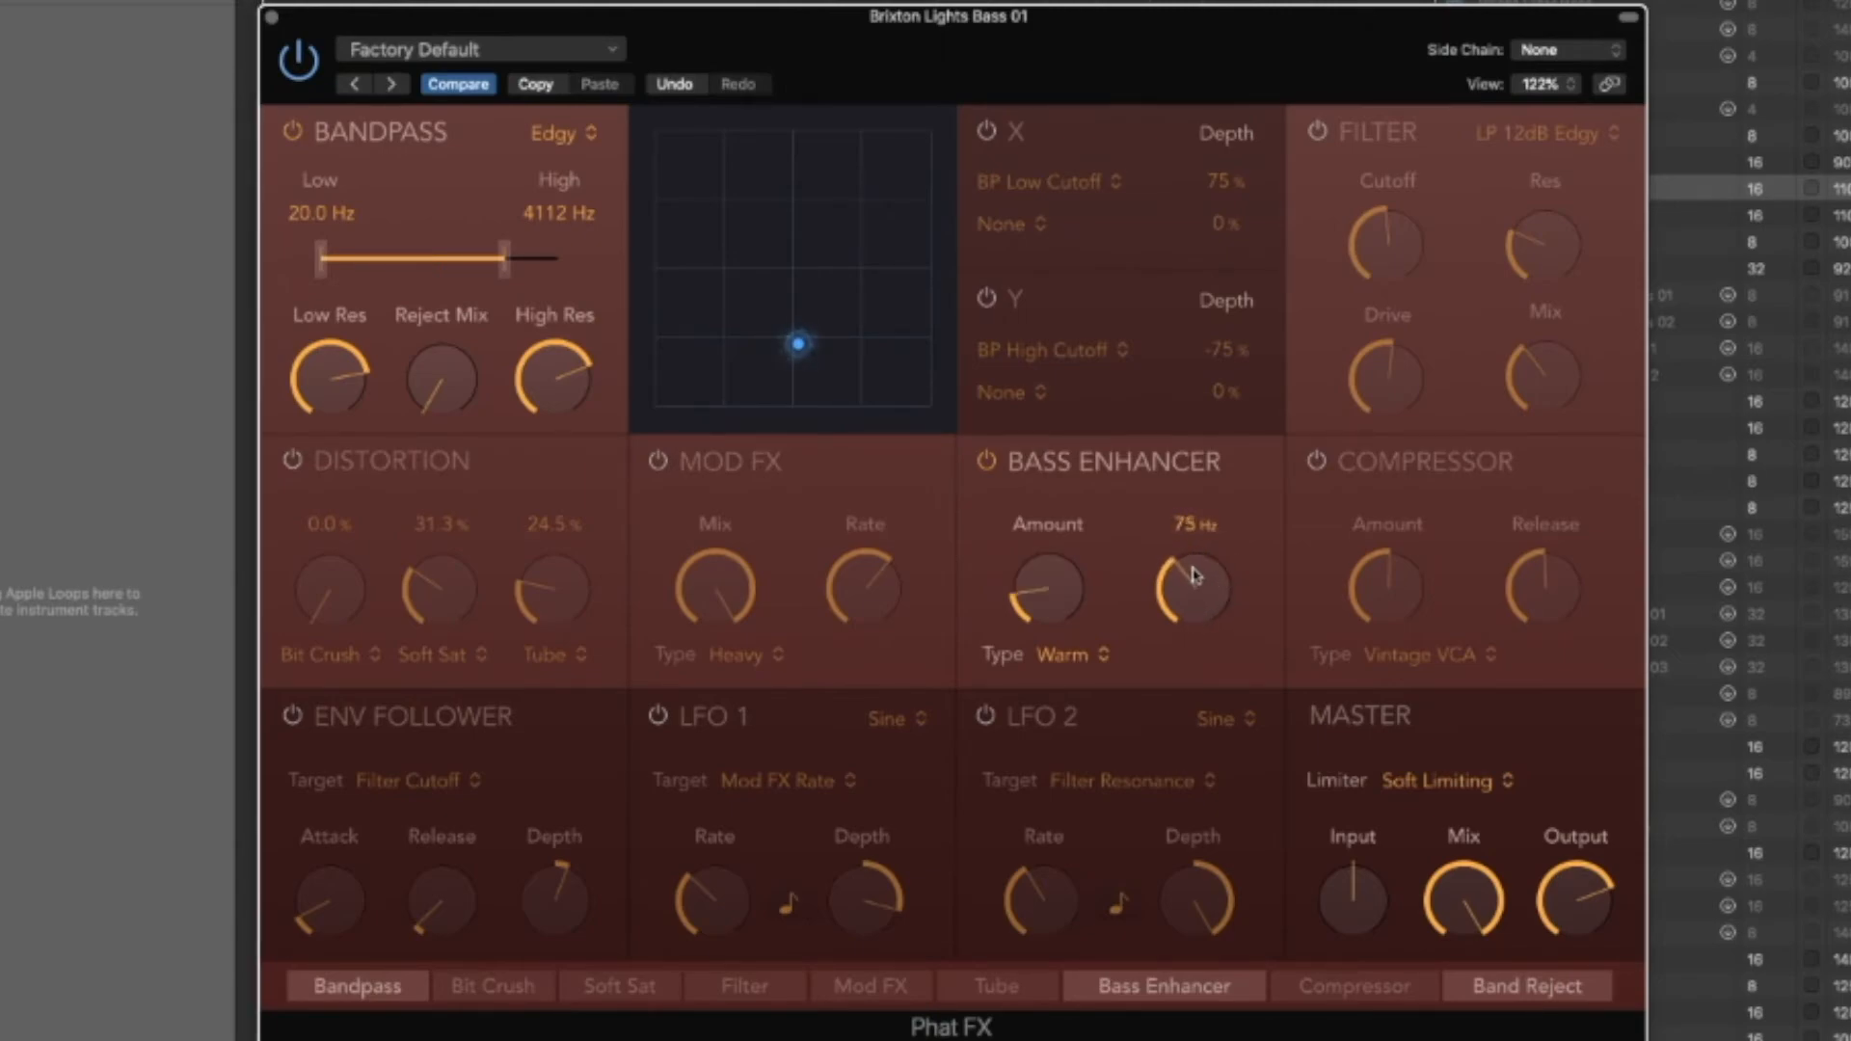
pyautogui.moveTo(1192, 586); pyautogui.dragTo(1186, 513)
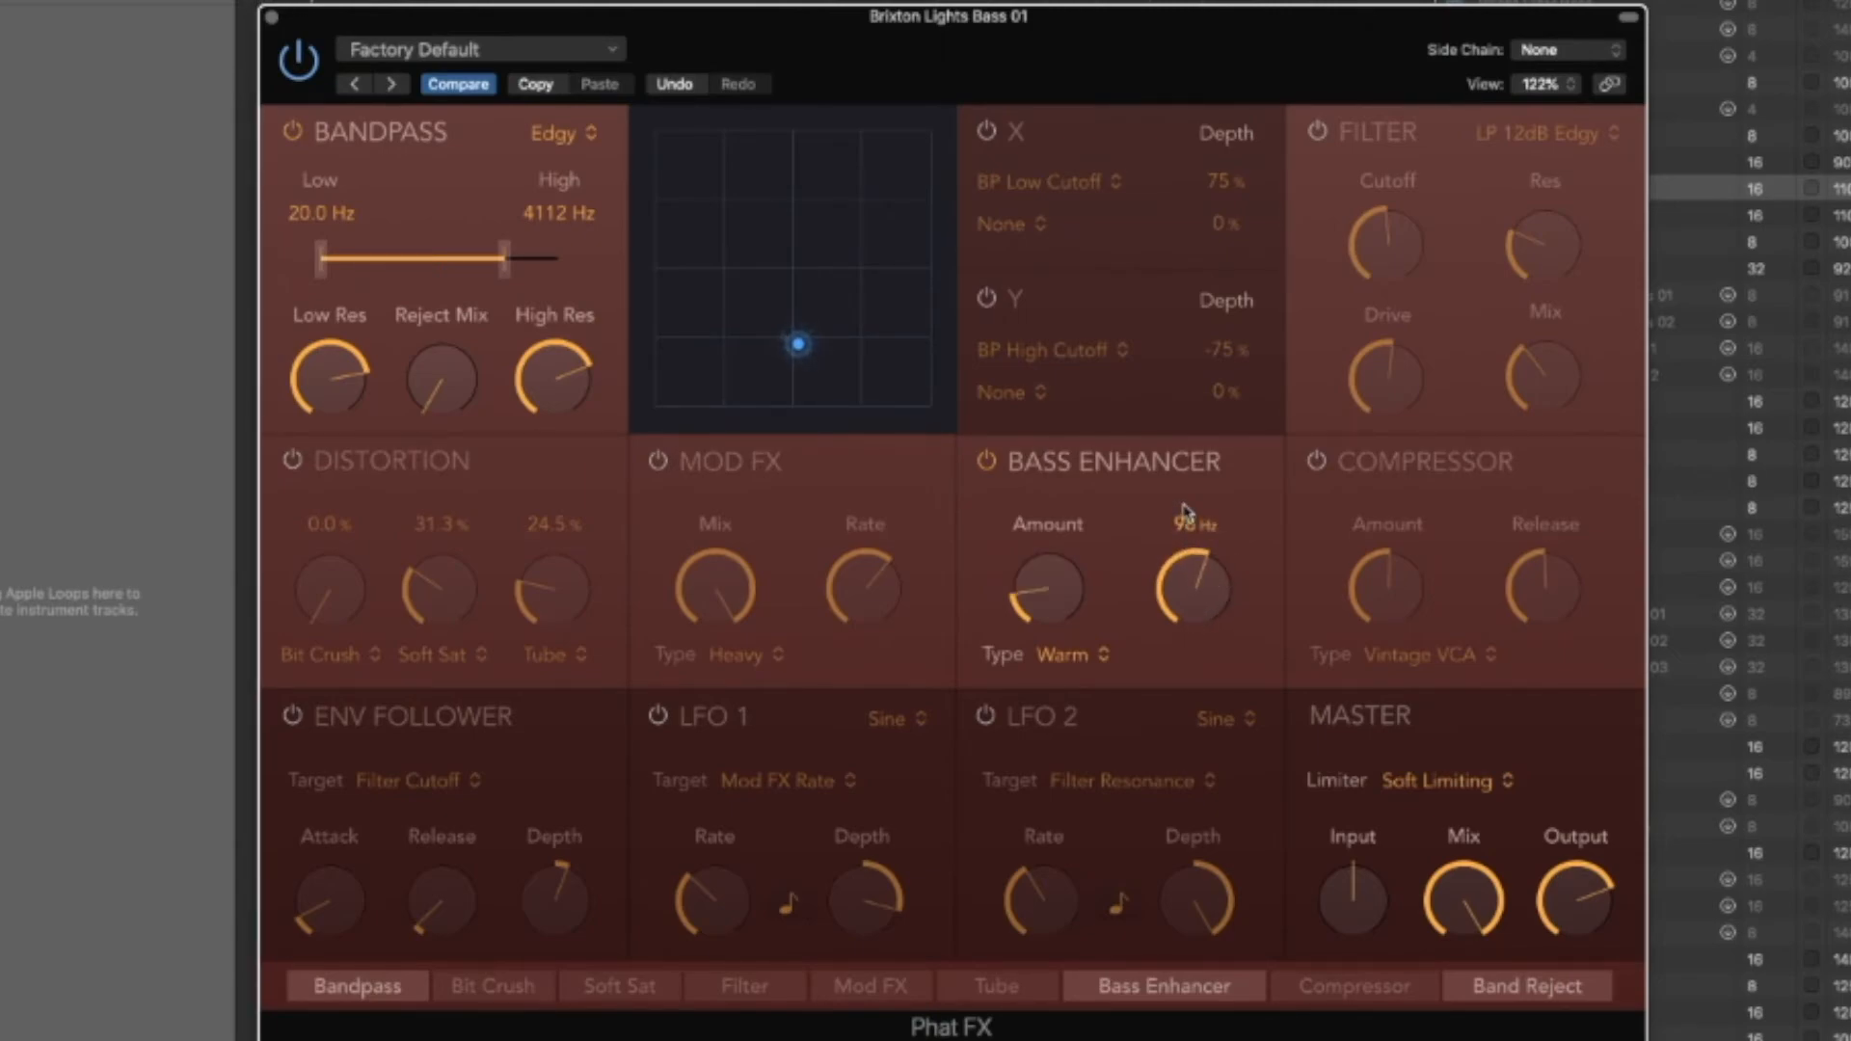
pyautogui.moveTo(1045, 590); pyautogui.dragTo(1045, 579)
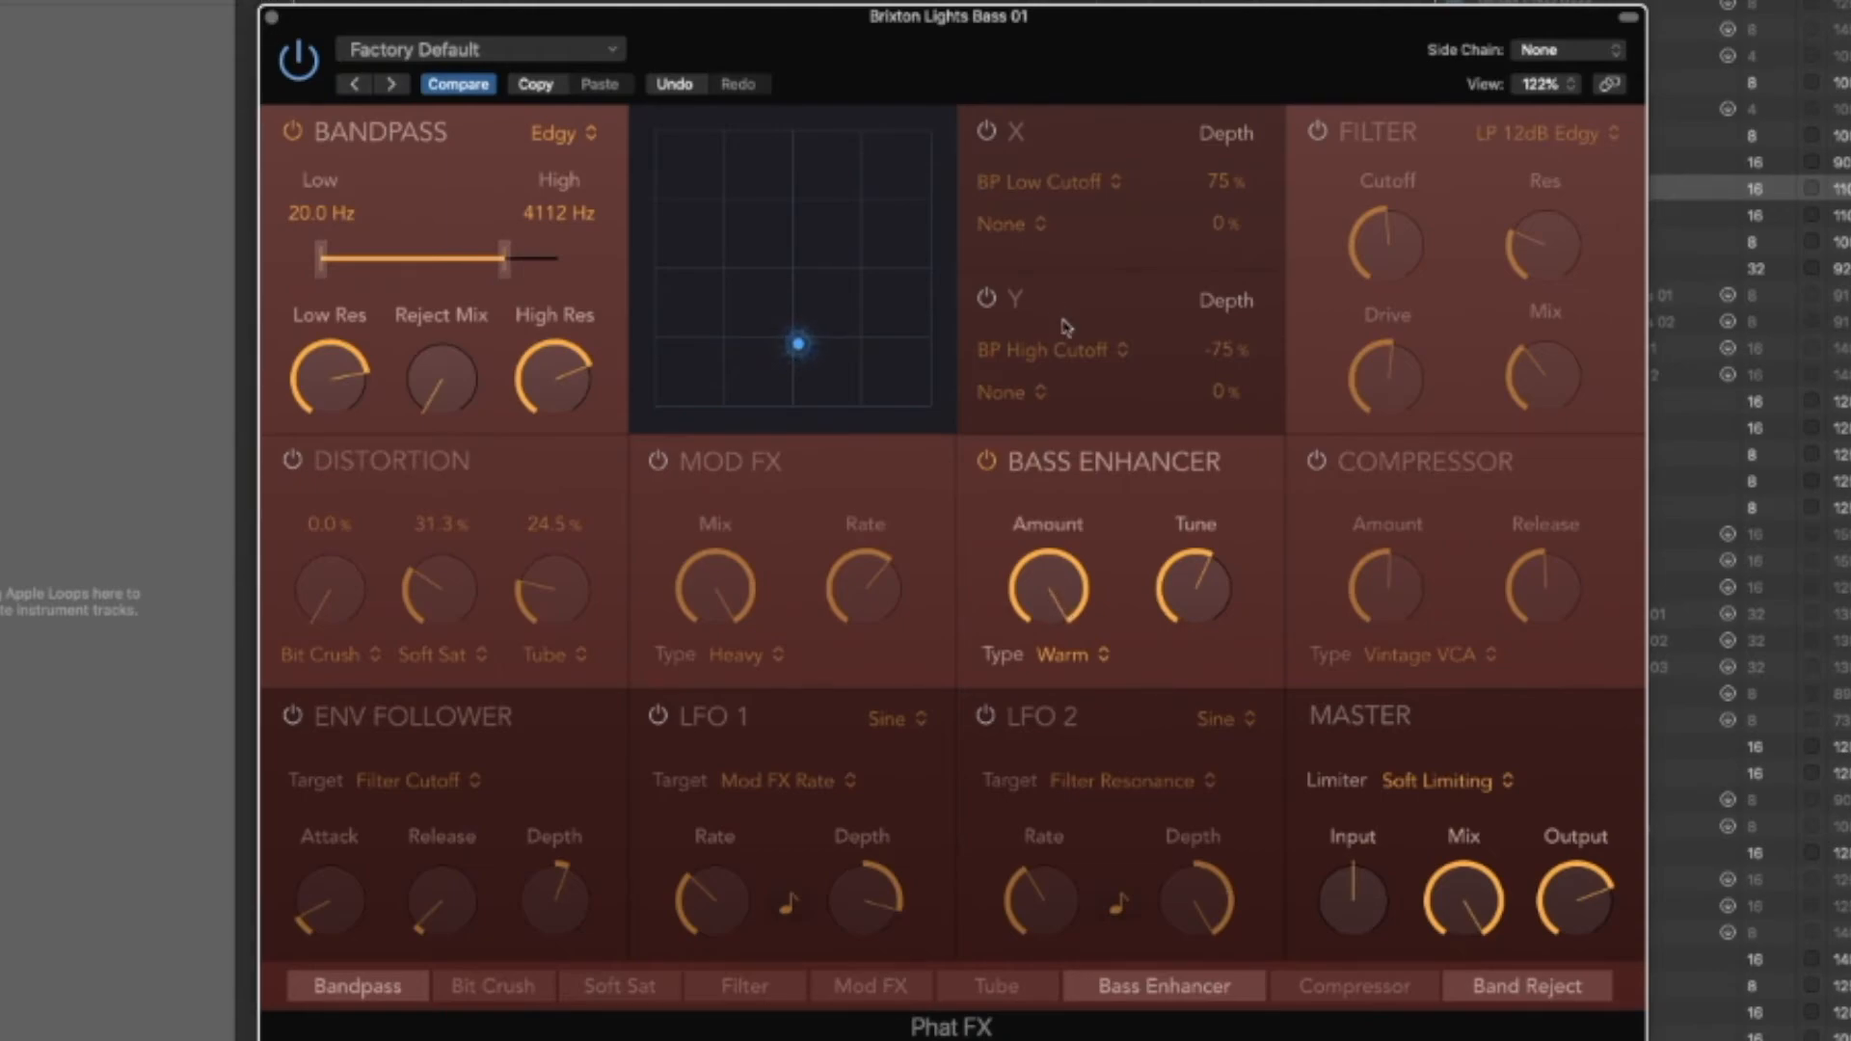
pyautogui.moveTo(1111, 758)
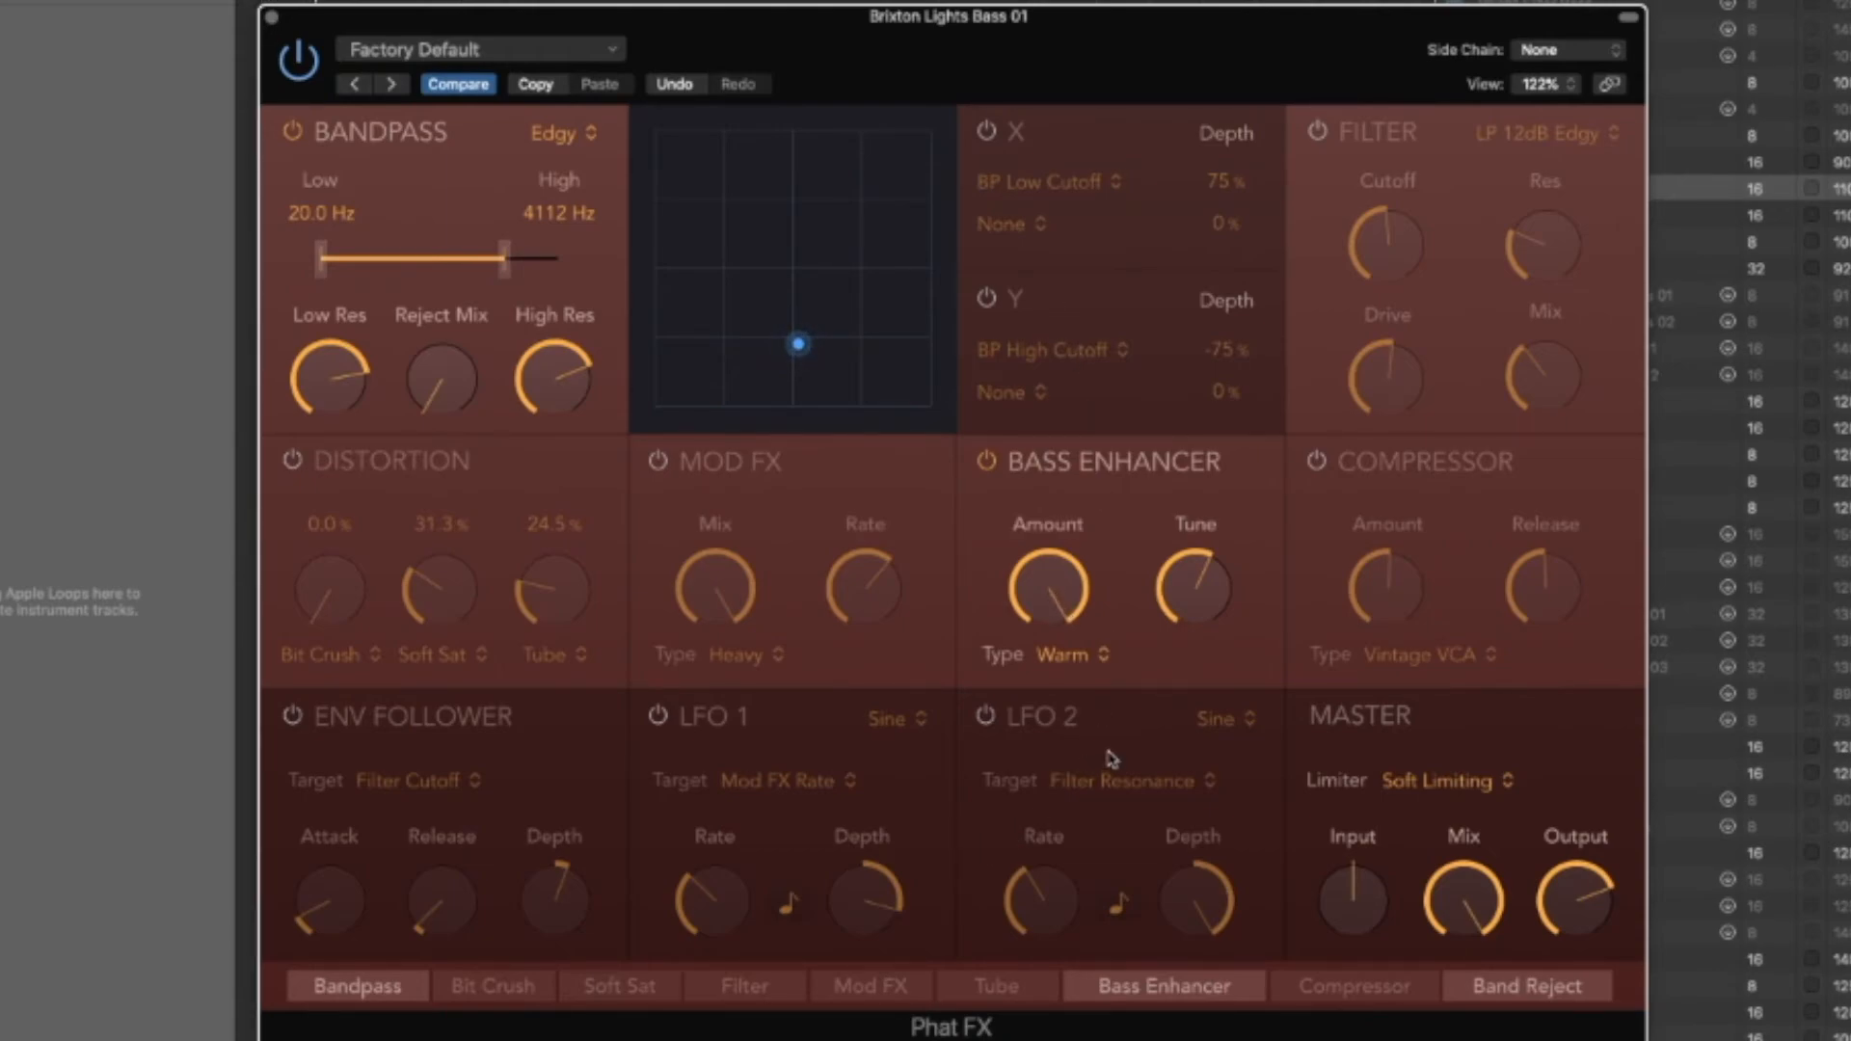
pyautogui.moveTo(984, 502)
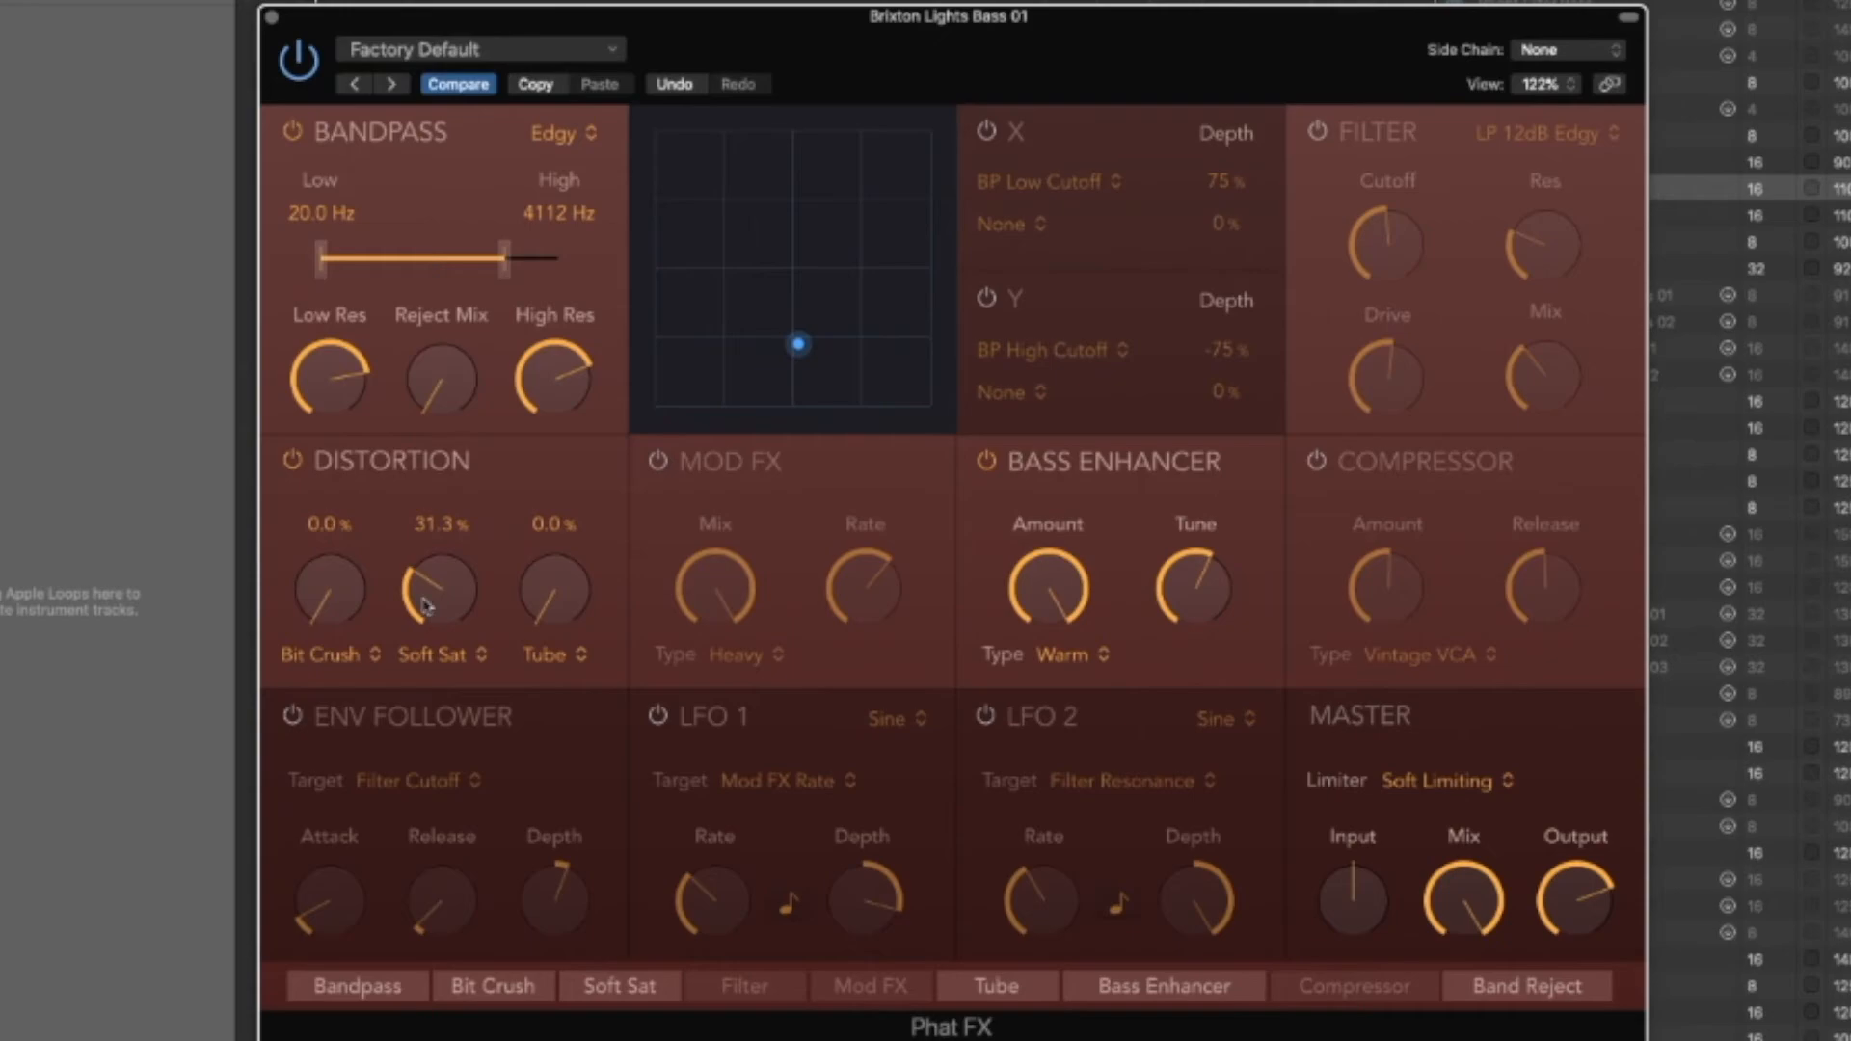
# Raise Soft Sat to about 34.9% in the distortion section
pyautogui.moveTo(440, 586); pyautogui.dragTo(438, 608)
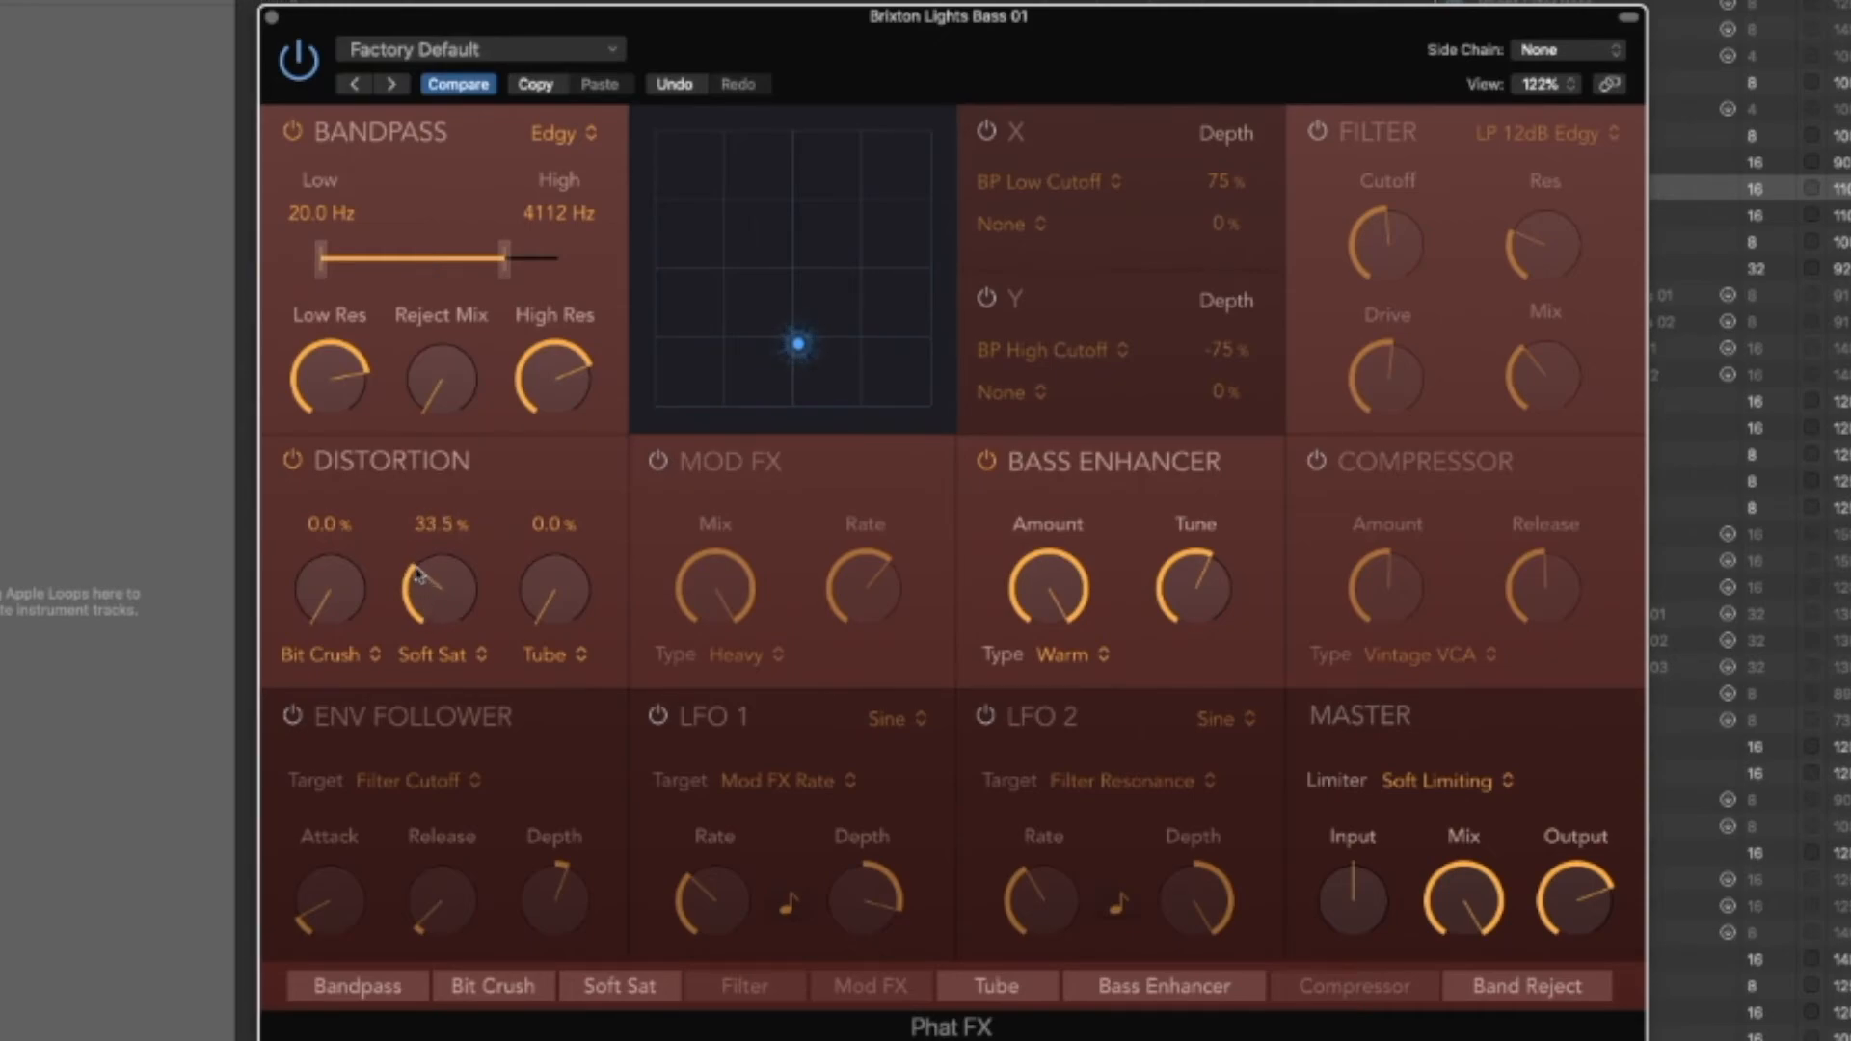
pyautogui.moveTo(1045, 586); pyautogui.dragTo(1046, 544)
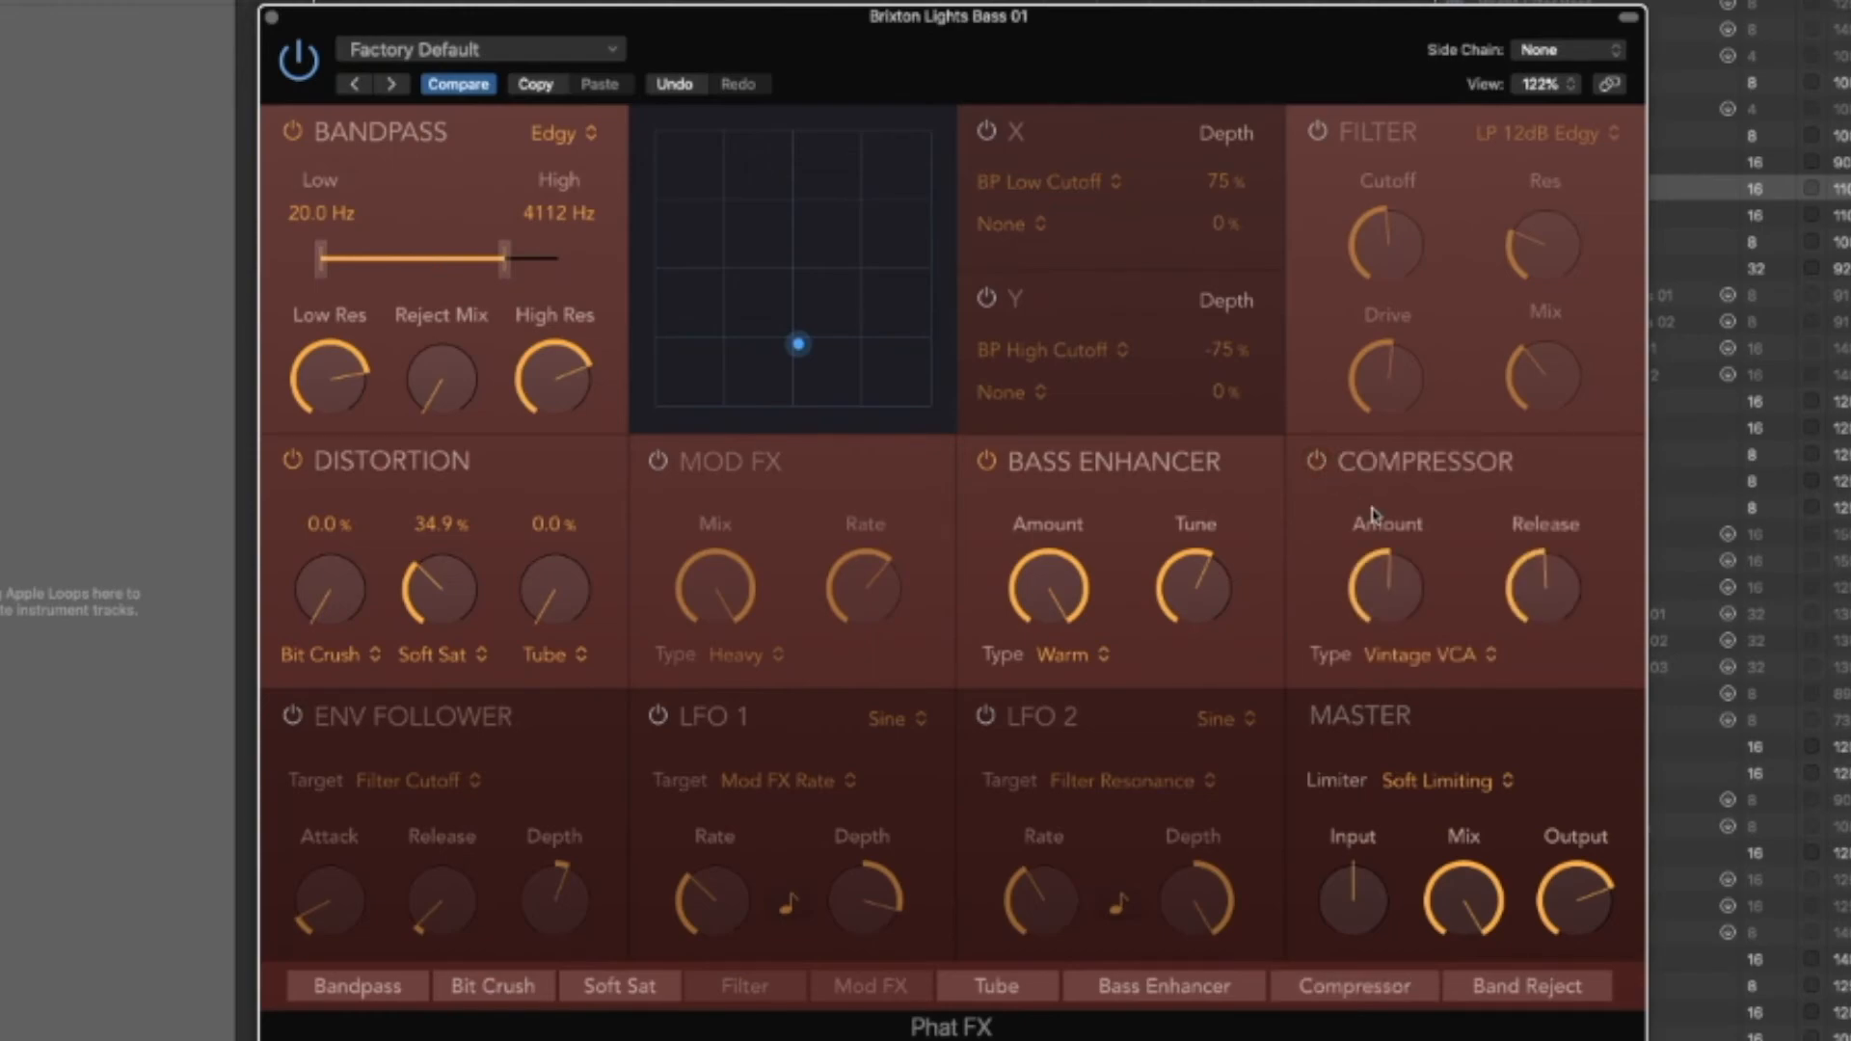
# Set the compressor to Vintage FET with amount at -11 dB
pyautogui.click(1427, 656)
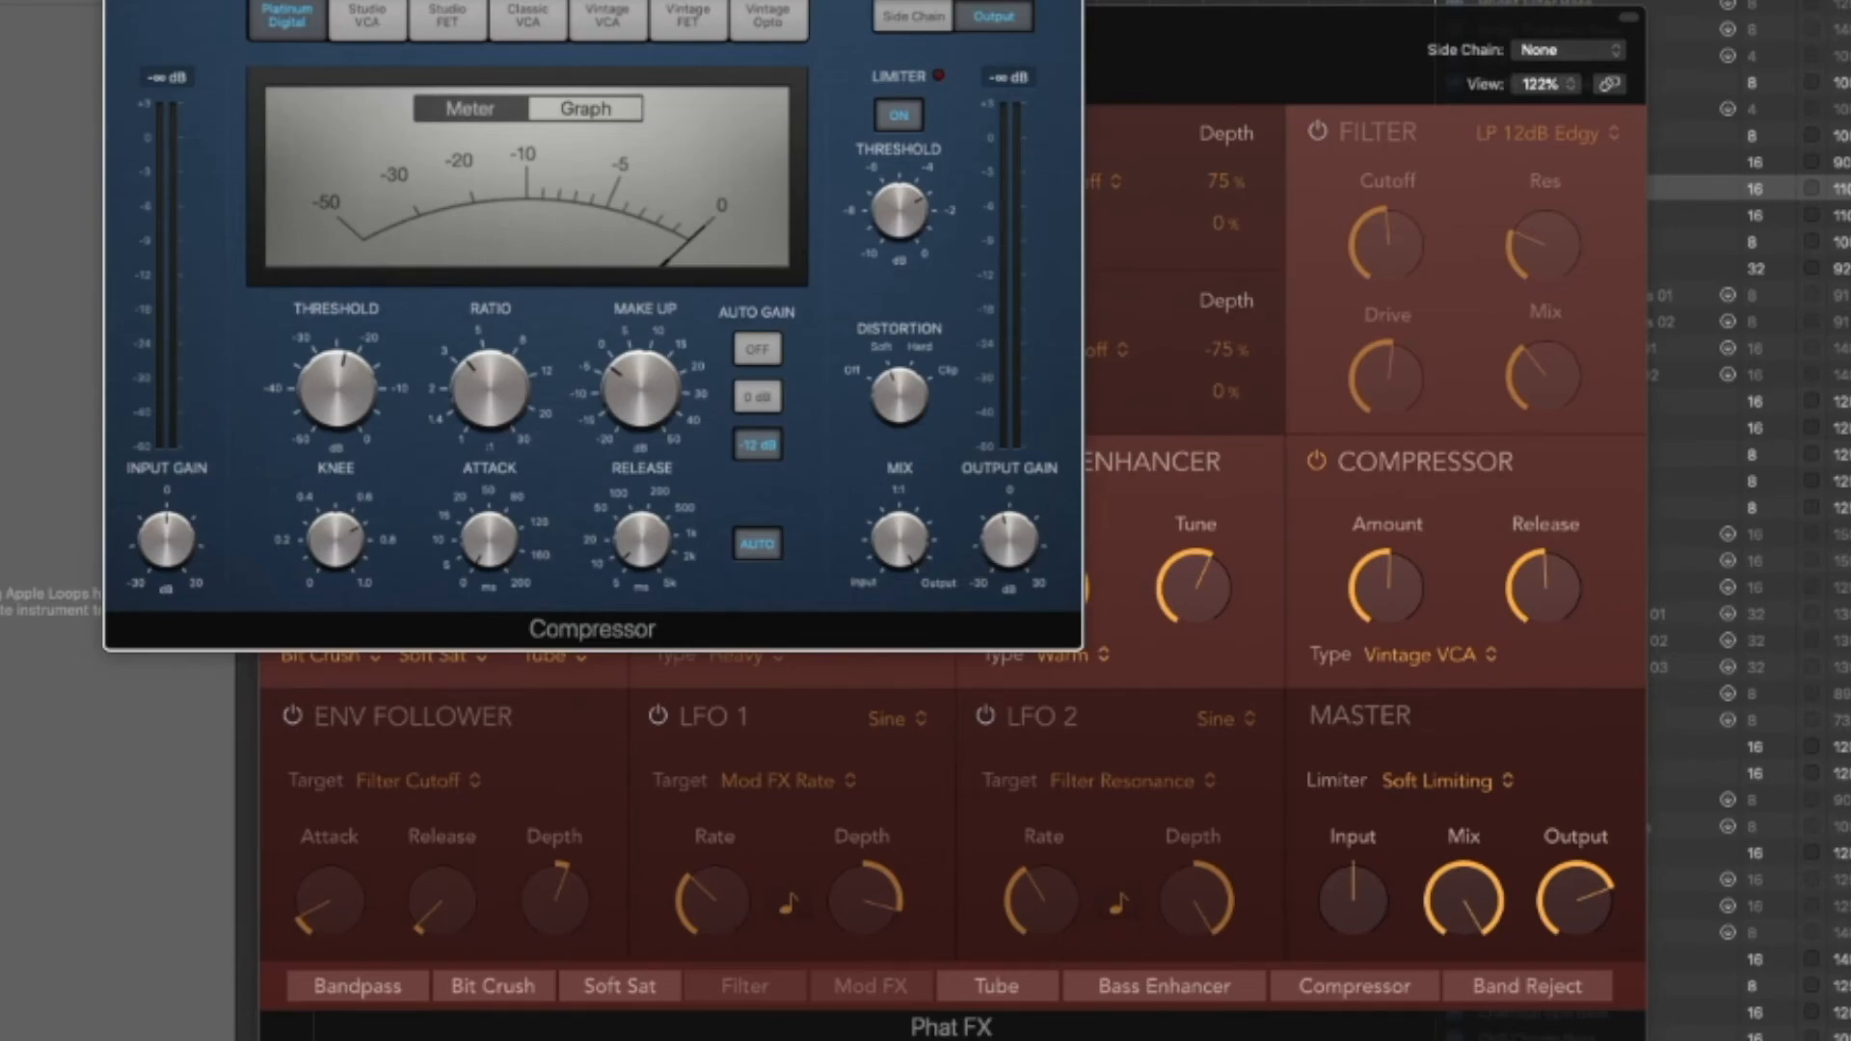
pyautogui.click(1425, 654)
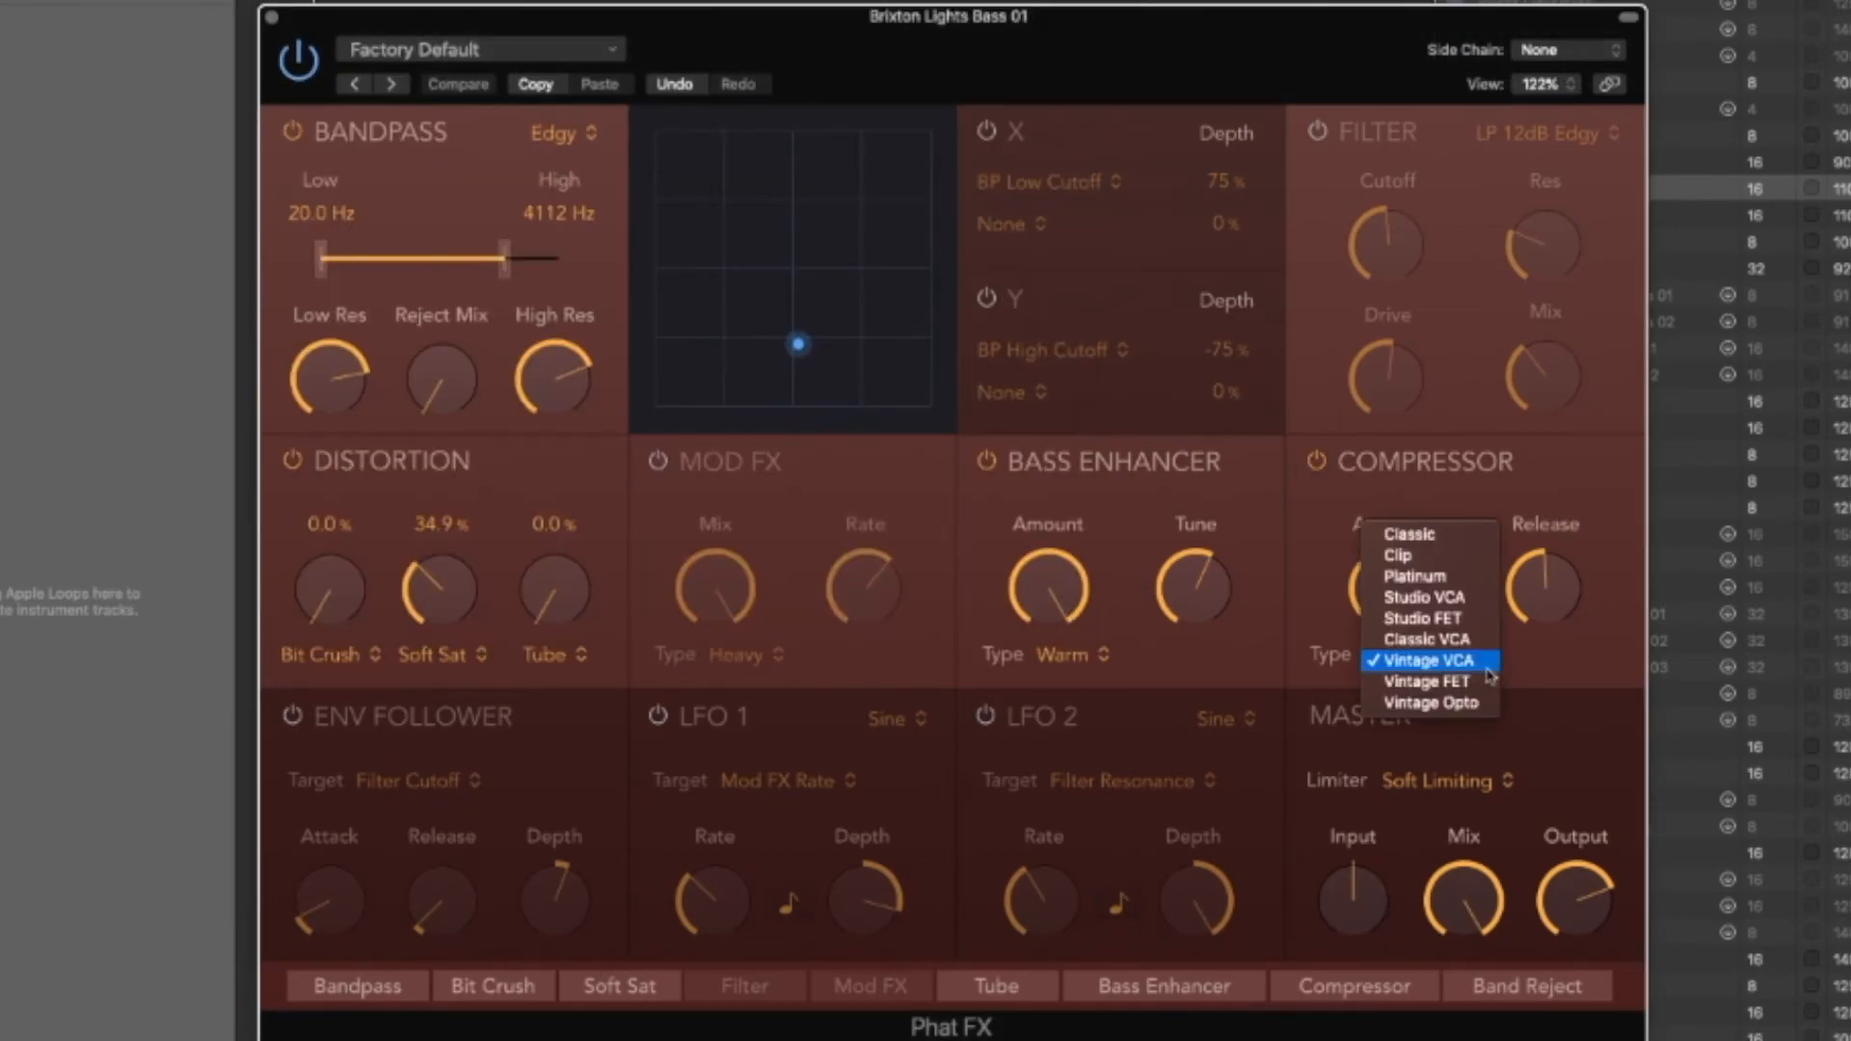
pyautogui.moveTo(1429, 640)
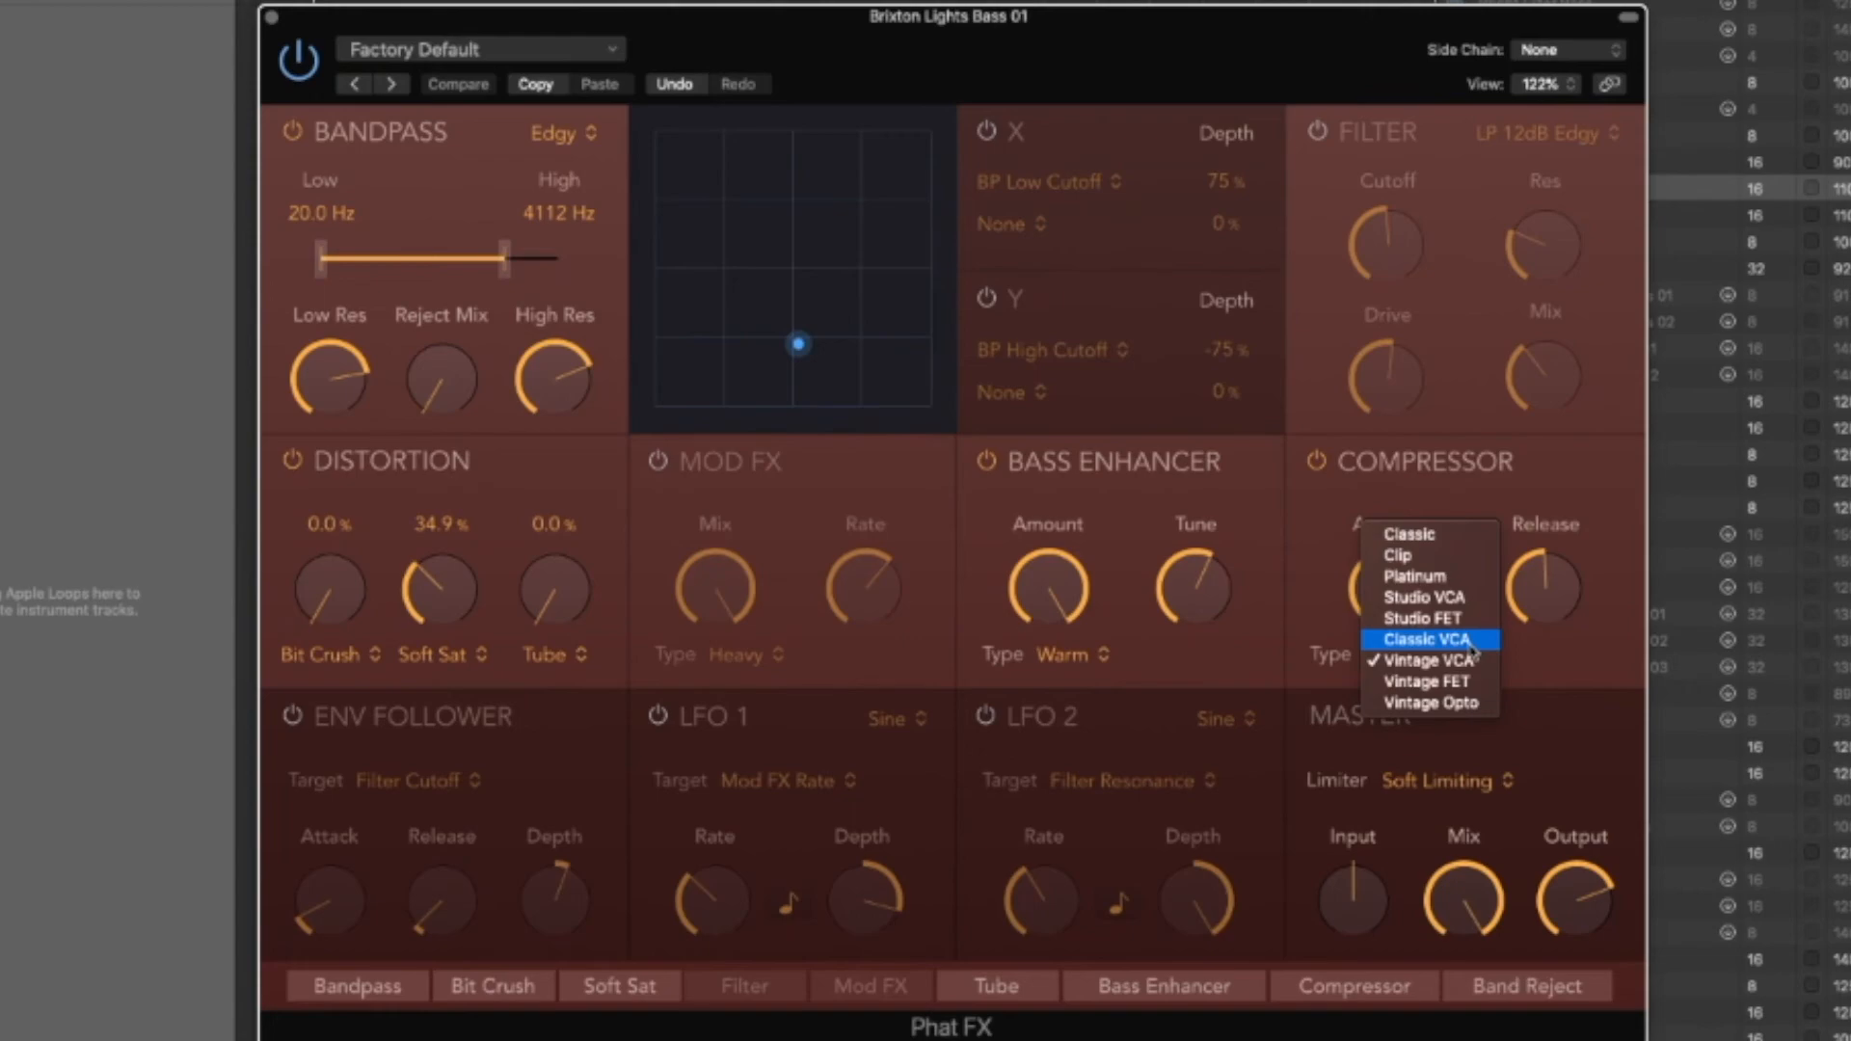
pyautogui.moveTo(1433, 702)
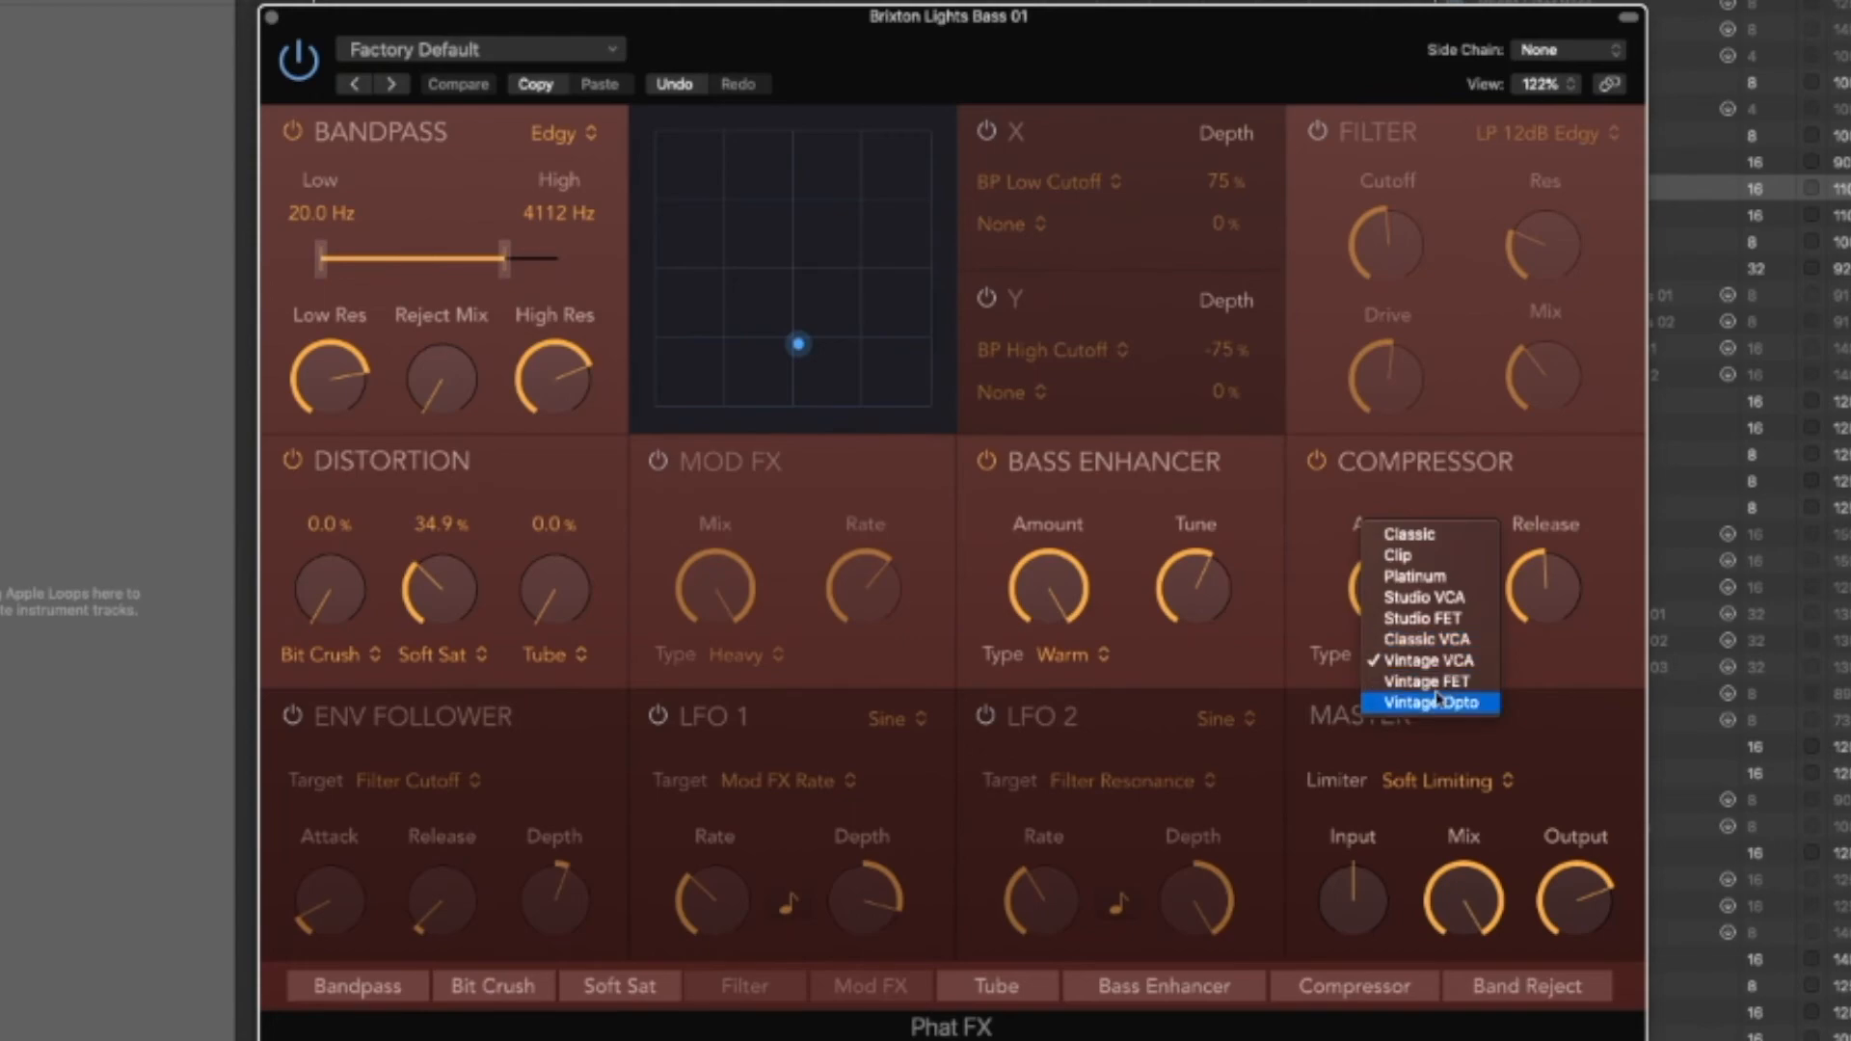
pyautogui.click(1423, 681)
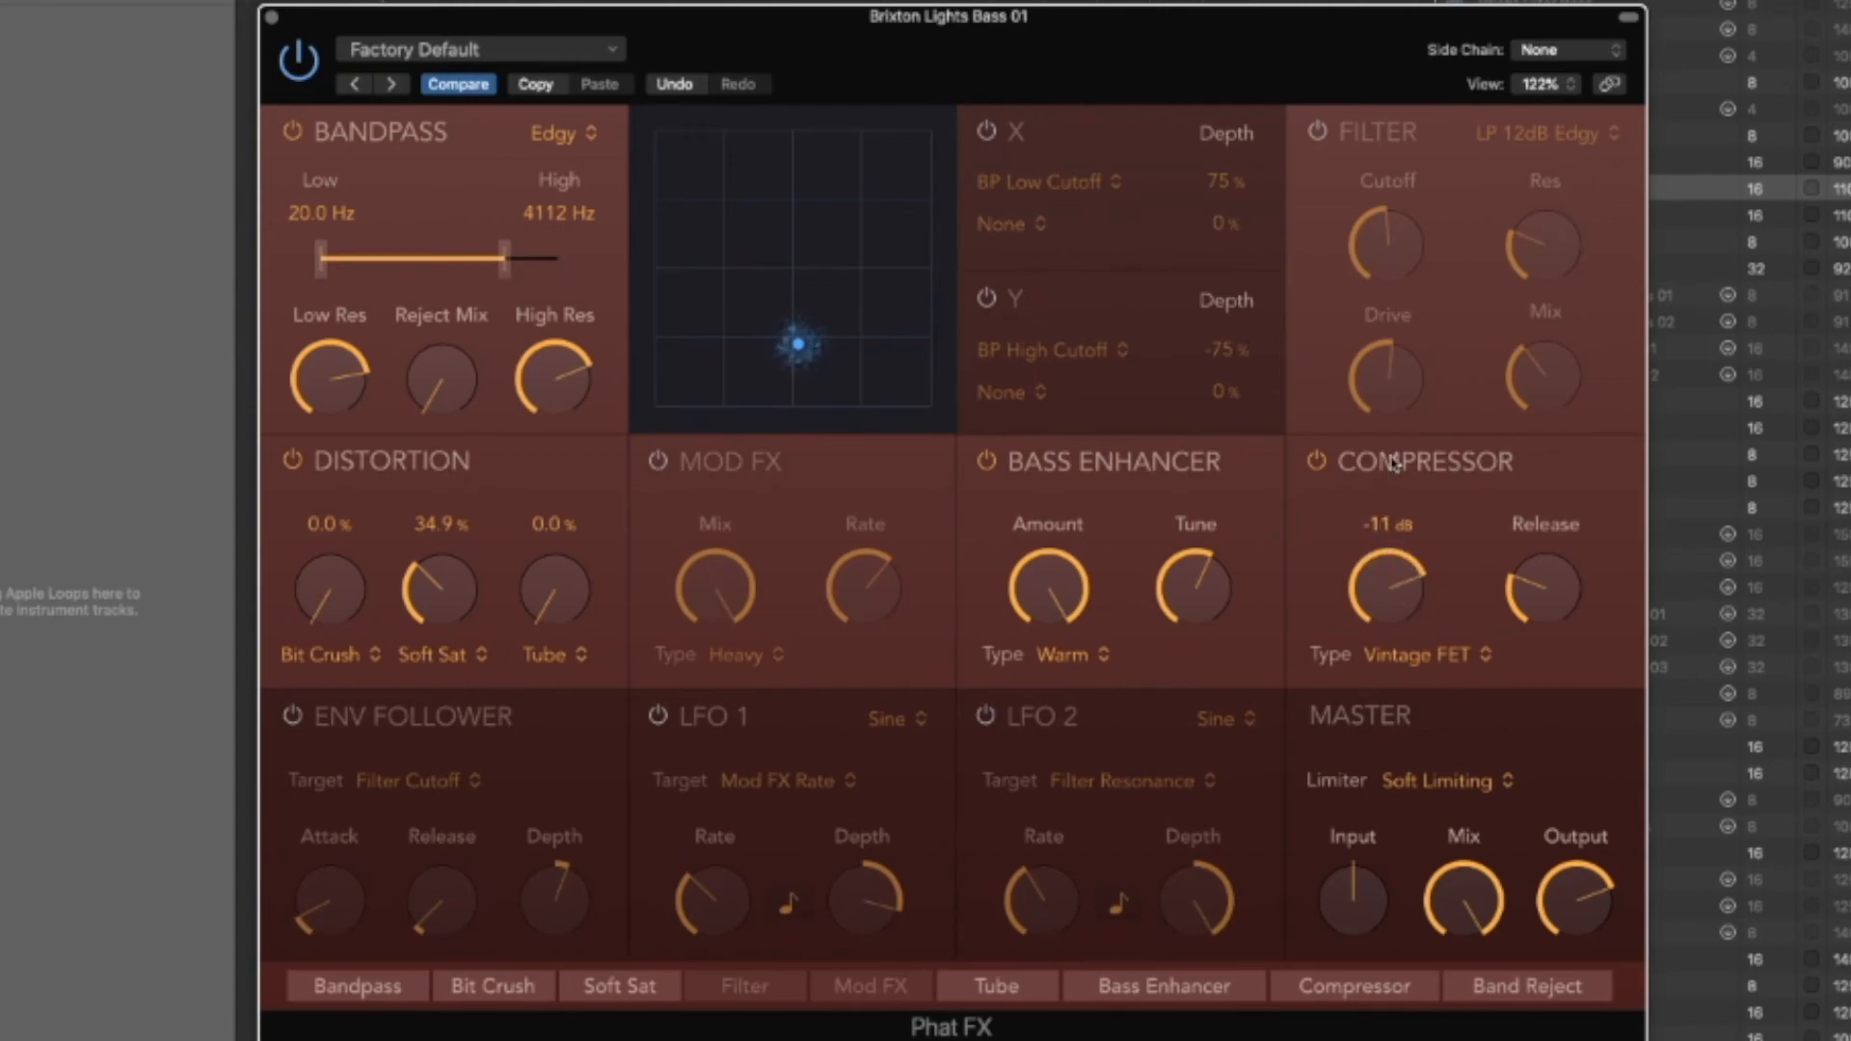
pyautogui.moveTo(1387, 590); pyautogui.dragTo(1386, 555)
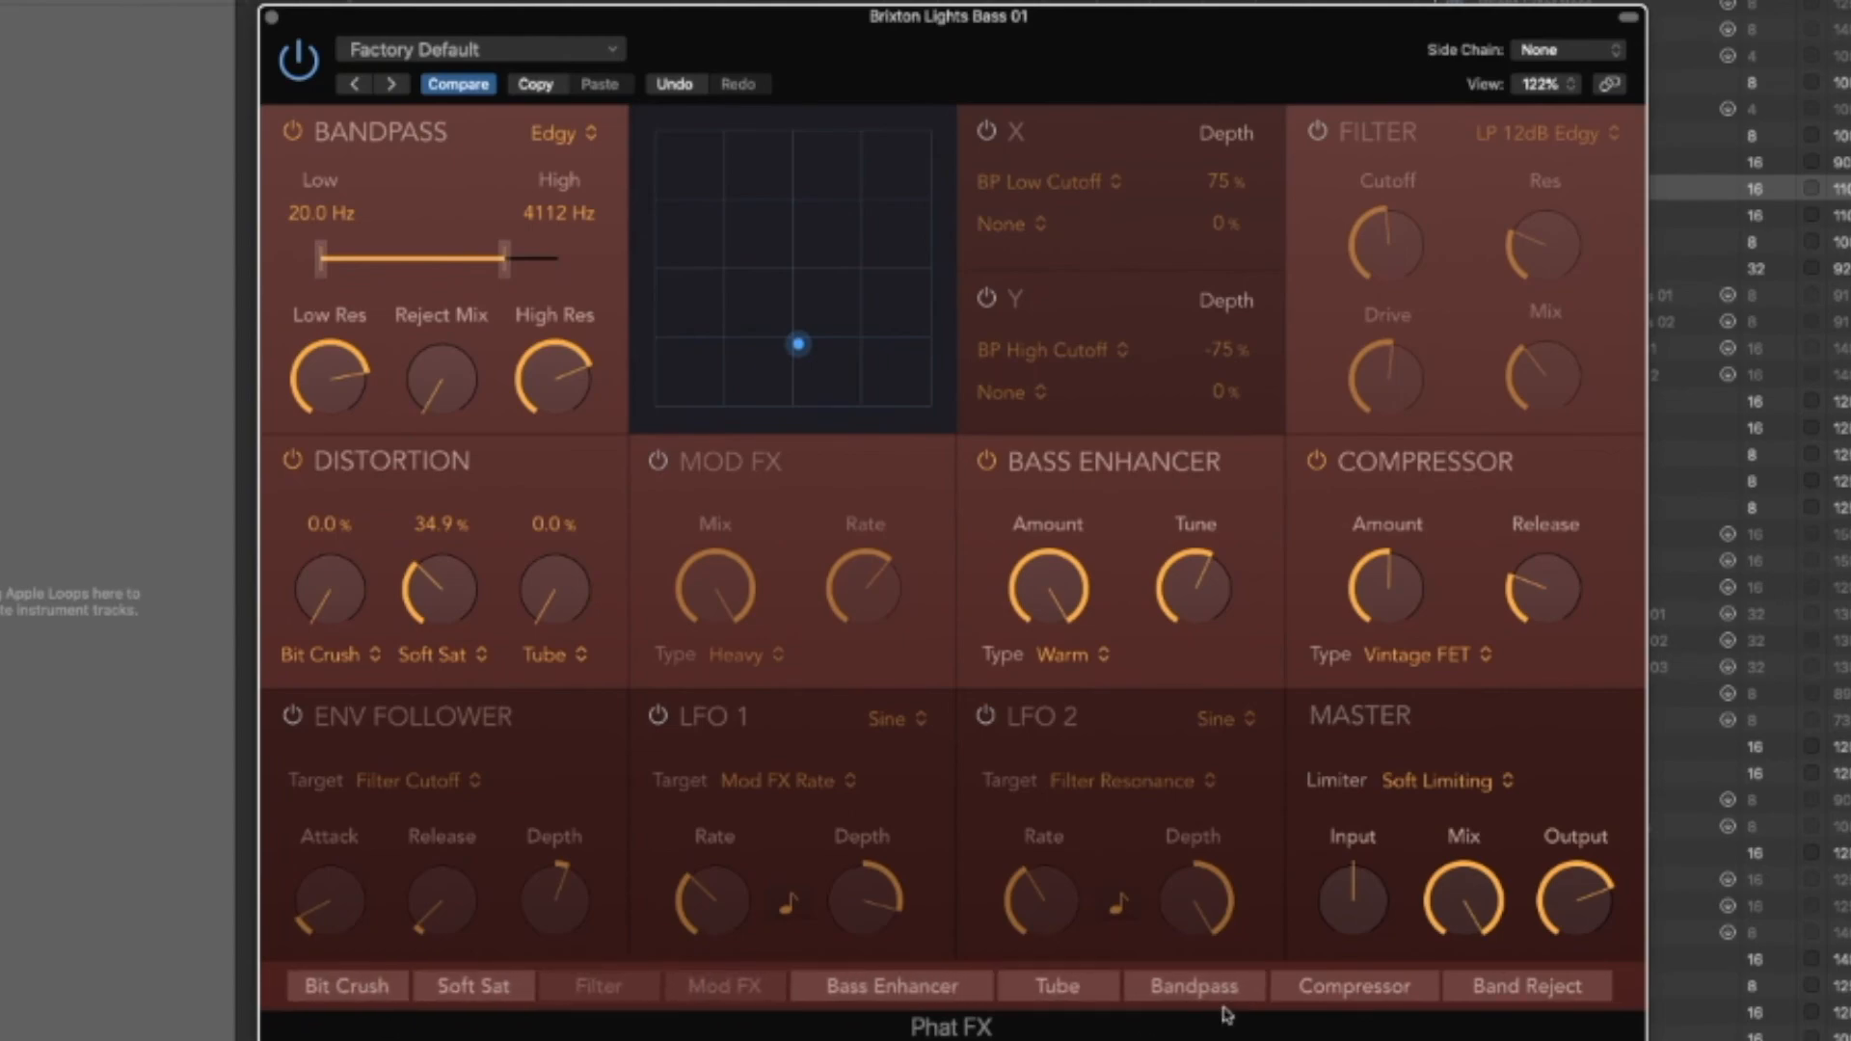
pyautogui.moveTo(284, 623)
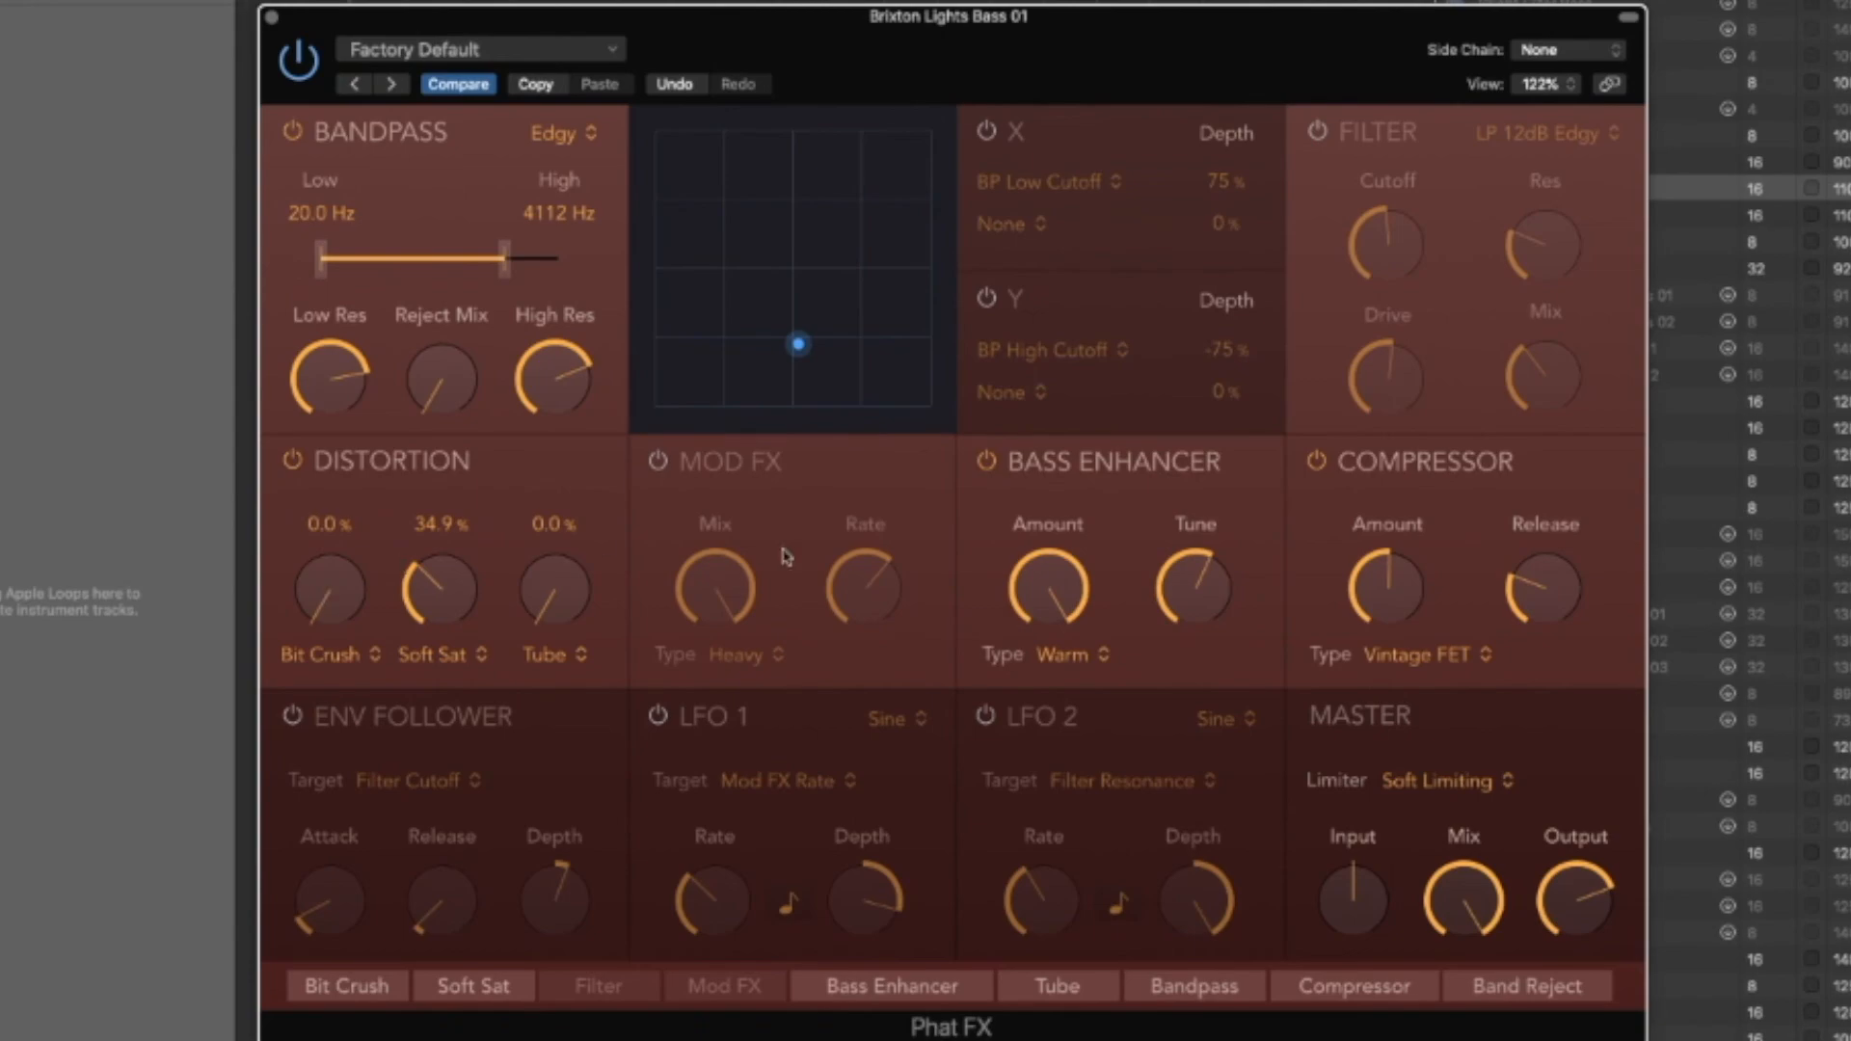
pyautogui.moveTo(870, 580)
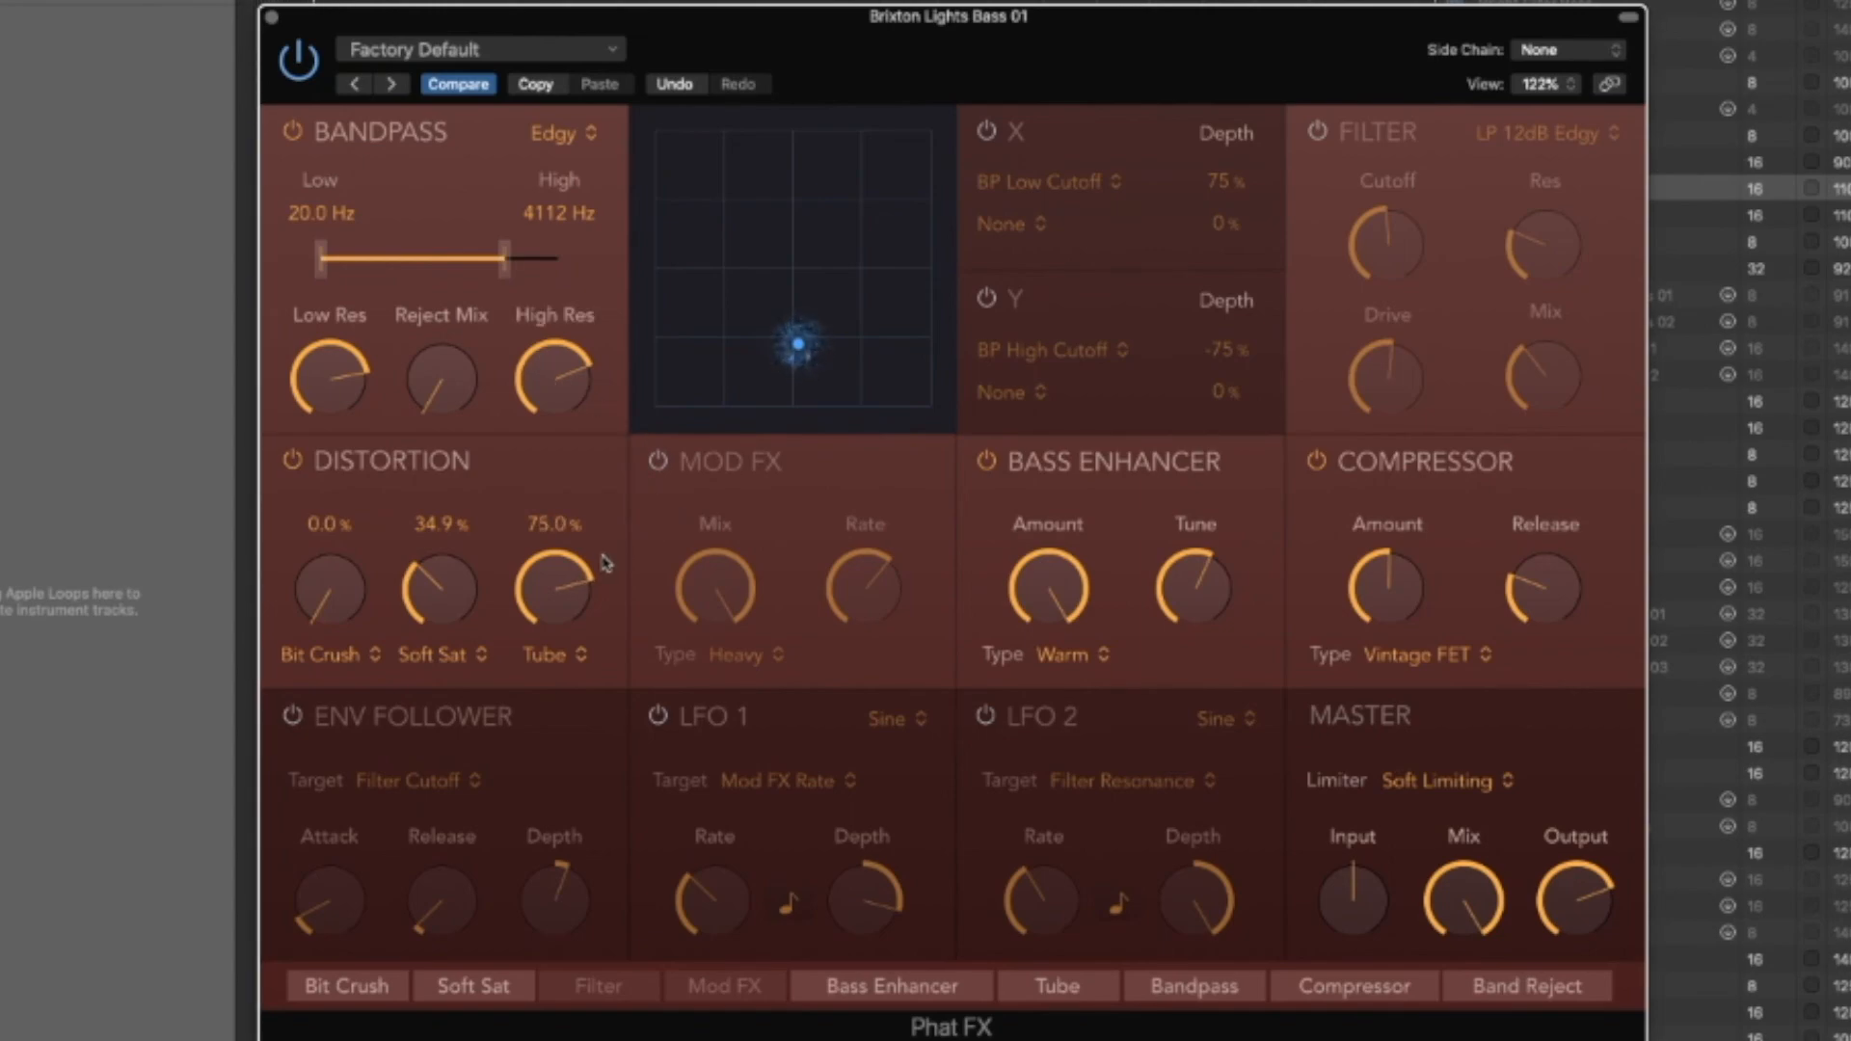
pyautogui.moveTo(604, 561)
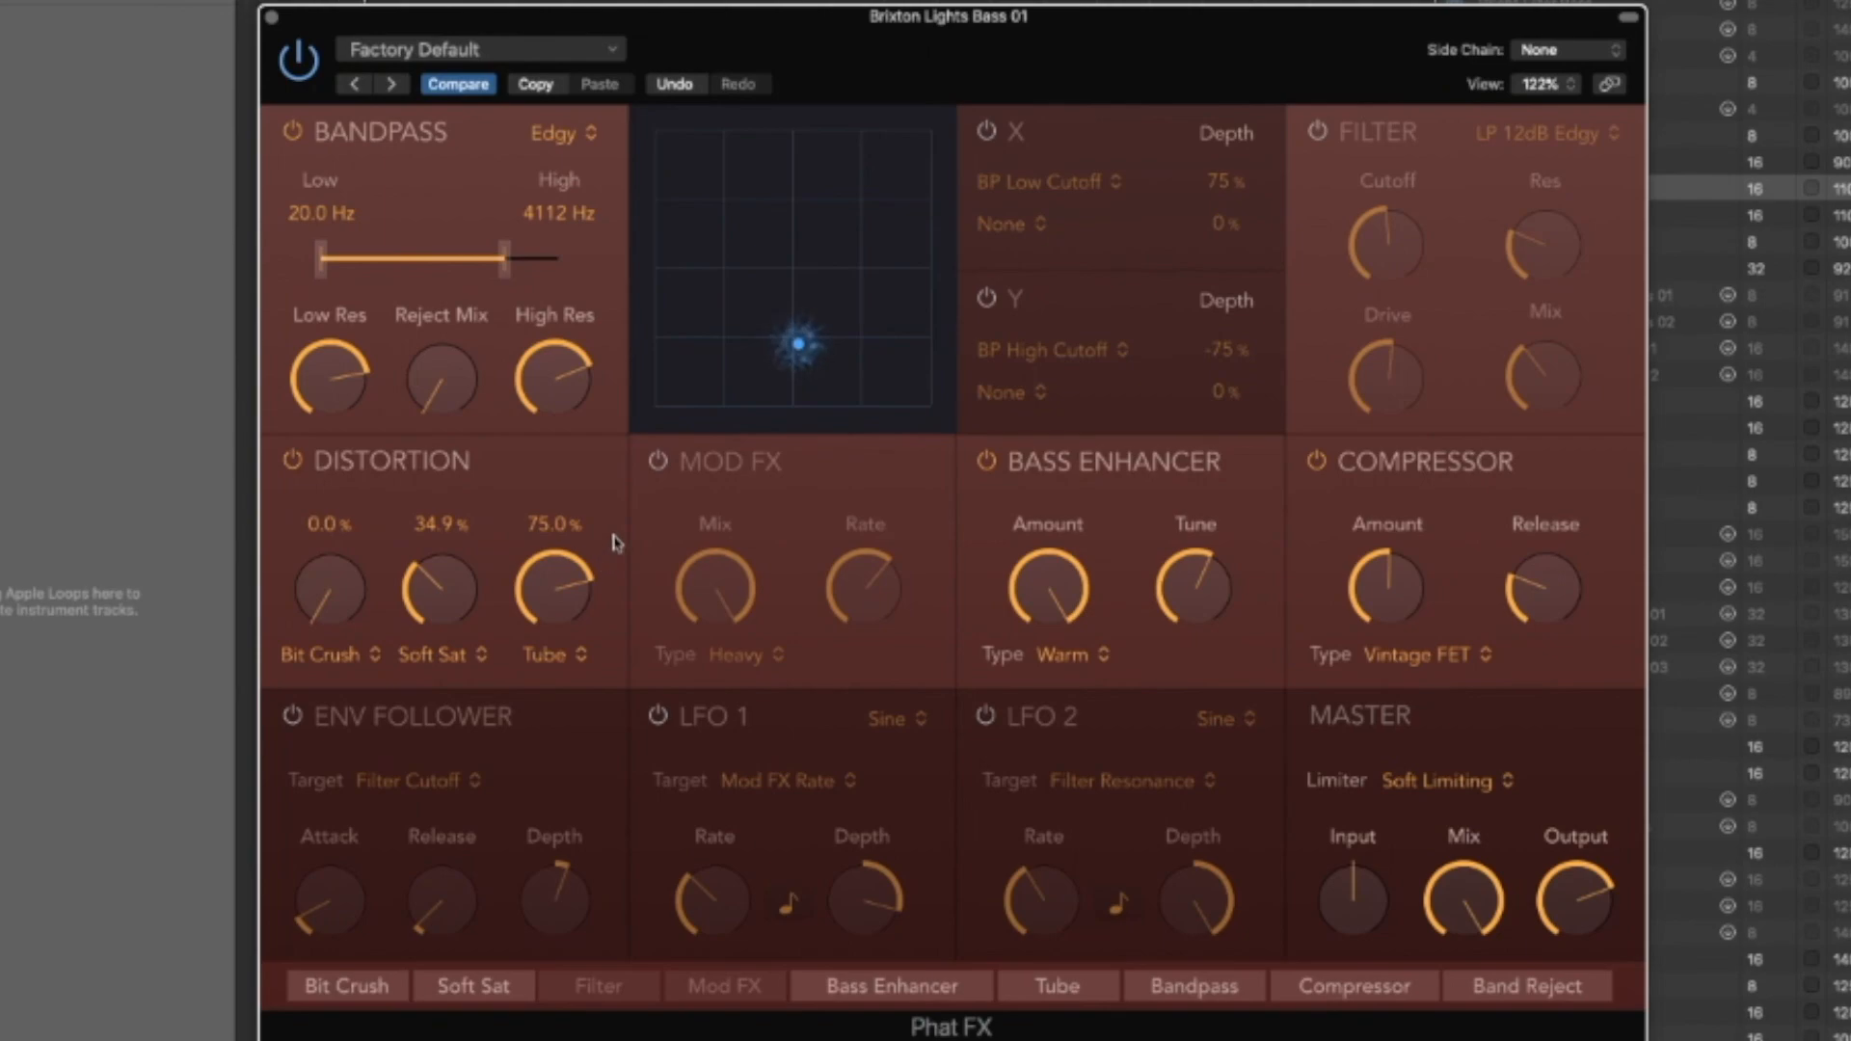